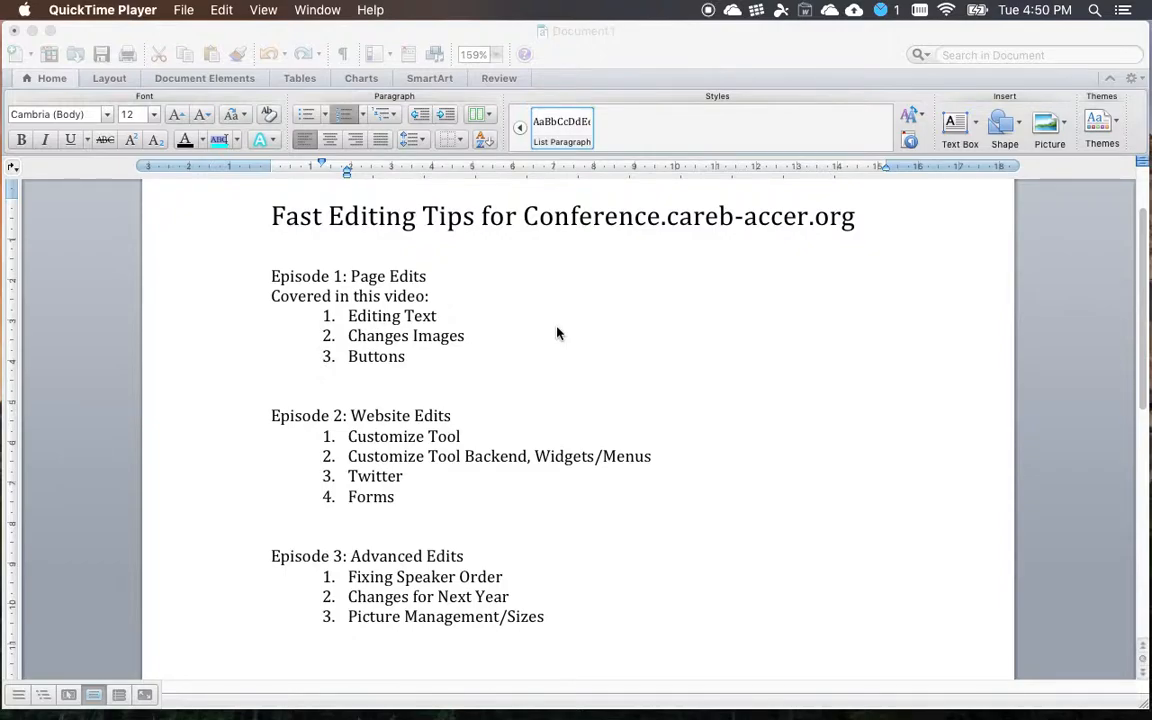
pyautogui.moveTo(414, 534)
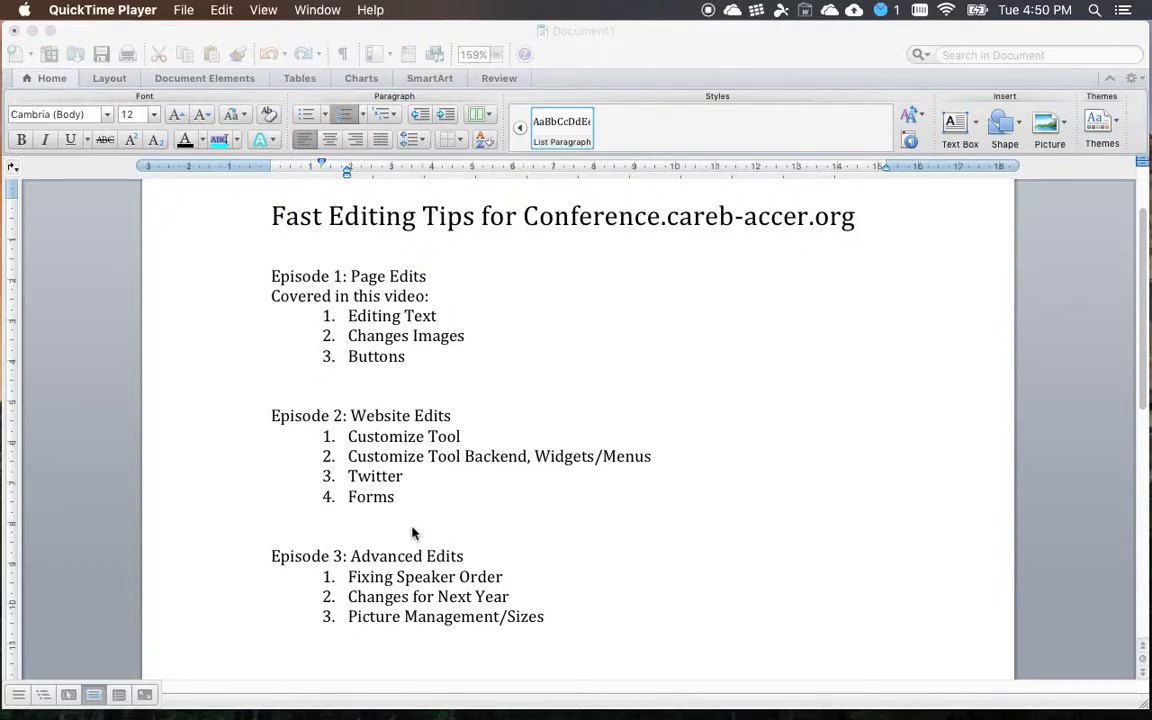
pyautogui.moveTo(460, 552)
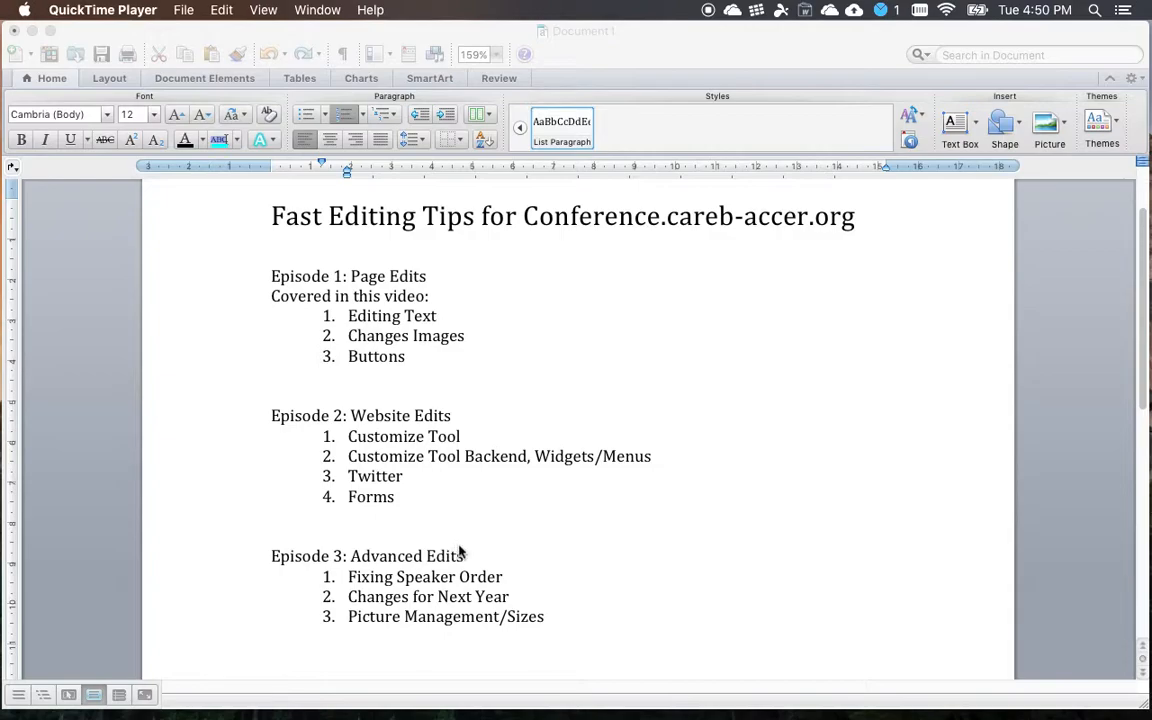
pyautogui.moveTo(500, 558)
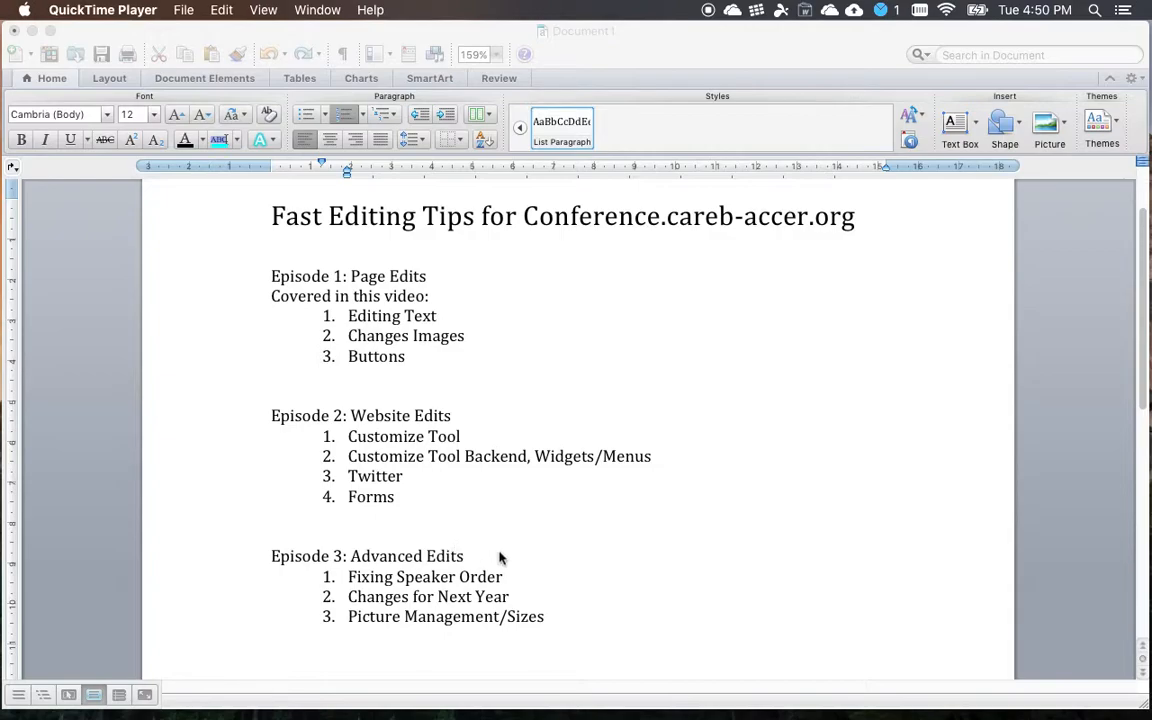
pyautogui.moveTo(556, 618)
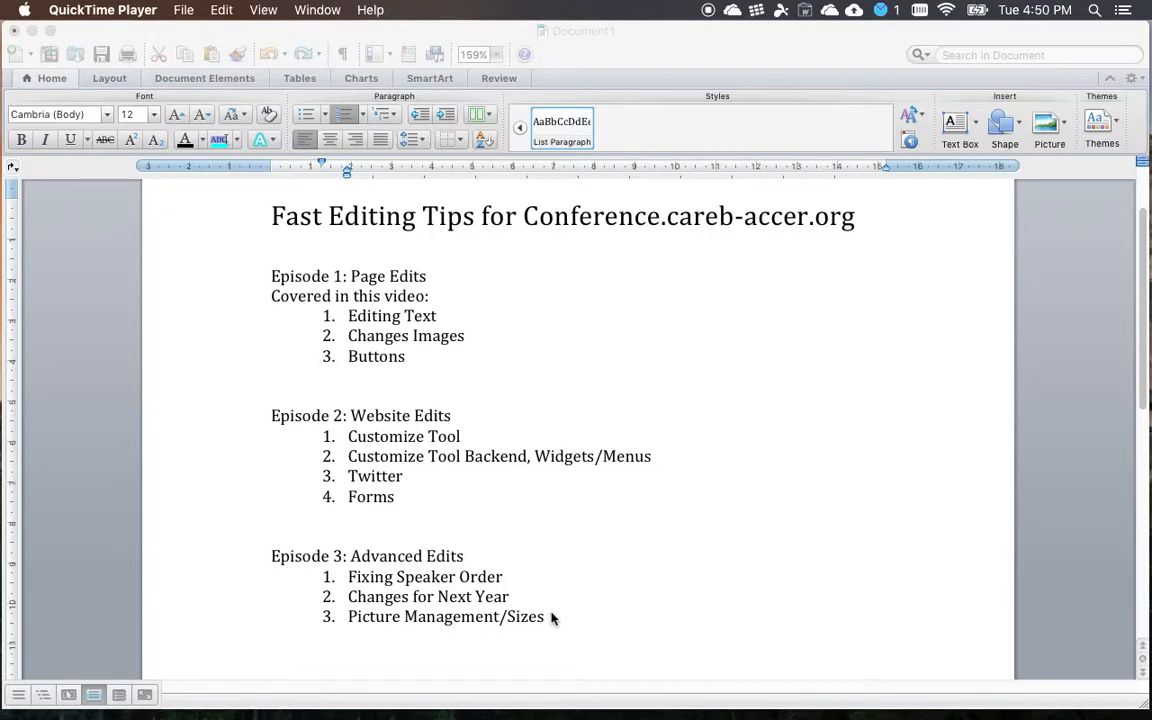
# Review the Advanced Edits notes and the two speakers listed on Test Session 123
pyautogui.moveTo(272, 556); pyautogui.dragTo(544, 616)
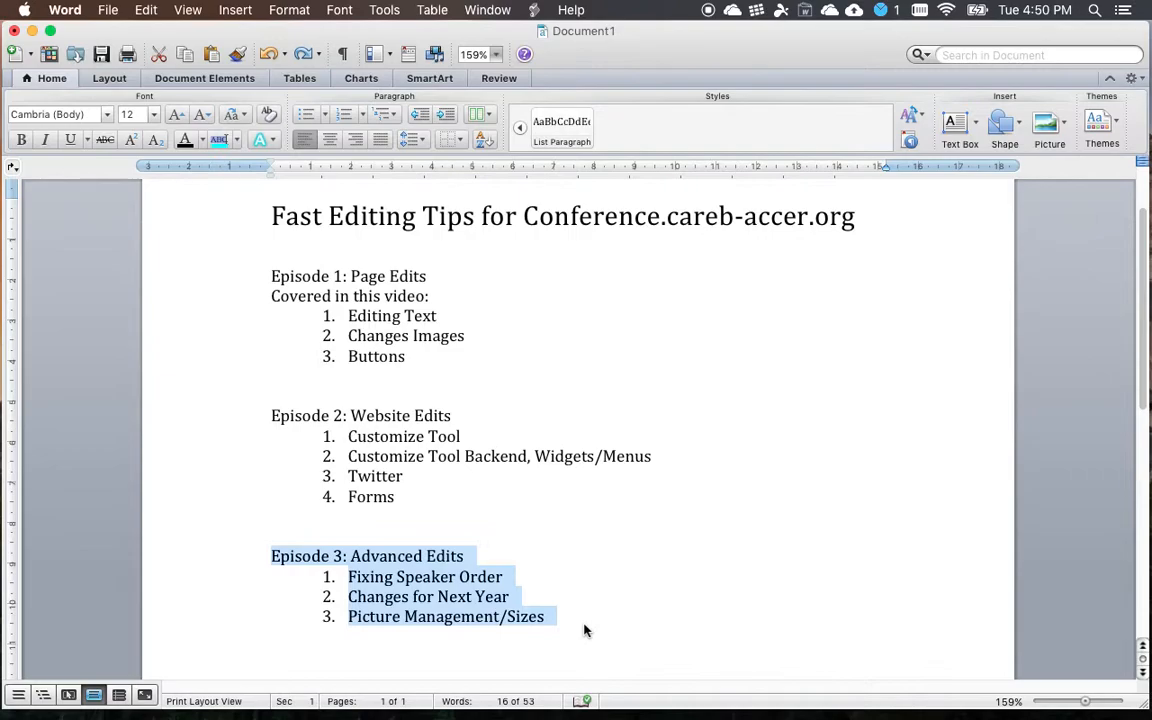
pyautogui.moveTo(588, 600)
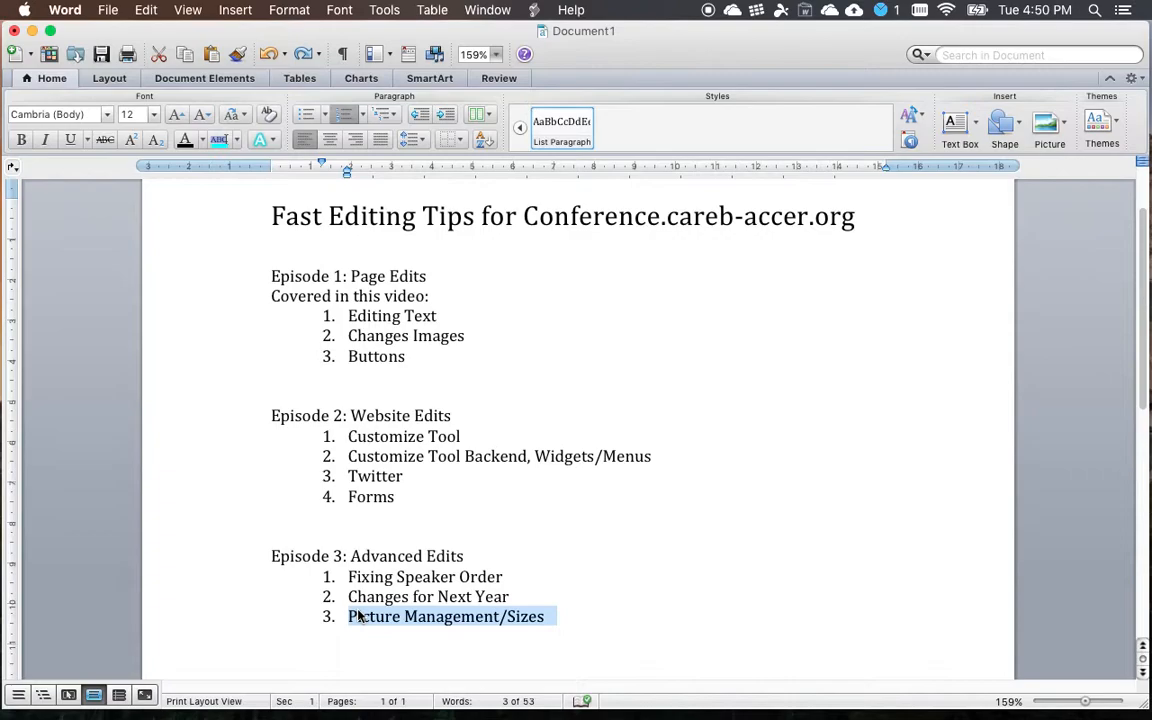
pyautogui.click(616, 540)
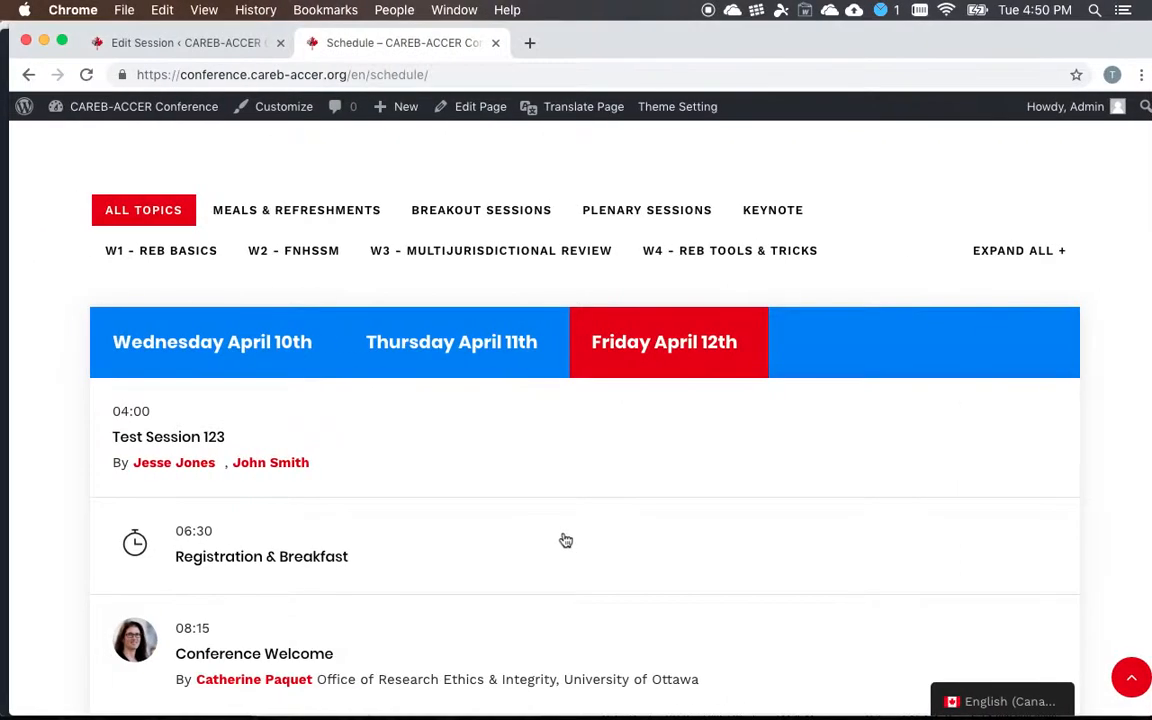
pyautogui.moveTo(300, 104)
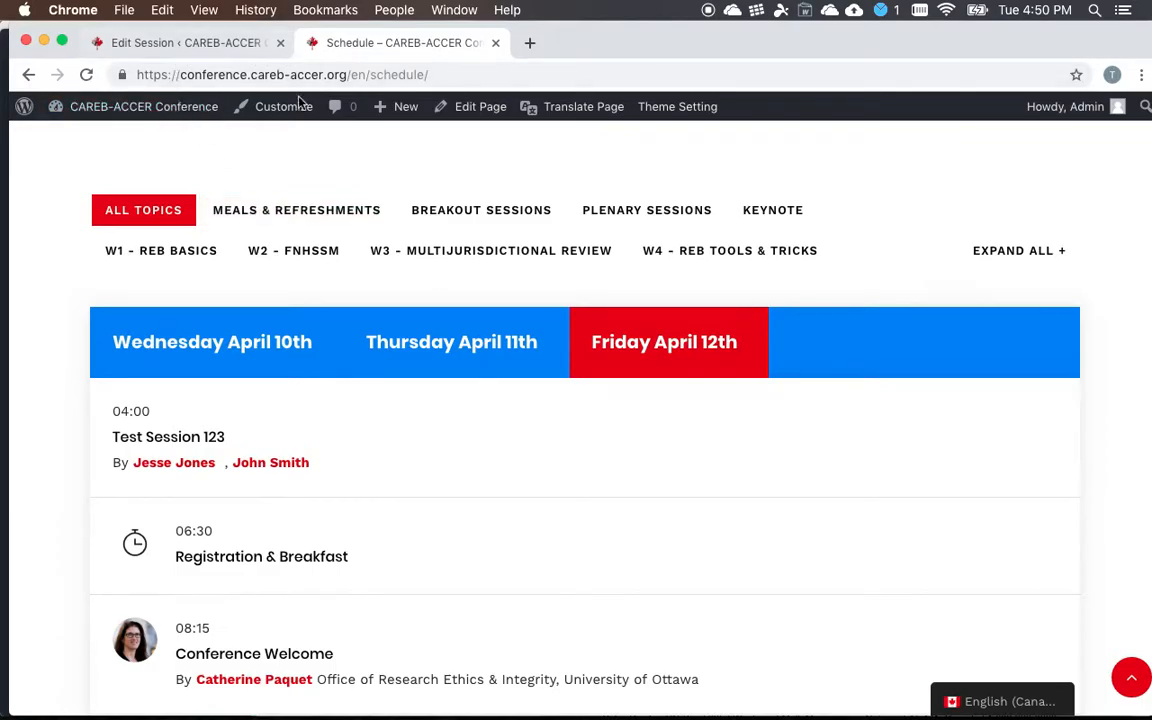
pyautogui.moveTo(156, 418)
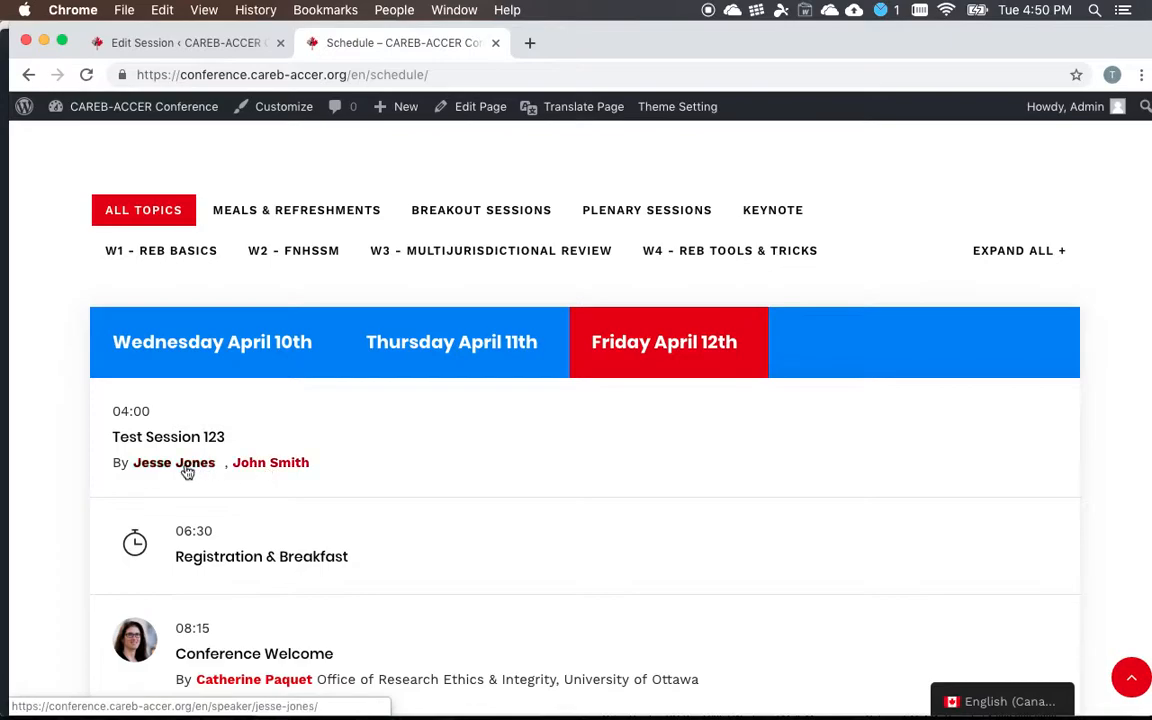
pyautogui.moveTo(264, 468)
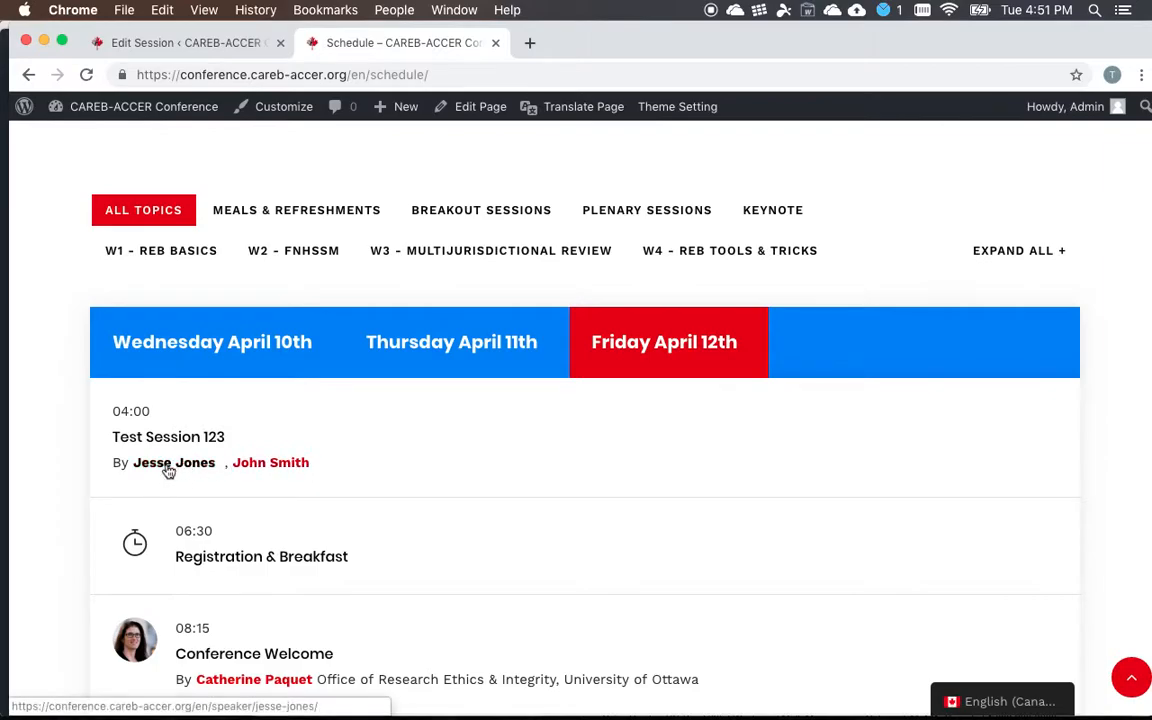
pyautogui.moveTo(284, 470)
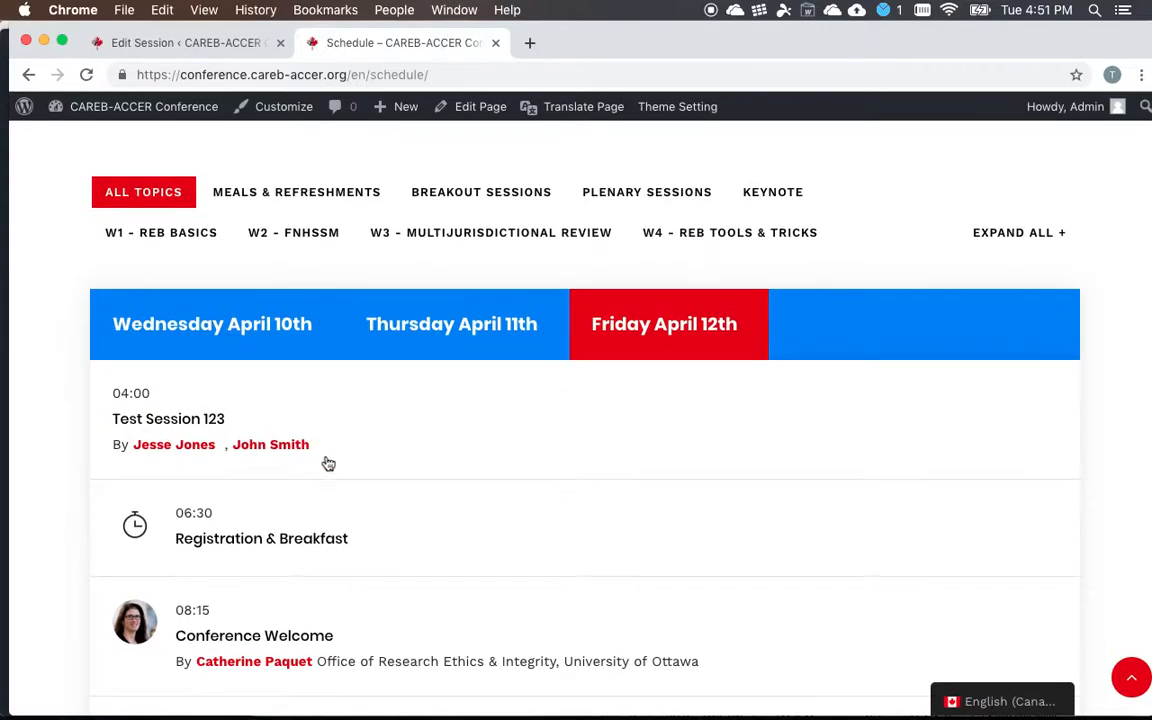
pyautogui.moveTo(132, 444); pyautogui.dragTo(310, 444)
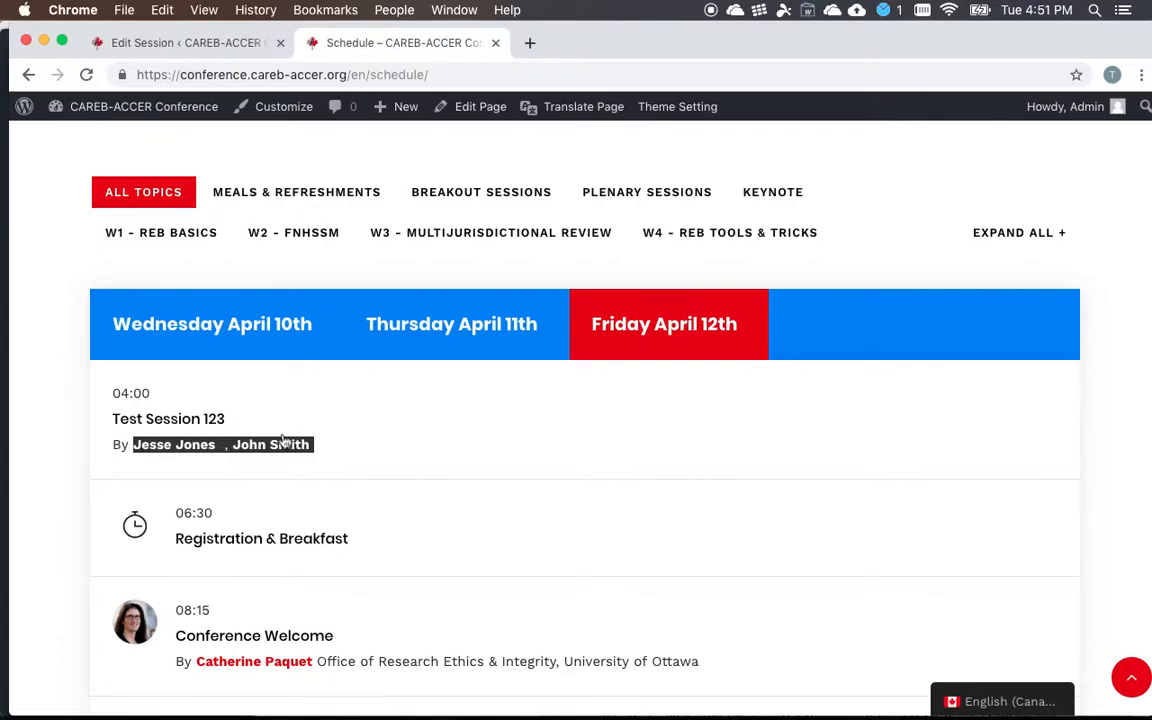
pyautogui.click(168, 418)
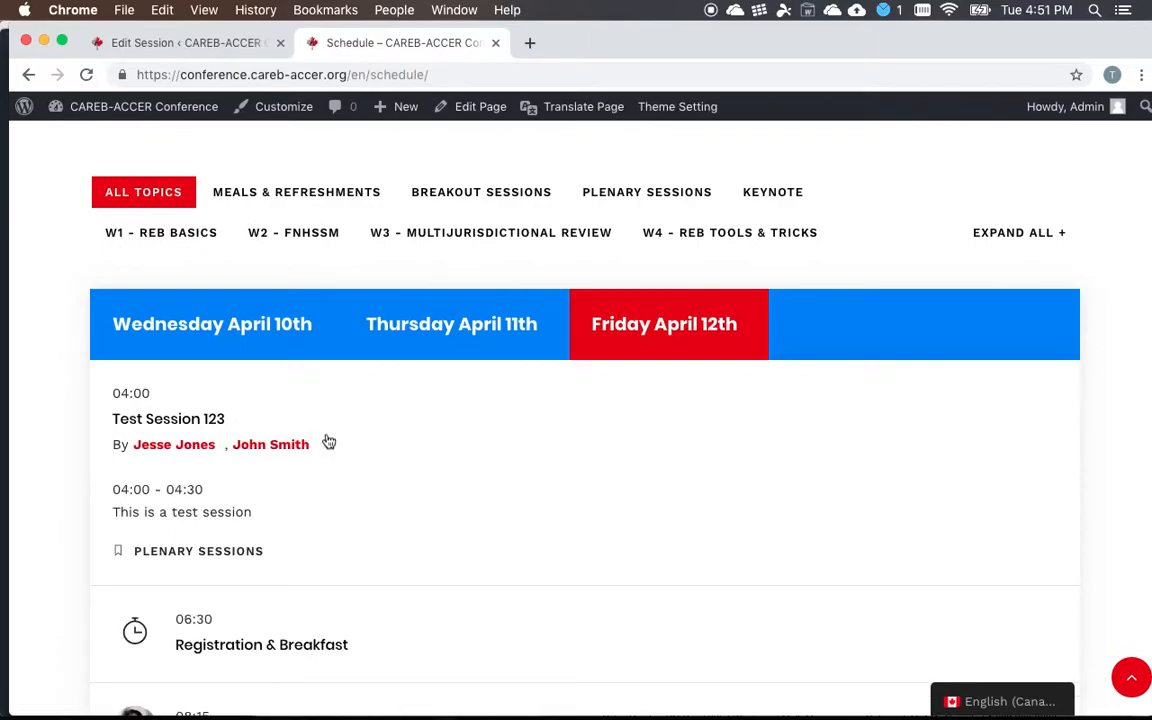
pyautogui.moveTo(334, 436)
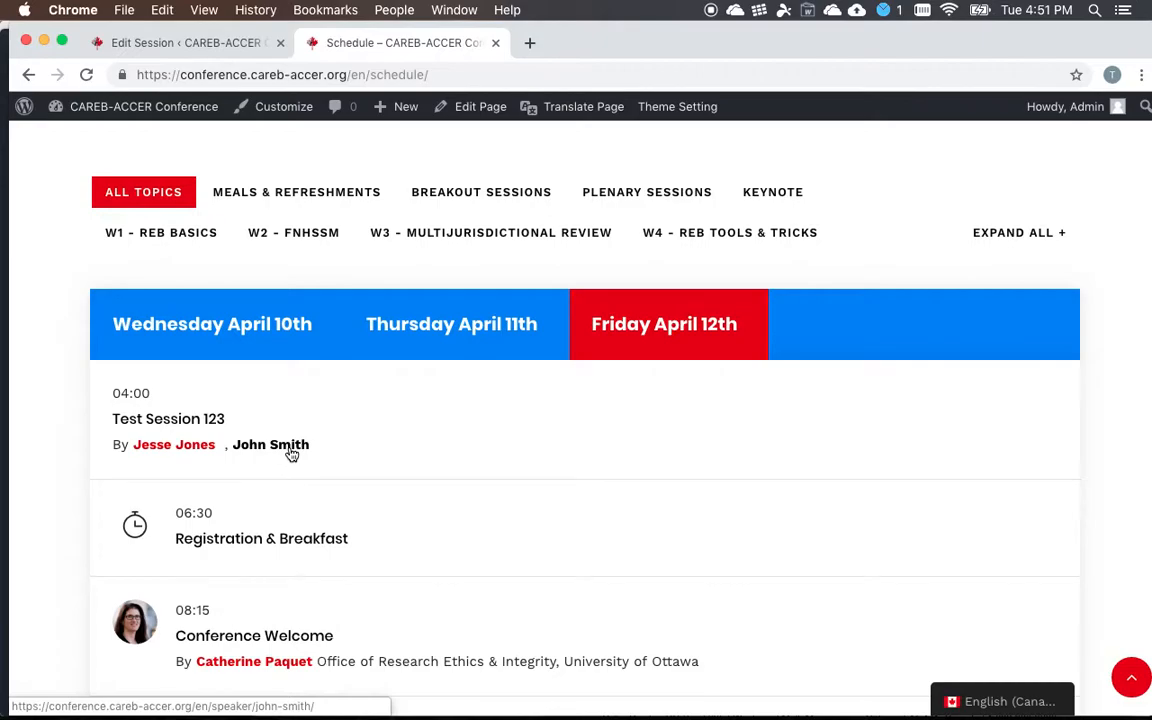
pyautogui.moveTo(158, 452)
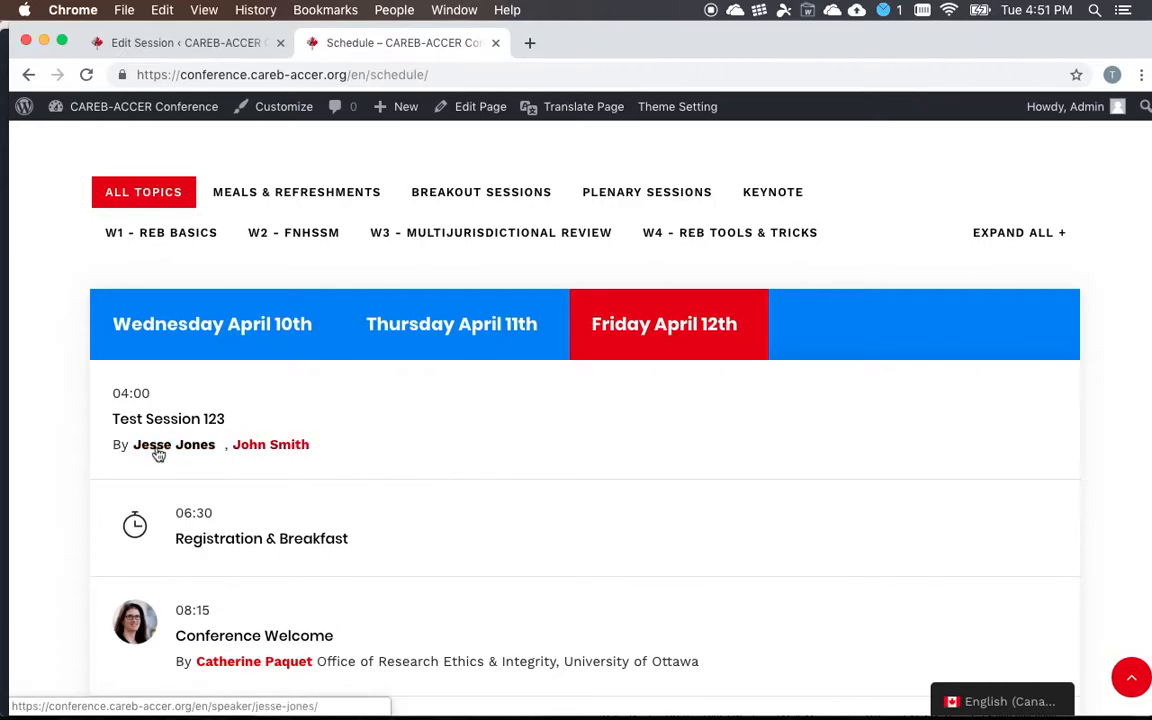
pyautogui.moveTo(150, 420)
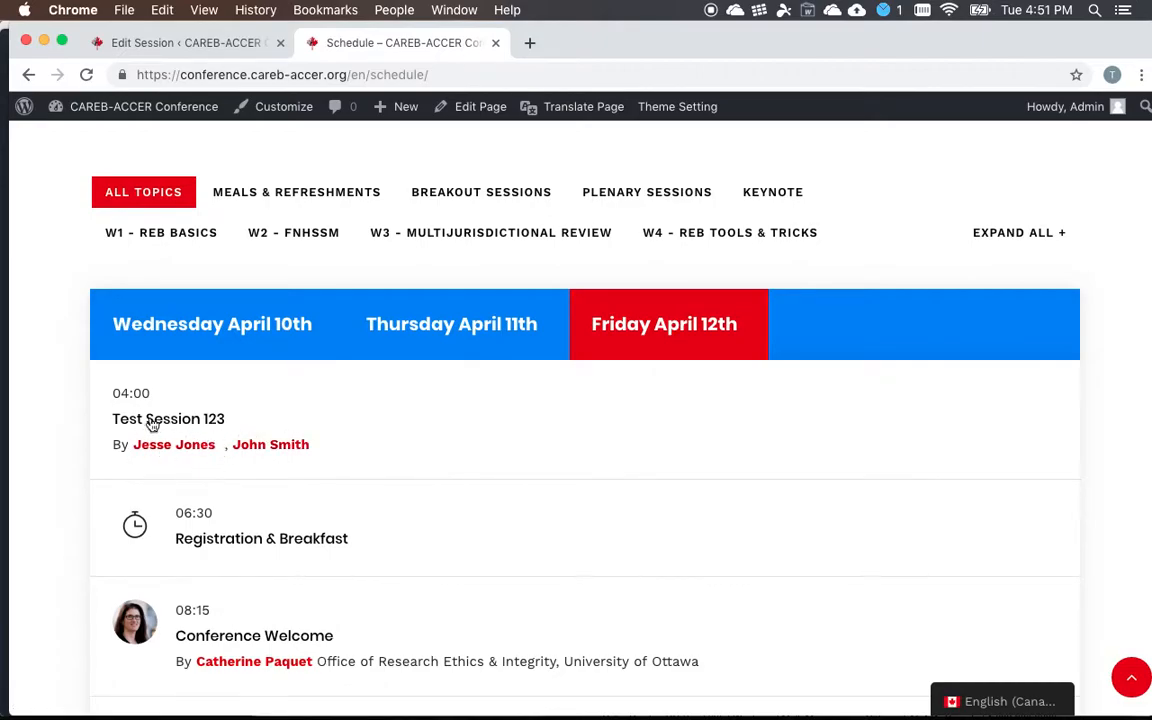
pyautogui.moveTo(132, 468)
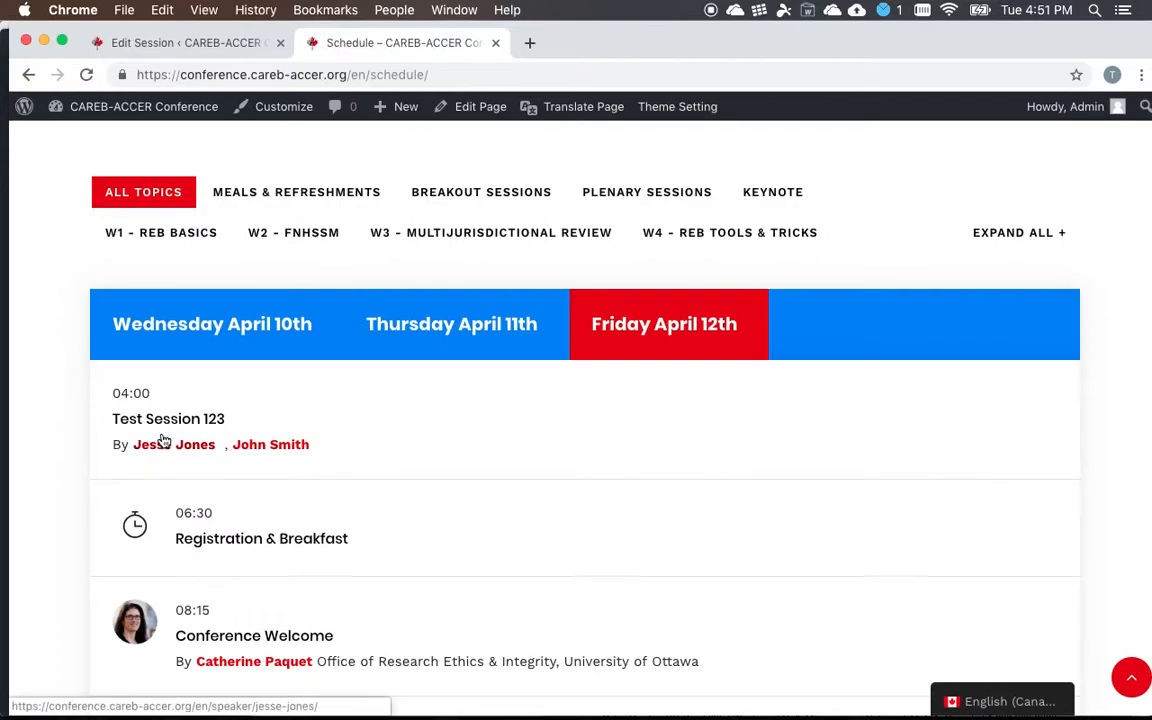
pyautogui.moveTo(164, 450)
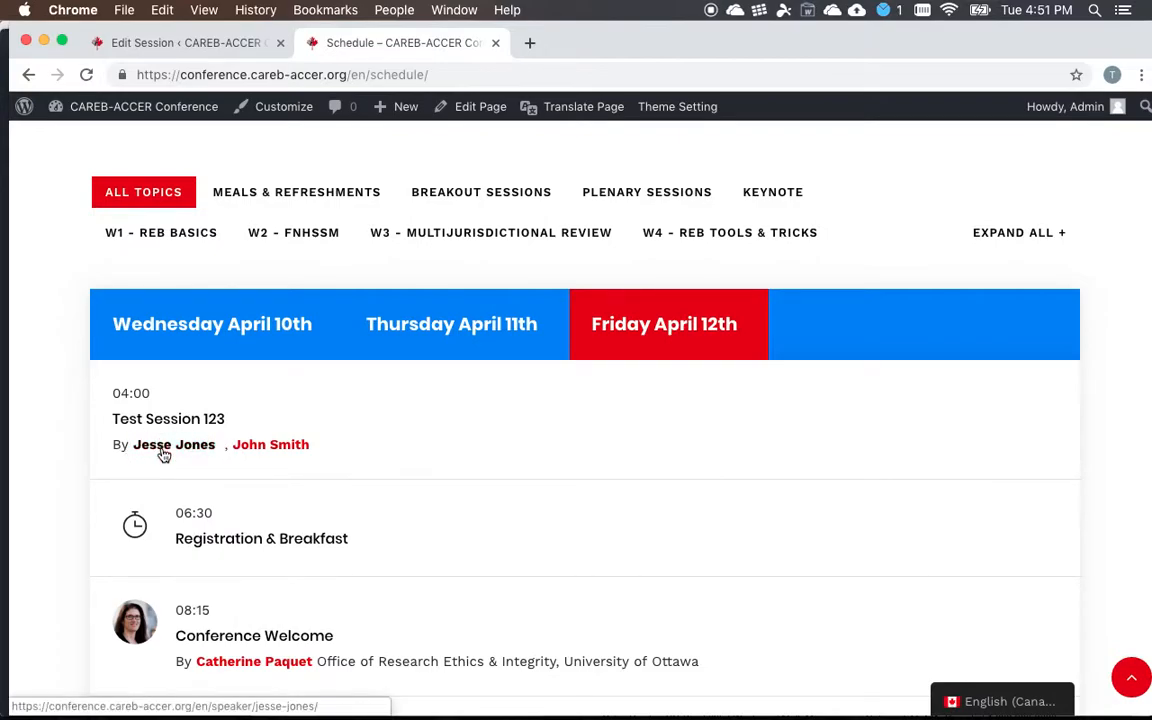
pyautogui.moveTo(200, 450)
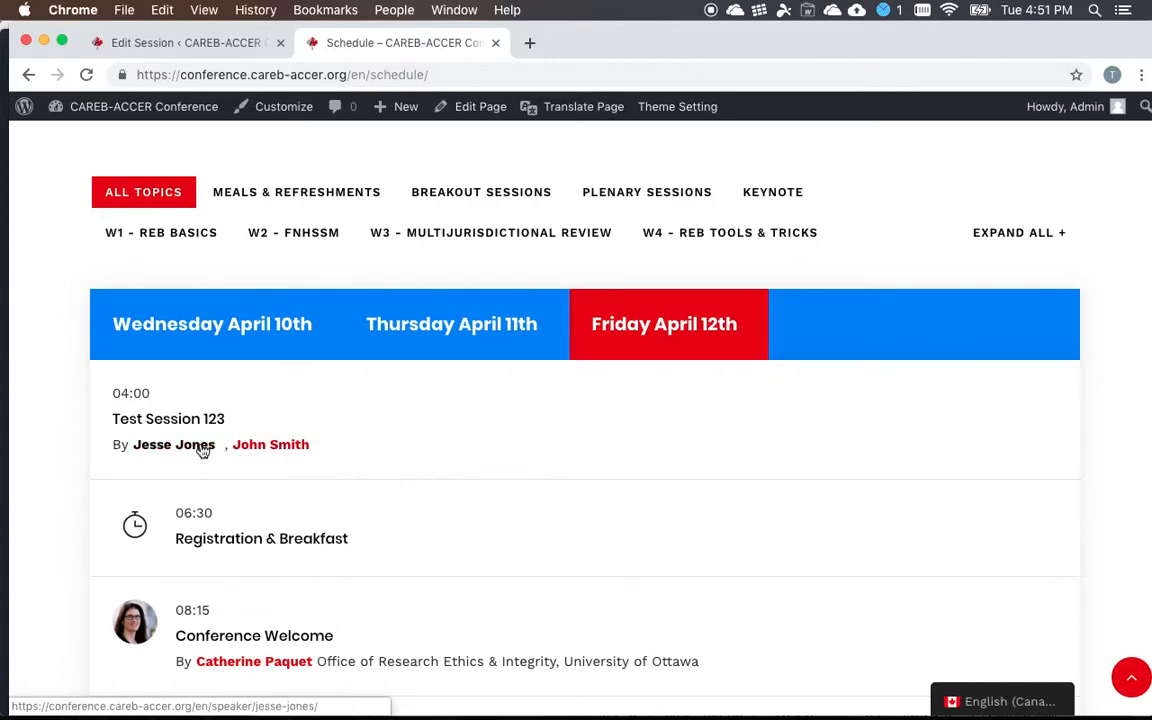
pyautogui.moveTo(270, 444)
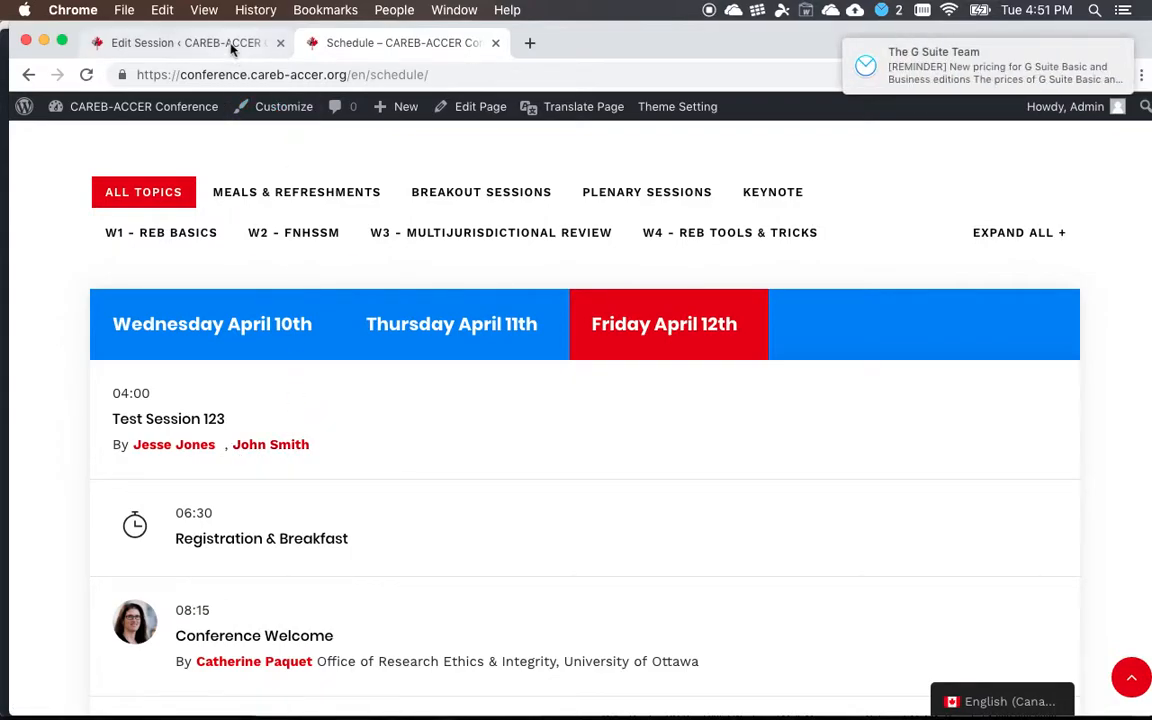
# From the Speakers list, bring up John Smith's speaker entry for editing
pyautogui.click(180, 42)
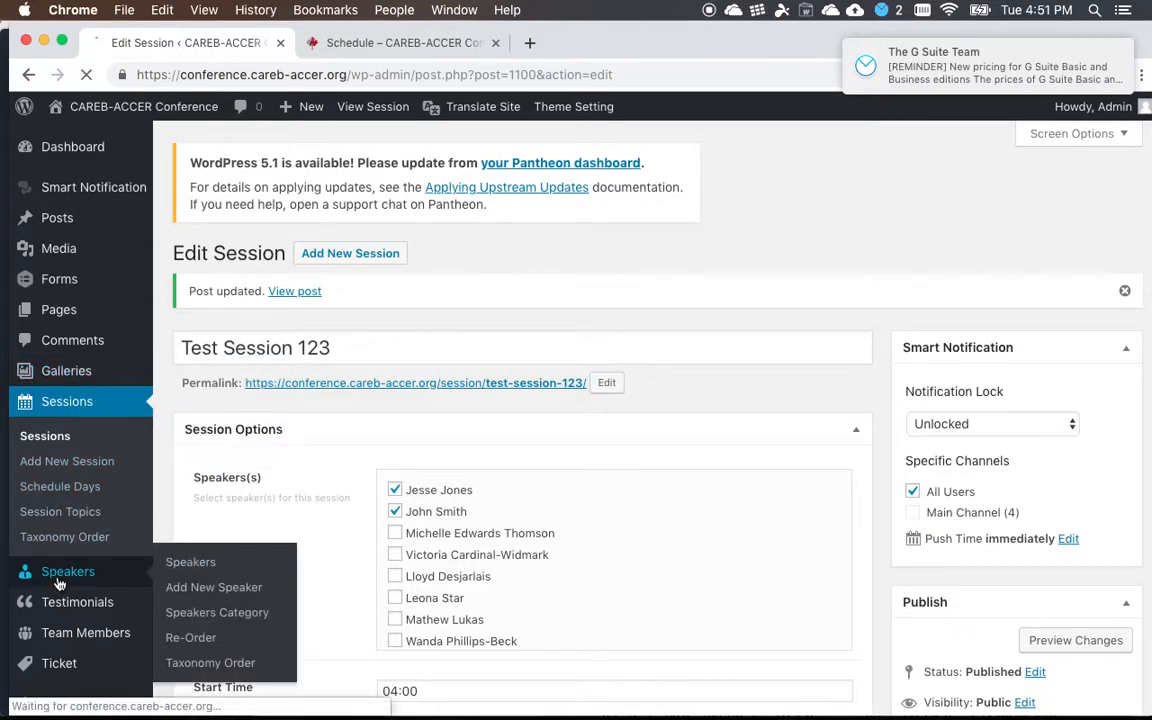
pyautogui.click(68, 570)
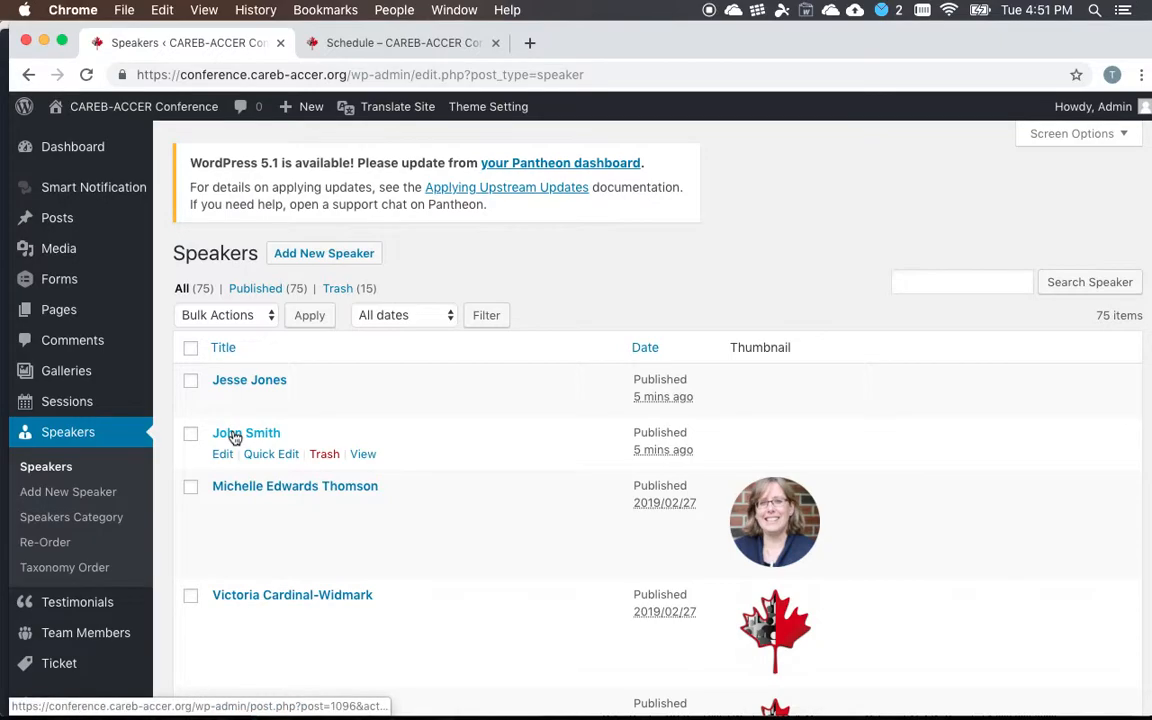
pyautogui.click(246, 432)
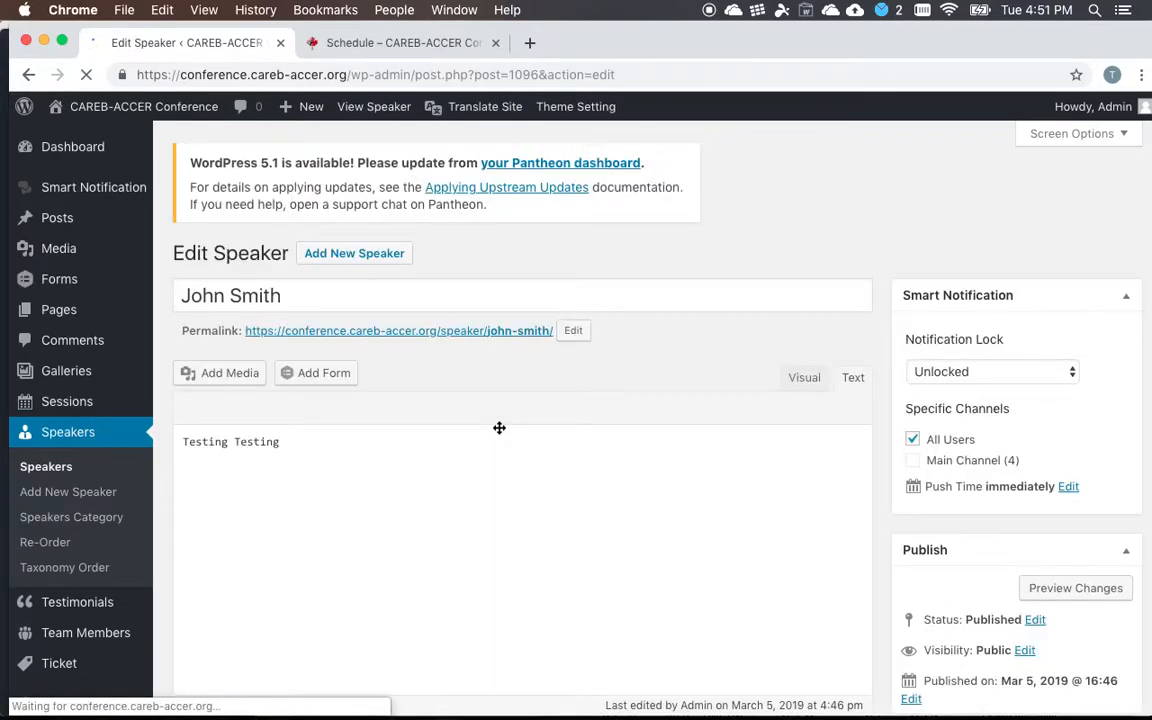
pyautogui.scroll(-3)
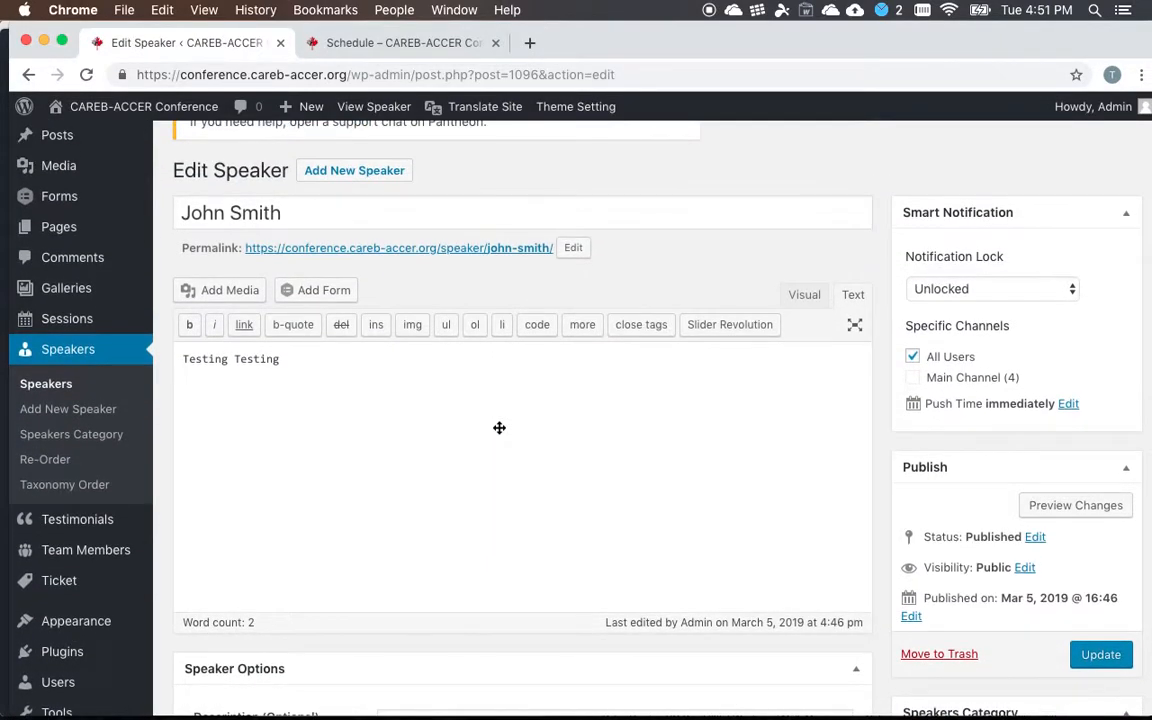
pyautogui.scroll(-3)
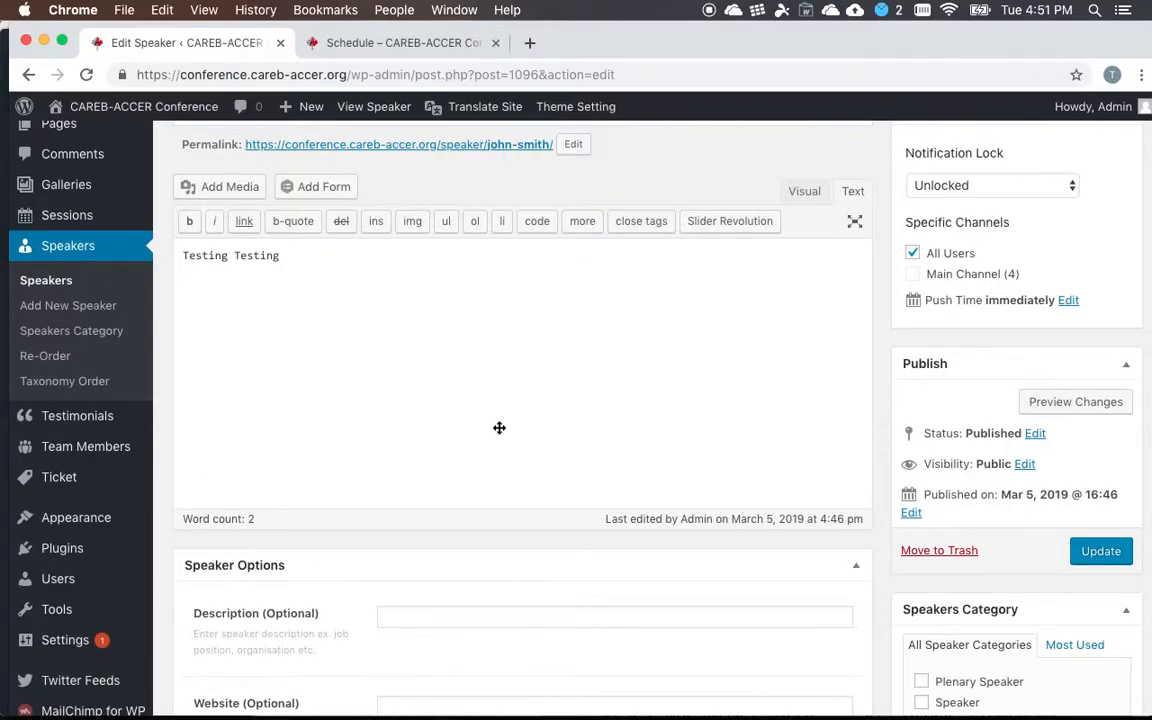
pyautogui.moveTo(340, 436)
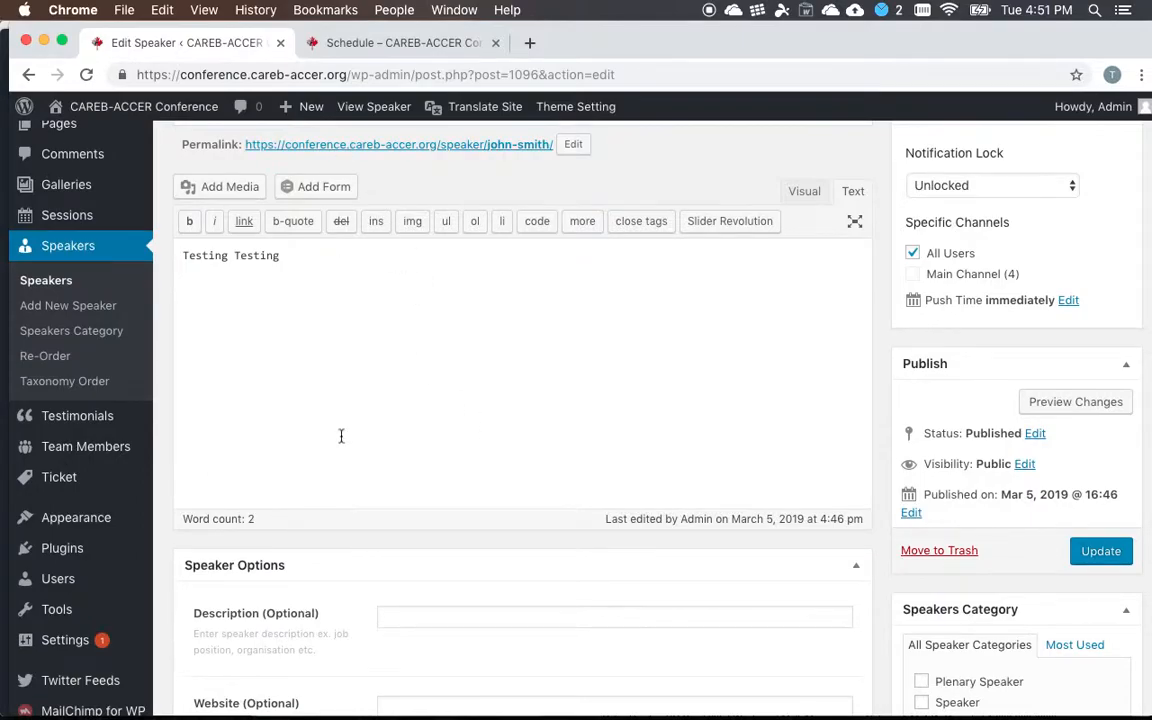
# Enter 'description' and 'John Smith' into the speaker entry's content and select the body text
pyautogui.write('description')
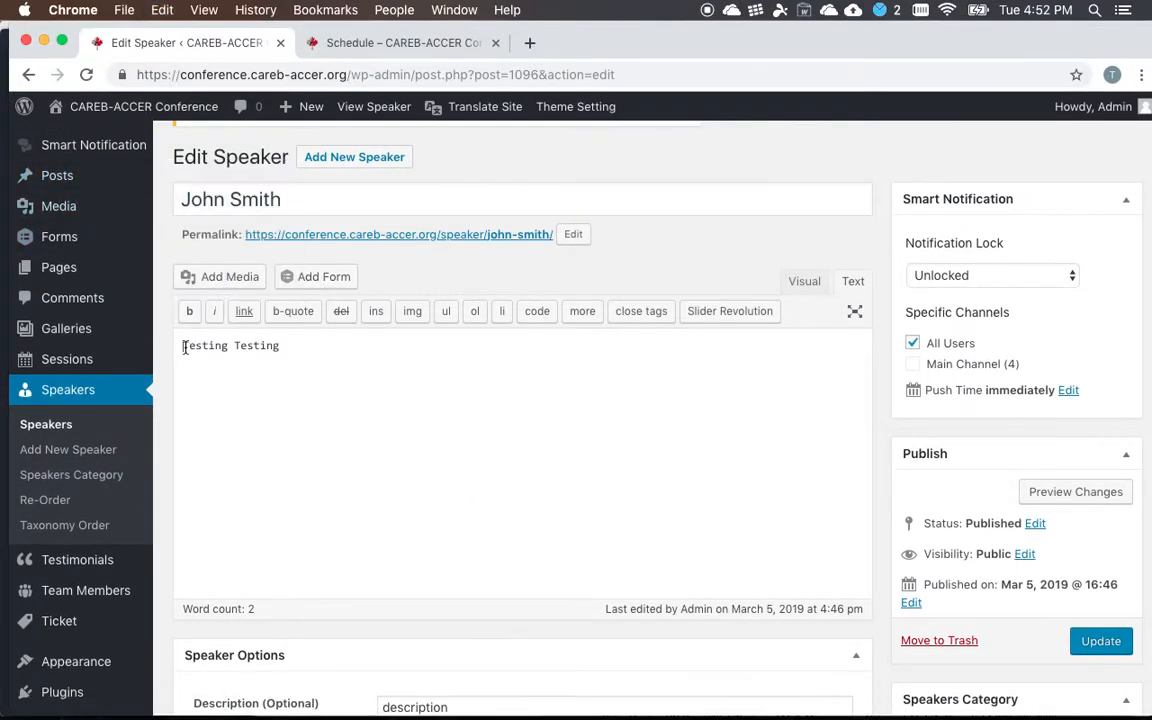
pyautogui.write('John Smith')
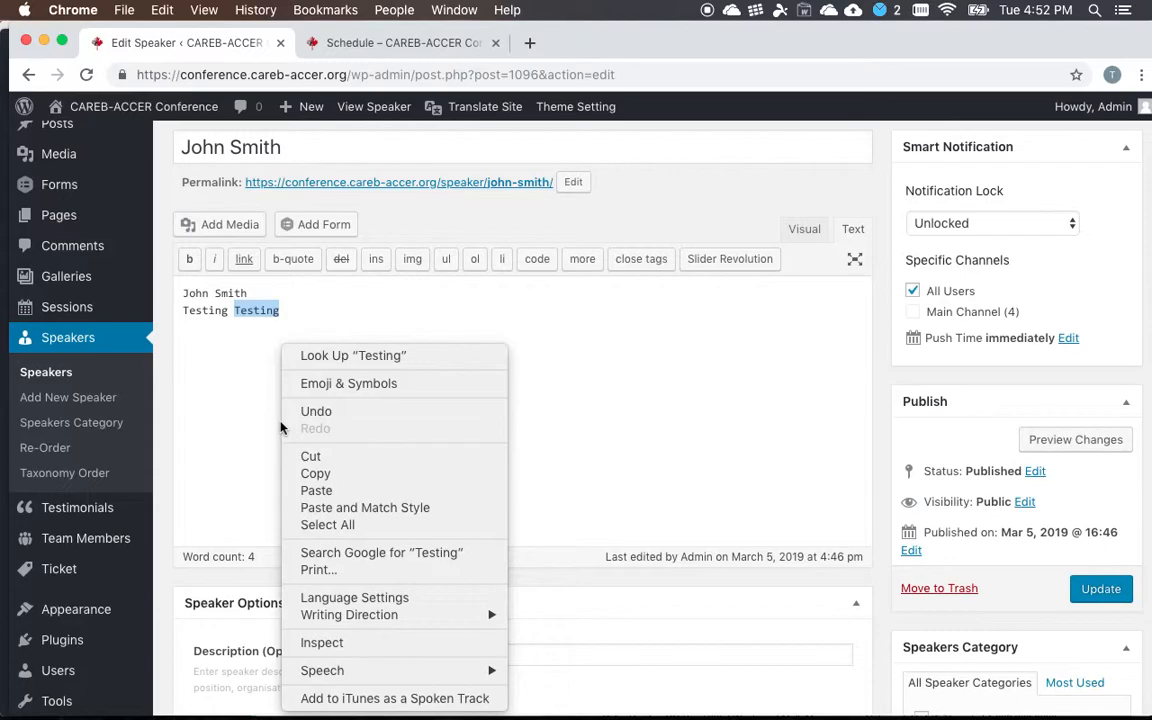
pyautogui.click(348, 316)
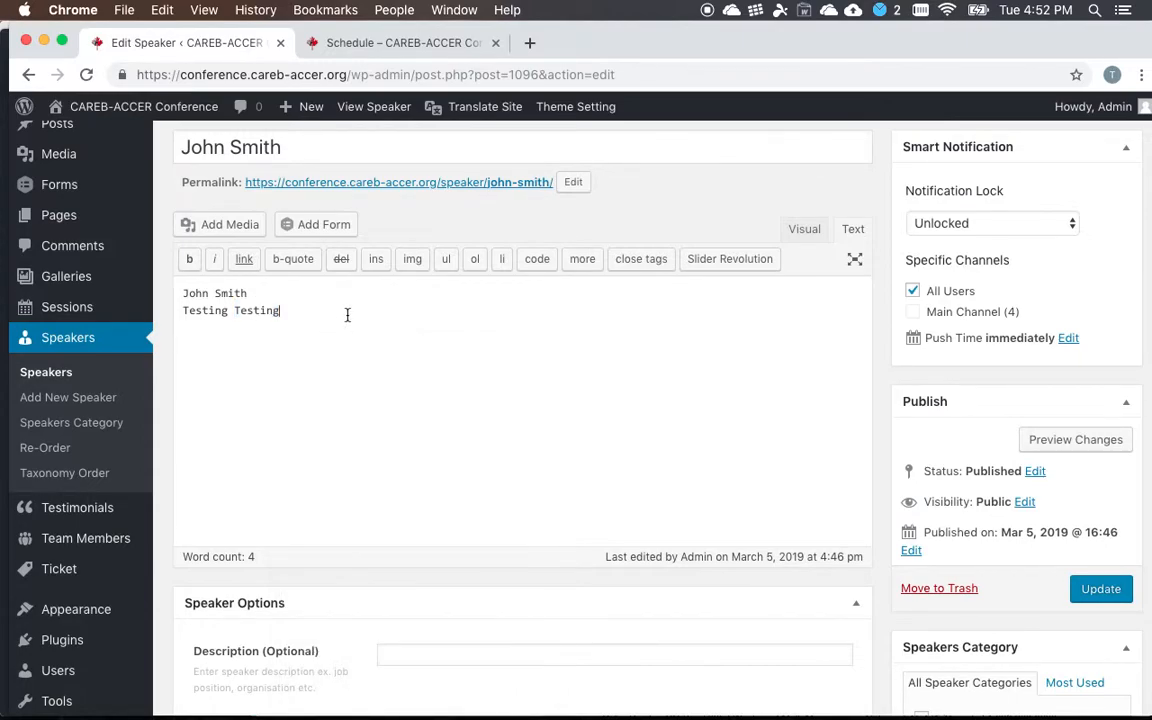
pyautogui.rightClick(216, 344)
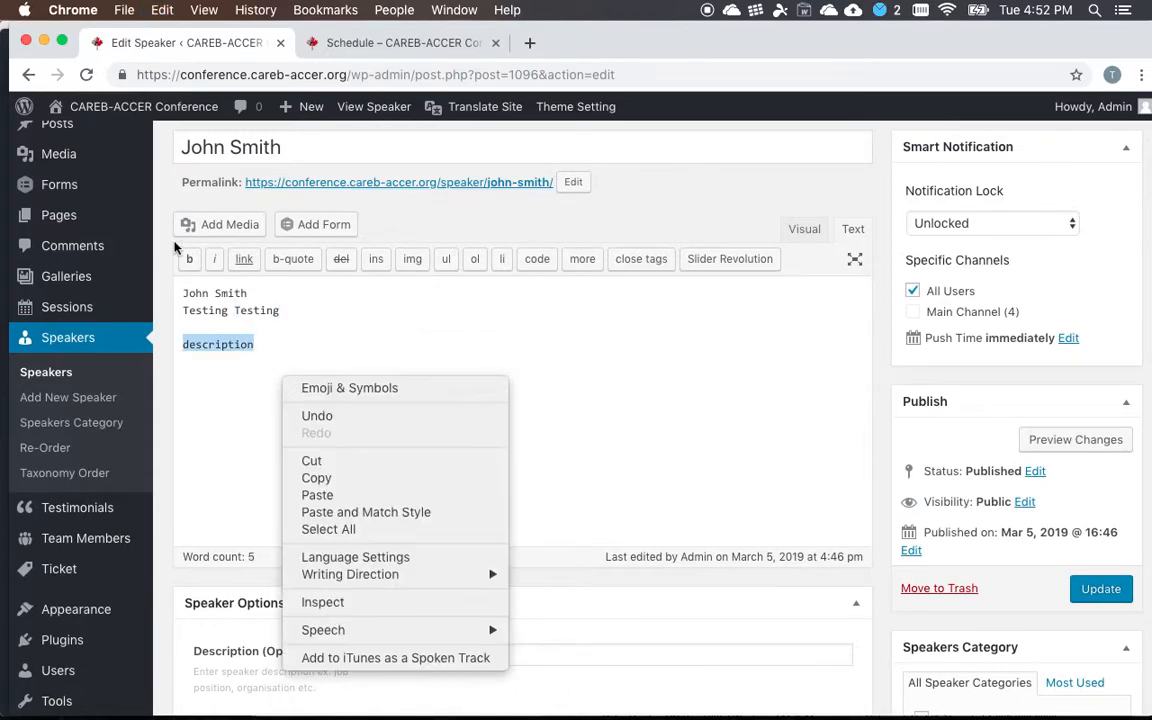
pyautogui.click(328, 528)
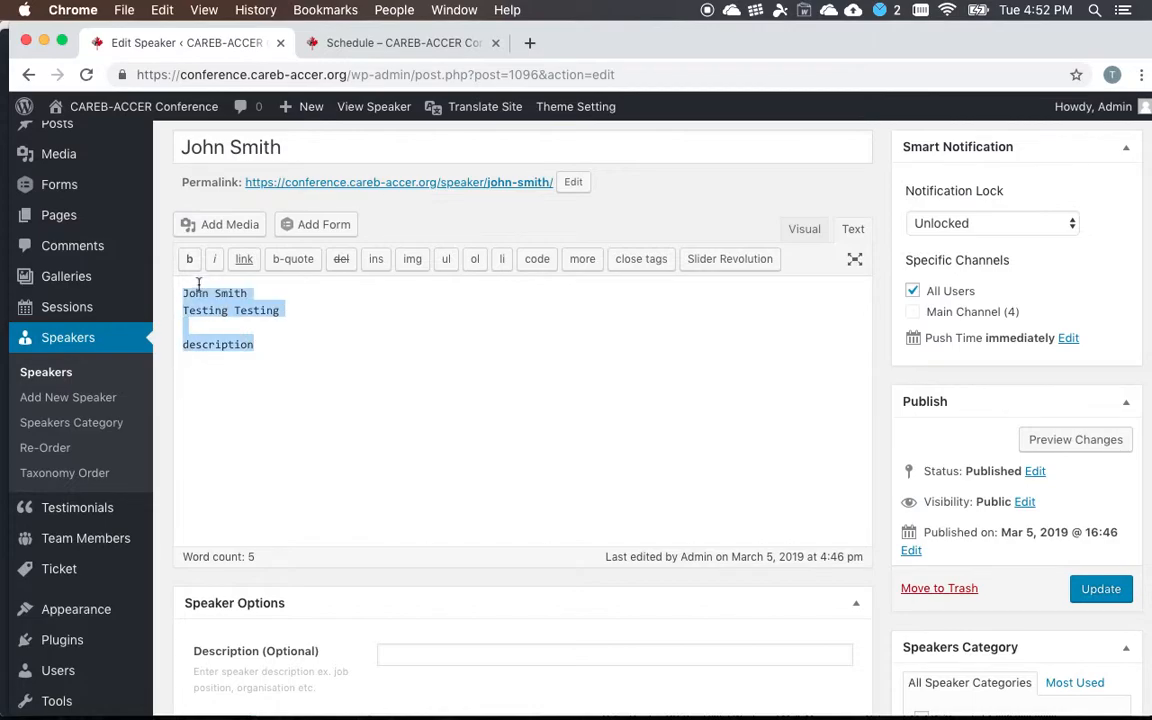
pyautogui.scroll(-3)
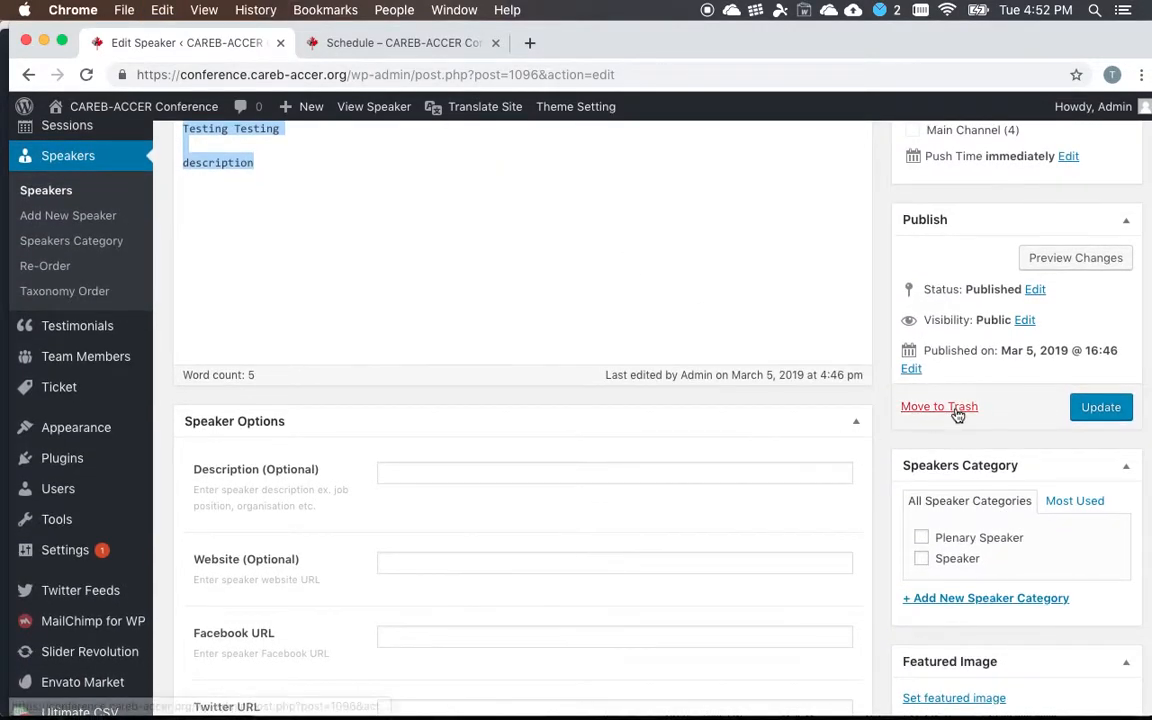
# Attempt to trash the entry and leave for the Speakers list, triggering the unsaved-changes warning
pyautogui.click(938, 406)
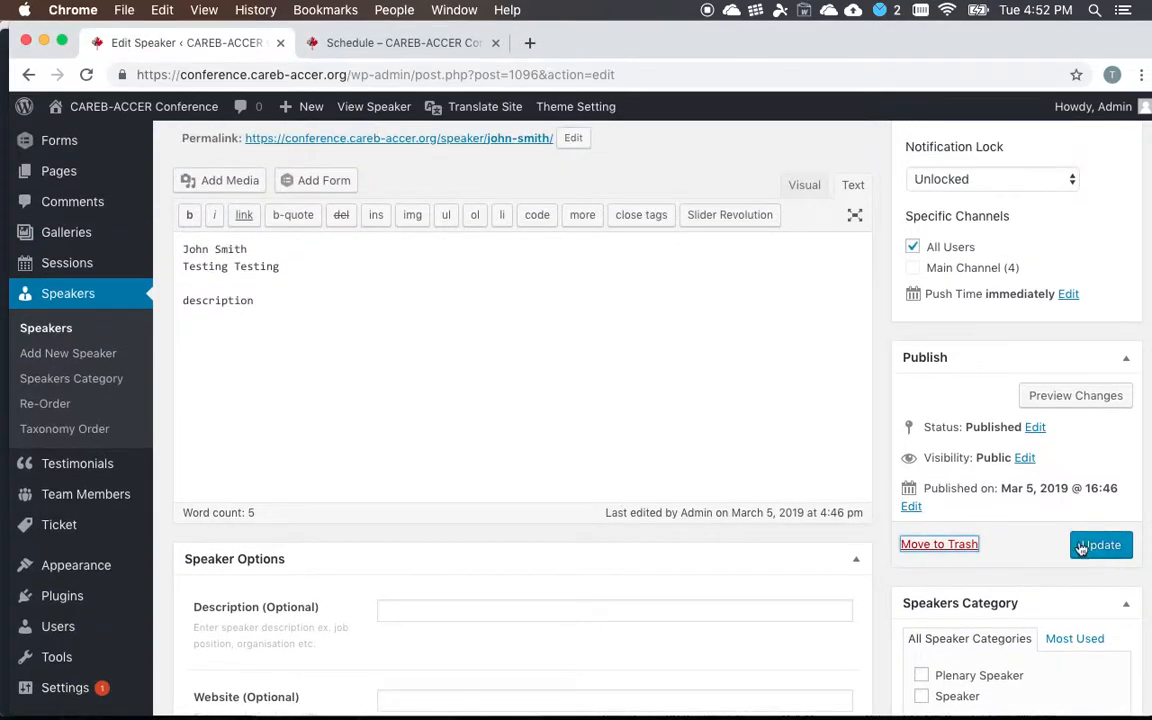
pyautogui.click(938, 544)
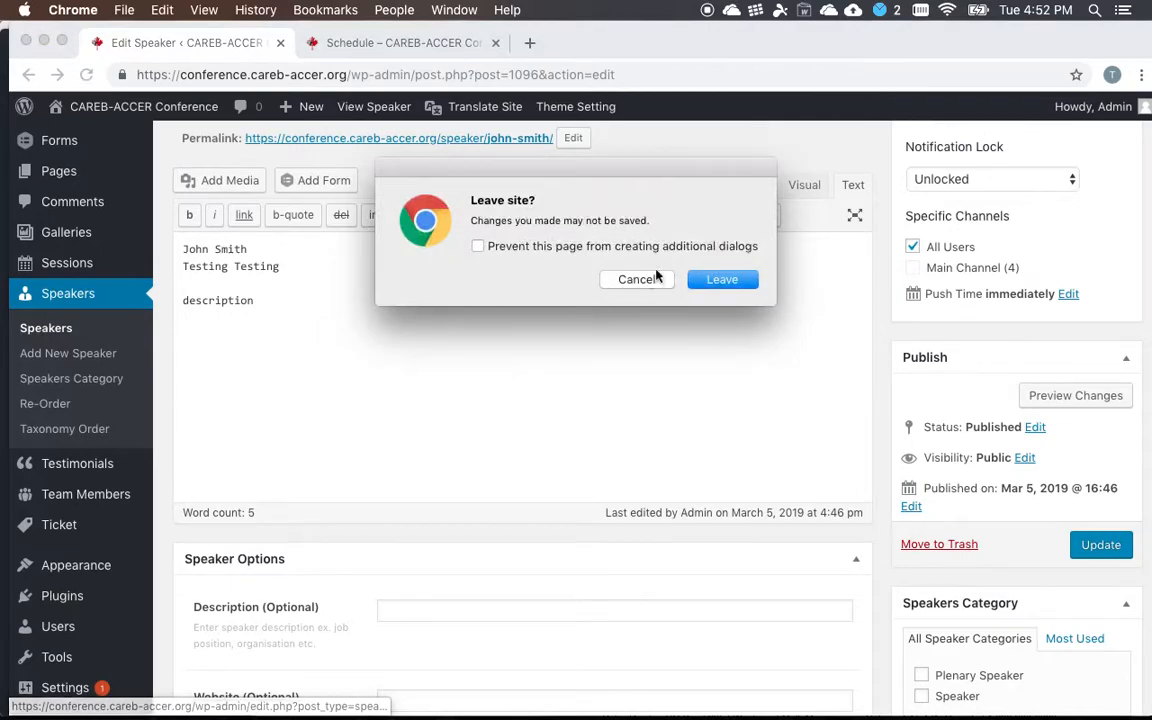
# Leave without saving and move the old John Smith speaker to the trash
pyautogui.click(722, 280)
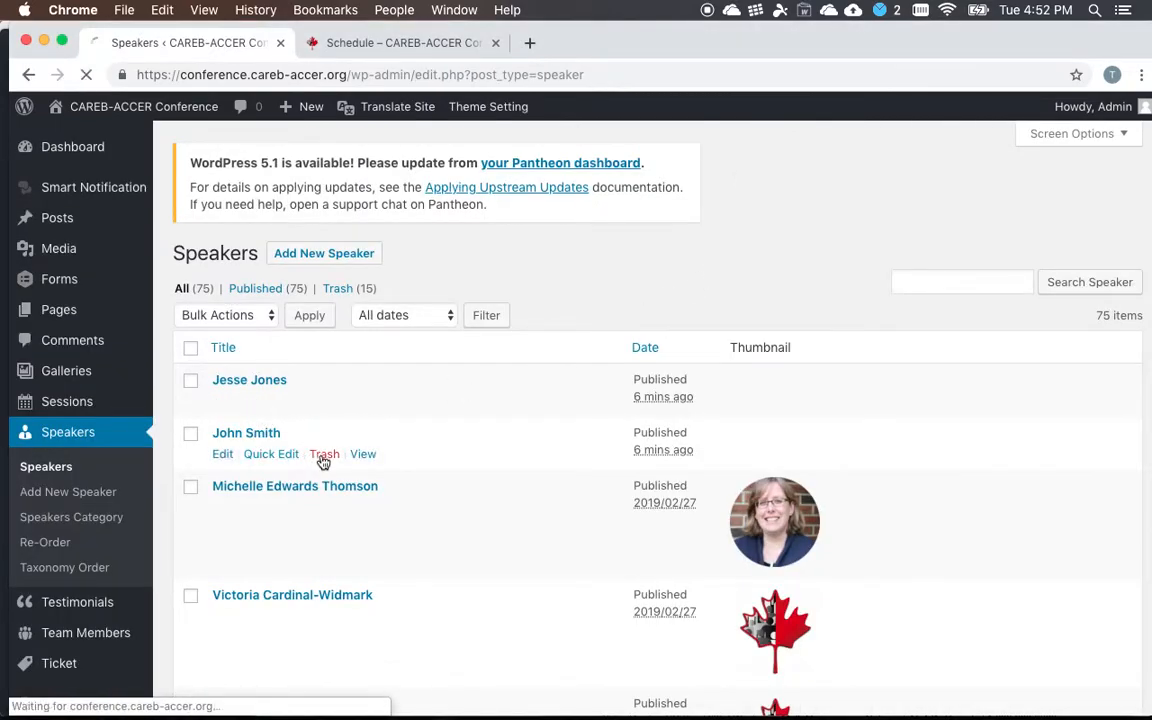
pyautogui.click(324, 452)
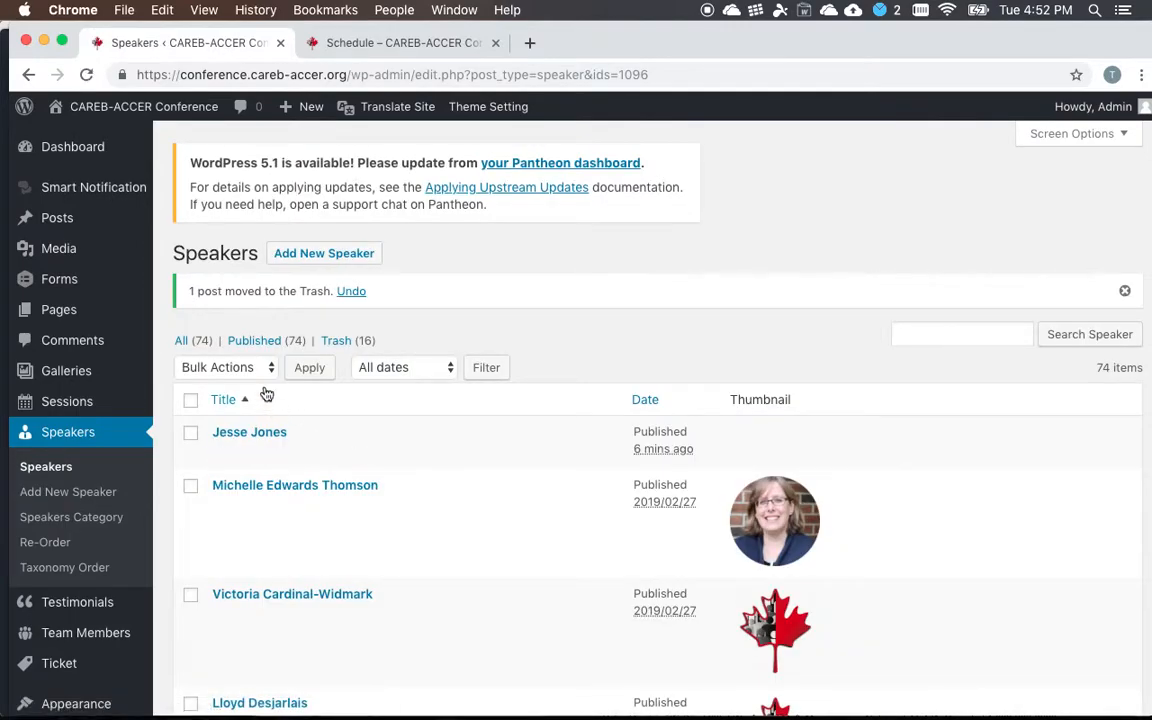
# Create a new speaker named John Smith with the body 'description' and publish it
pyautogui.click(324, 252)
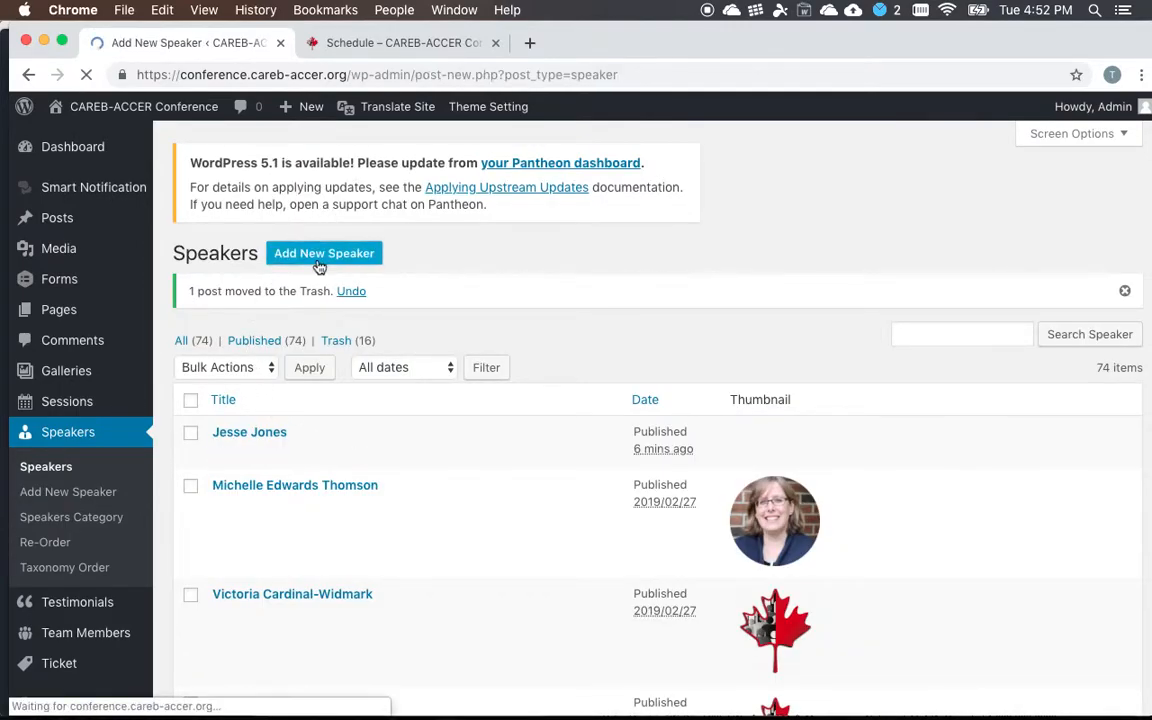
pyautogui.click(324, 252)
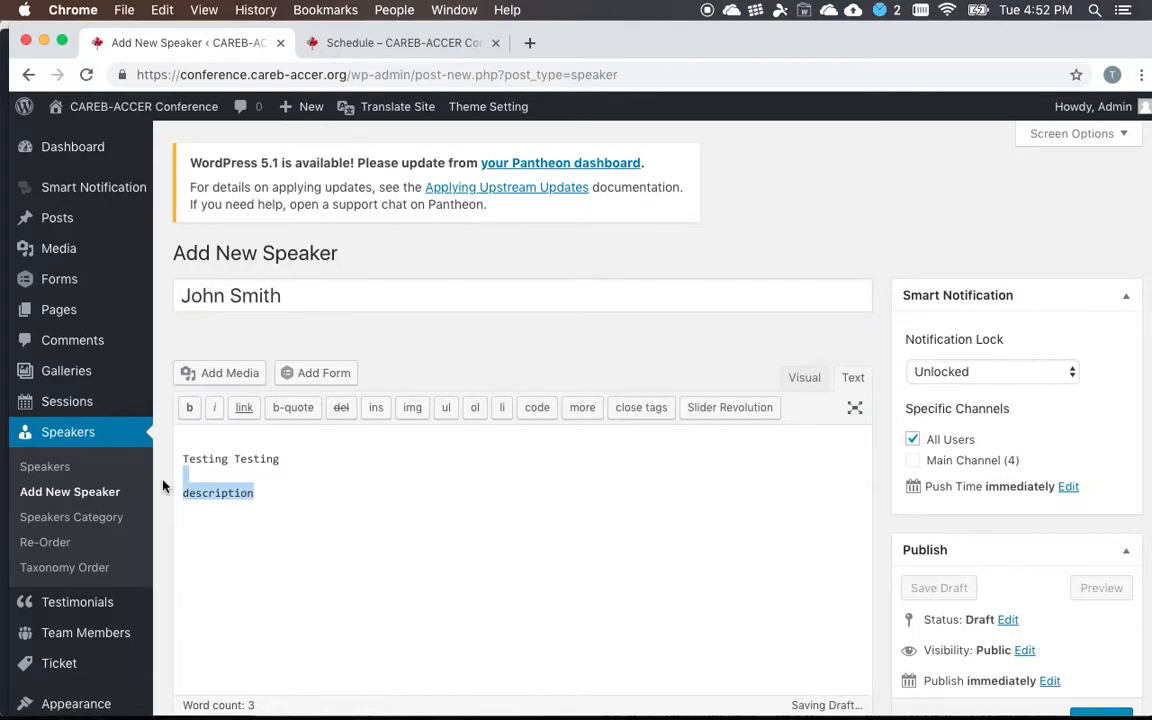
pyautogui.scroll(-3)
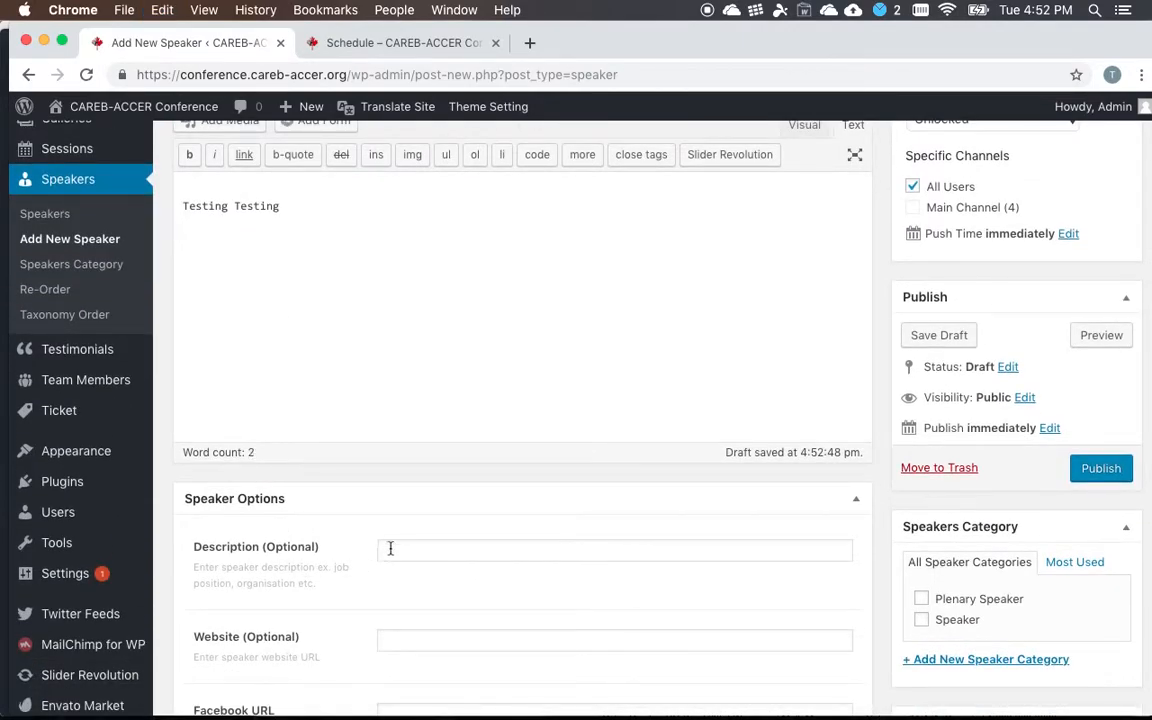
pyautogui.write('description')
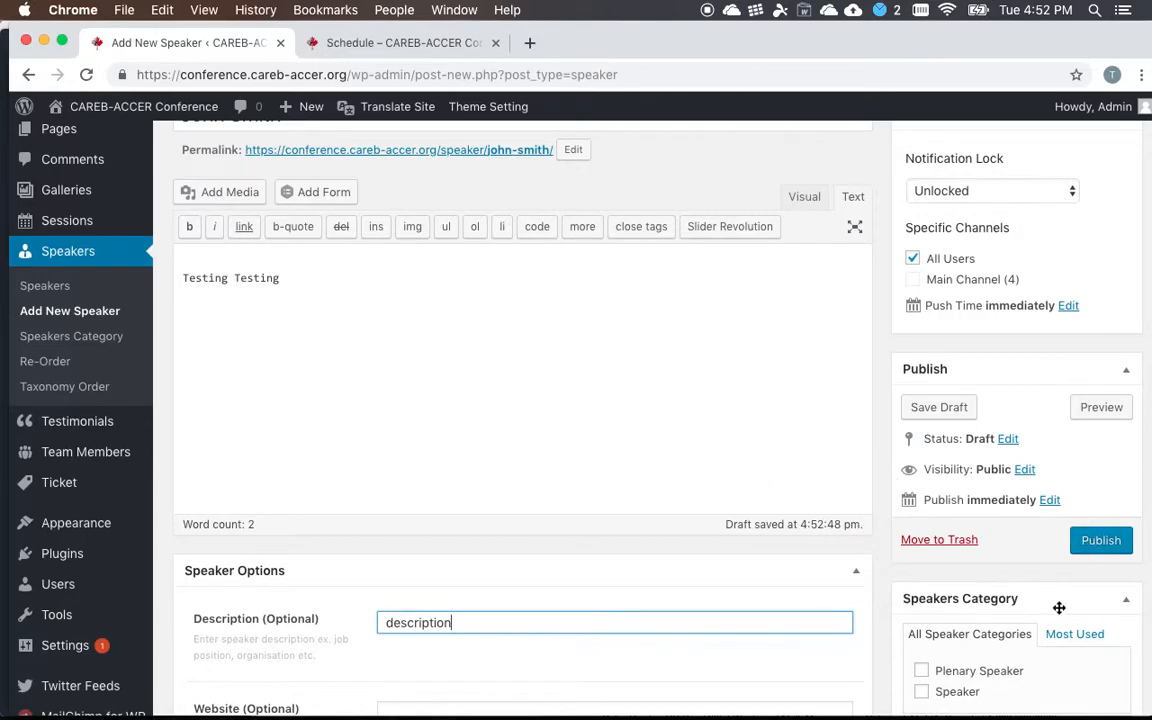
pyautogui.scroll(-3)
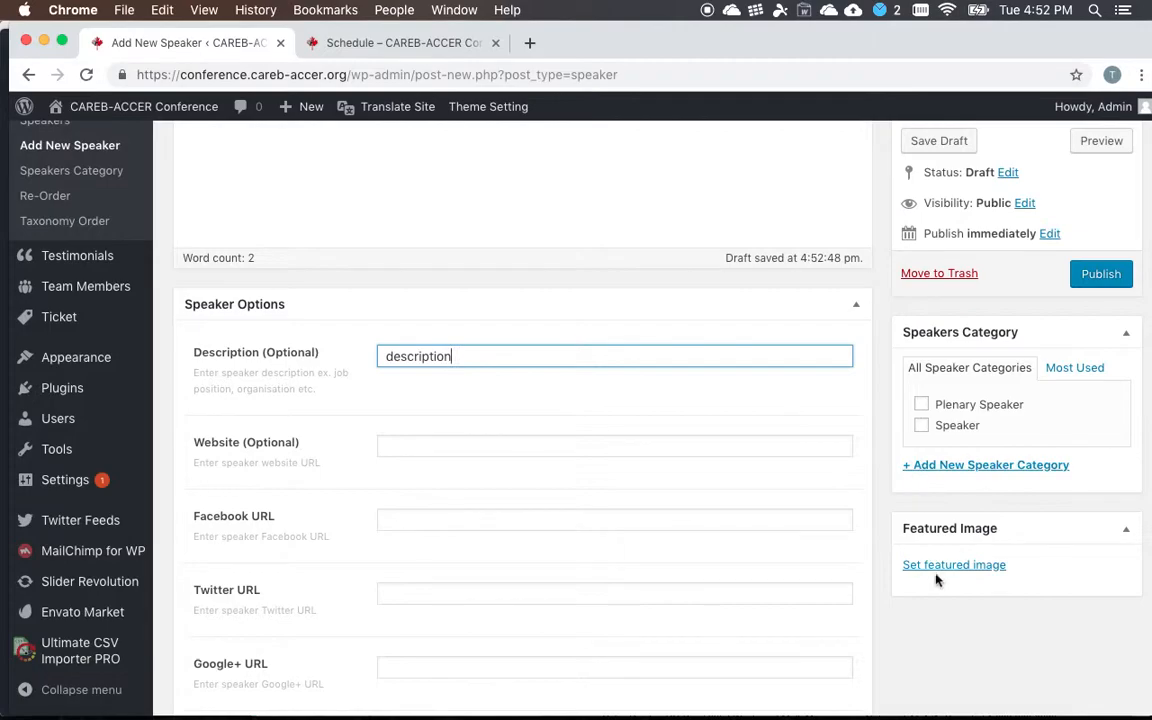
pyautogui.moveTo(954, 564)
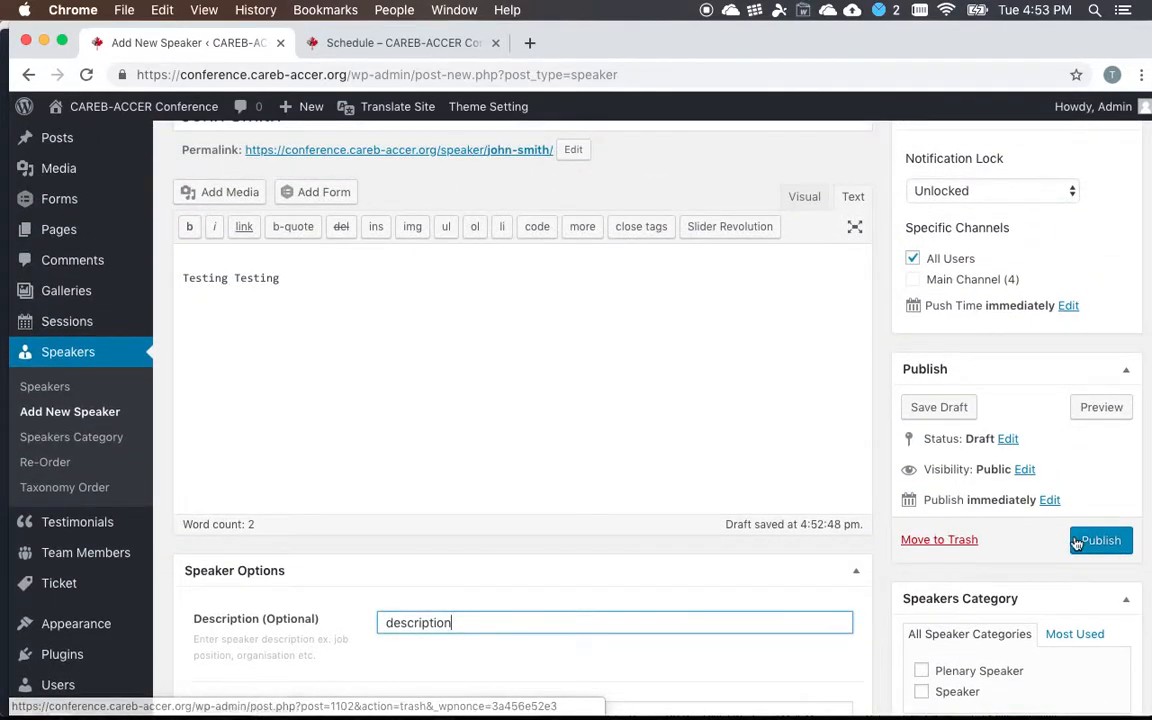
pyautogui.click(1100, 540)
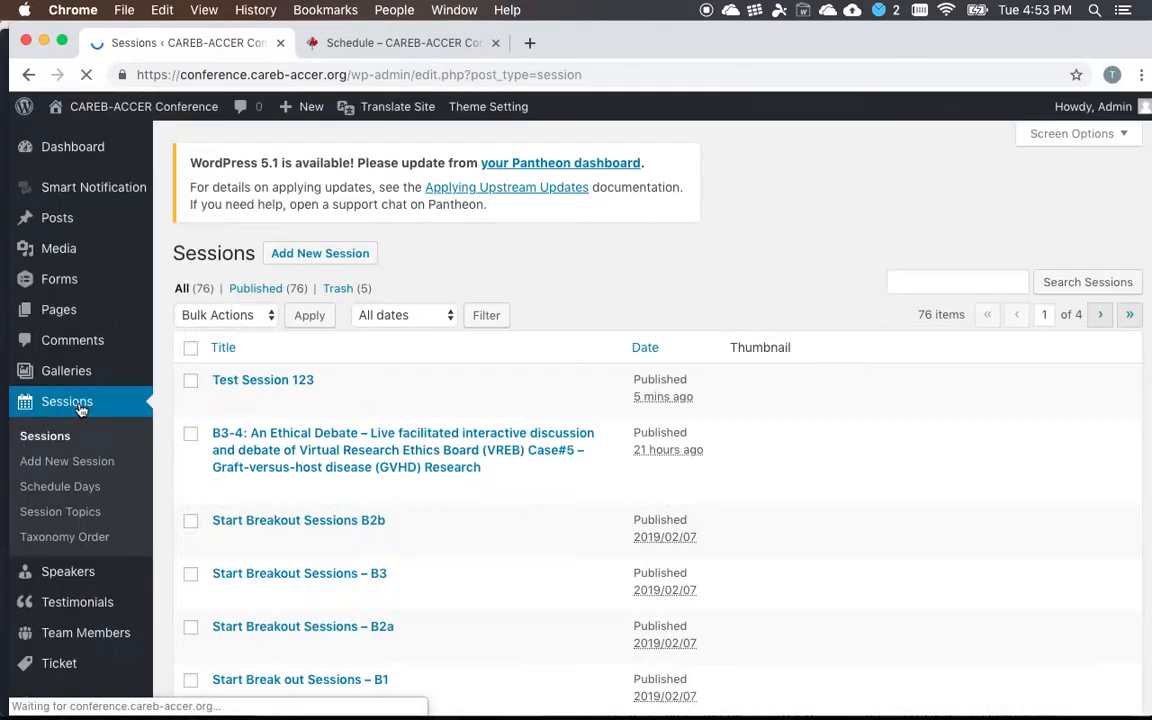
pyautogui.moveTo(264, 380)
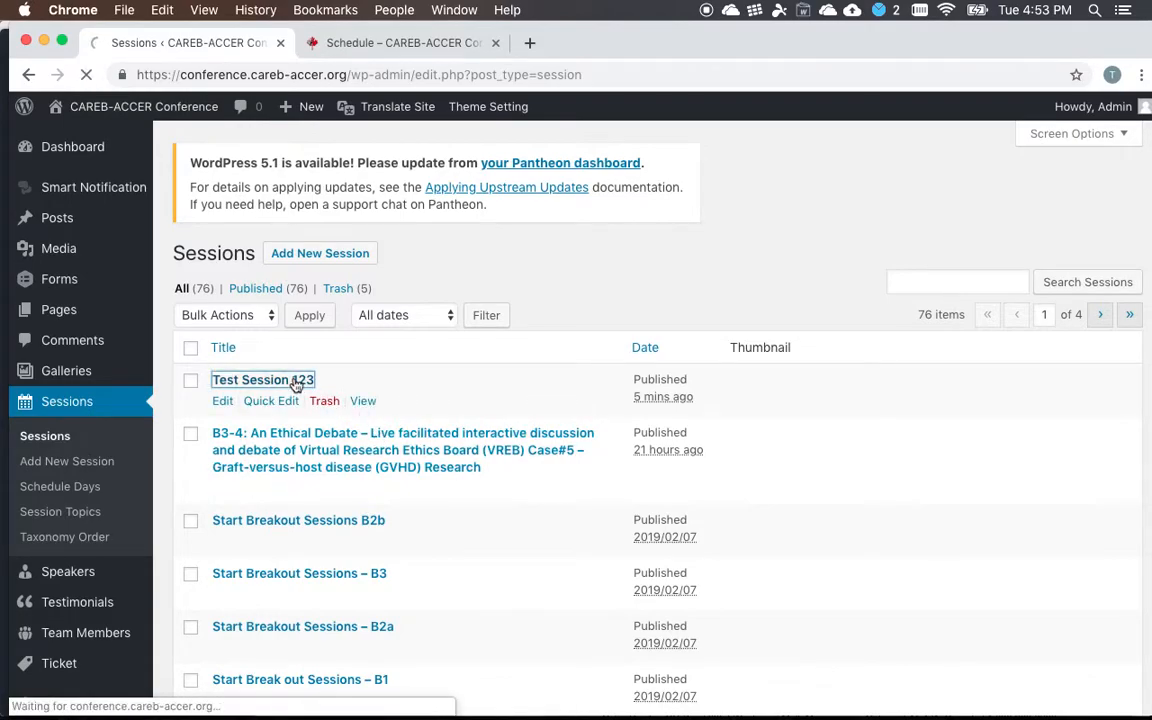
# Edit Test Session 123 to include the new John Smith as a speaker and update it
pyautogui.click(262, 380)
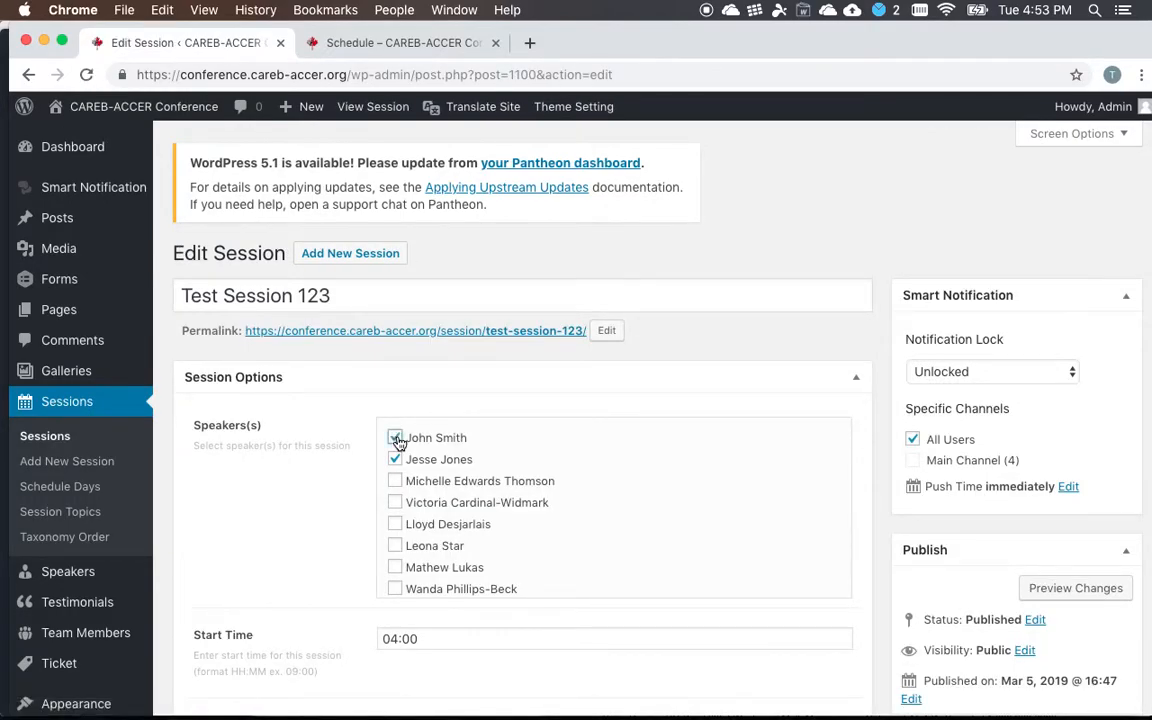
pyautogui.scroll(-3)
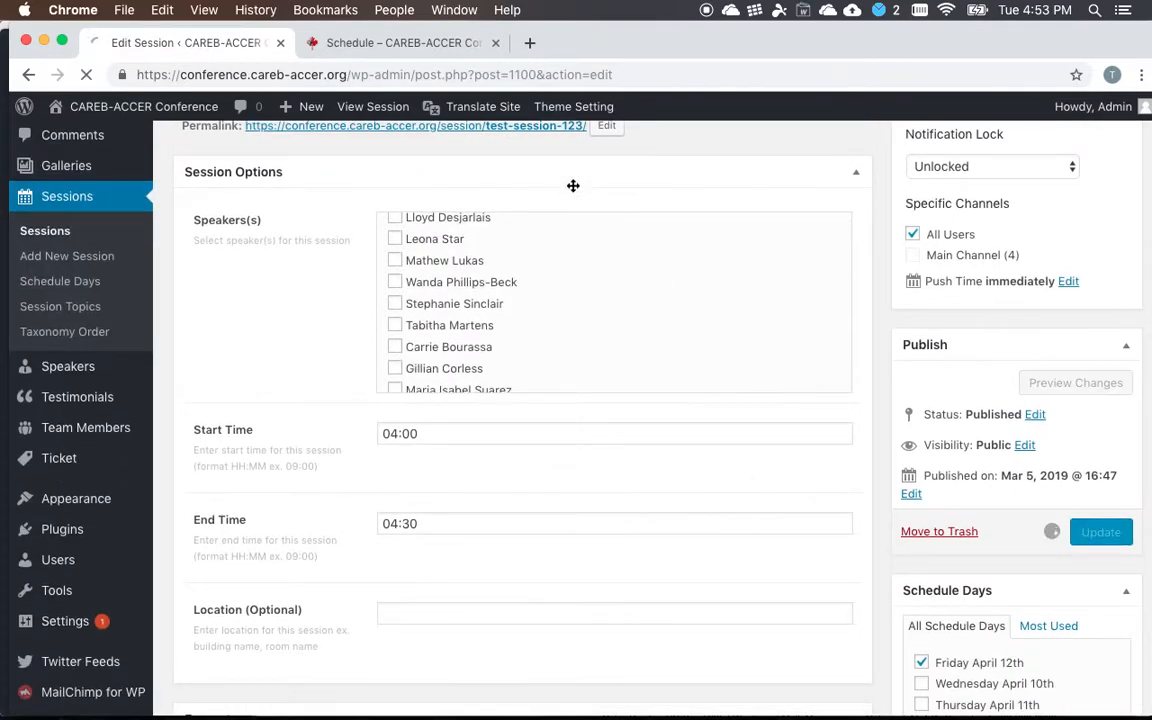
pyautogui.click(400, 42)
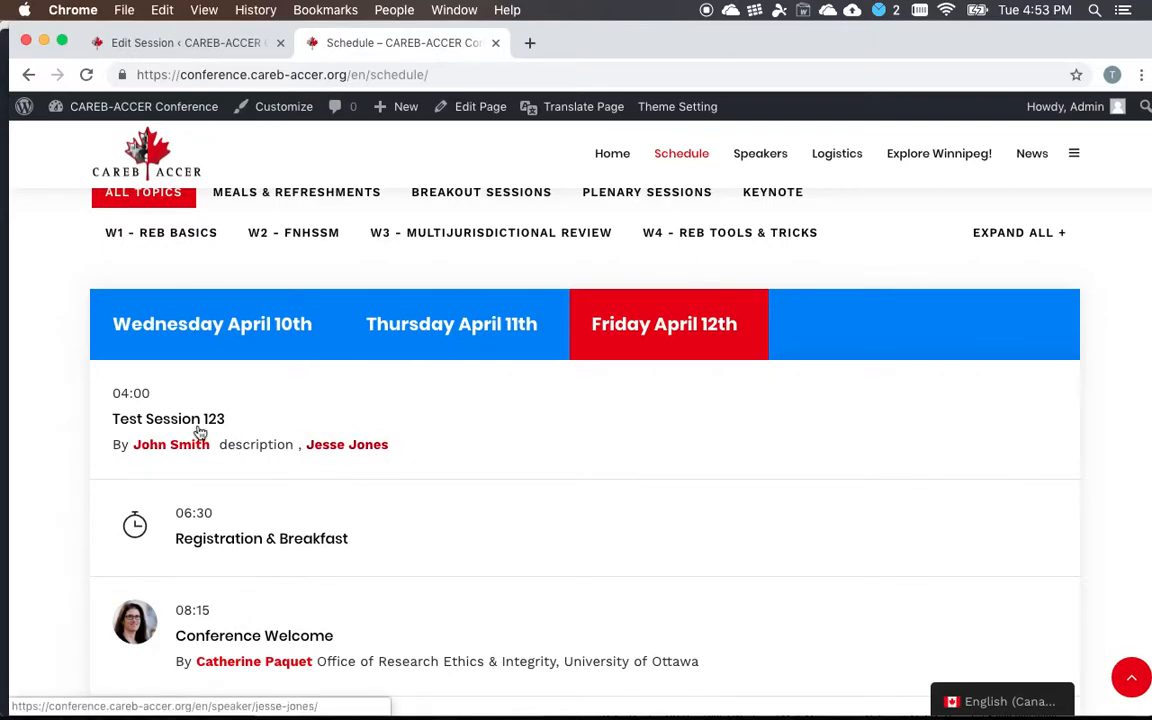
# Scroll the public Schedule's Friday April 12th sessions and reload to confirm Test Session 123's speakers
pyautogui.scroll(-3)
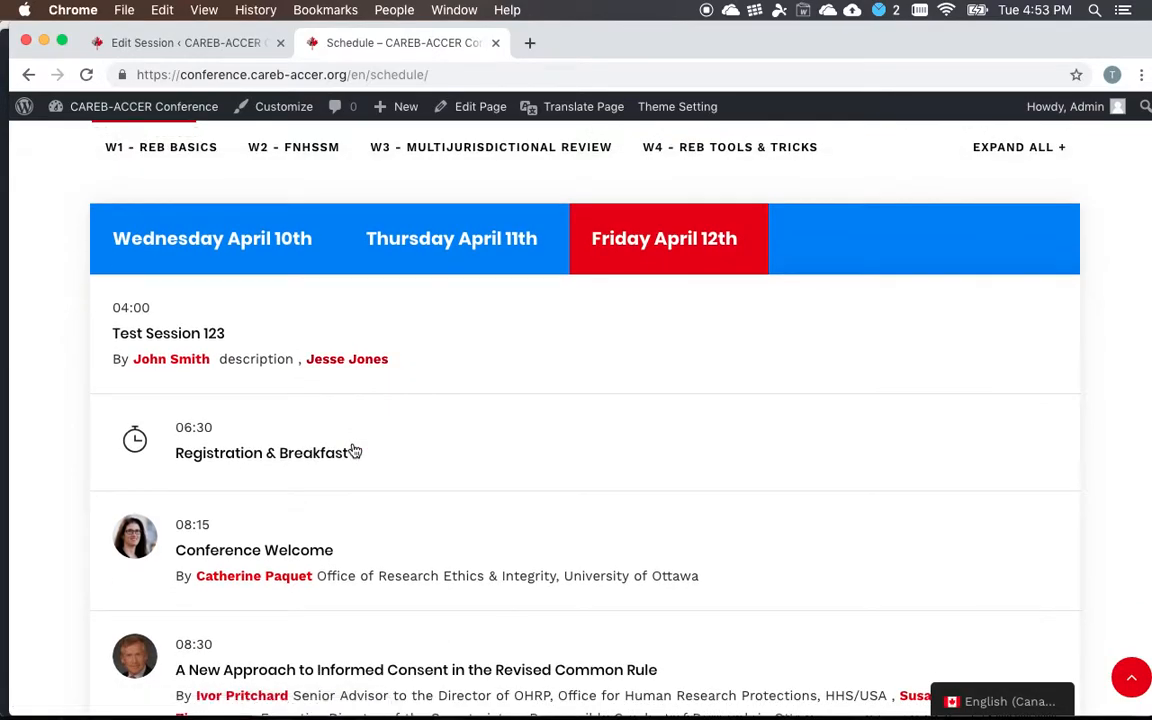
pyautogui.scroll(-3)
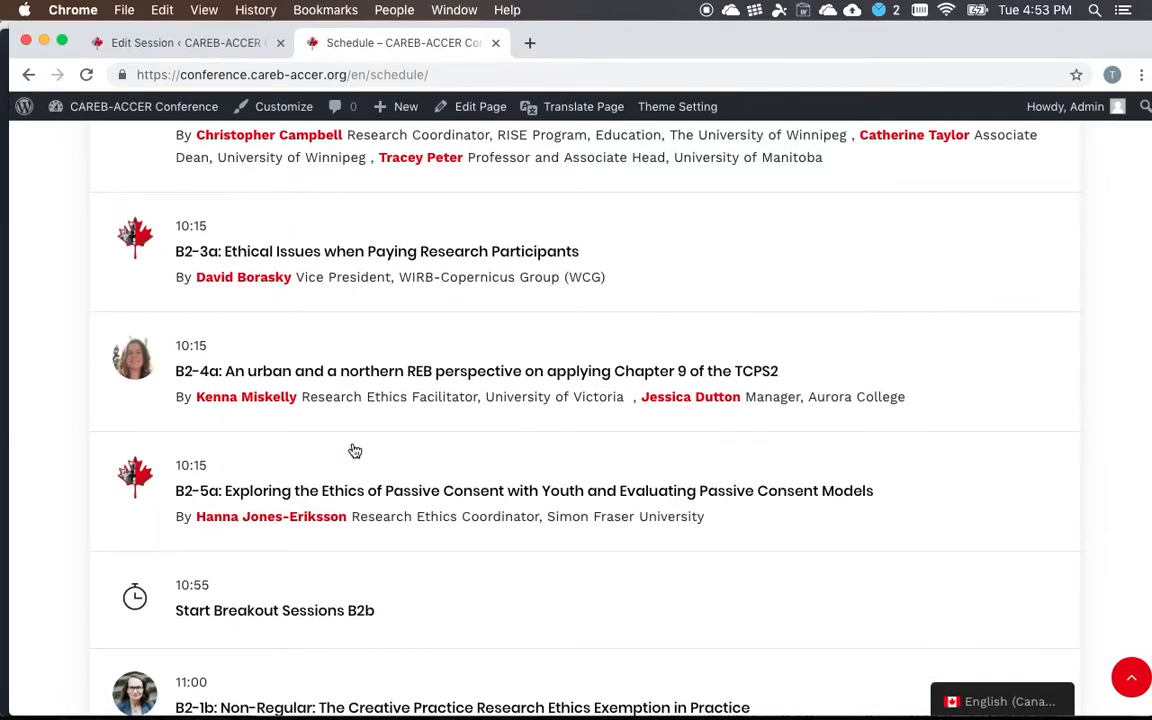
pyautogui.scroll(-3)
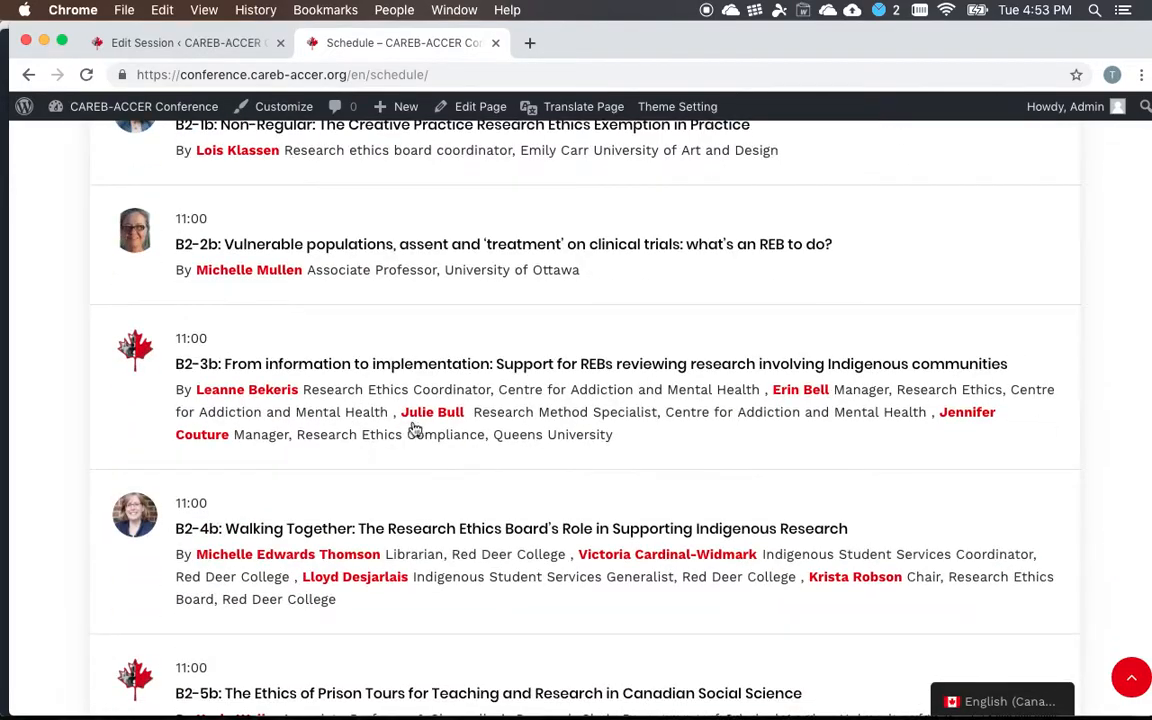
pyautogui.moveTo(432, 412)
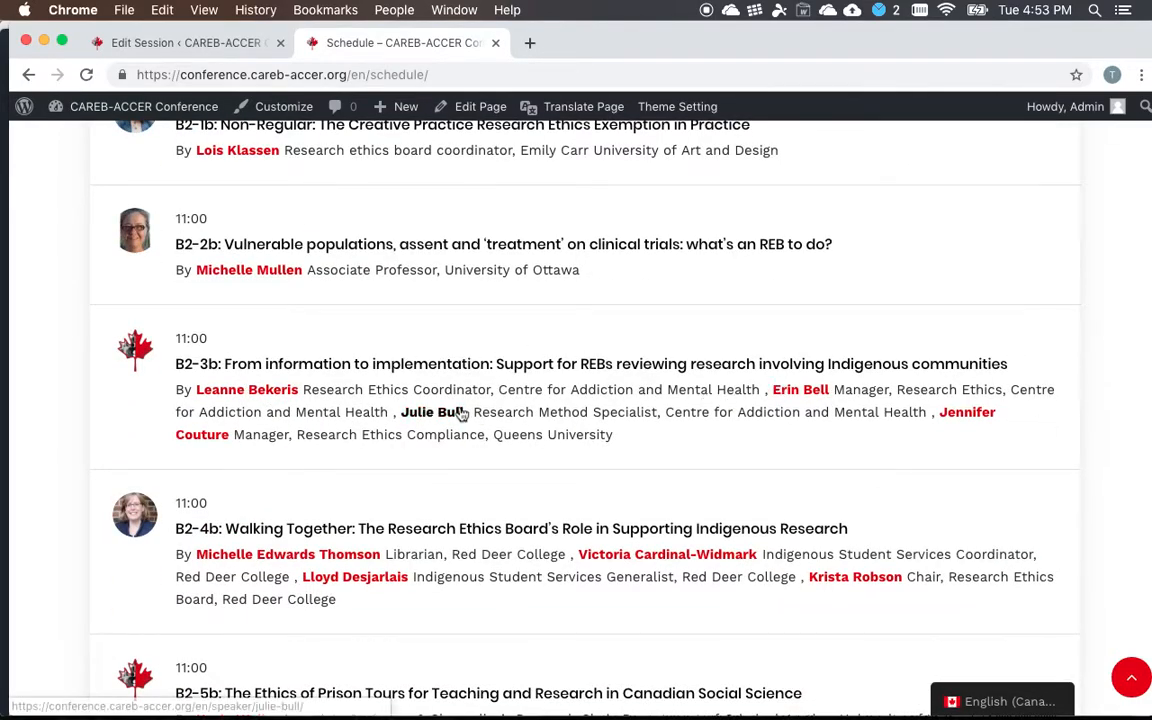
pyautogui.moveTo(200, 434)
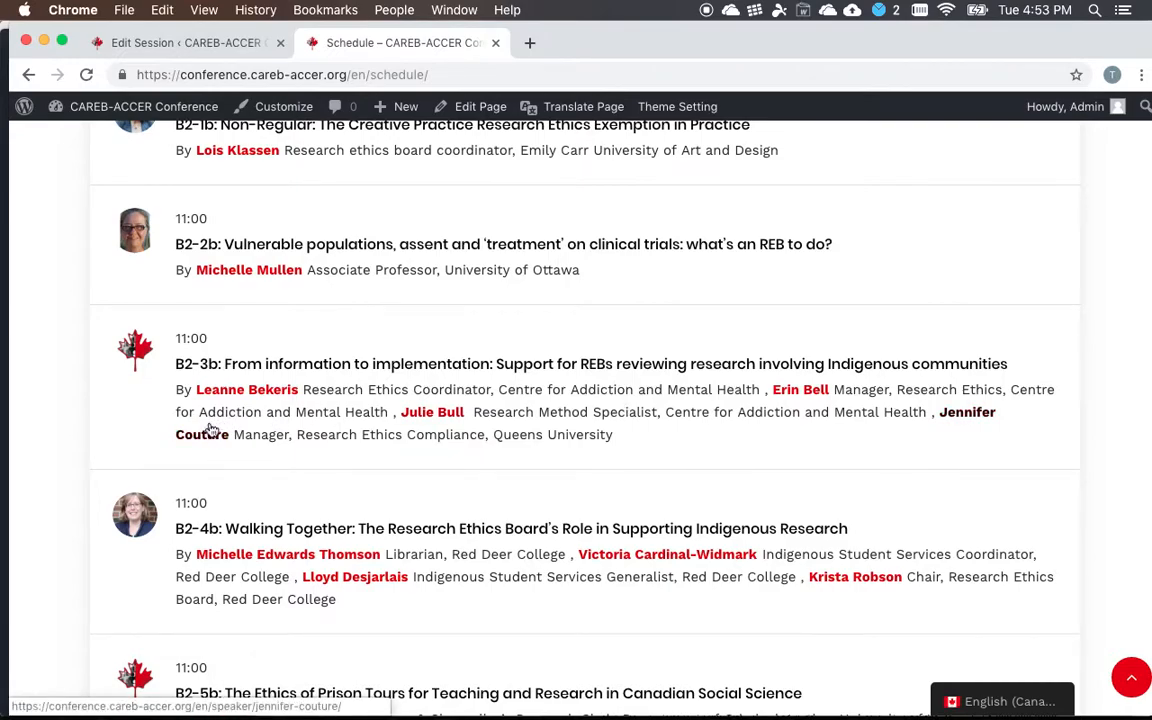
pyautogui.moveTo(368, 428)
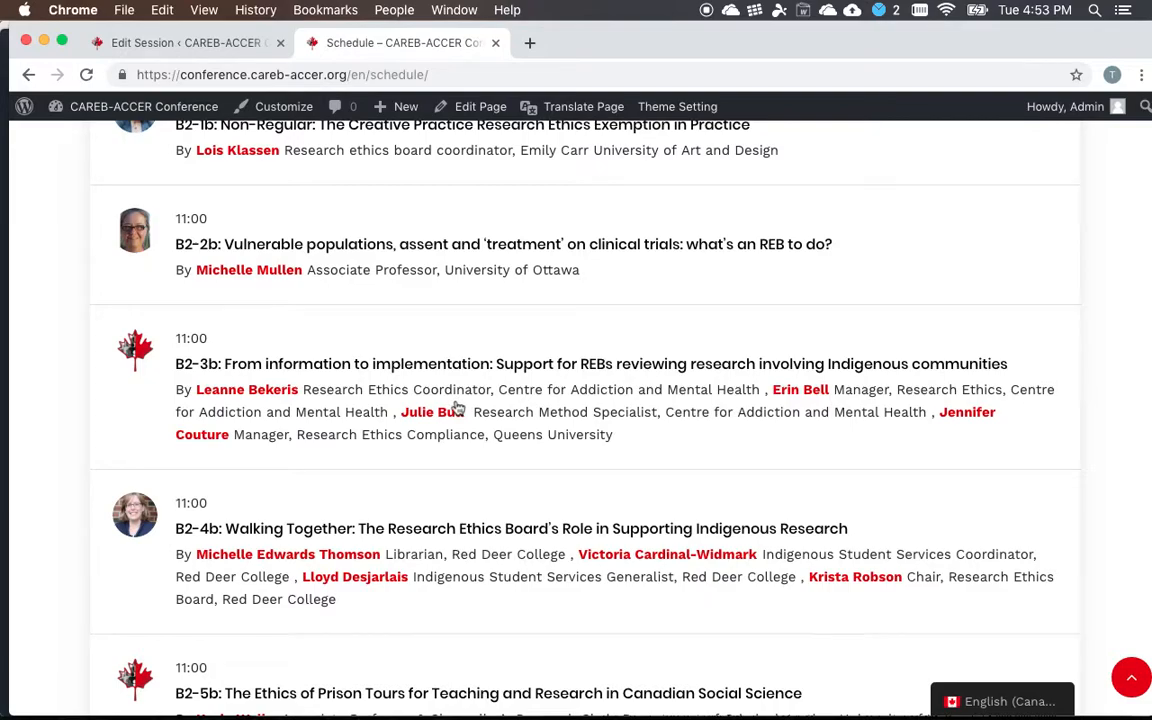
pyautogui.moveTo(364, 446)
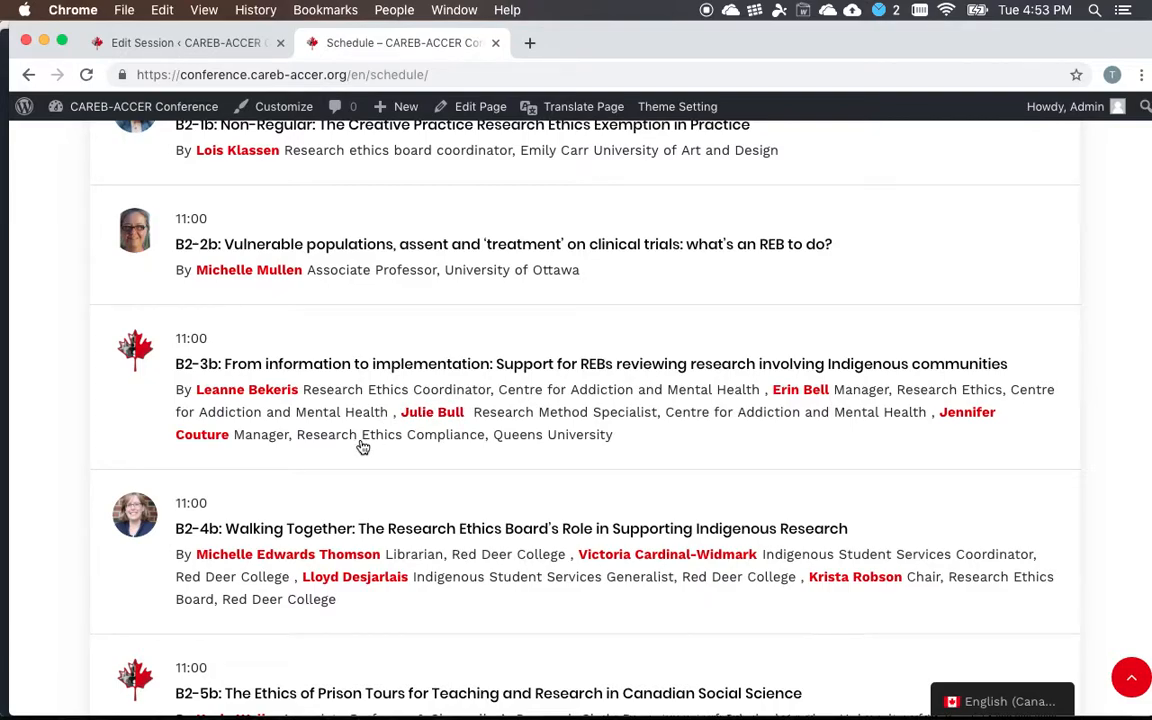
pyautogui.moveTo(220, 444)
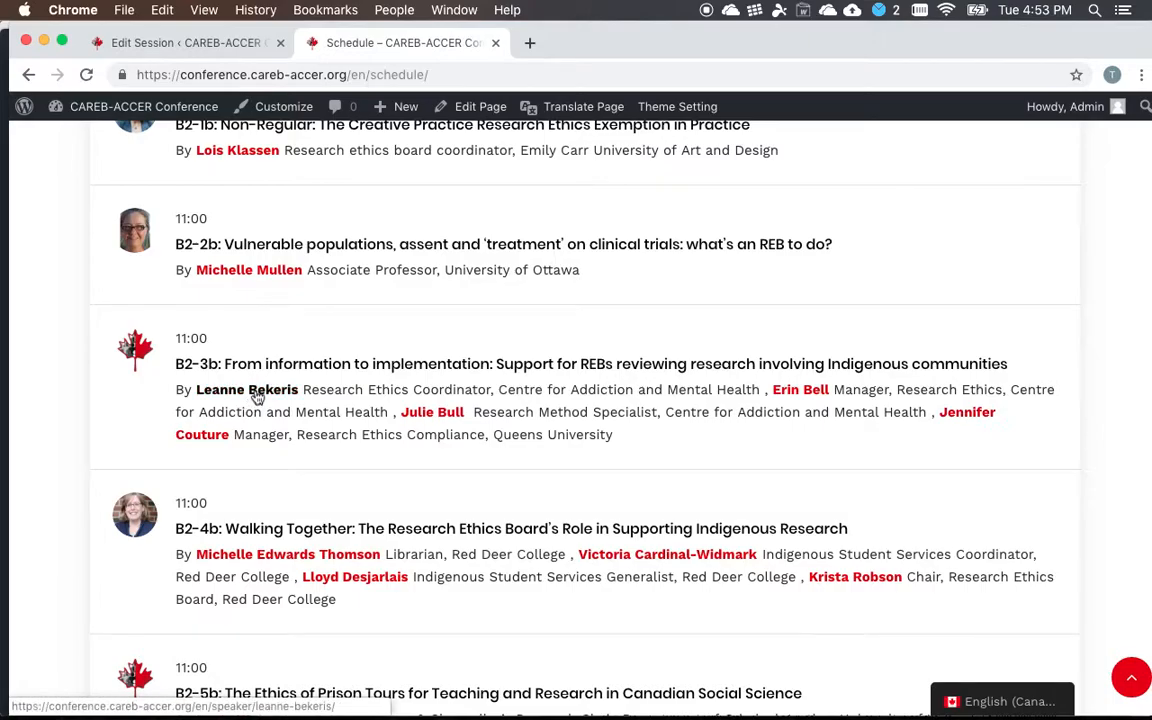
pyautogui.scroll(-3)
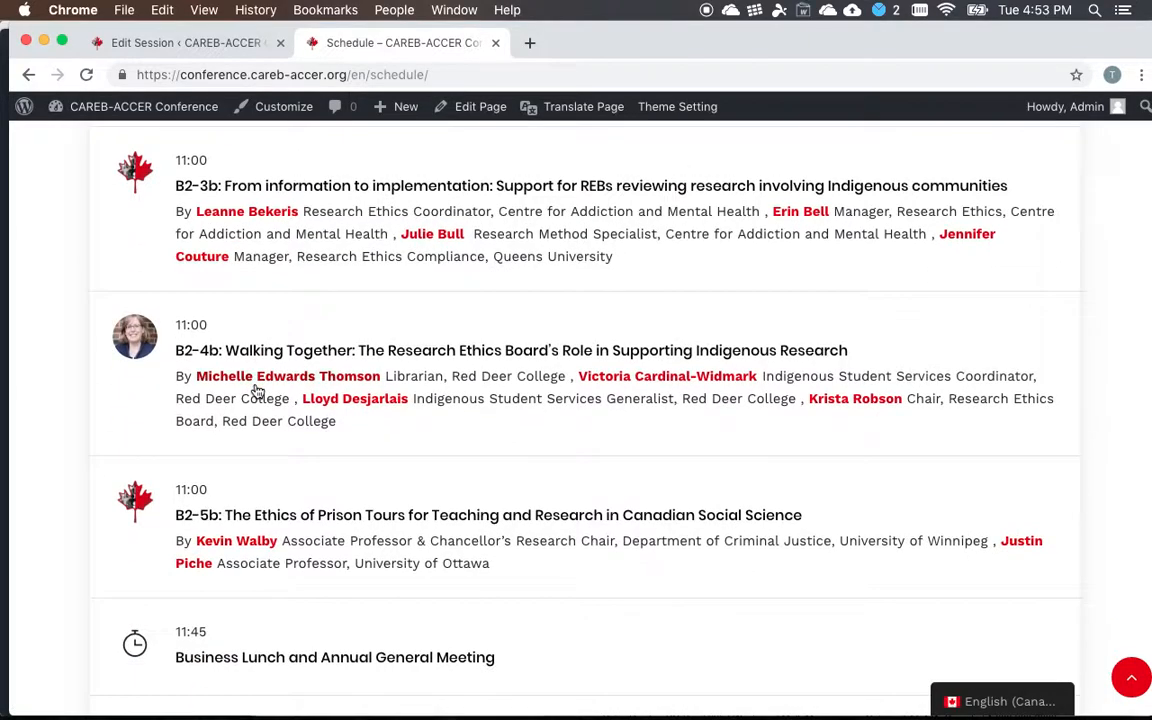
pyautogui.click(664, 168)
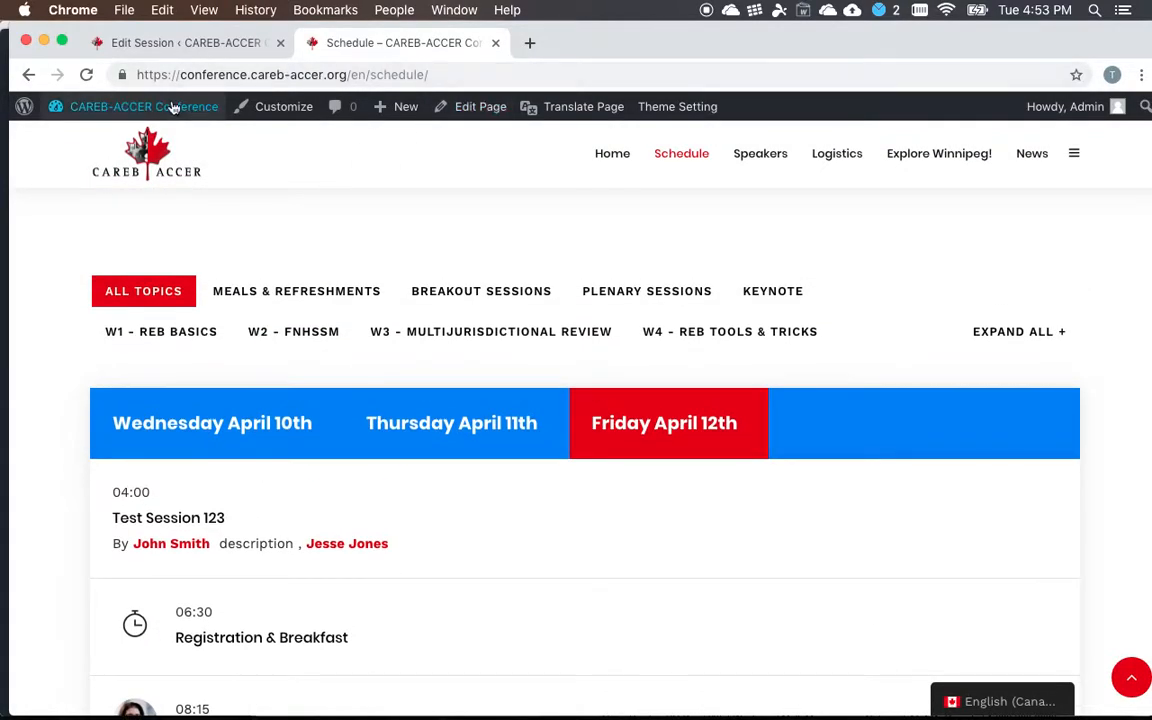
# Navigate from the session editor to the Speakers Re-Order page
pyautogui.click(184, 42)
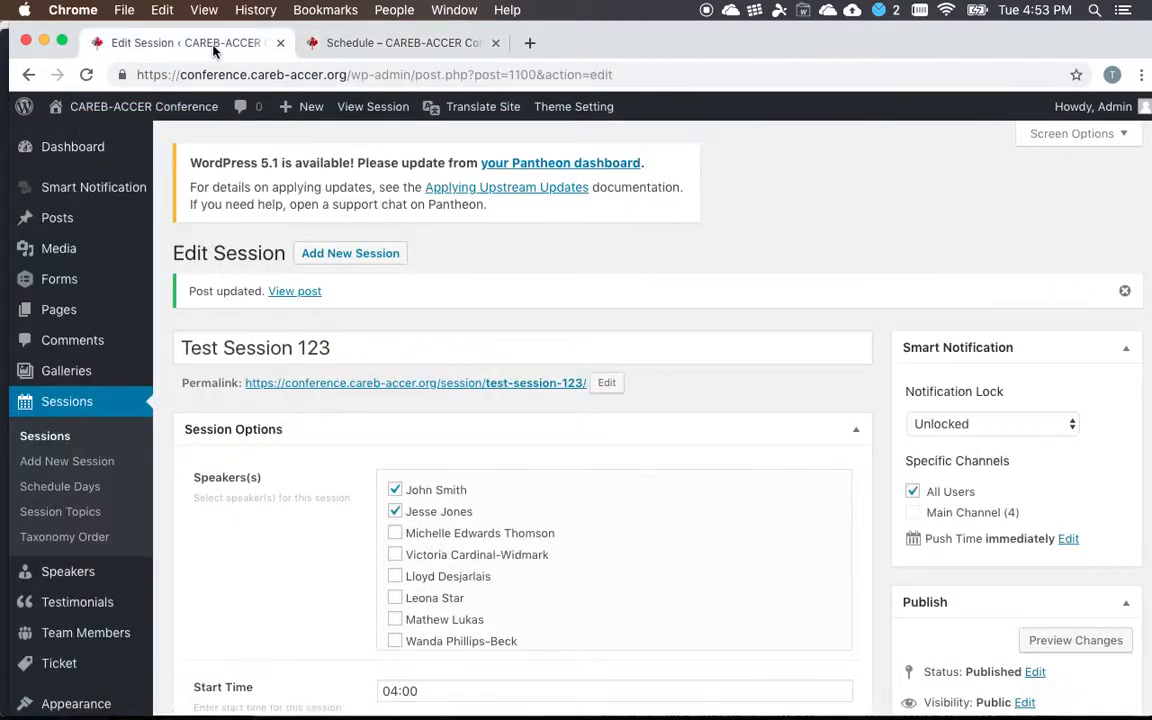
pyautogui.click(68, 572)
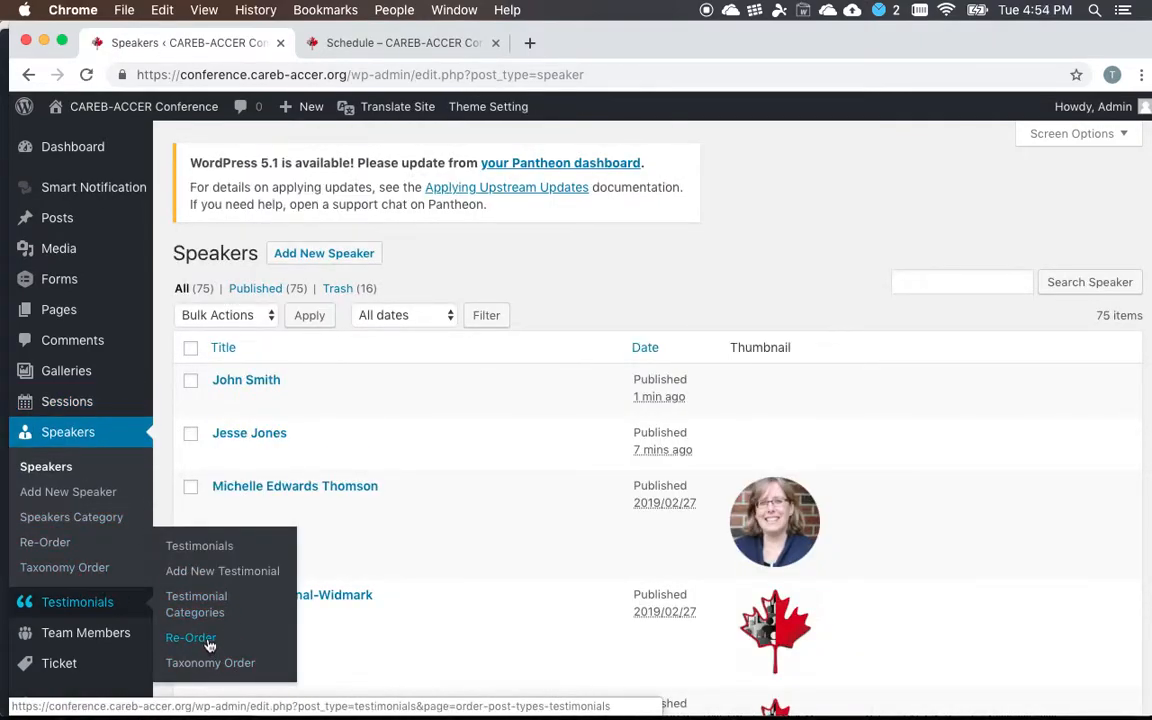
pyautogui.click(190, 636)
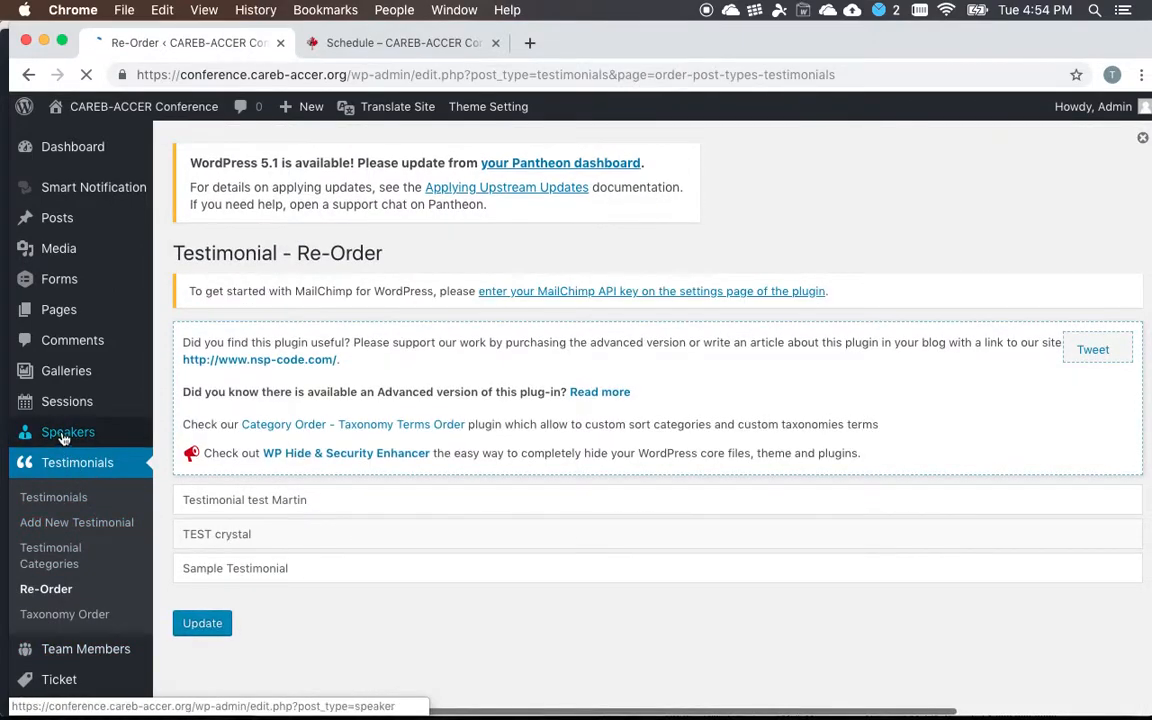
pyautogui.moveTo(68, 432)
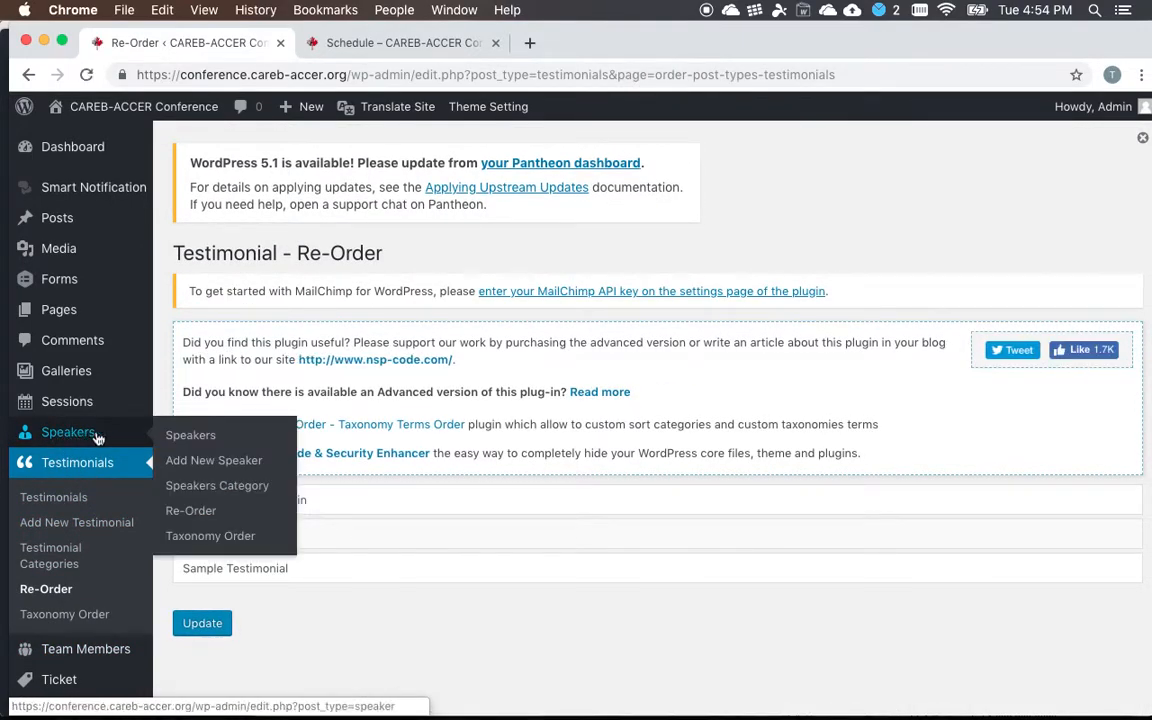
pyautogui.moveTo(190, 510)
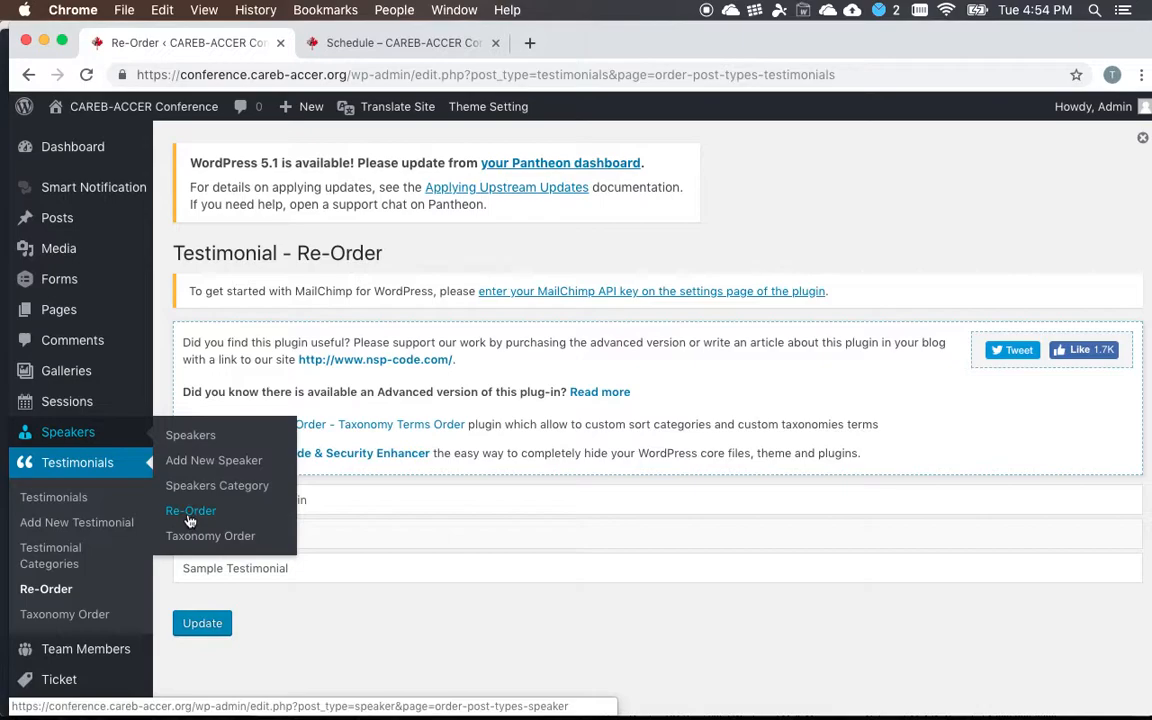
pyautogui.click(190, 510)
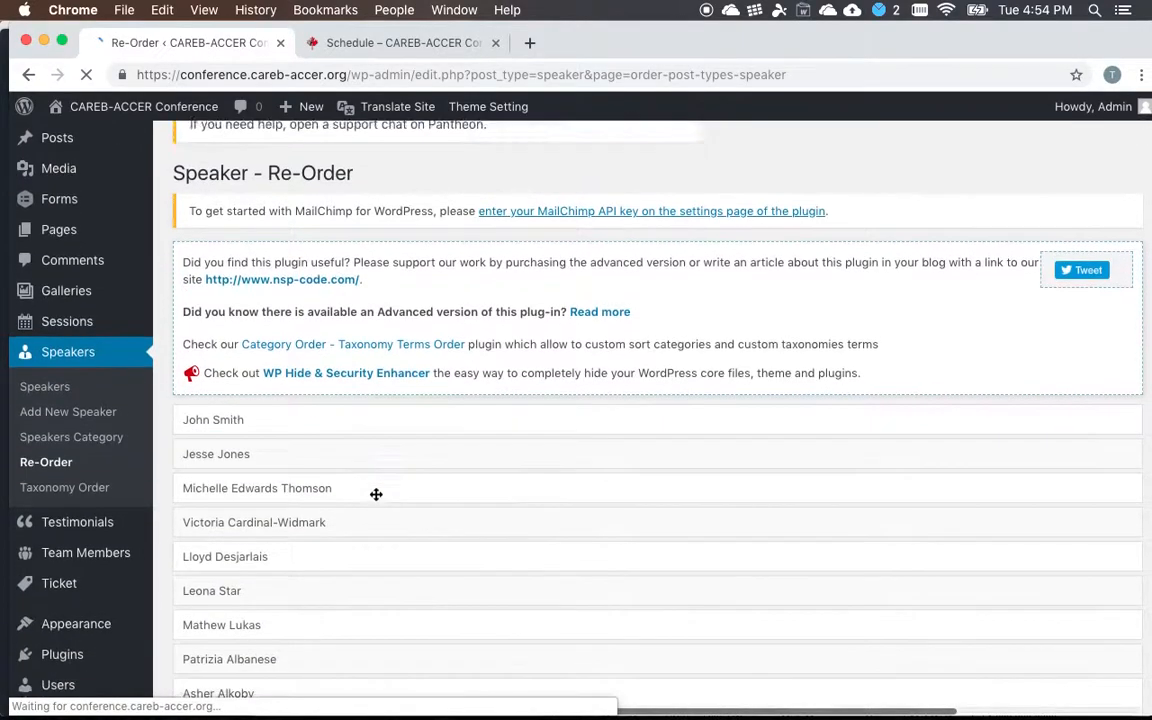
pyautogui.scroll(-3)
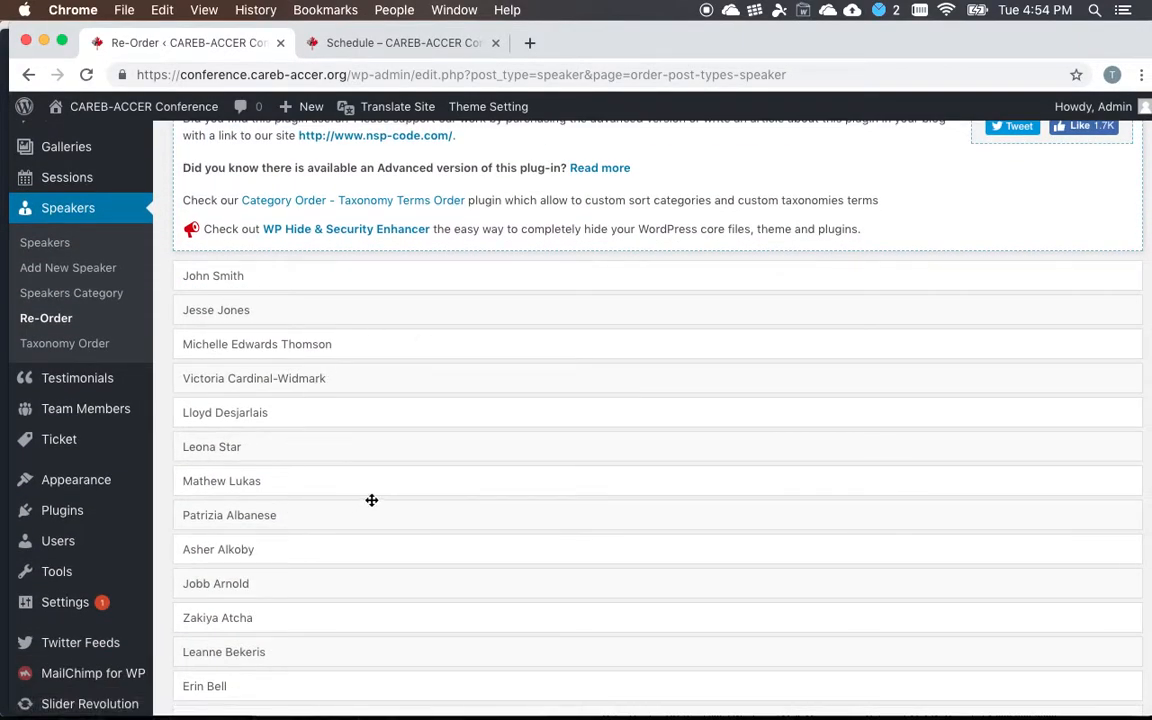
pyautogui.scroll(-3)
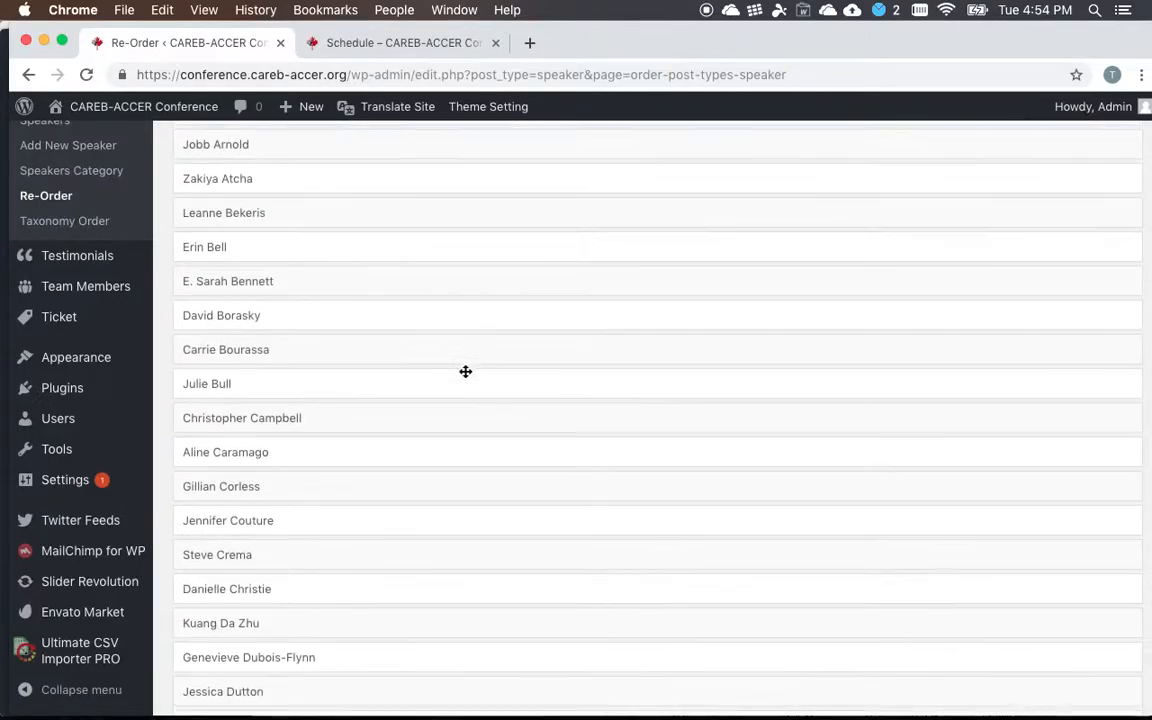
pyautogui.scroll(-3)
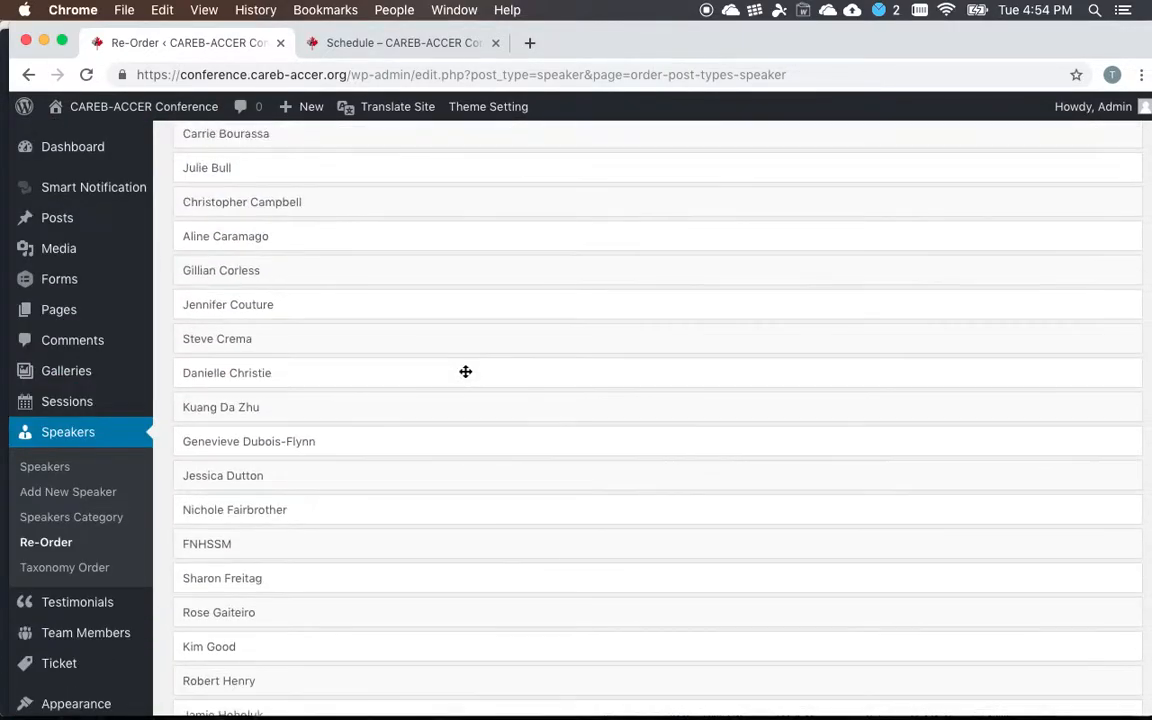
pyautogui.scroll(3)
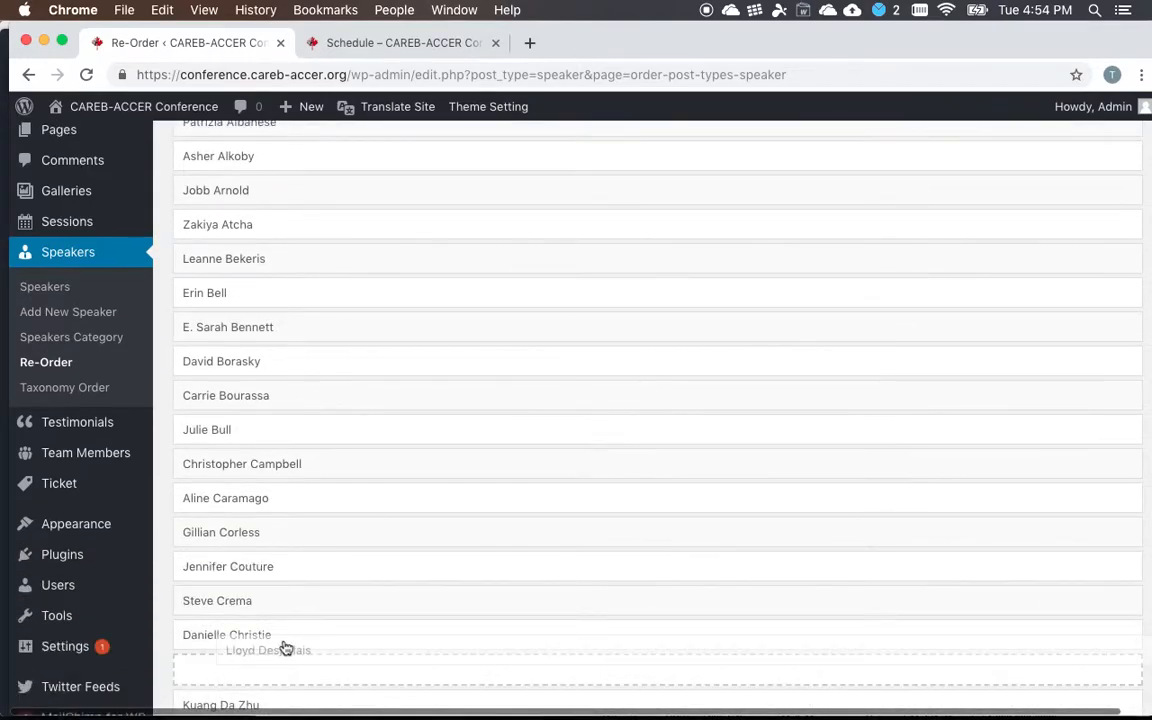
pyautogui.scroll(-3)
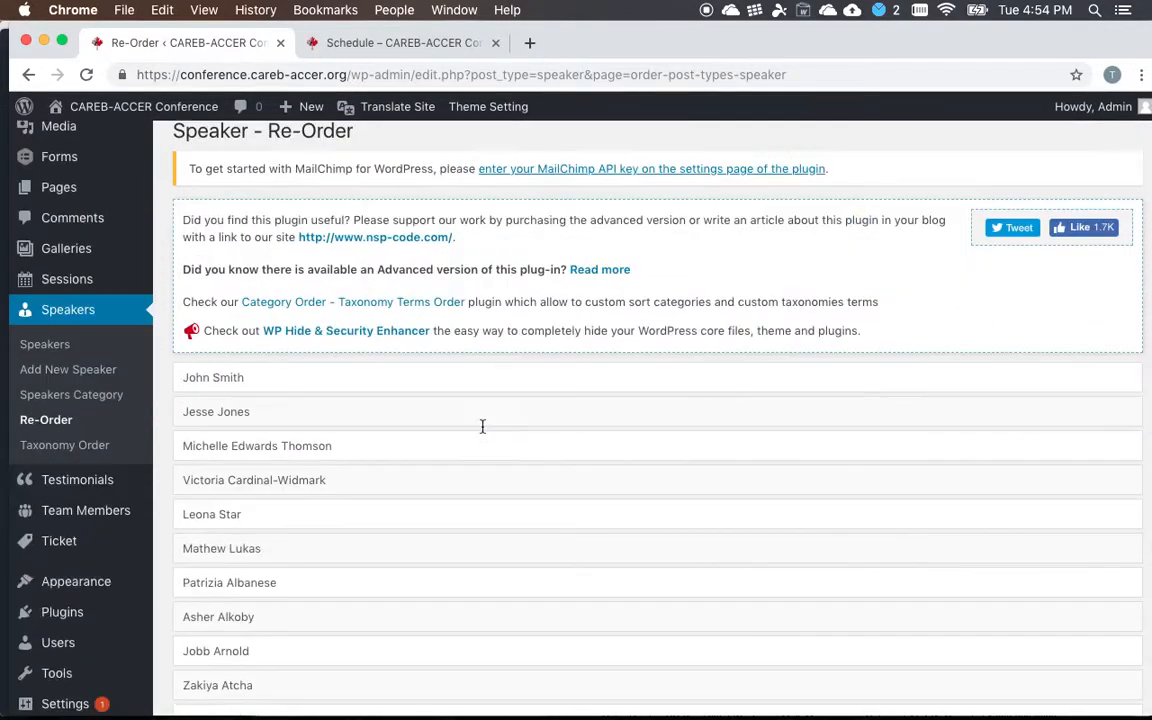
pyautogui.scroll(-3)
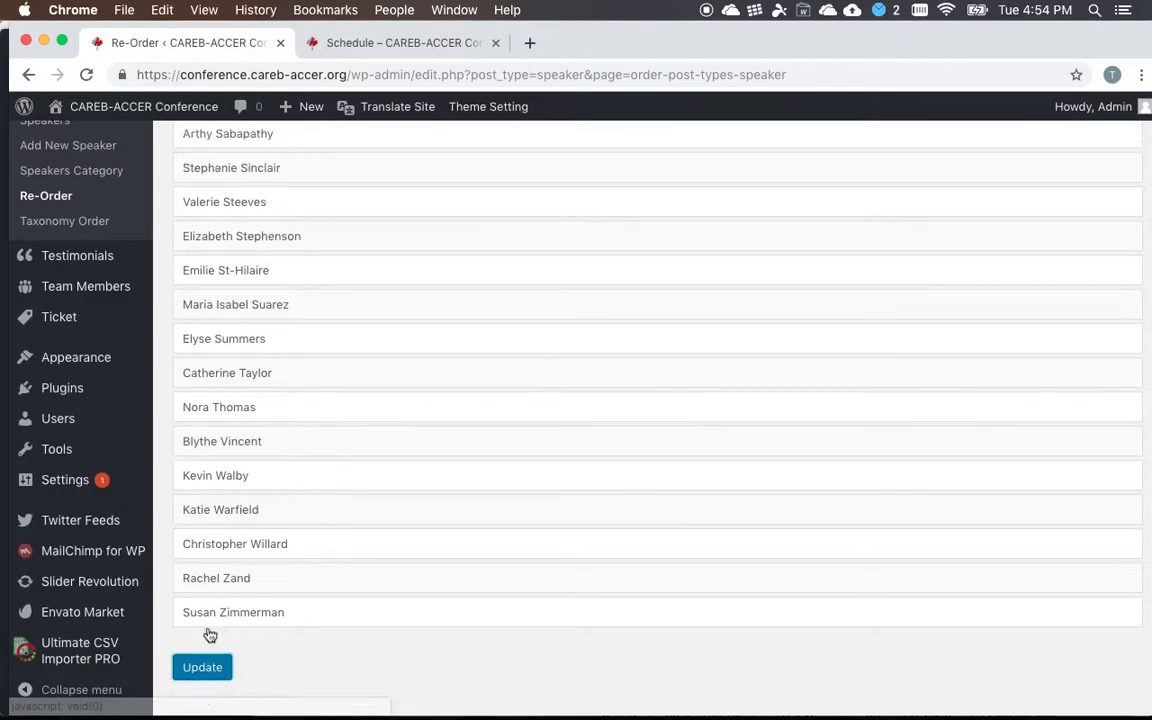
pyautogui.click(202, 668)
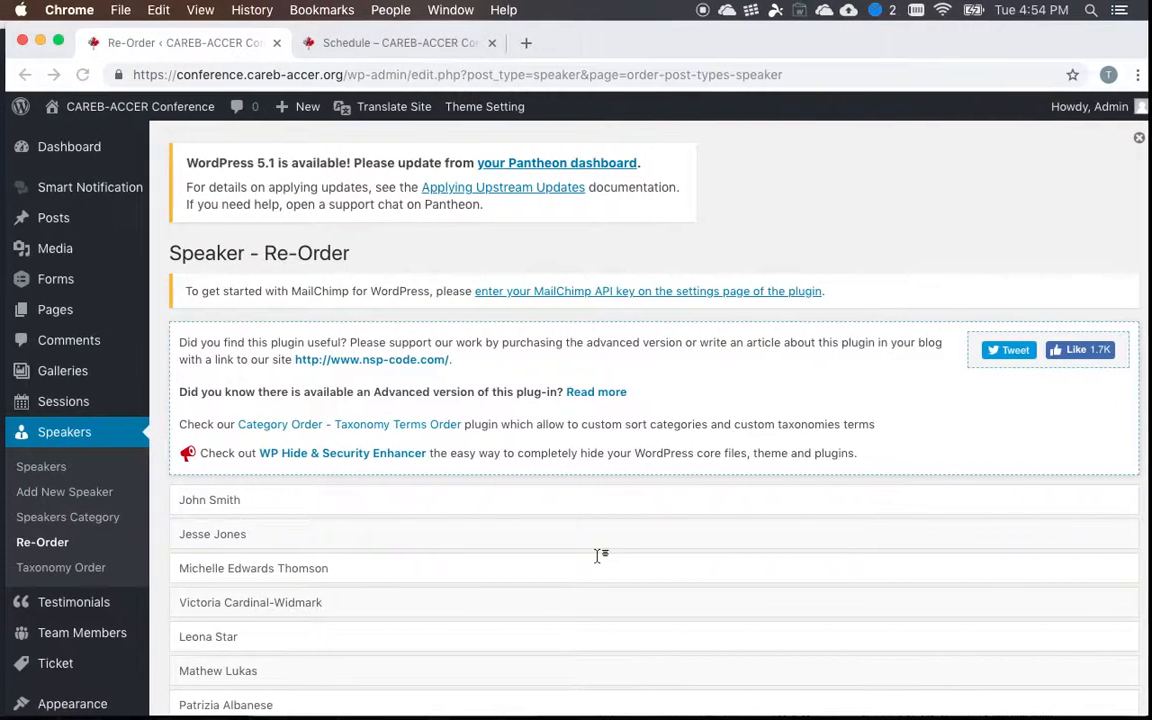
pyautogui.click(400, 42)
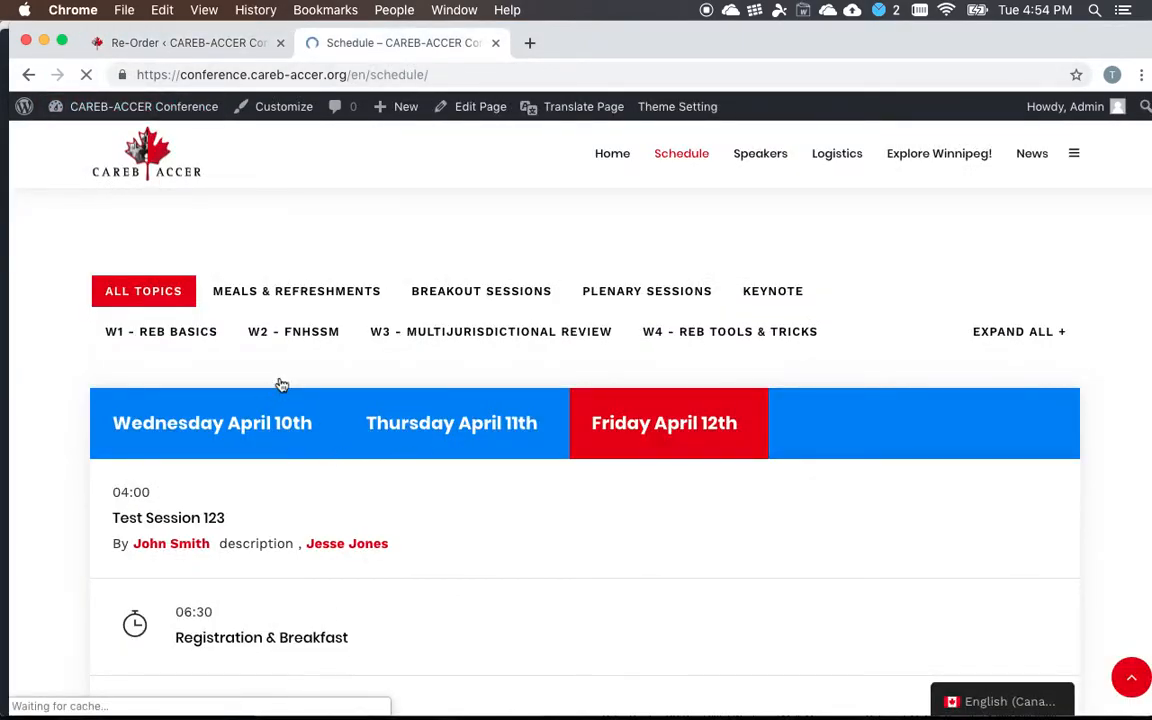
pyautogui.click(452, 422)
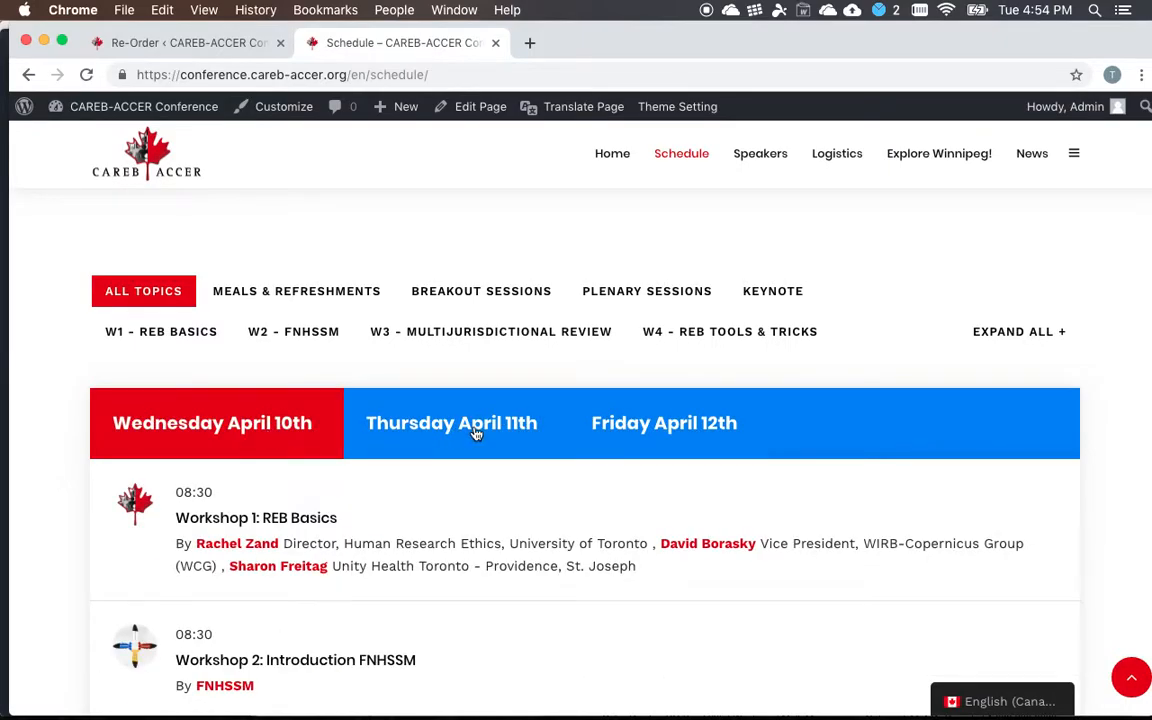
pyautogui.click(664, 422)
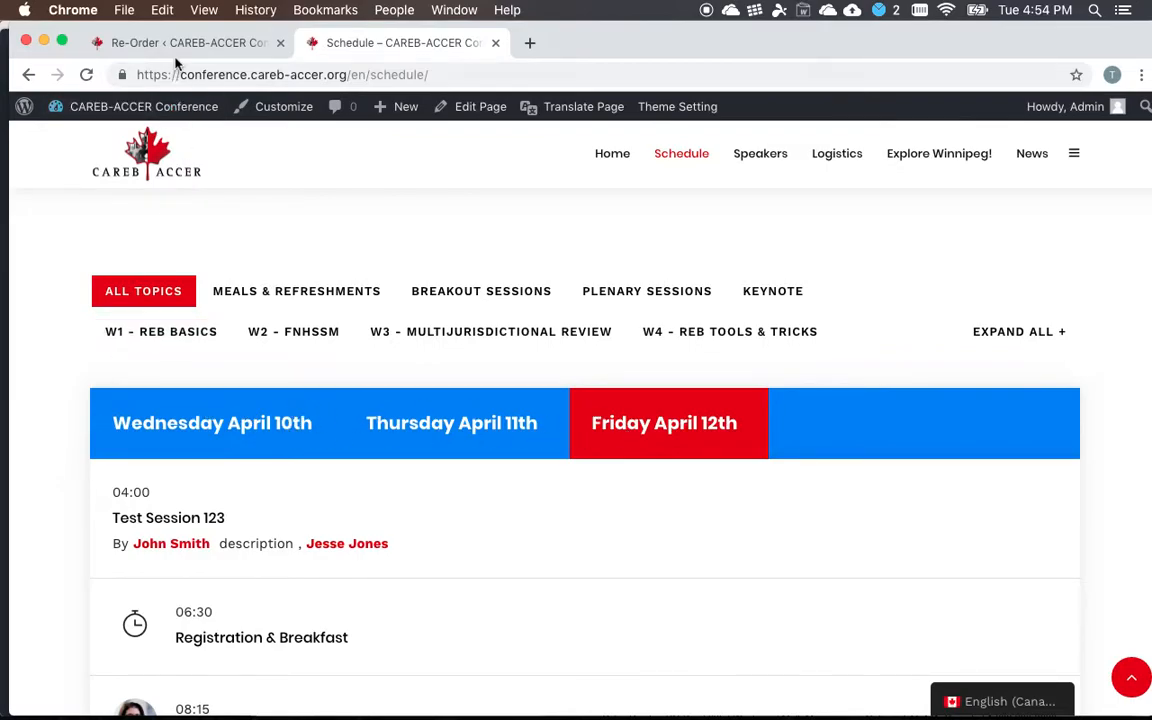
pyautogui.click(184, 42)
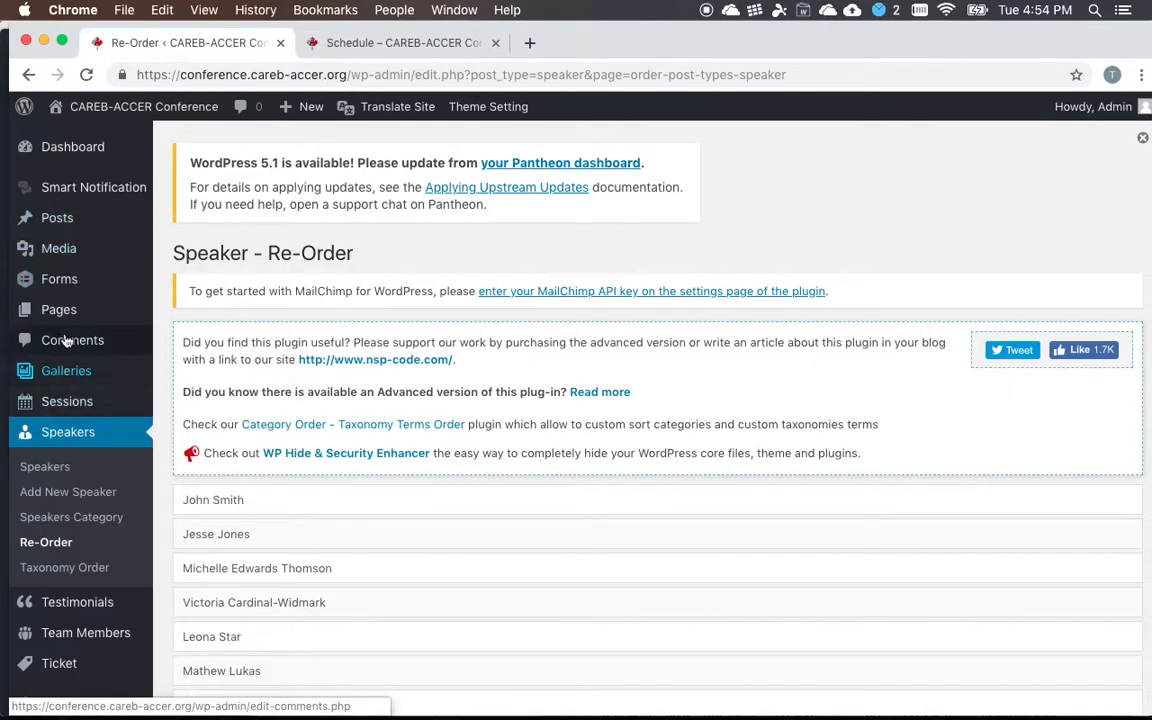
# Go via Pages to the Sessions > Schedule Days list showing the three April conference days
pyautogui.click(58, 308)
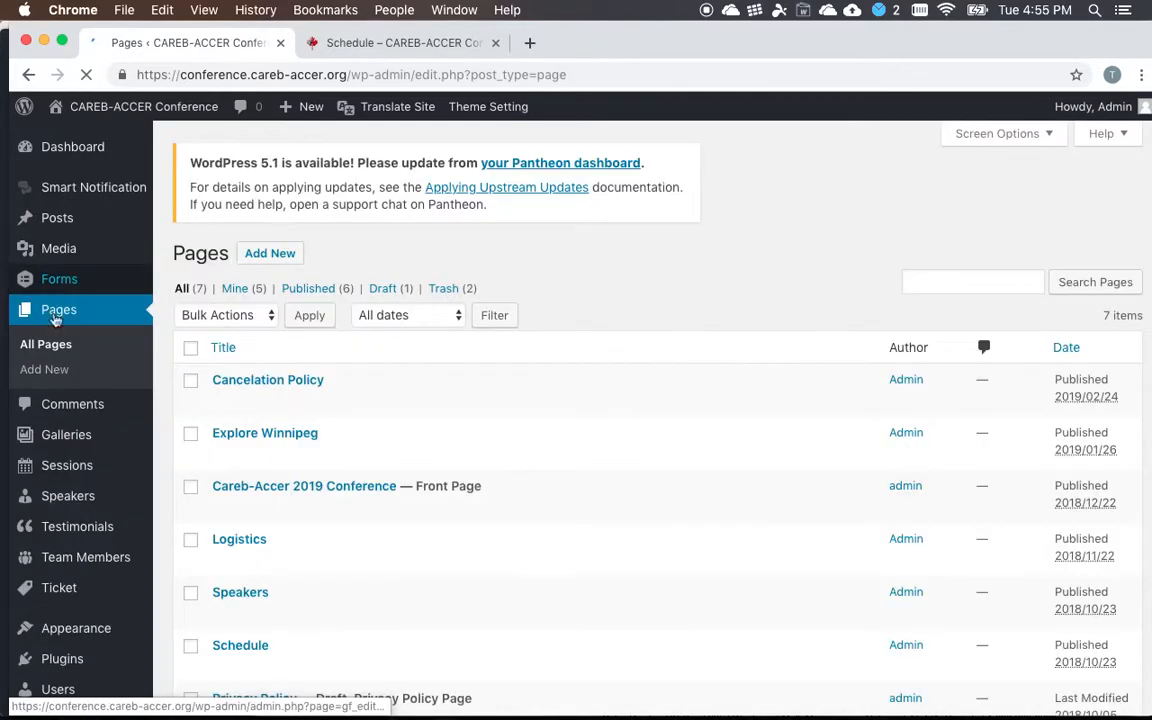
pyautogui.moveTo(68, 464)
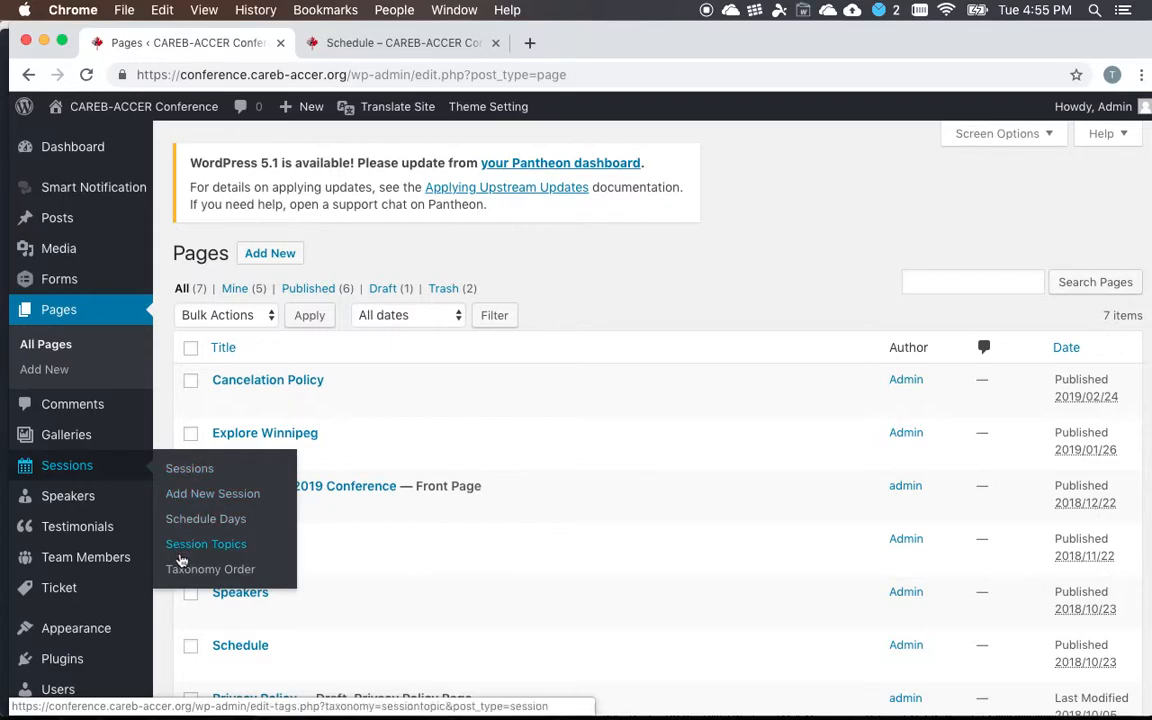
pyautogui.click(204, 518)
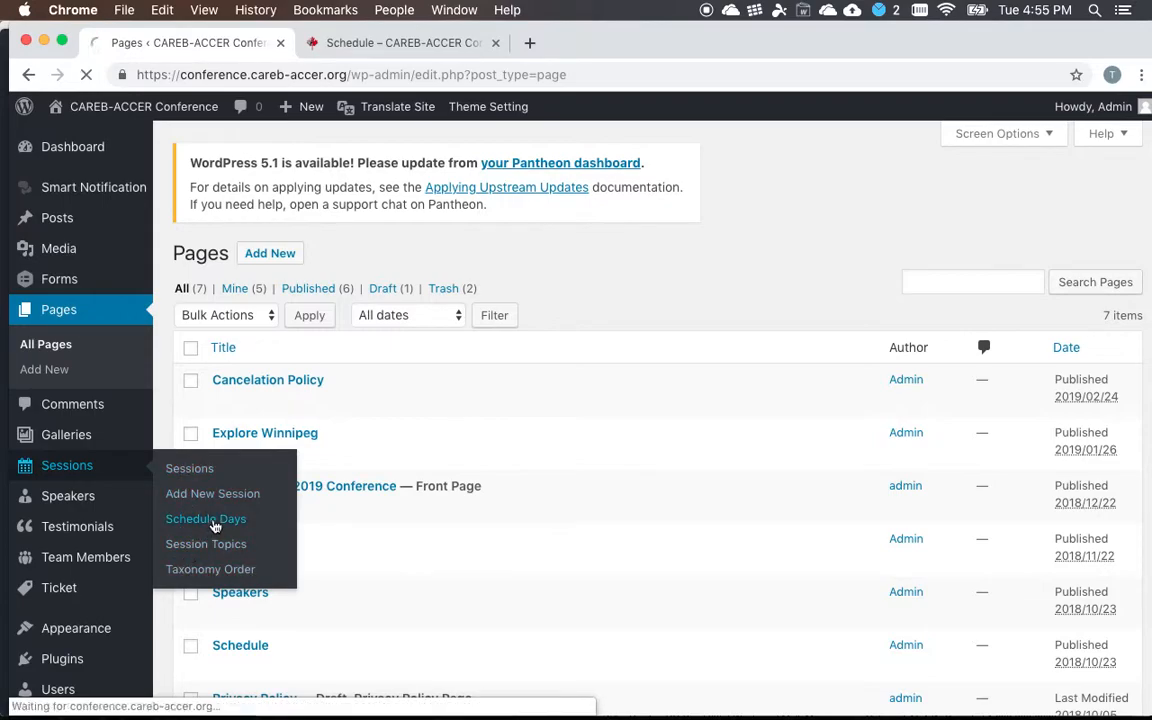
pyautogui.click(204, 518)
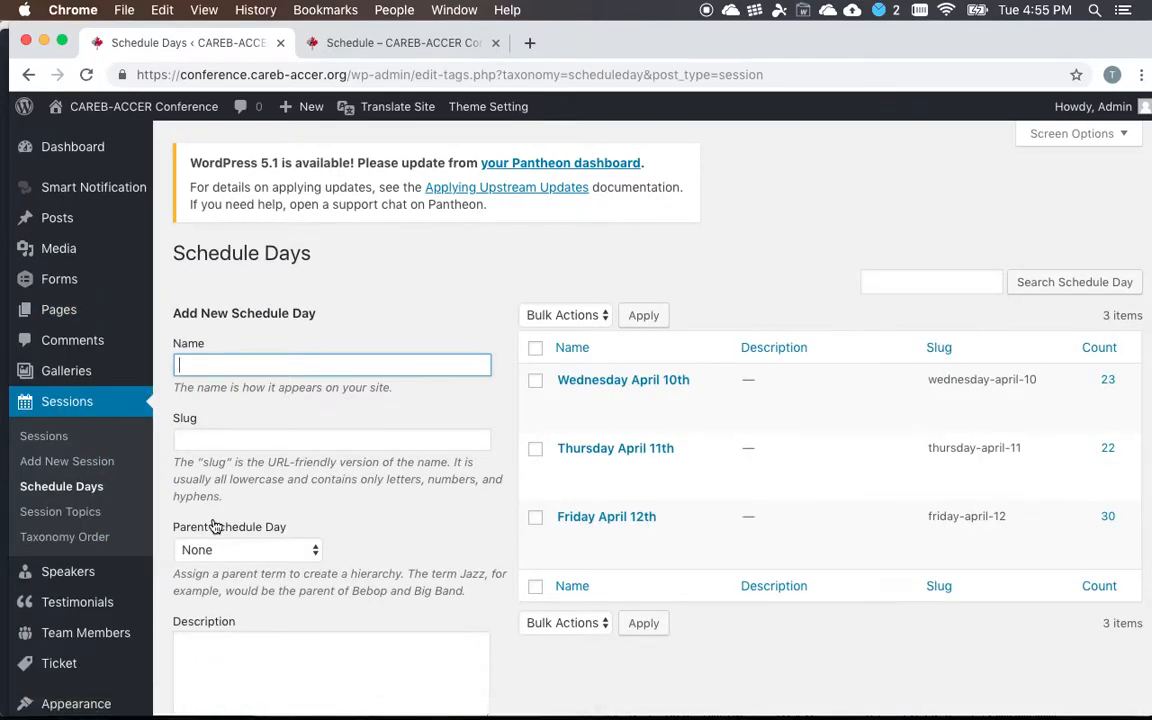
pyautogui.moveTo(616, 448)
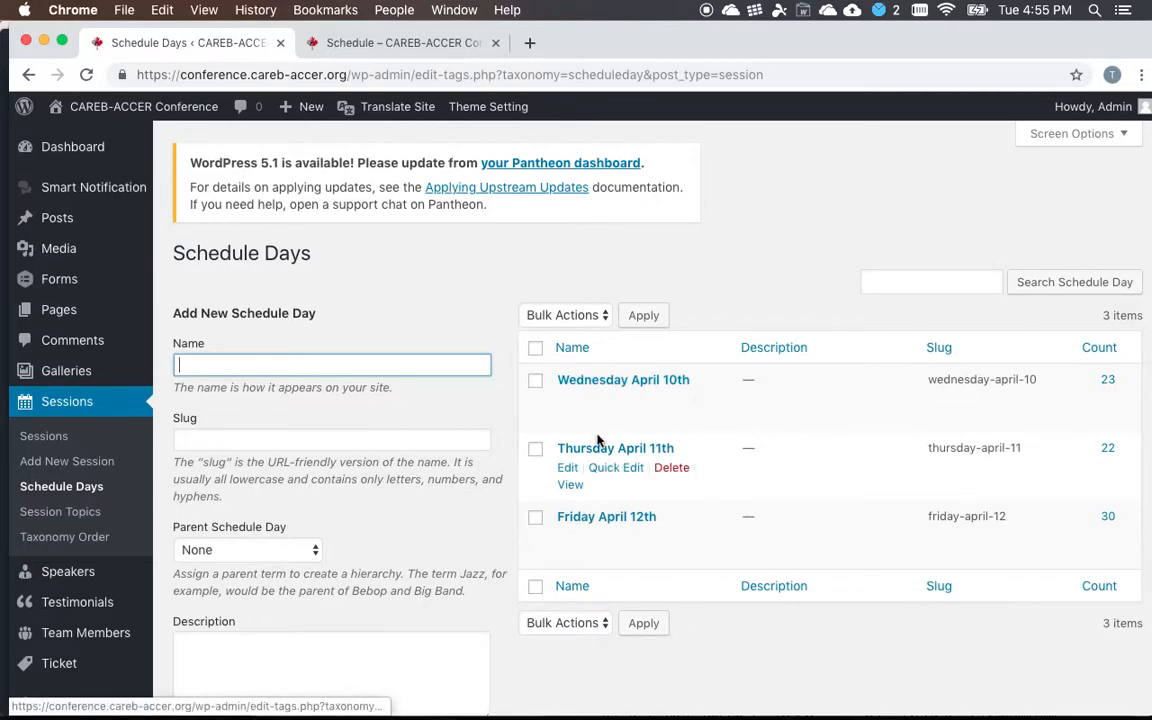
pyautogui.scroll(-3)
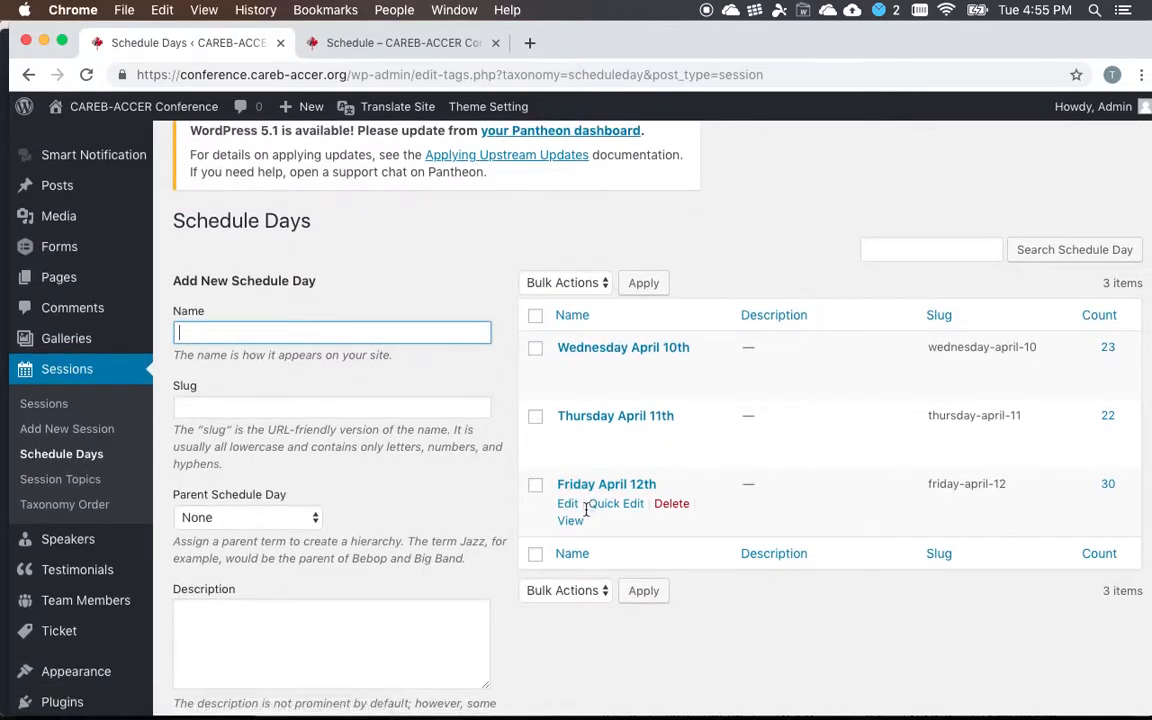
pyautogui.moveTo(630, 378)
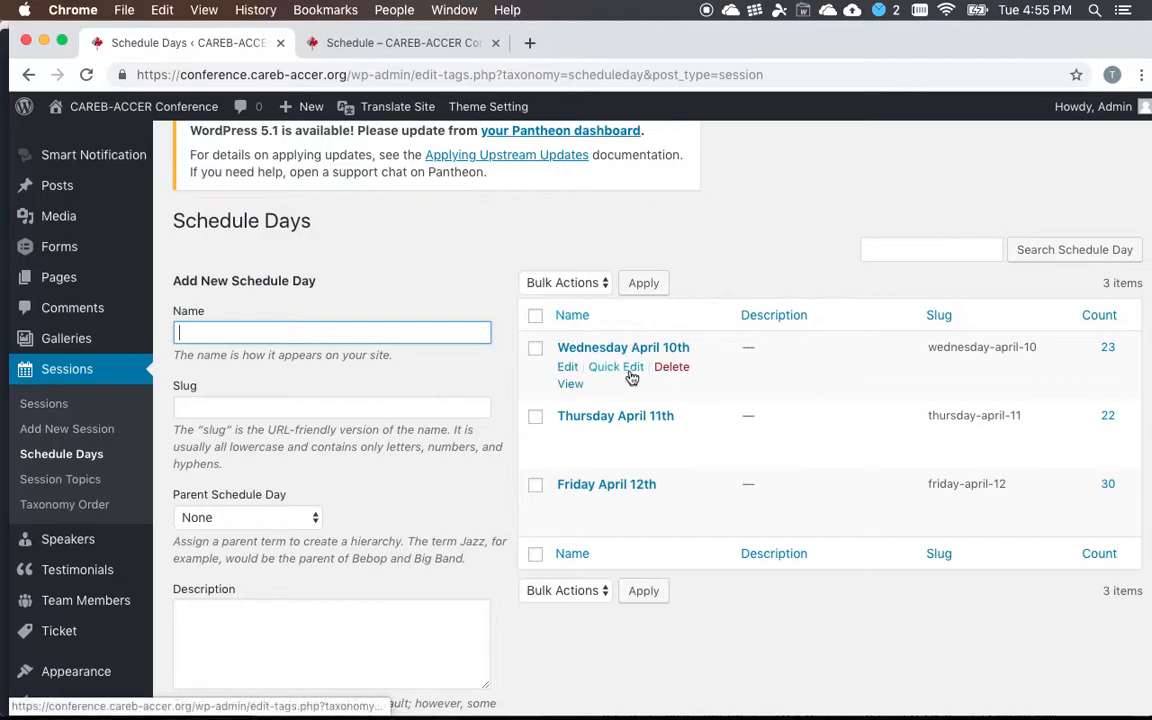
pyautogui.moveTo(658, 514)
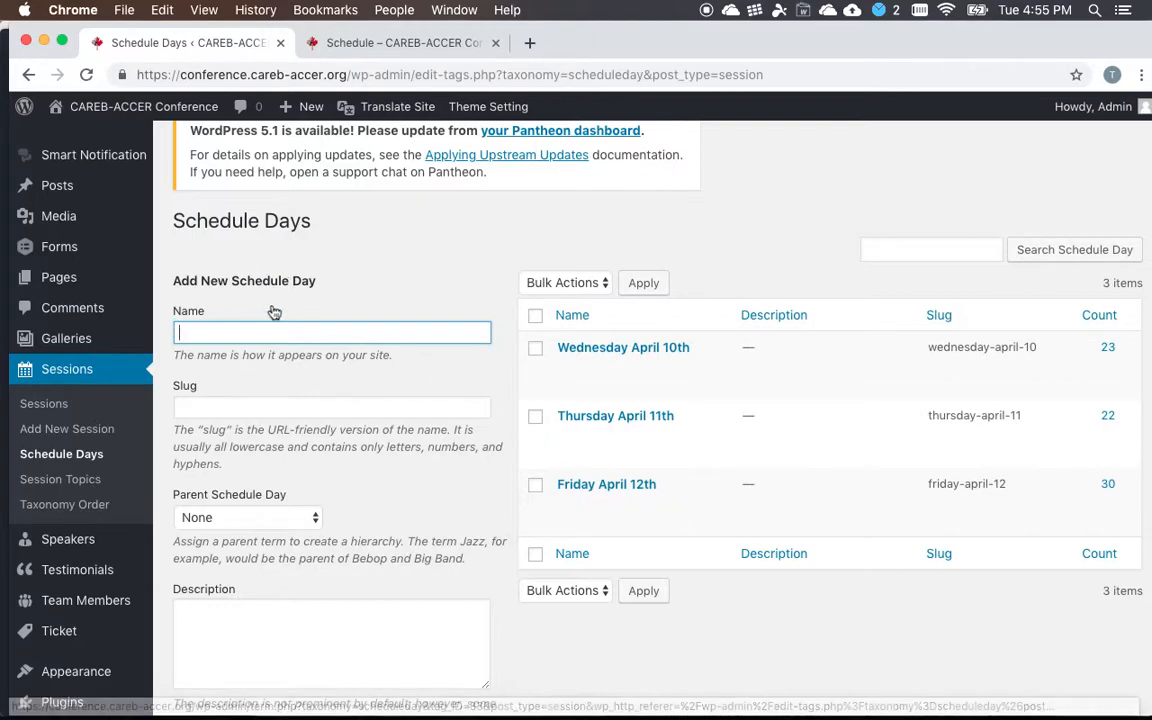
pyautogui.write('Monday April 6th')
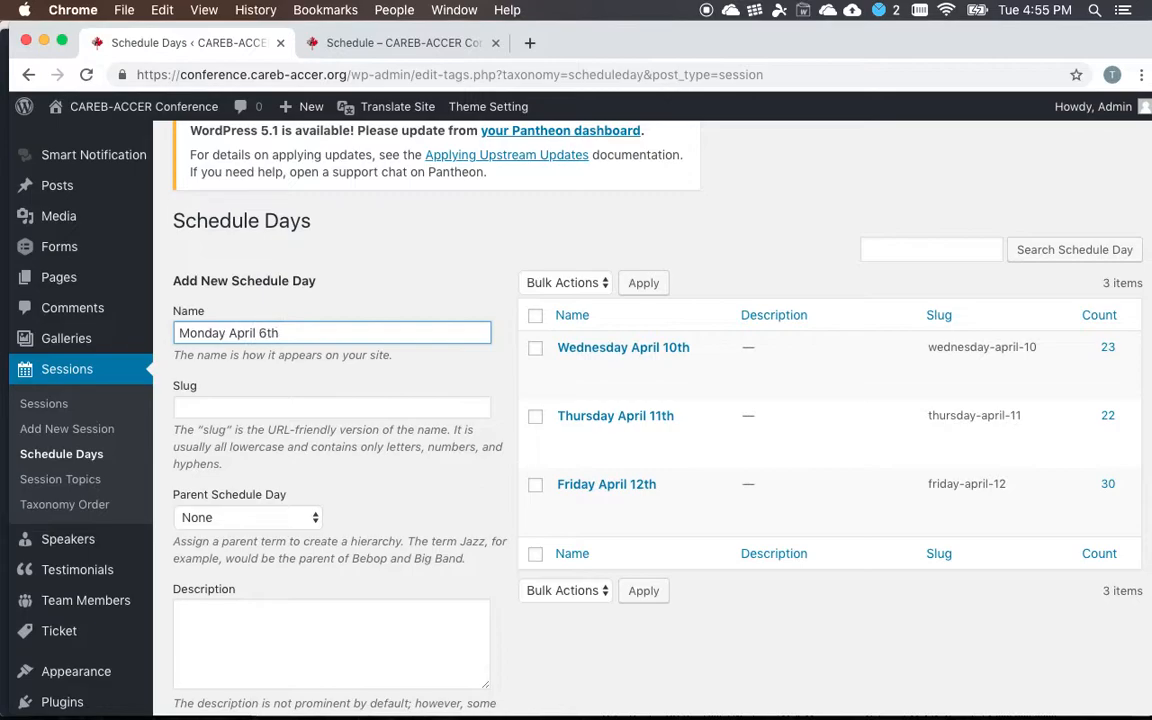
pyautogui.scroll(-3)
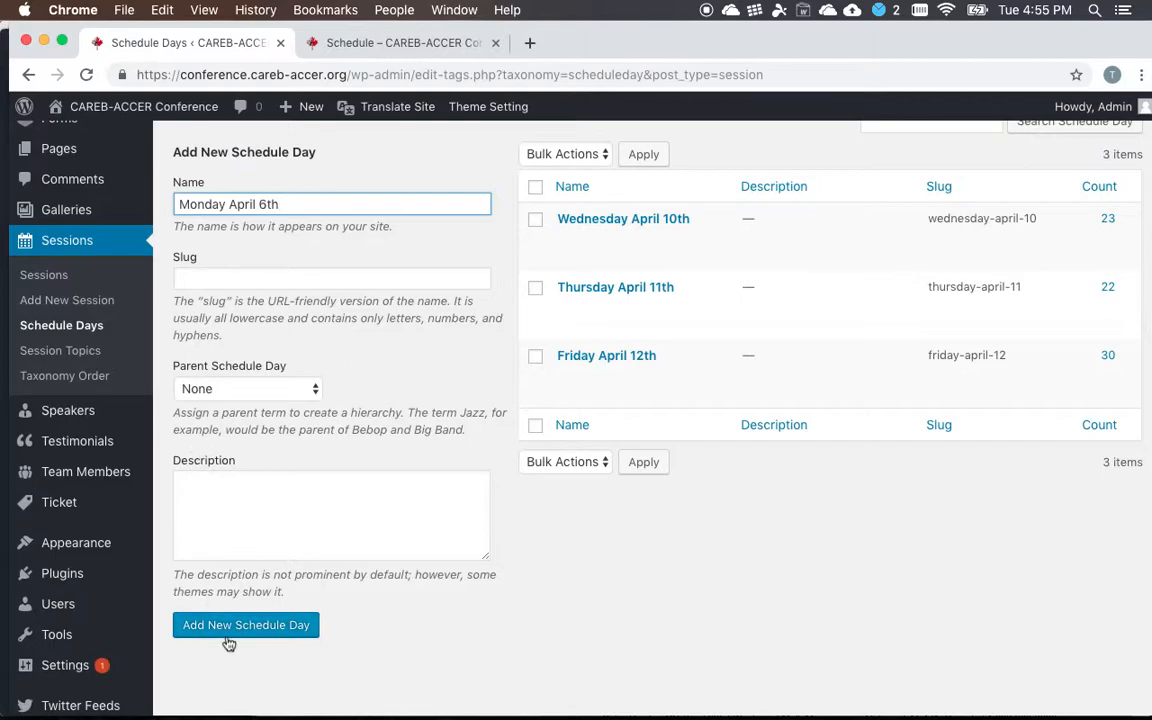
pyautogui.moveTo(232, 640)
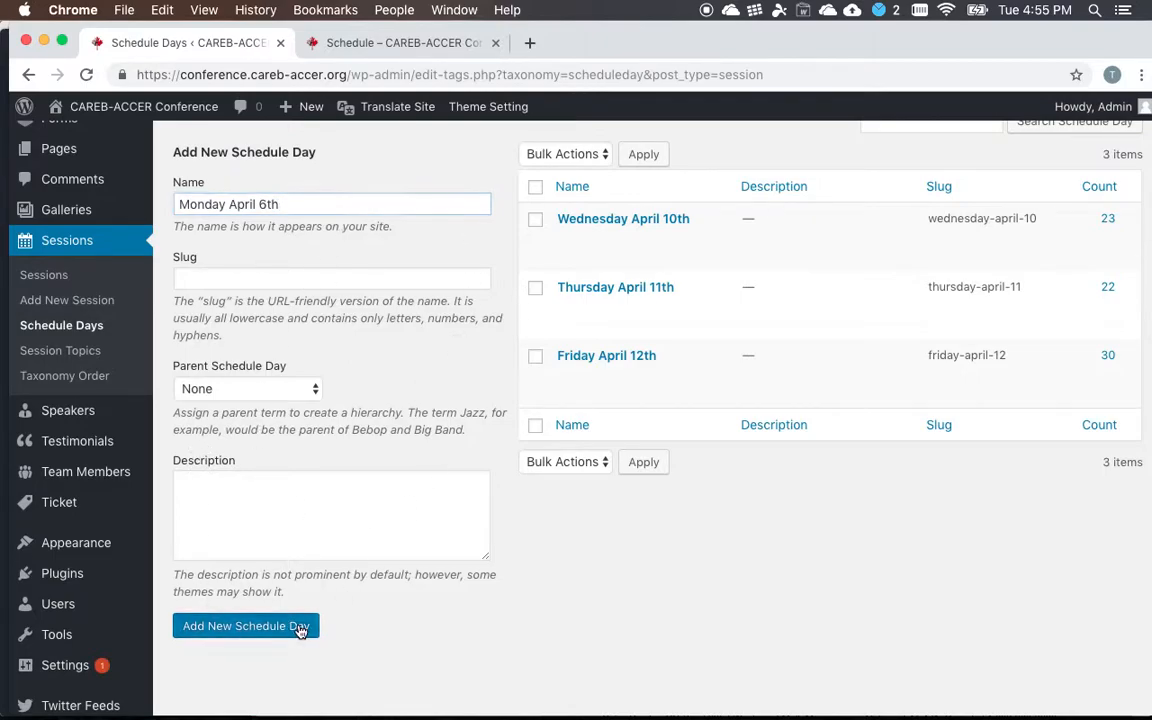
pyautogui.click(244, 624)
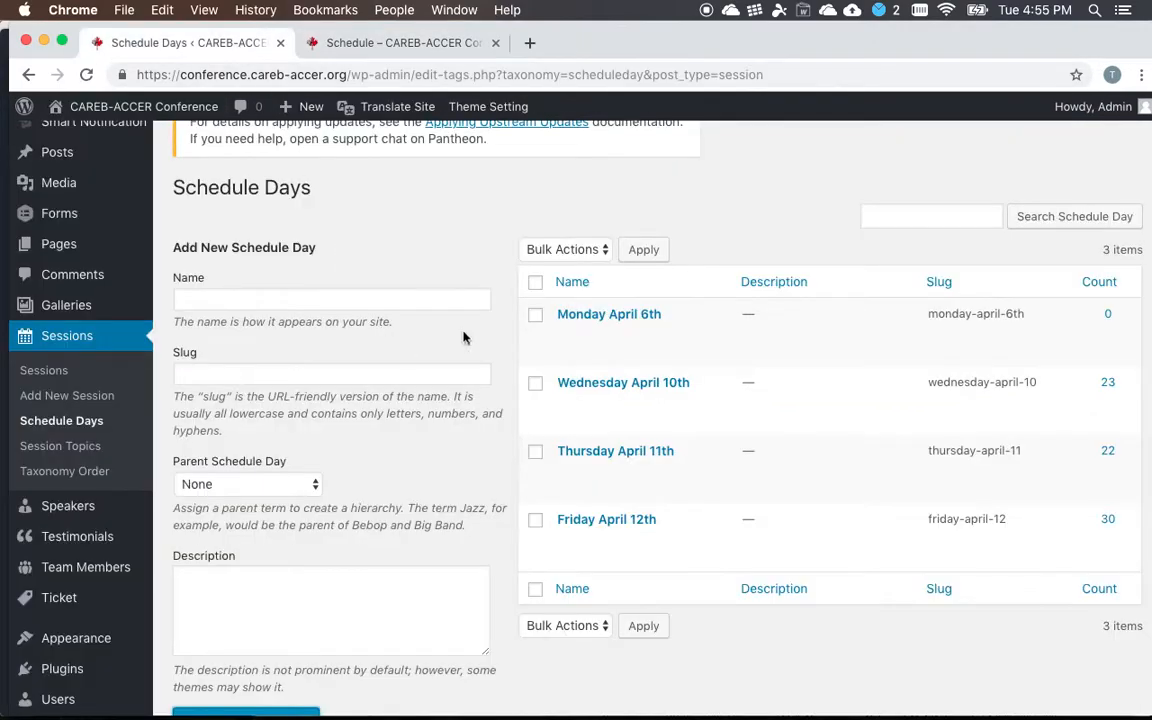
pyautogui.moveTo(672, 332)
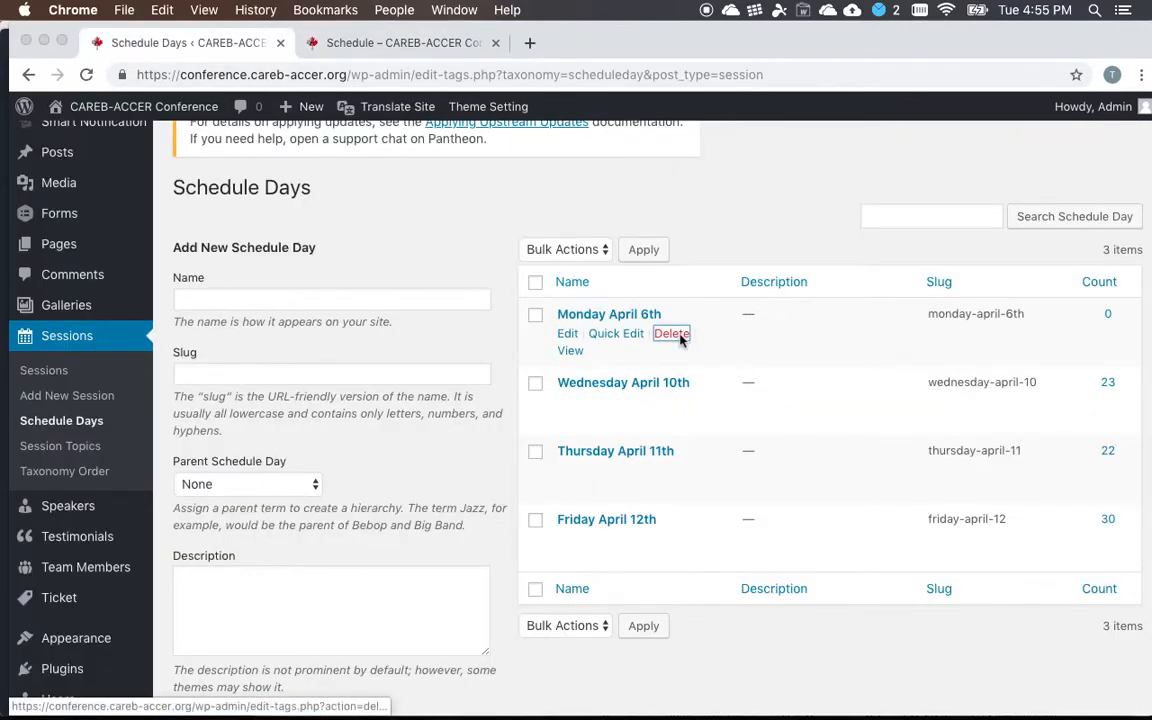
pyautogui.click(672, 332)
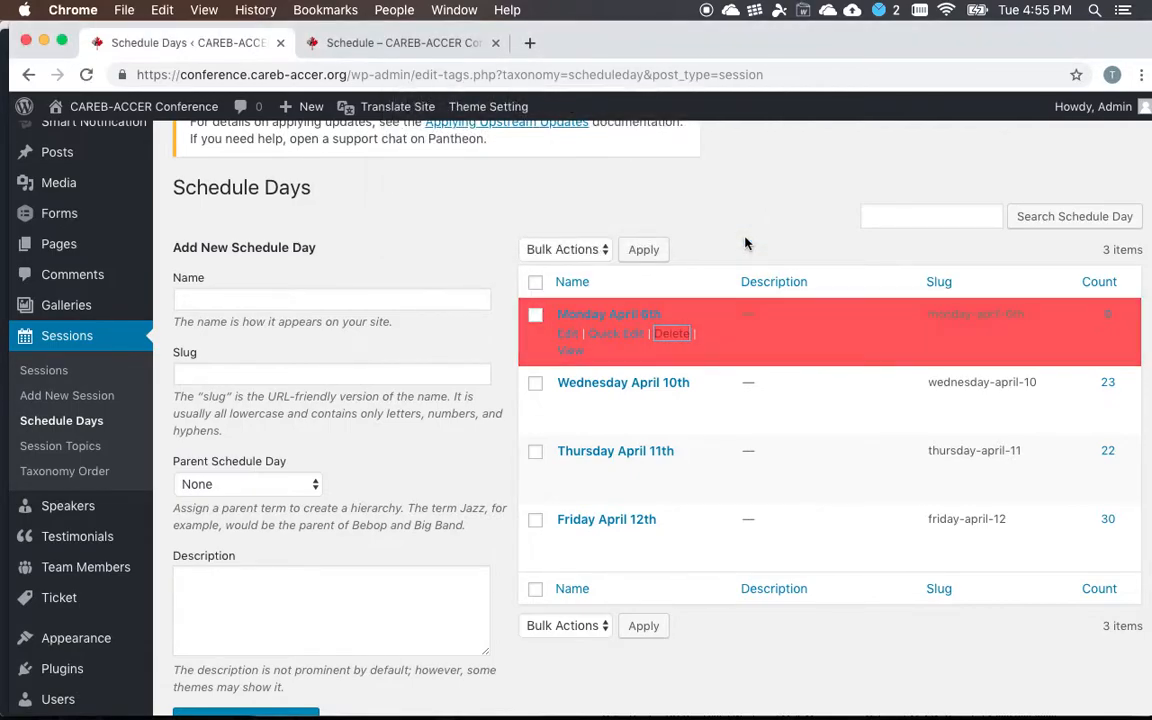
pyautogui.click(672, 332)
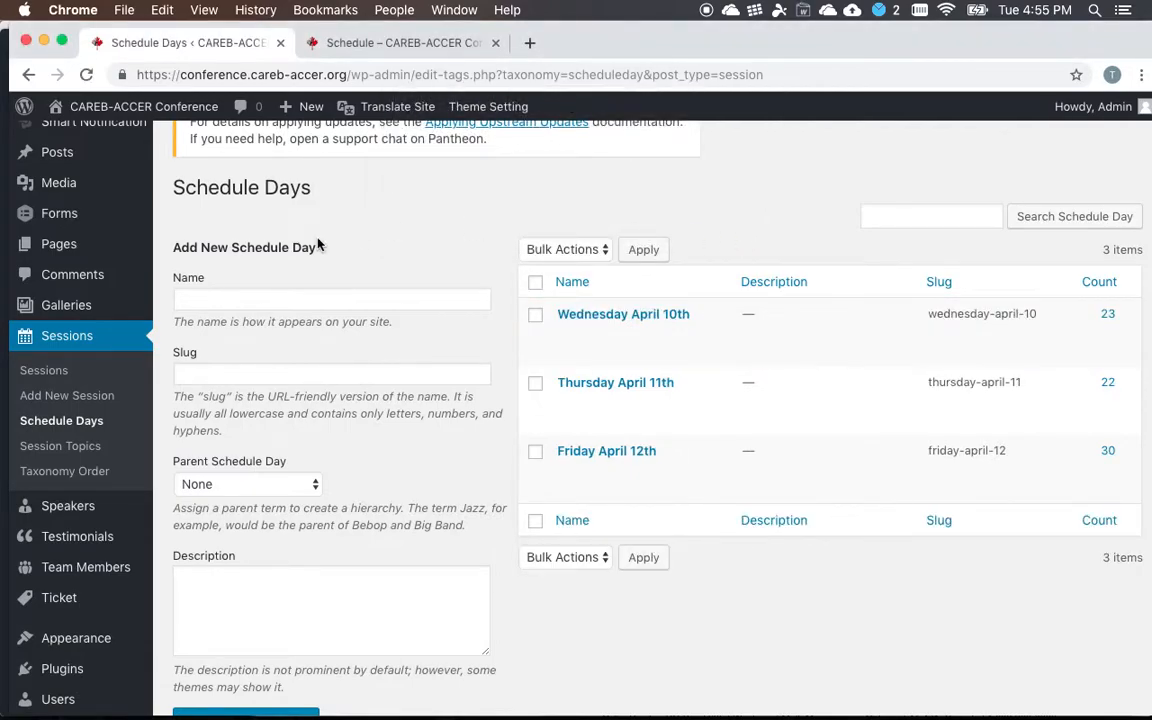
pyautogui.moveTo(44, 370)
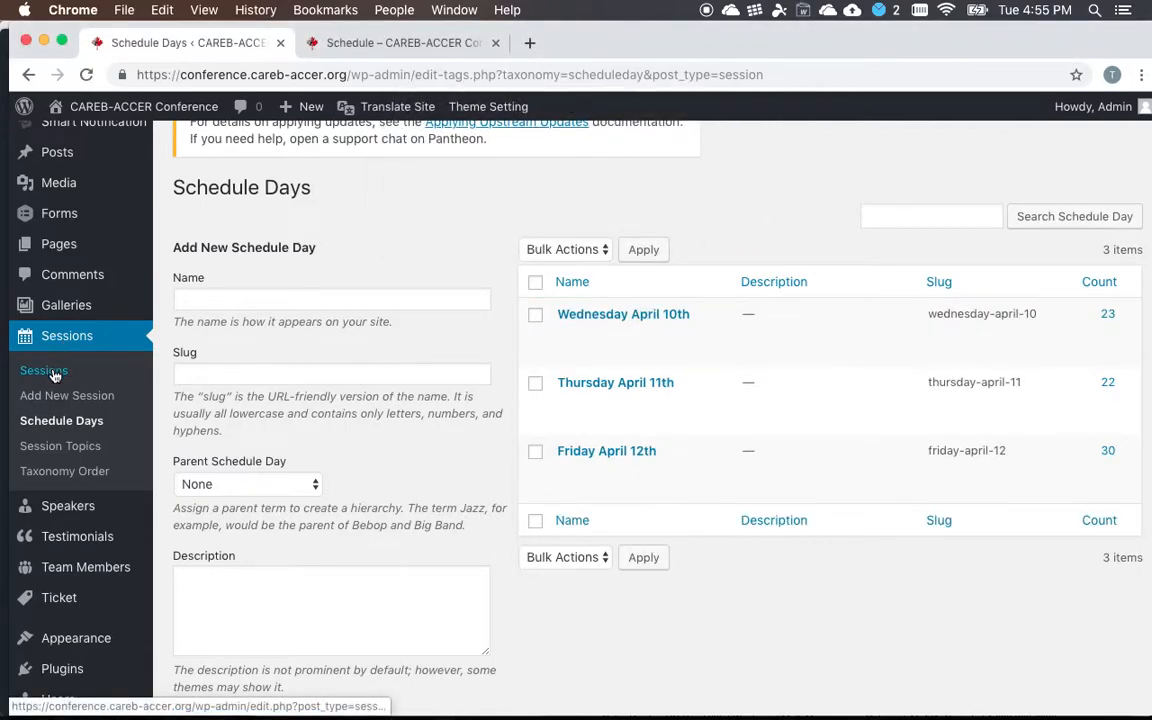
pyautogui.moveTo(616, 382)
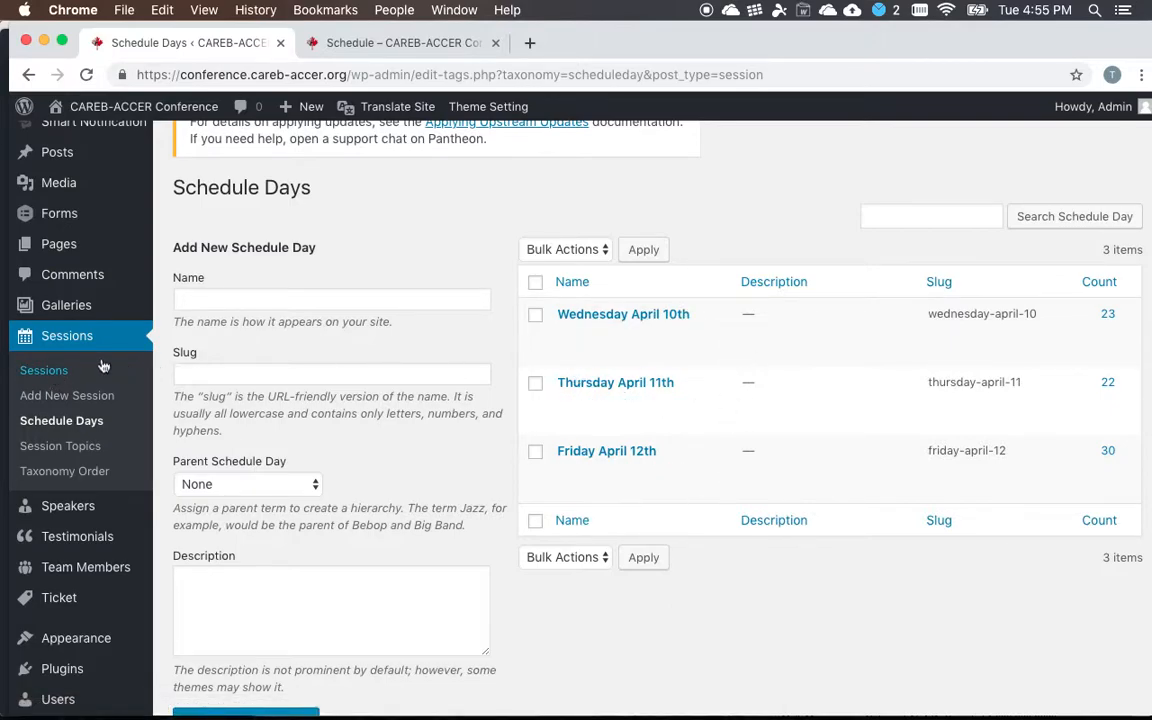
pyautogui.moveTo(44, 370)
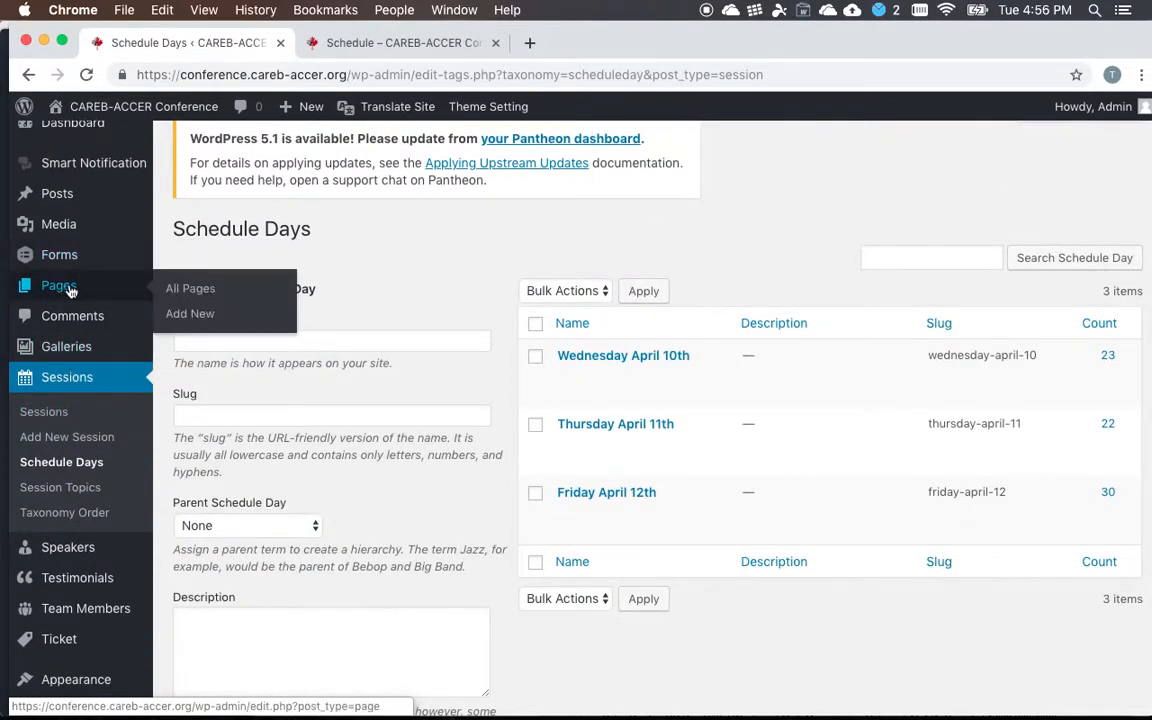
pyautogui.moveTo(96, 276)
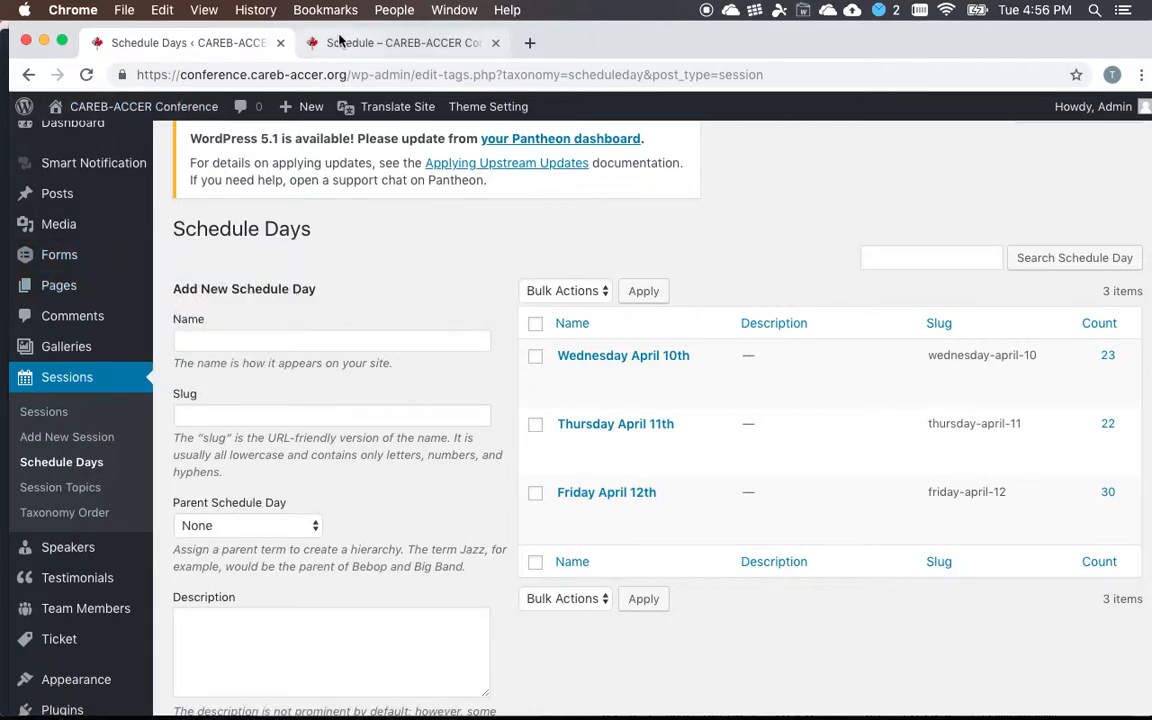
pyautogui.click(400, 42)
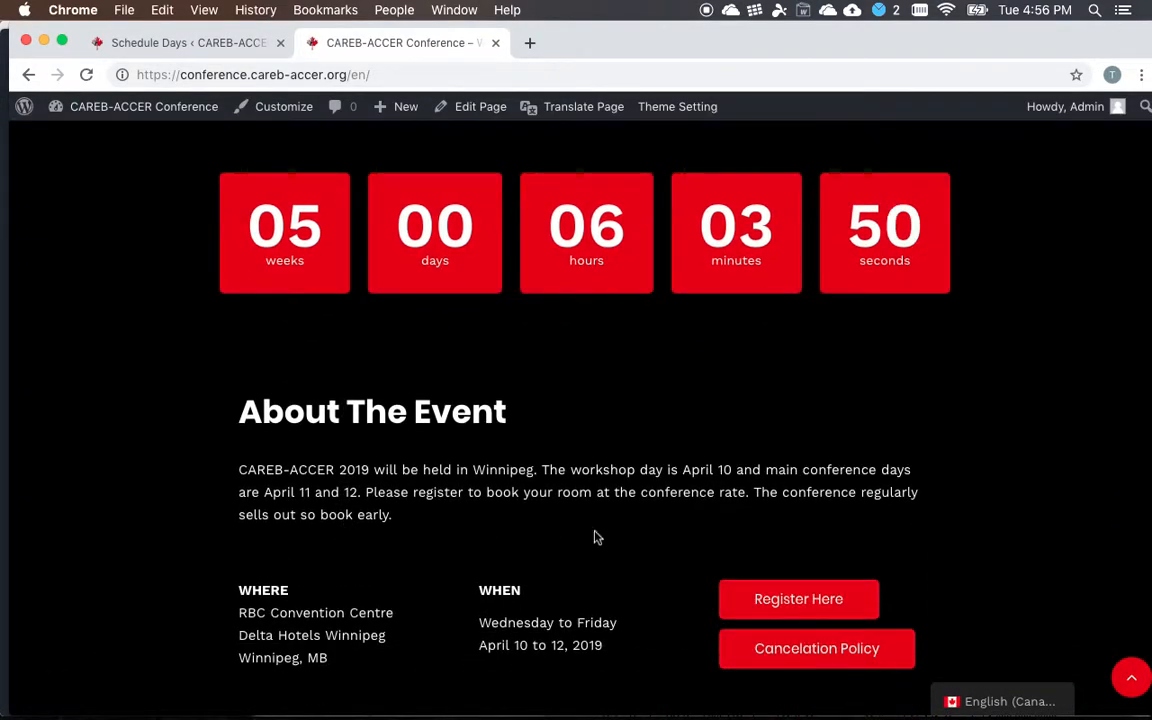
pyautogui.scroll(3)
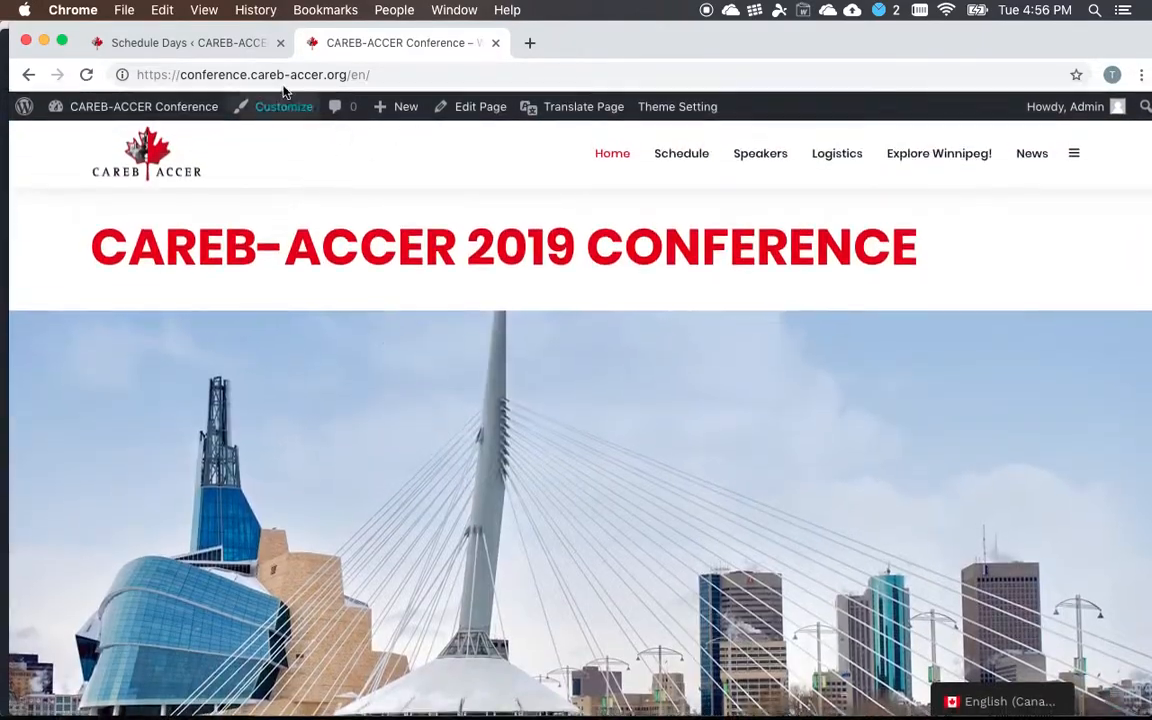
pyautogui.click(188, 42)
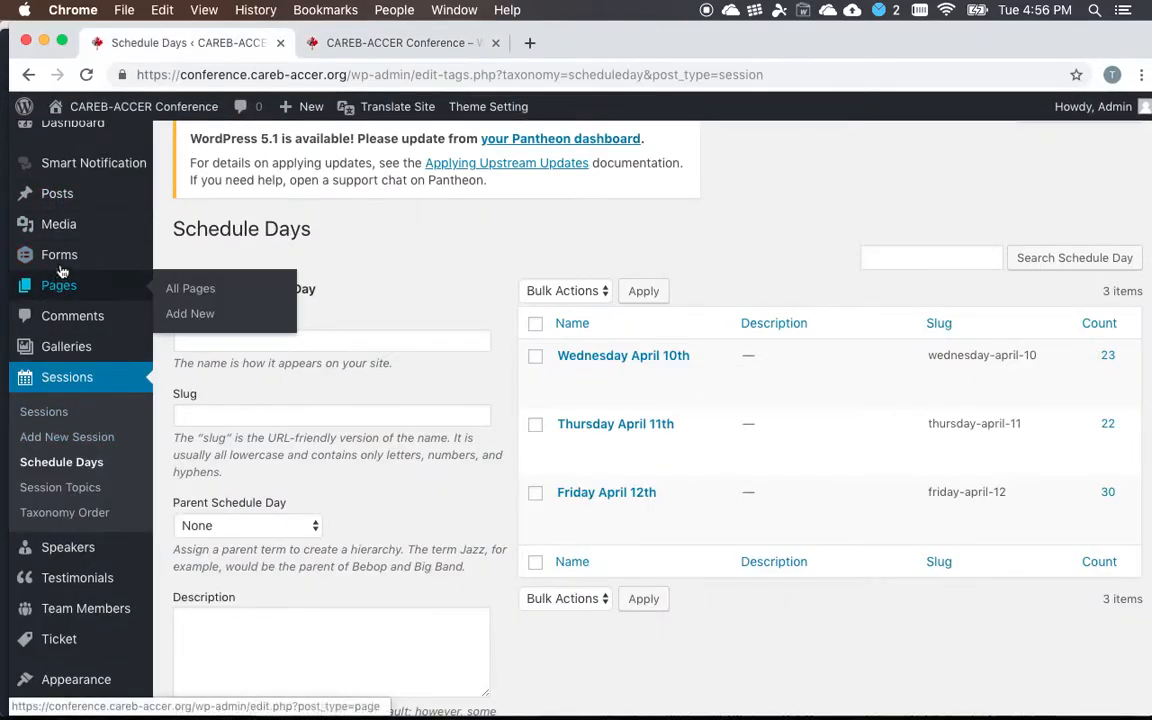
pyautogui.moveTo(68, 548)
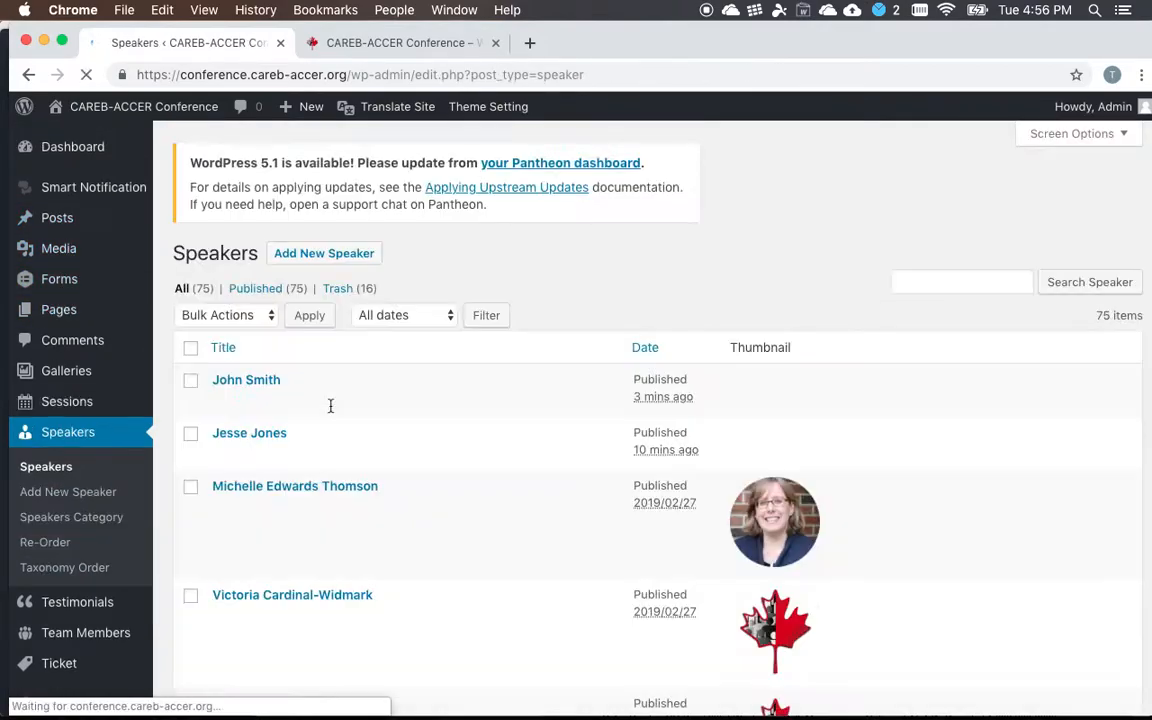
# Scroll the 75-entry Speakers list and bring up the Bulk Actions choices for the checked speakers
pyautogui.scroll(-3)
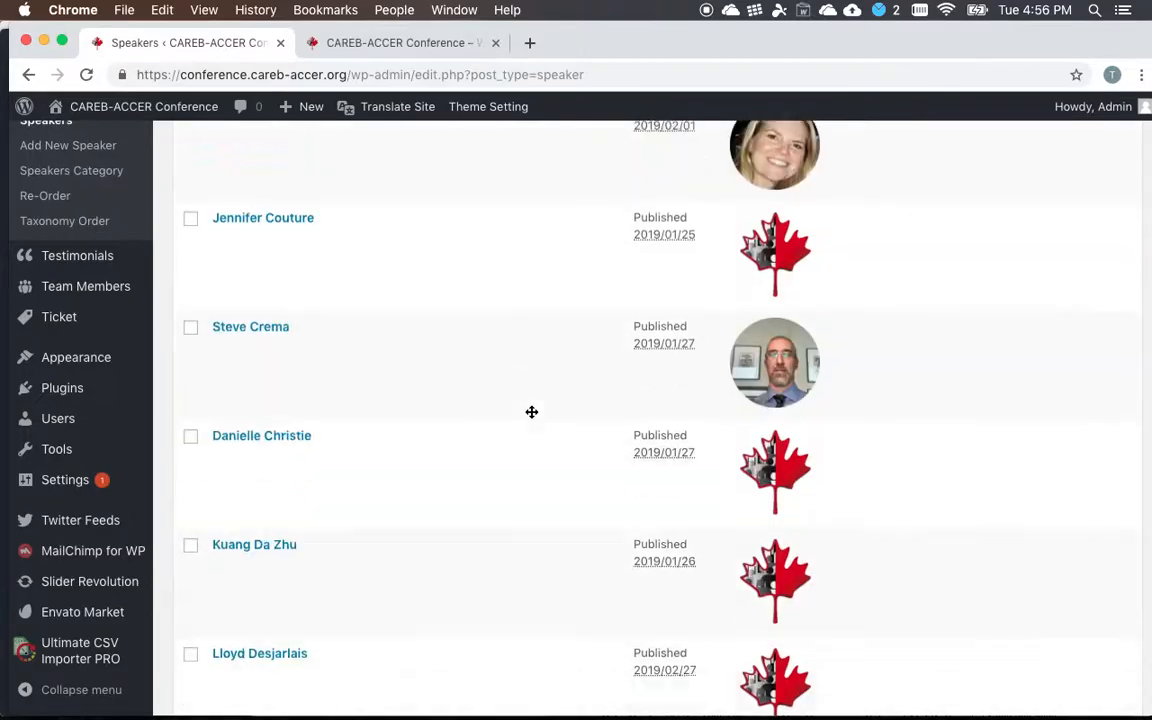
pyautogui.scroll(-3)
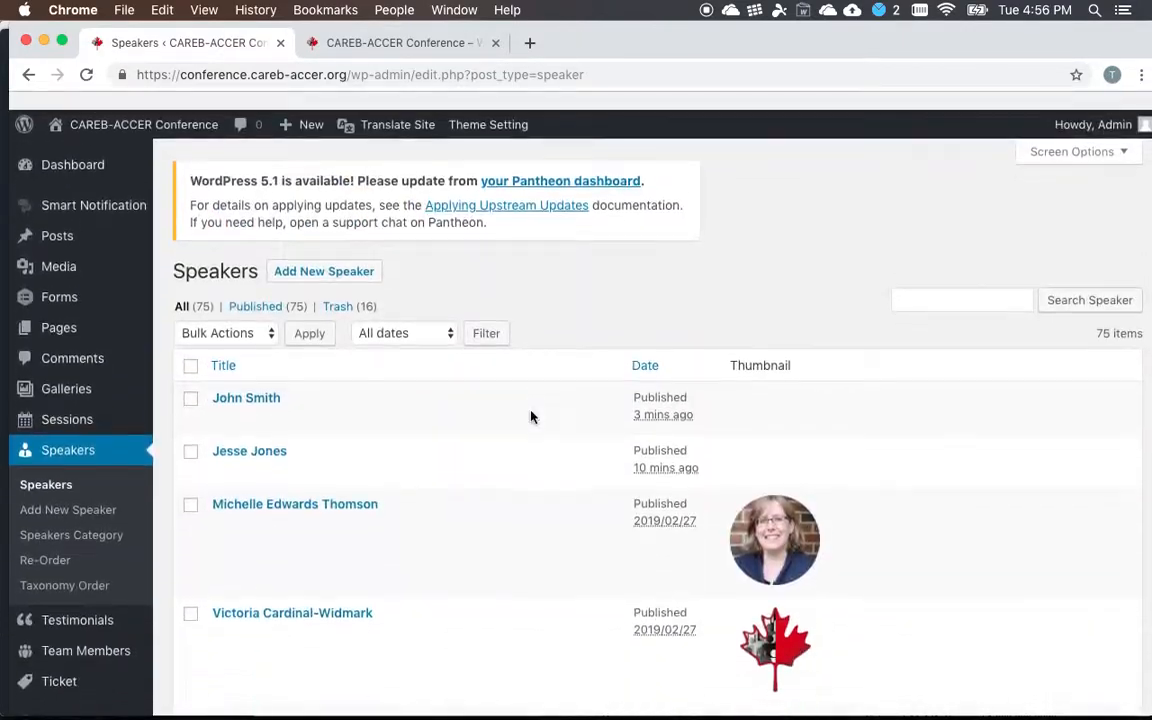
pyautogui.scroll(-3)
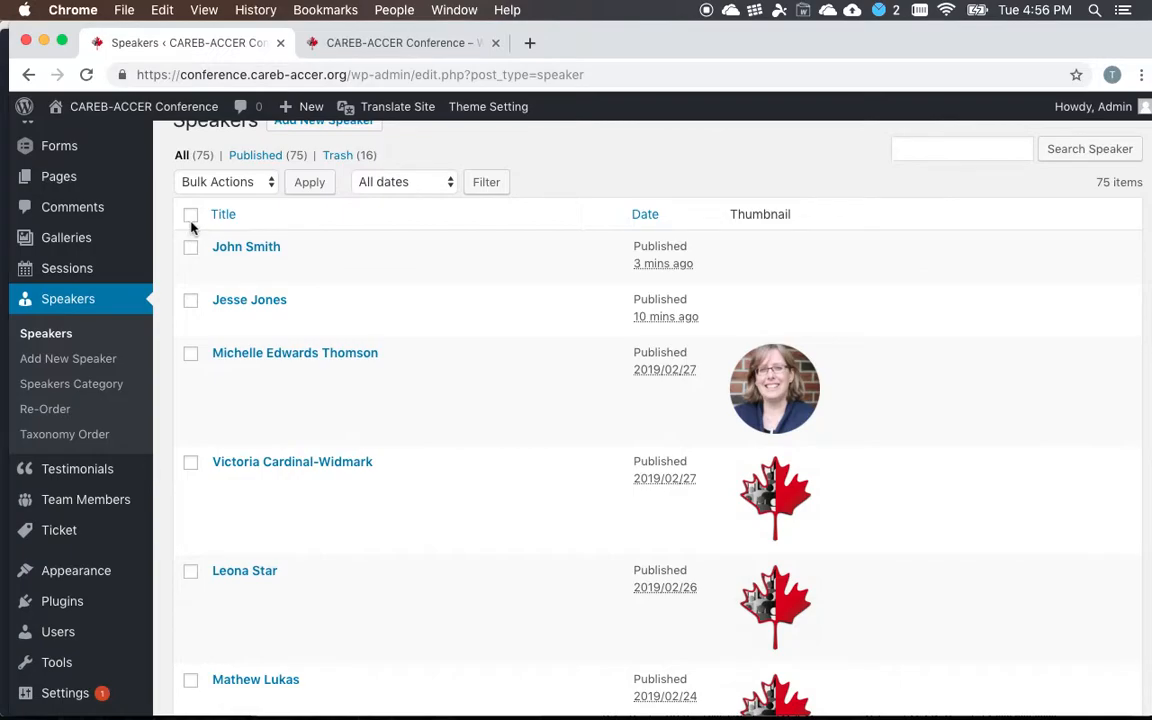
pyautogui.scroll(-3)
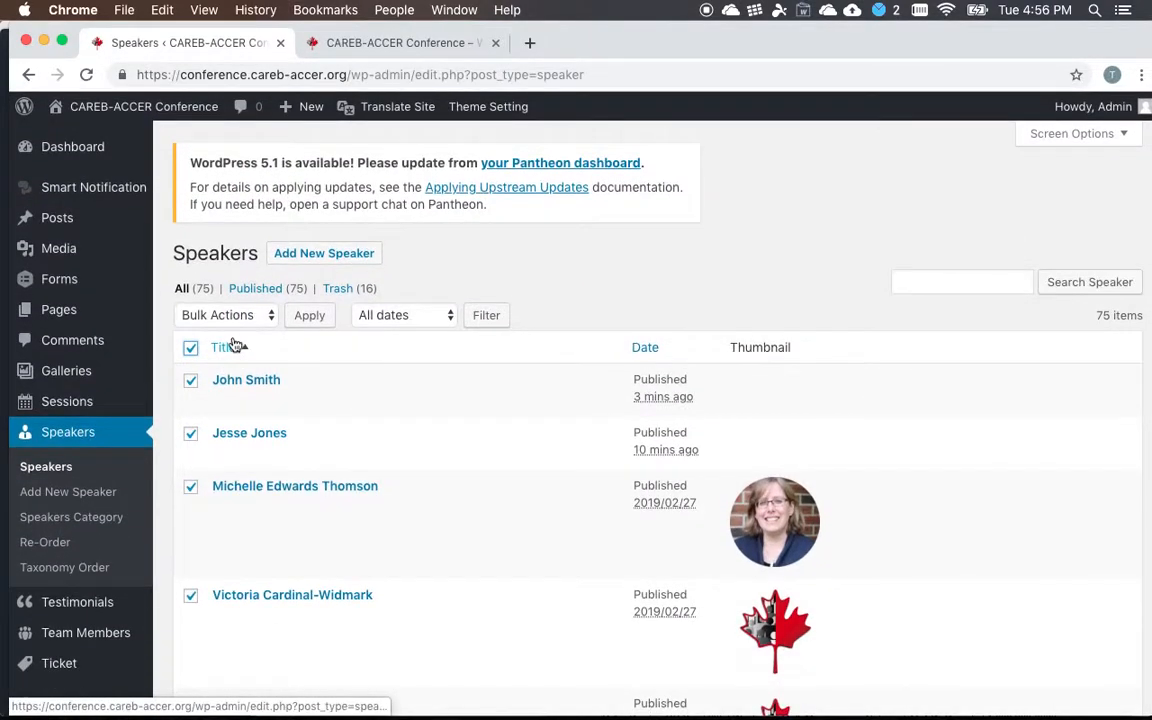
pyautogui.click(224, 316)
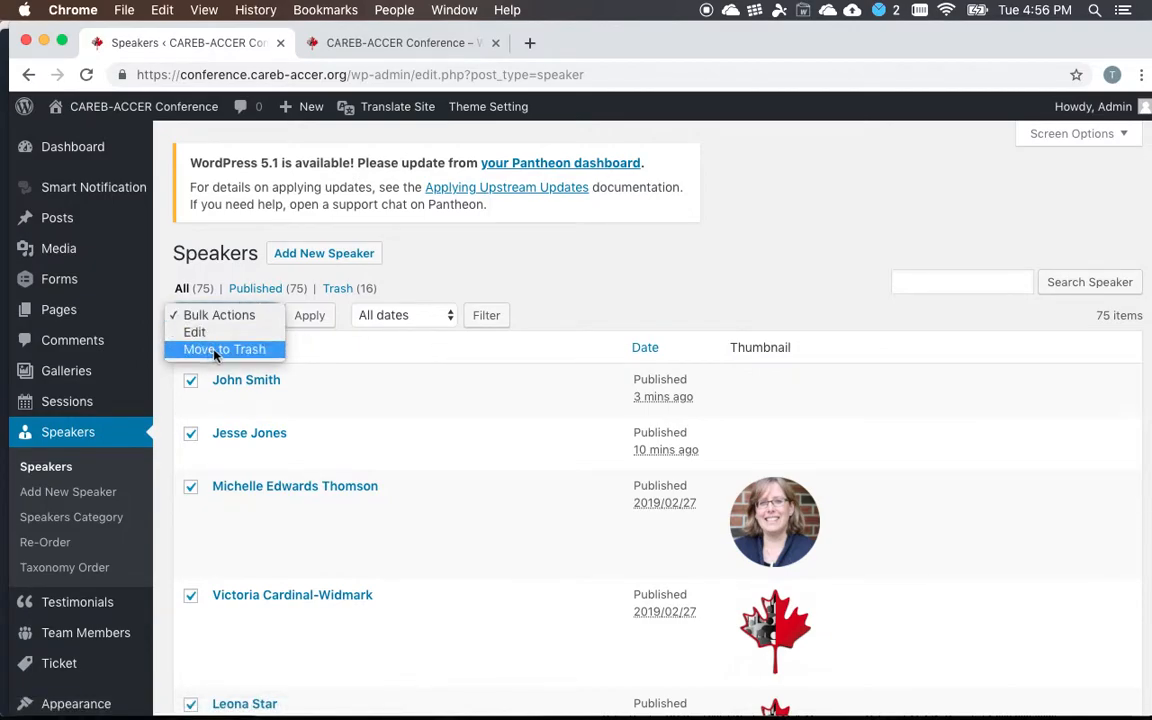
pyautogui.moveTo(528, 272)
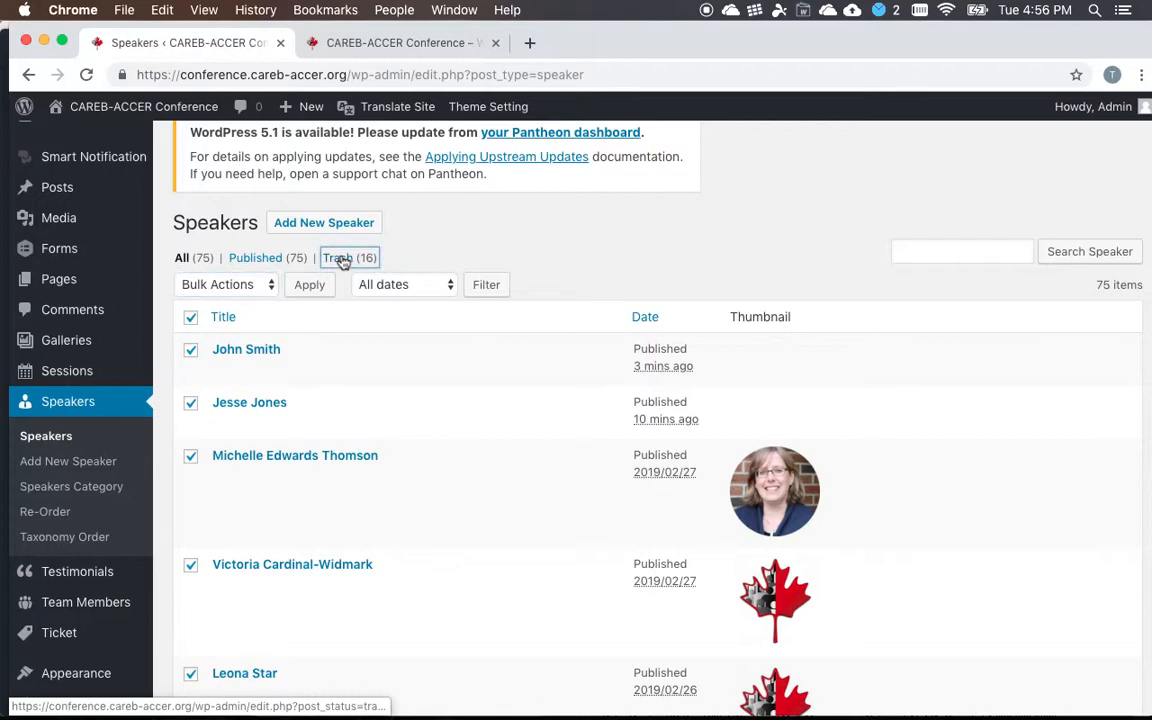
# Look through the 16 trashed speakers, then switch to the Sessions list of 76 items
pyautogui.click(338, 256)
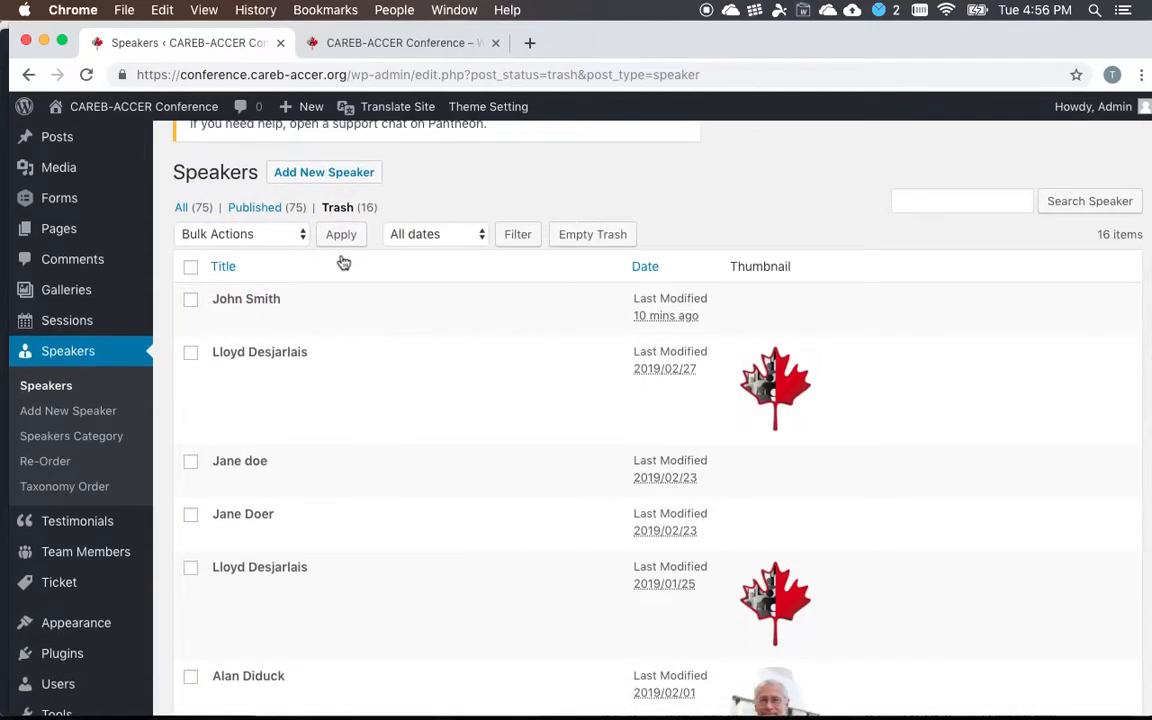
pyautogui.scroll(-3)
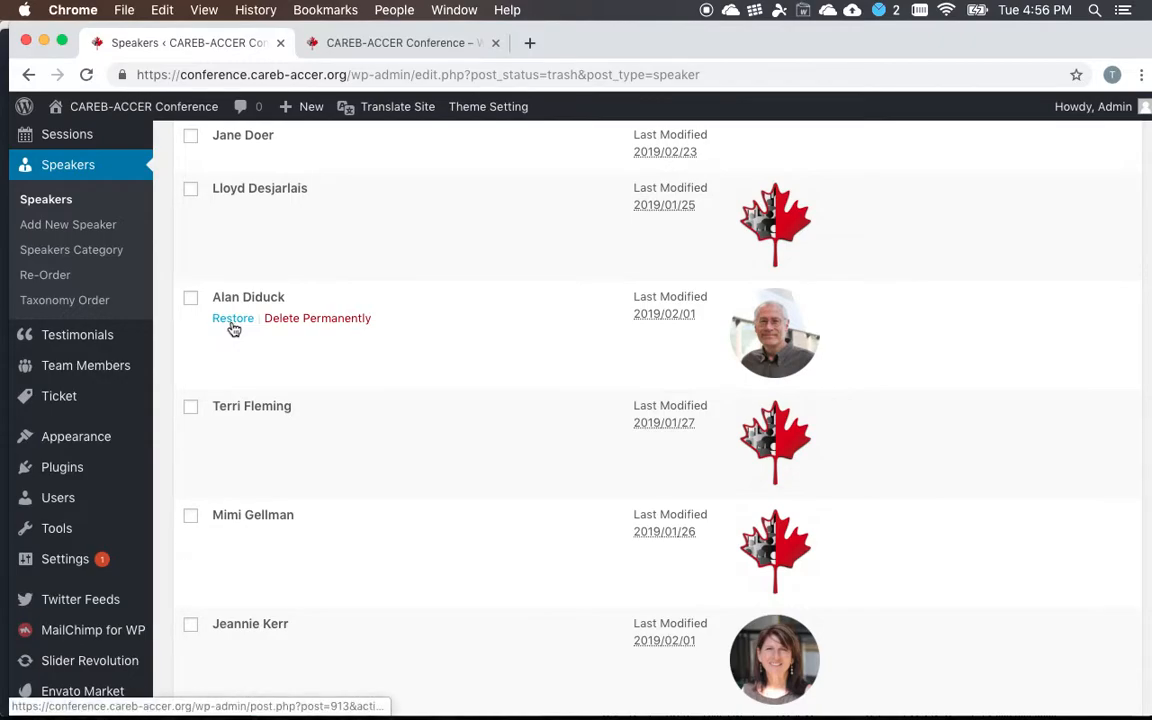
pyautogui.scroll(-3)
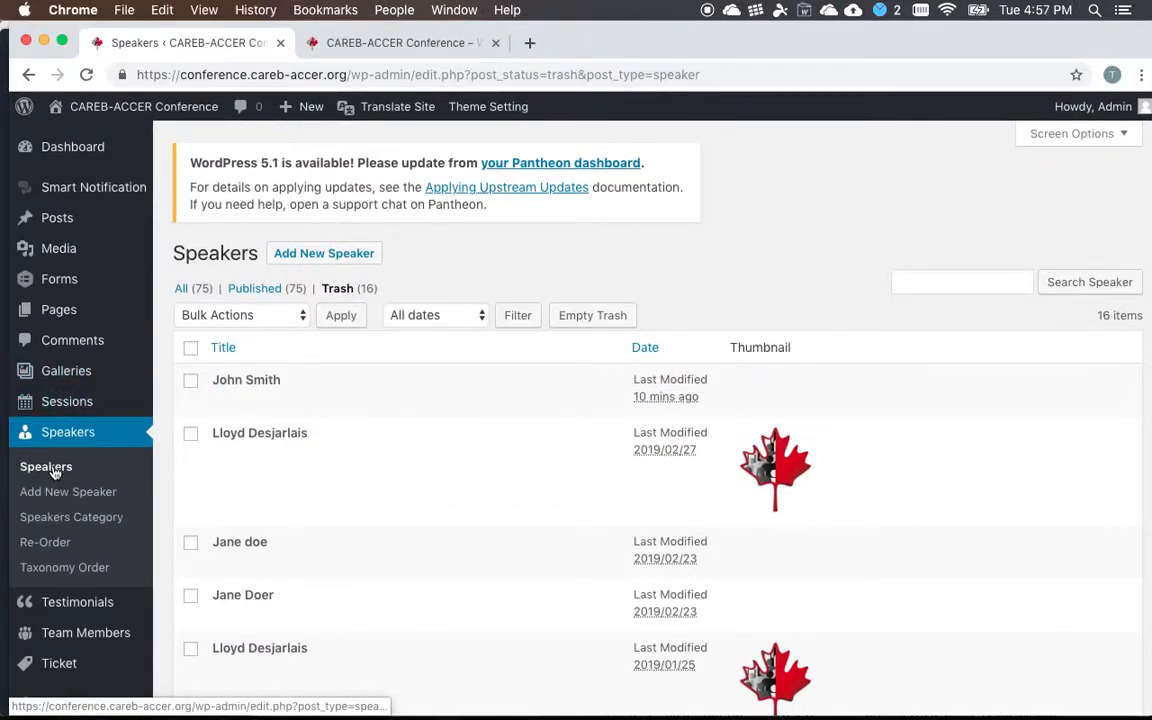
pyautogui.click(46, 466)
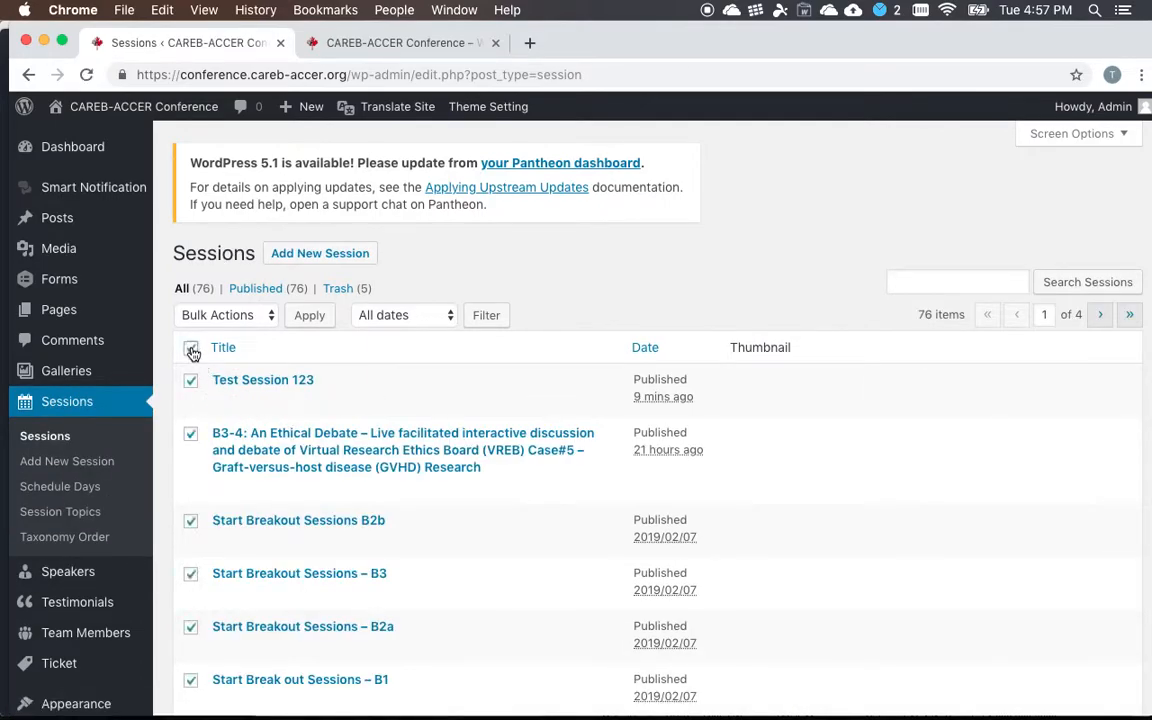
# Check every session on the first page and view the Bulk Actions choices without applying any
pyautogui.click(192, 348)
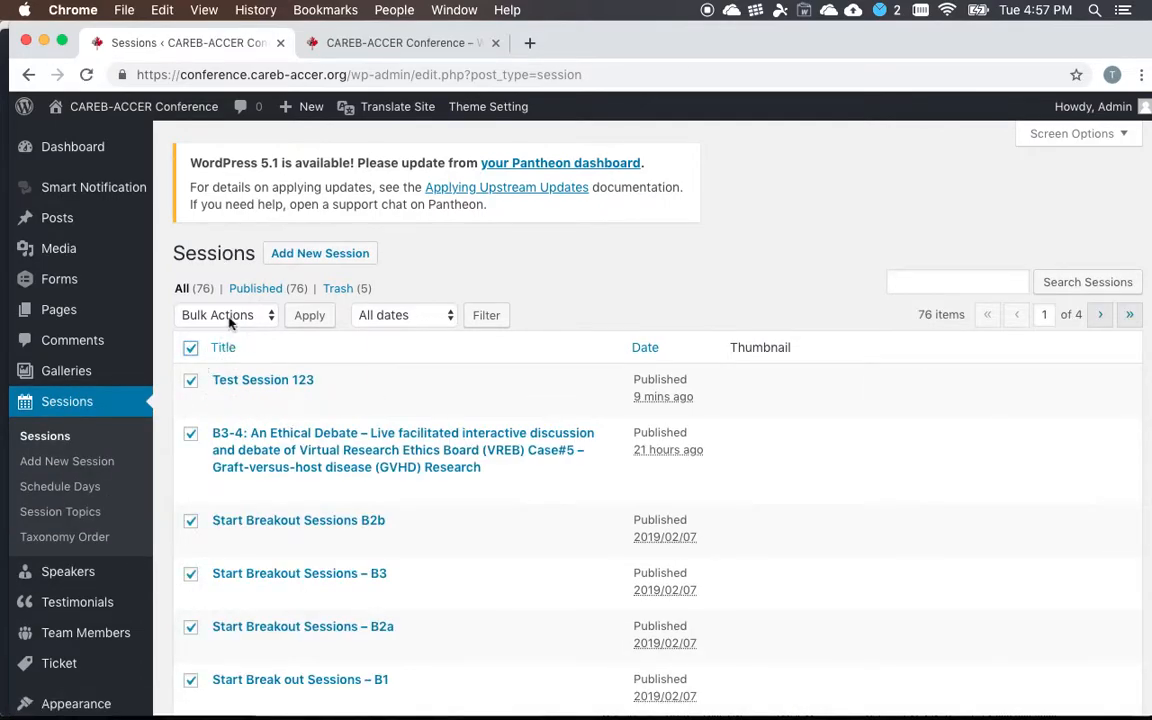
pyautogui.click(224, 316)
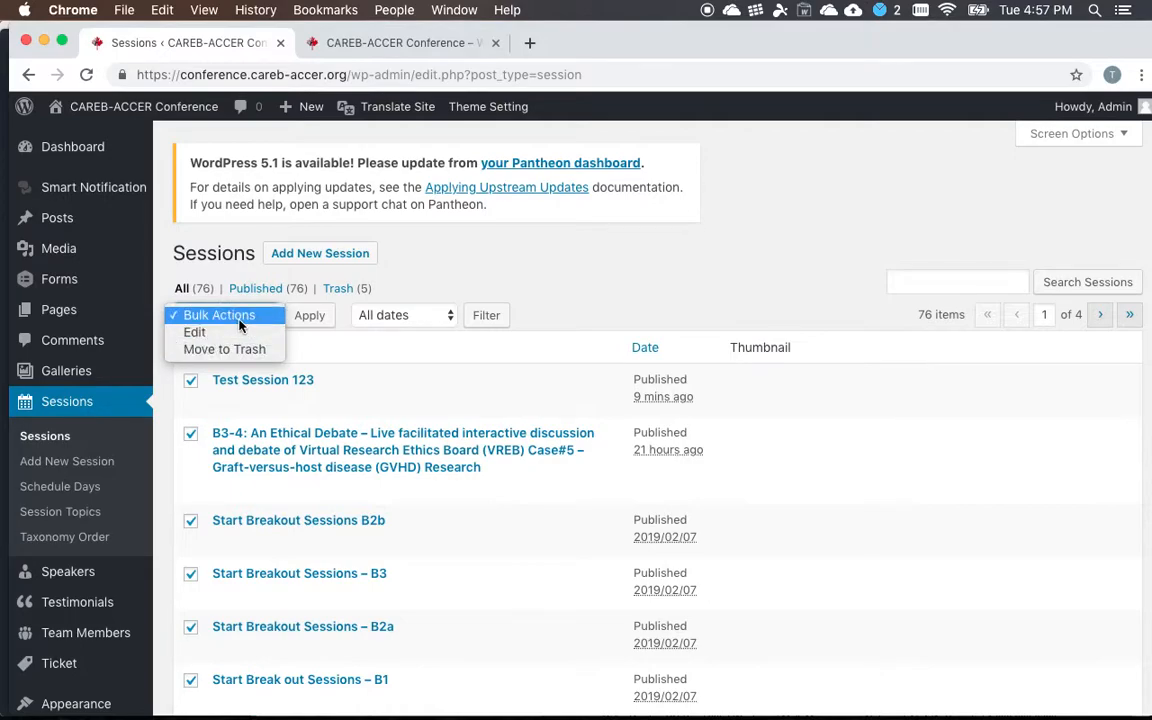
pyautogui.scroll(-3)
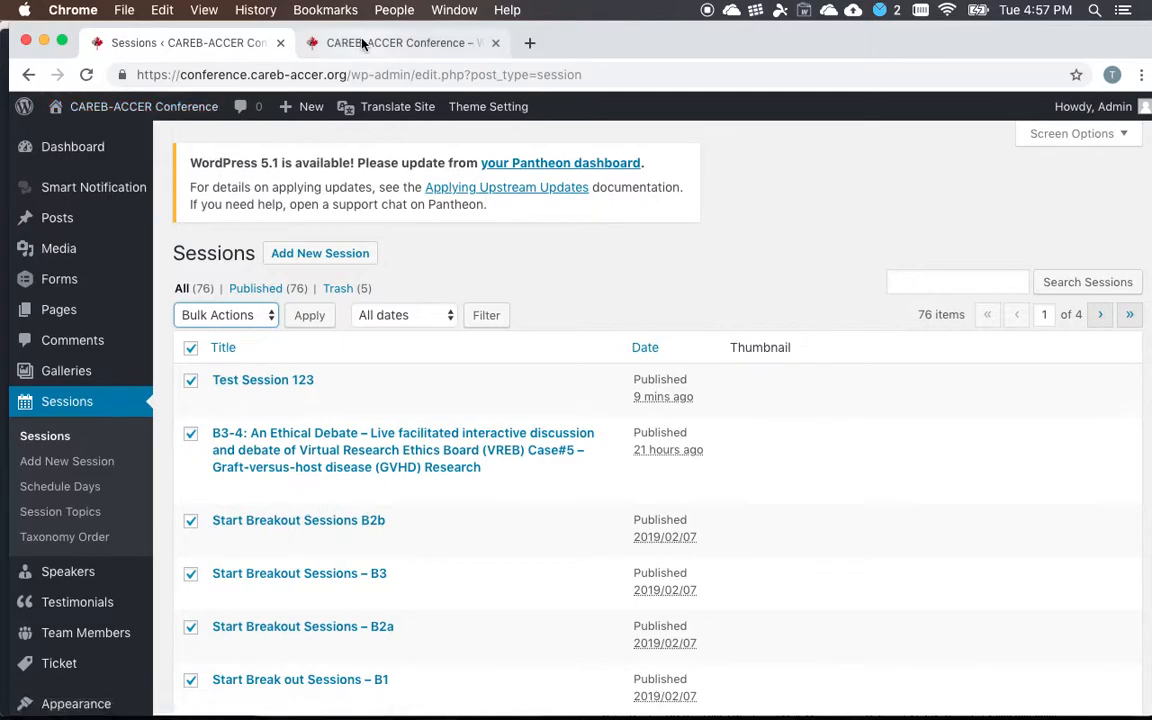
# Switch to the public CAREB-ACCER 2019 homepage and scroll down to the news and Twitter section
pyautogui.click(400, 42)
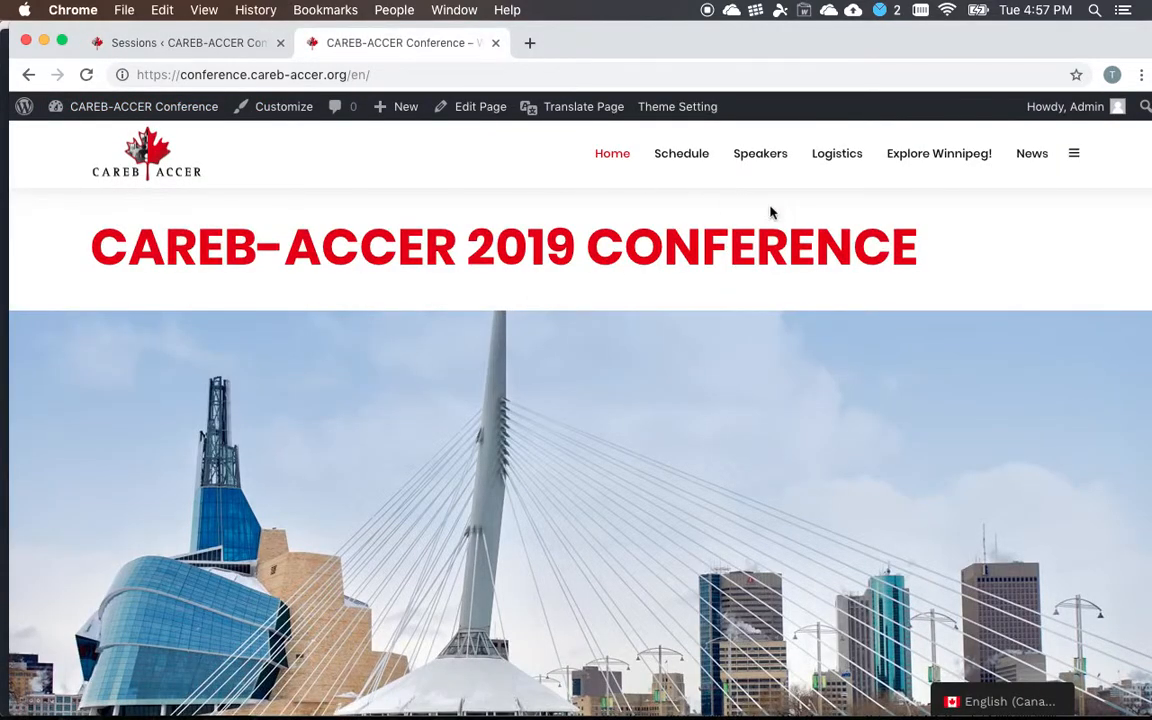
pyautogui.scroll(-3)
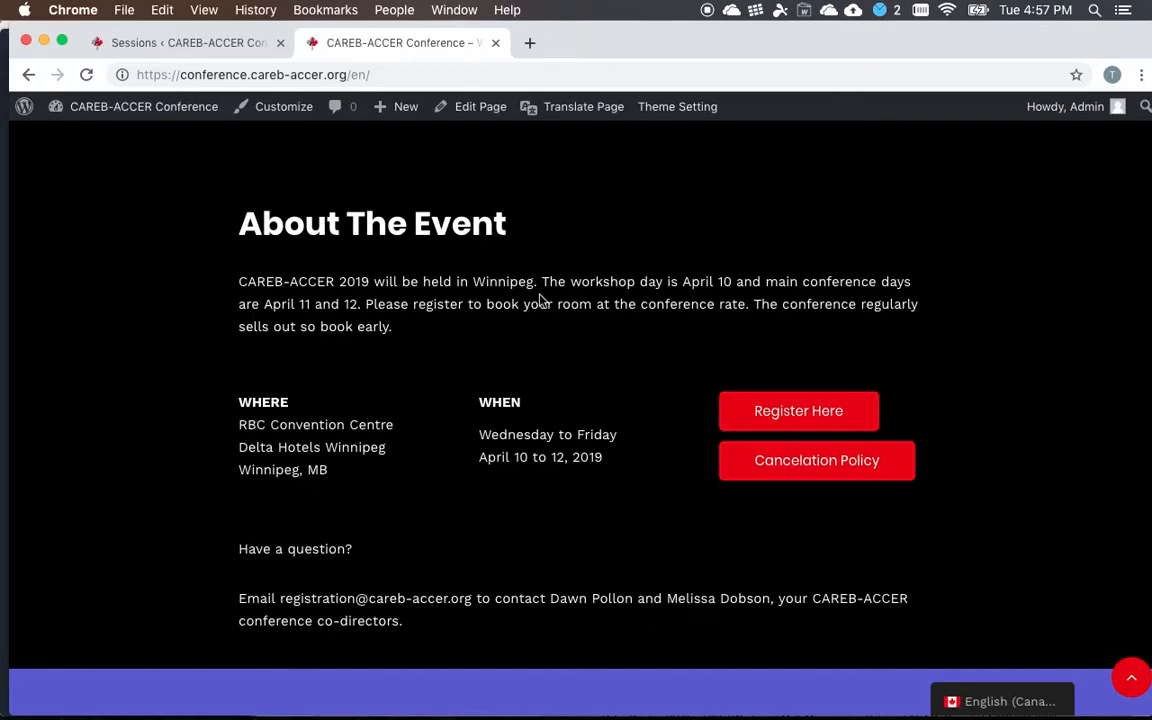
pyautogui.moveTo(544, 300)
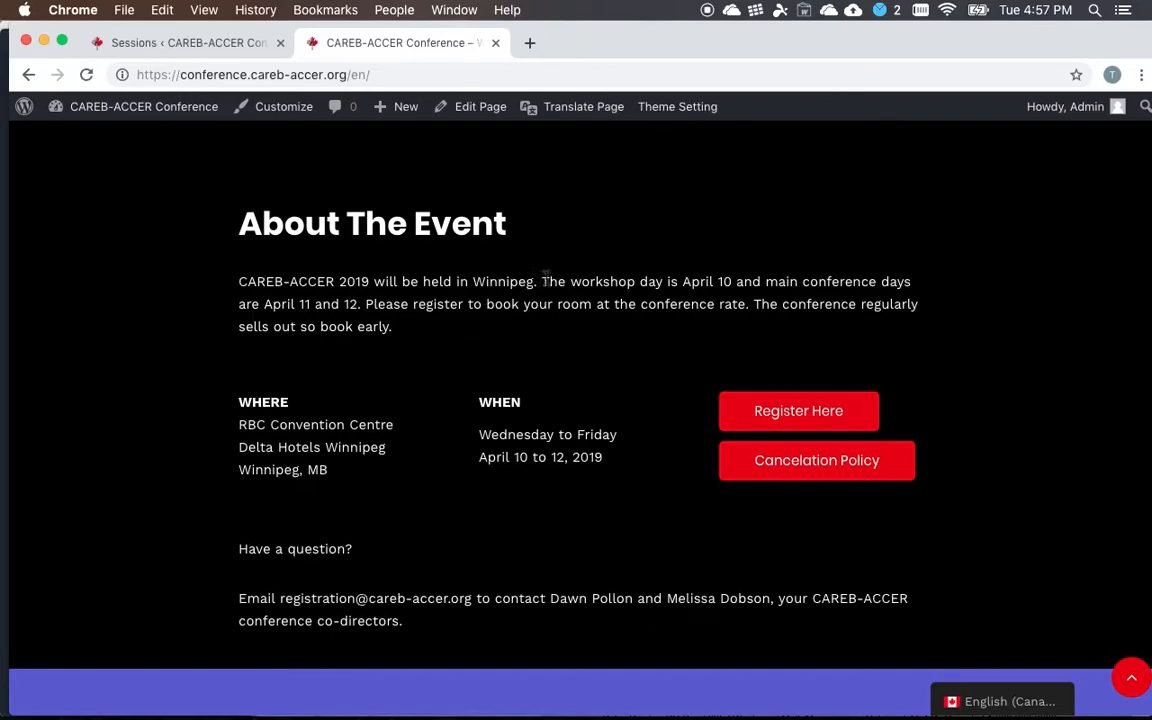
pyautogui.scroll(-3)
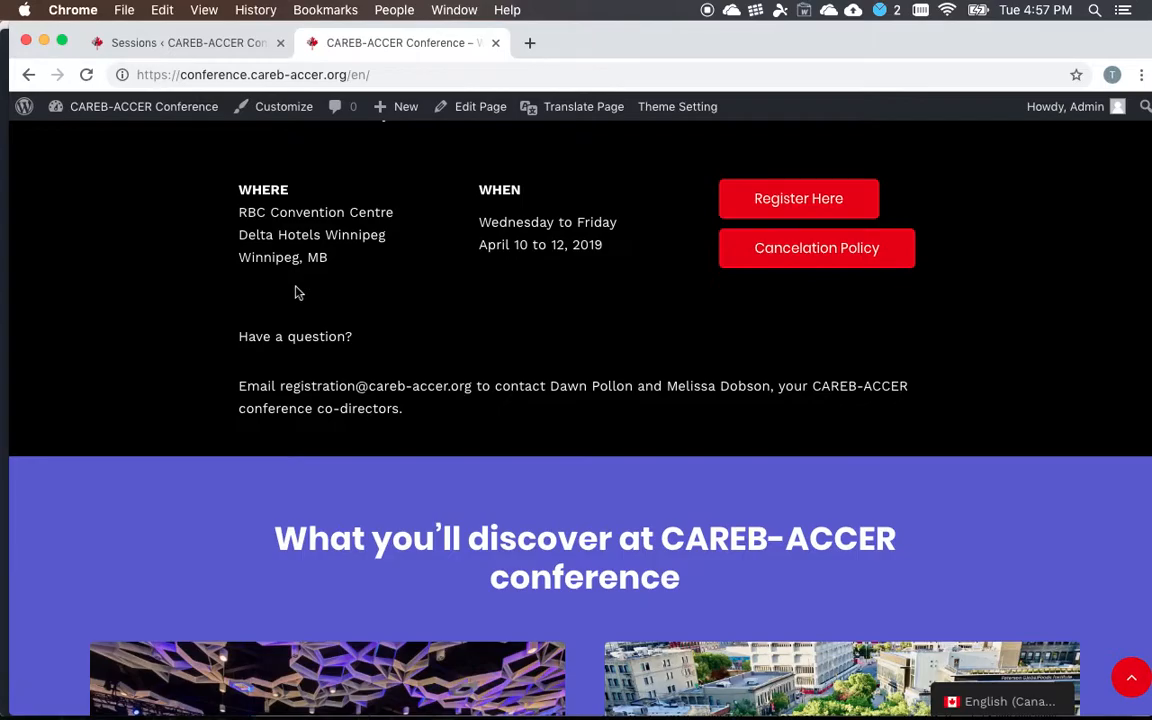
pyautogui.scroll(-3)
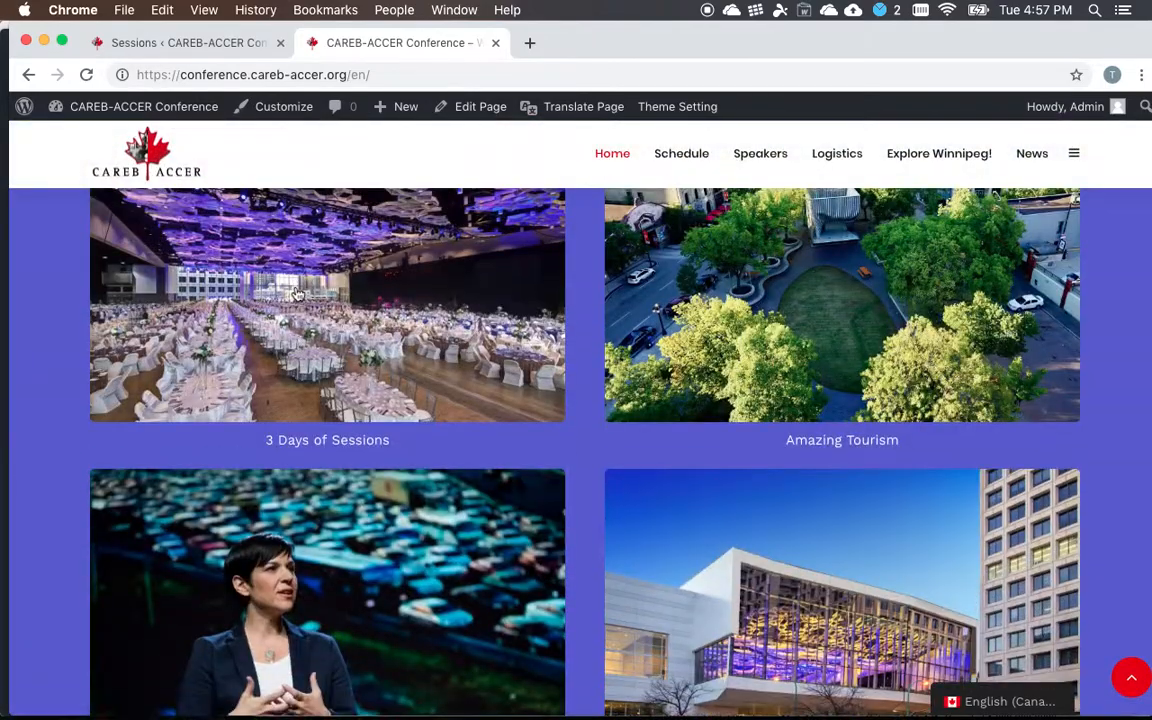
pyautogui.scroll(-3)
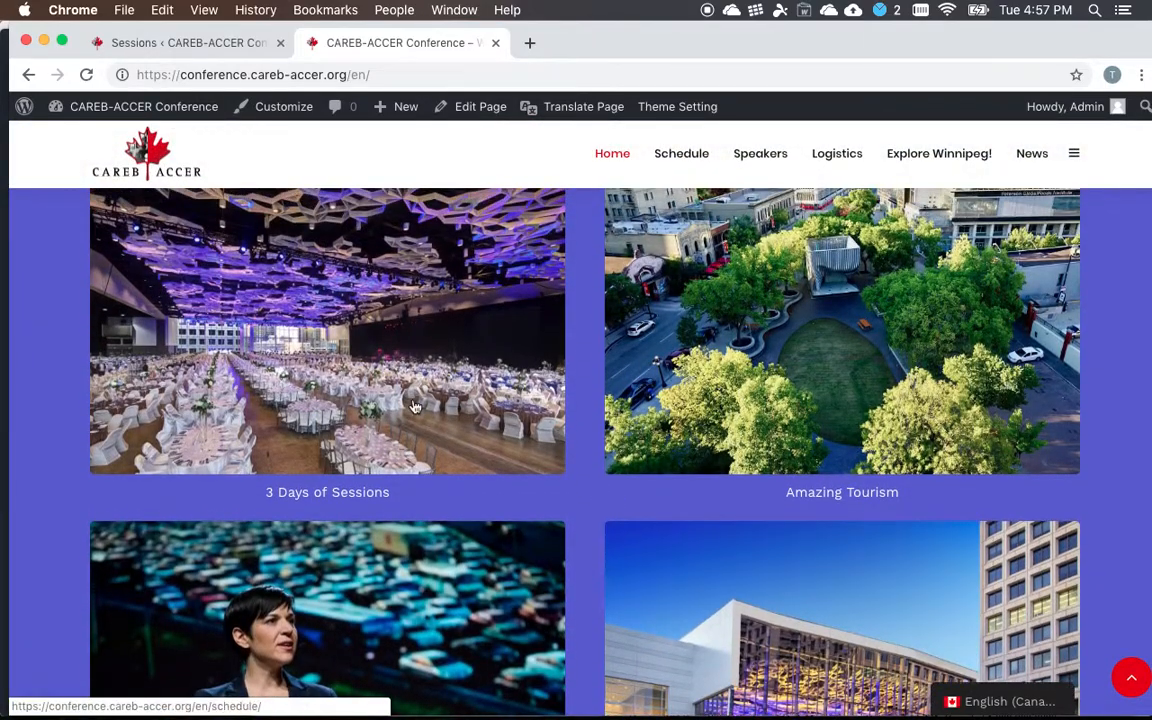
pyautogui.scroll(-3)
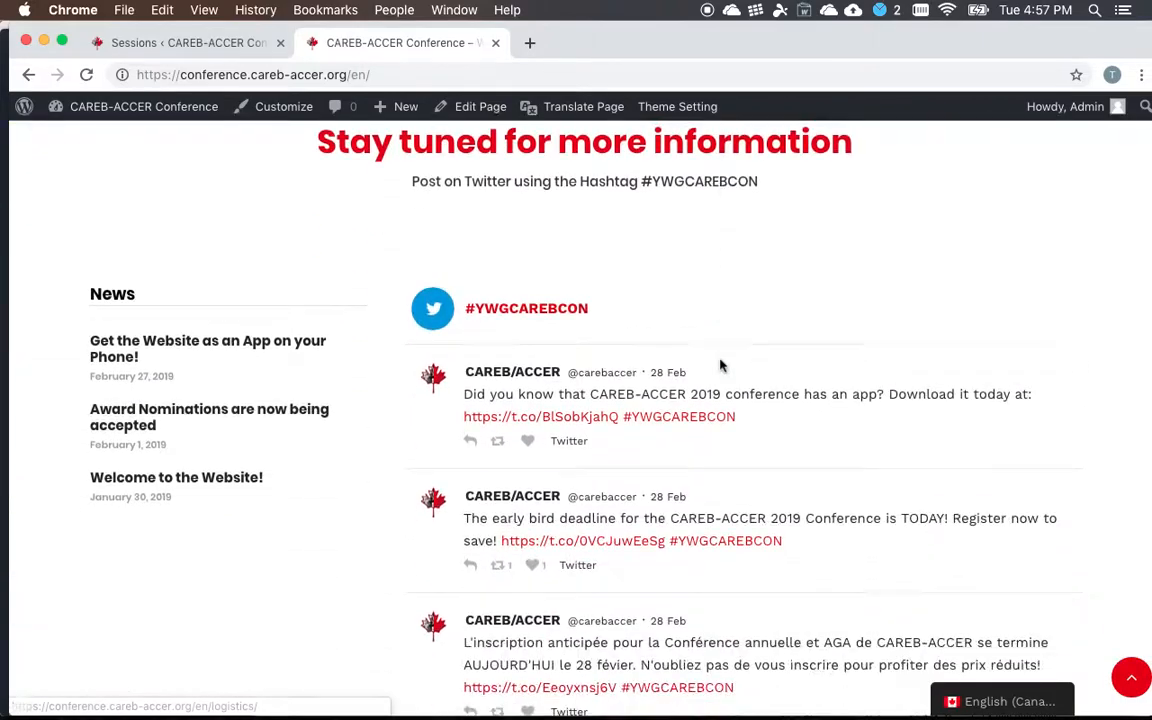
pyautogui.scroll(-3)
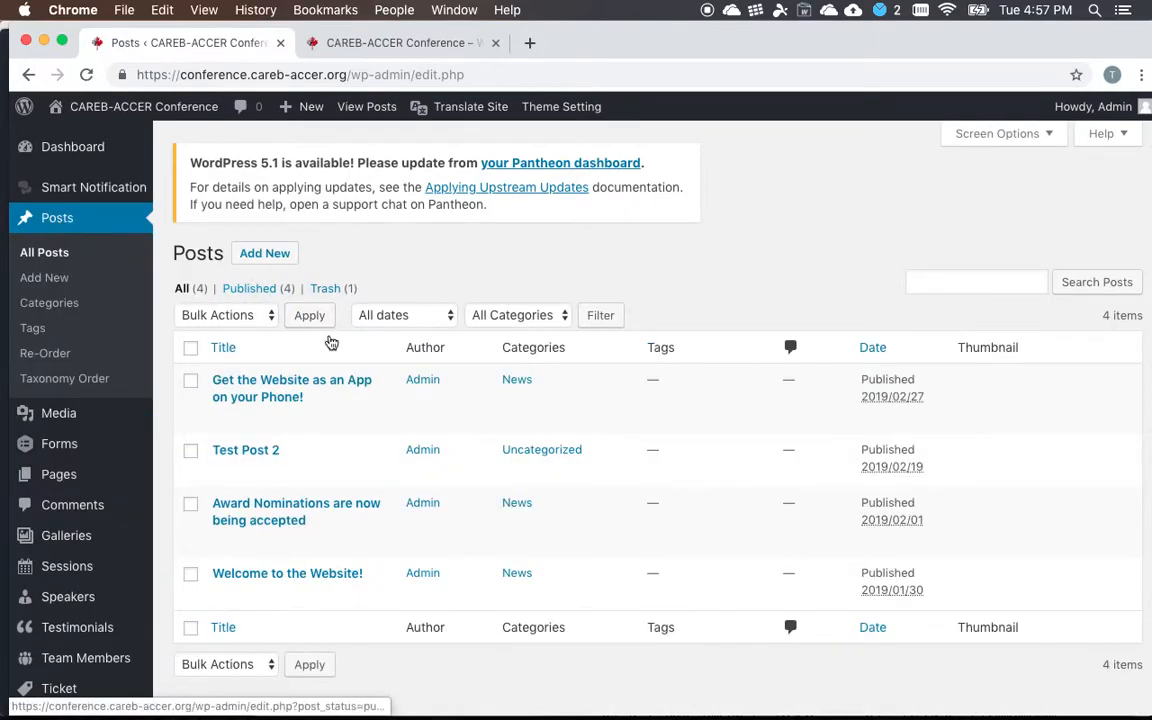
pyautogui.moveTo(244, 448)
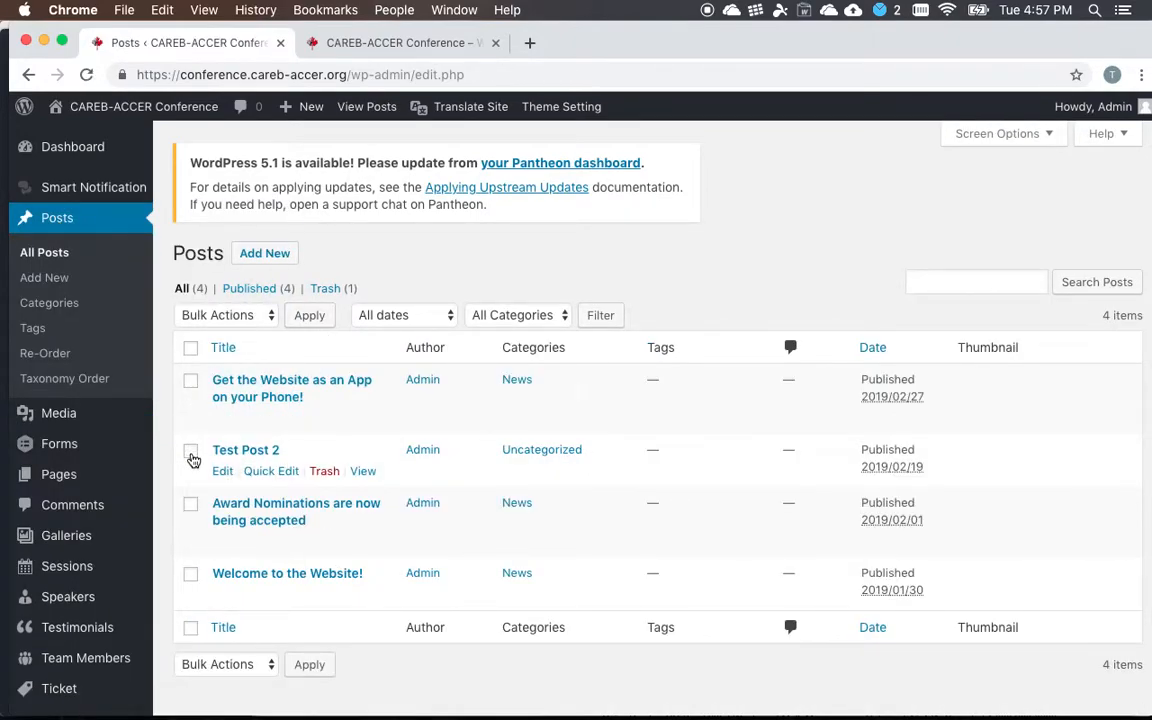
pyautogui.moveTo(192, 512)
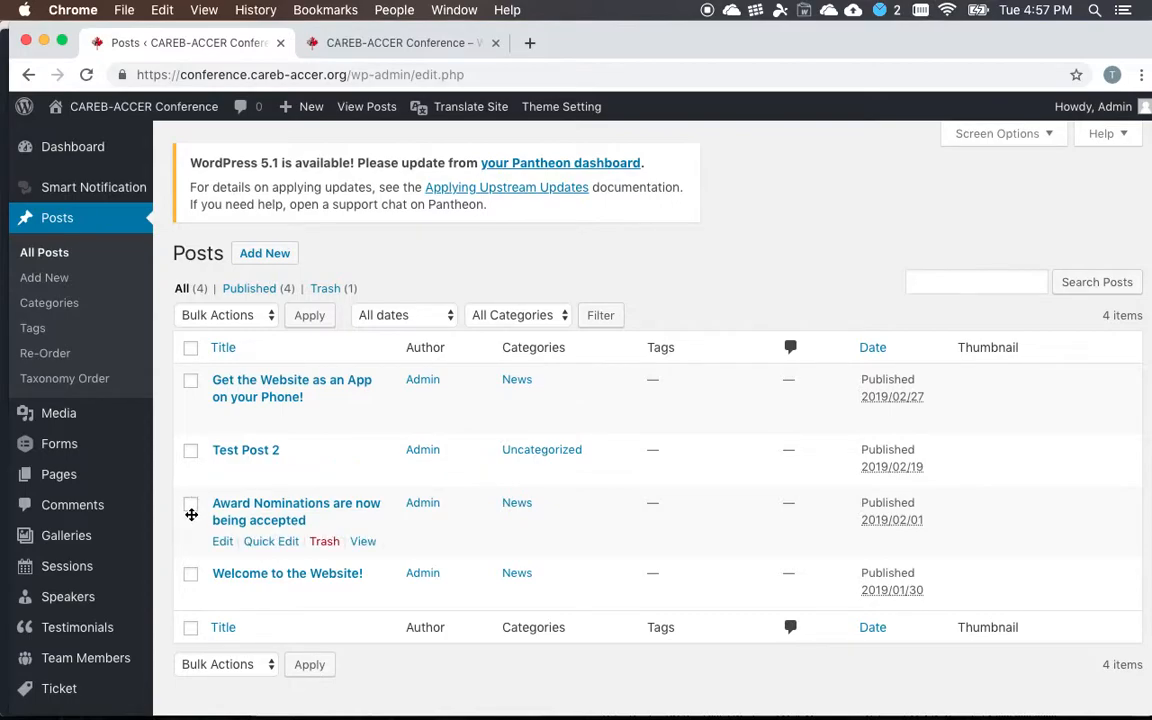
# Tick the 'Award Nominations are now being accepted' post and choose Bulk Actions
pyautogui.click(190, 504)
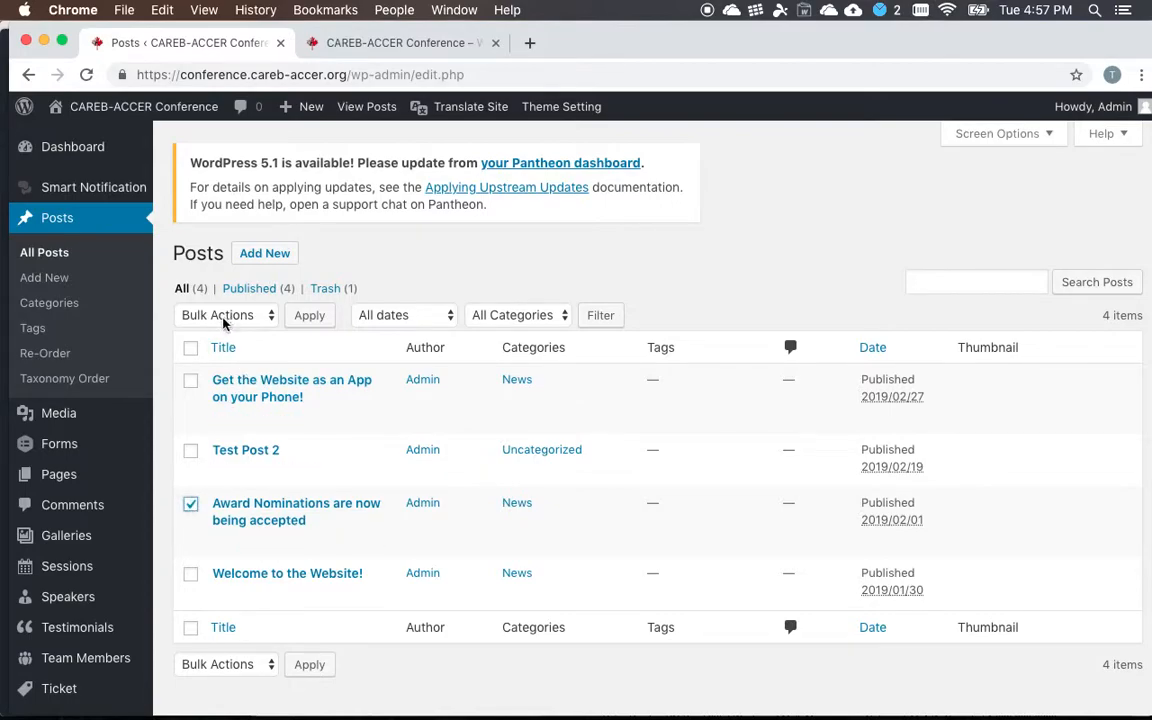
pyautogui.click(224, 316)
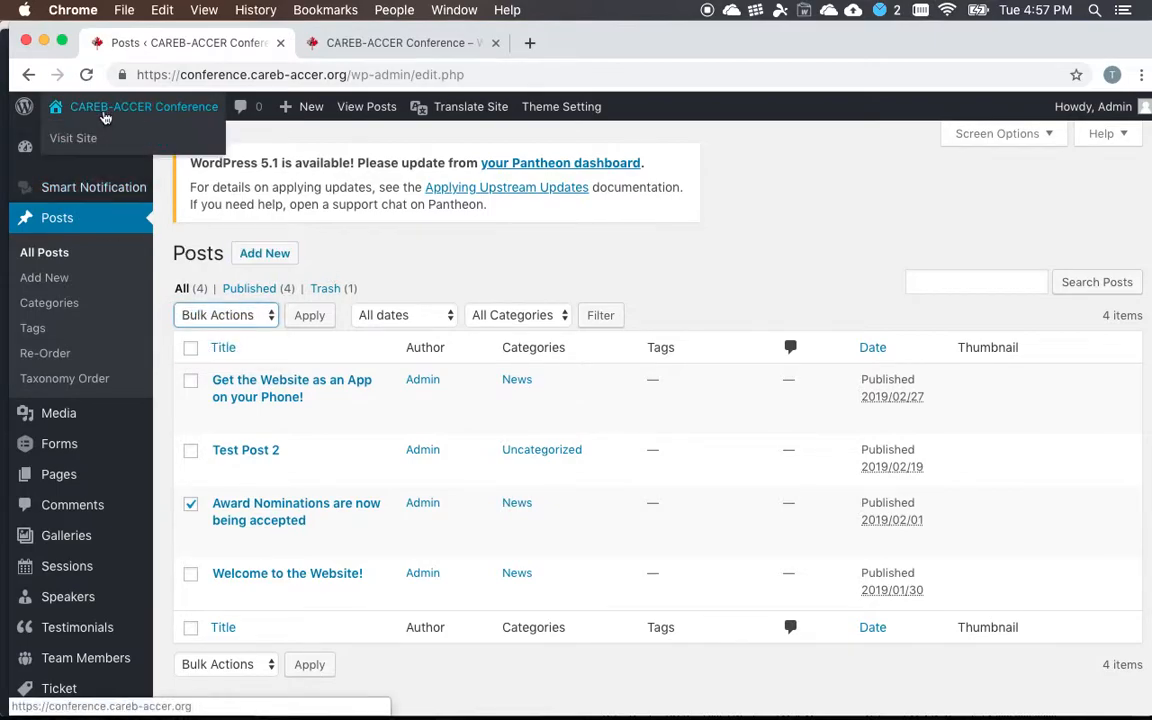
# Browse the public conference site's Logistics and Explore Winnipeg pages
pyautogui.click(72, 138)
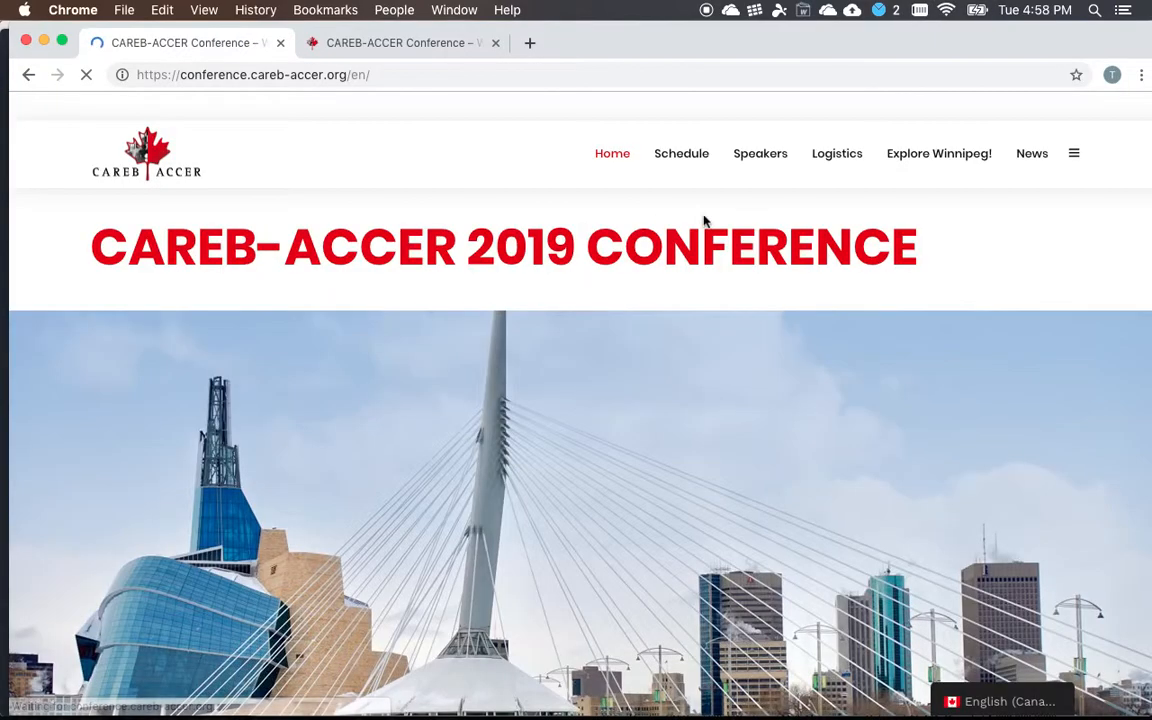
pyautogui.click(836, 152)
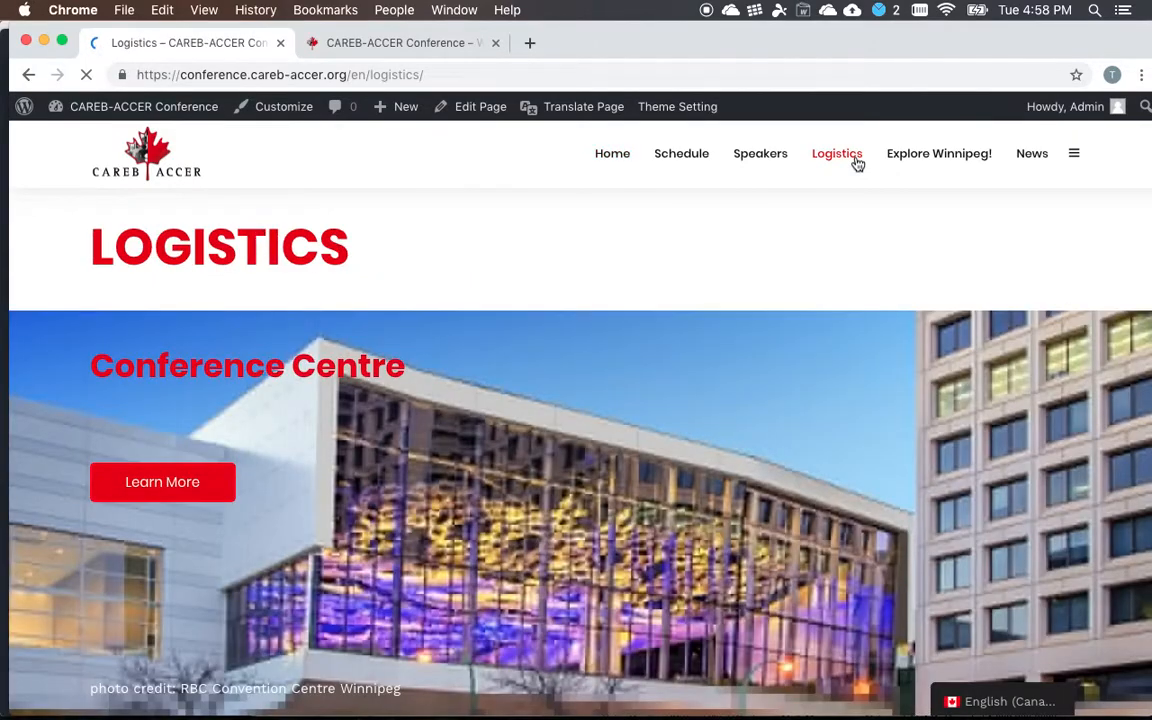
pyautogui.click(938, 152)
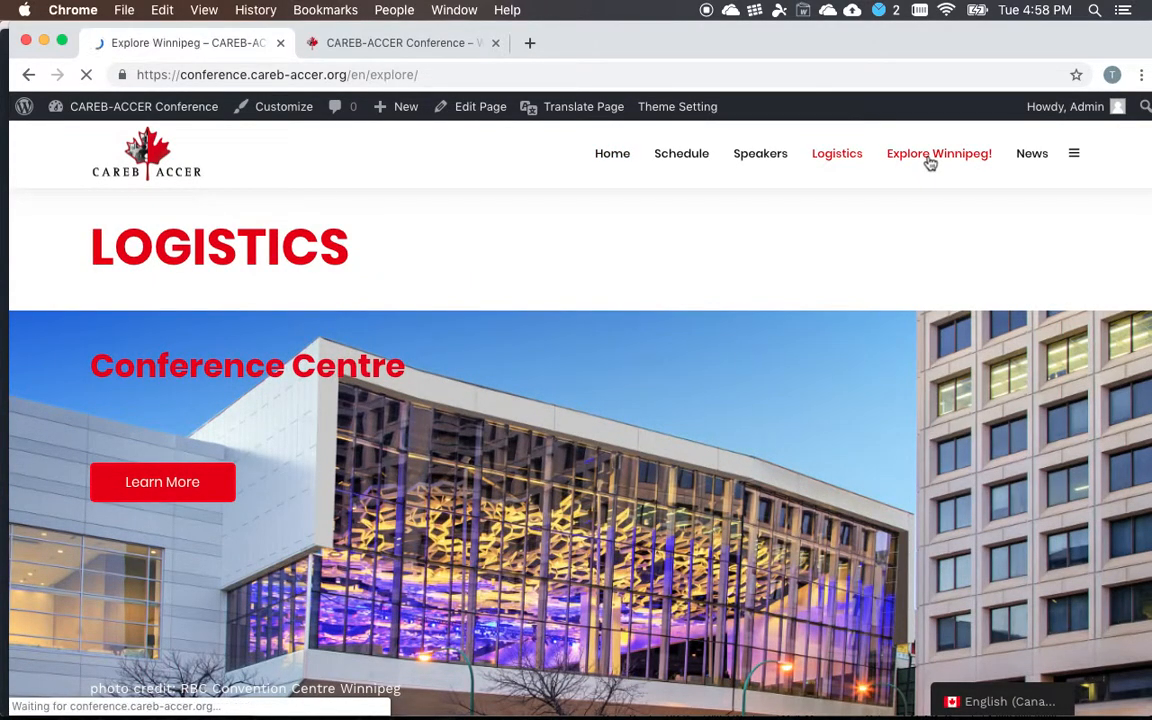
# Scroll through the Explore Winnipeg page, then return to the Home page with its countdown
pyautogui.scroll(-3)
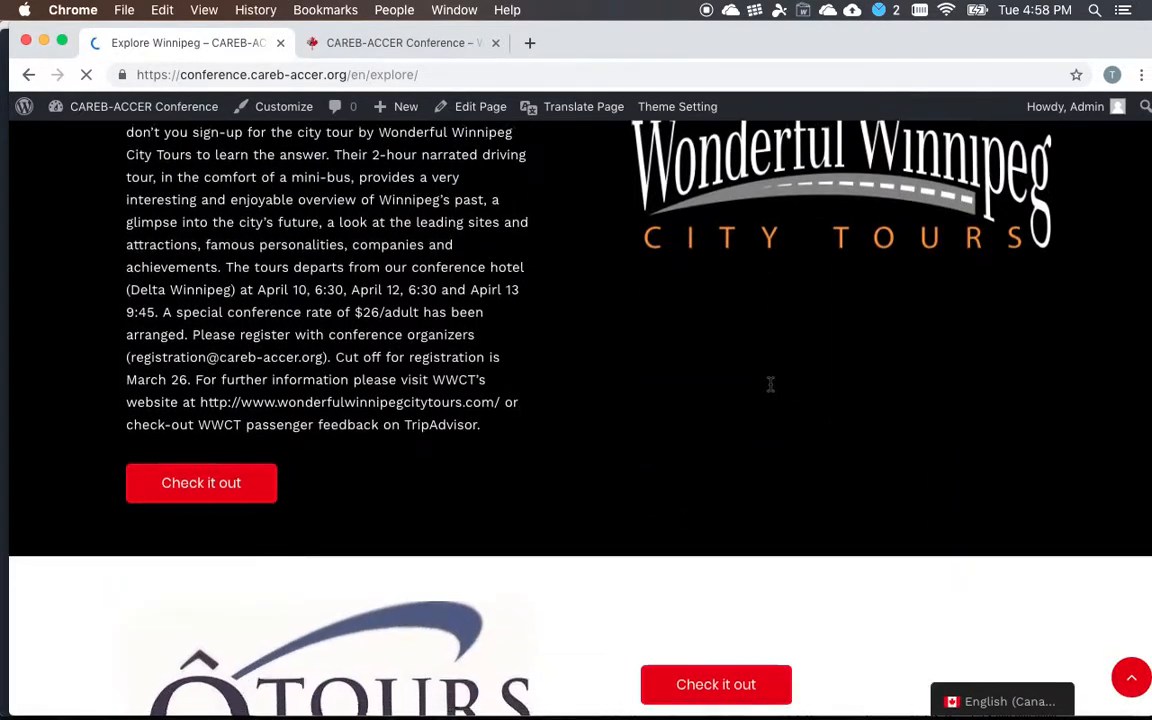
pyautogui.scroll(-3)
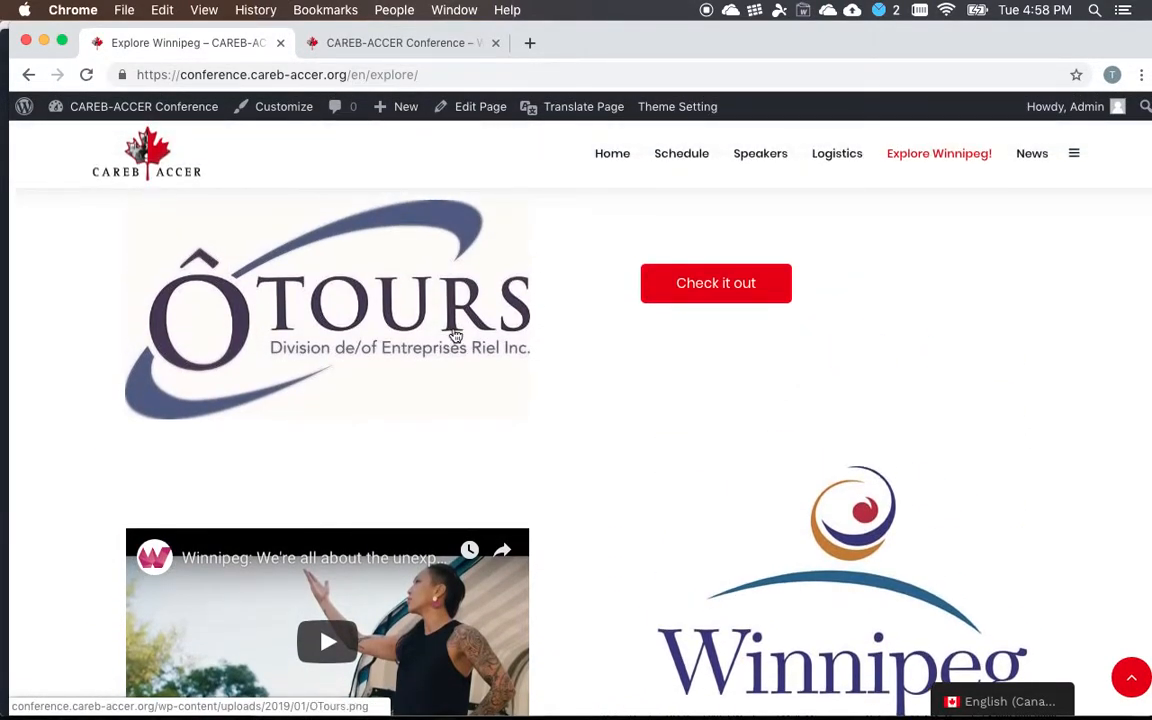
pyautogui.scroll(3)
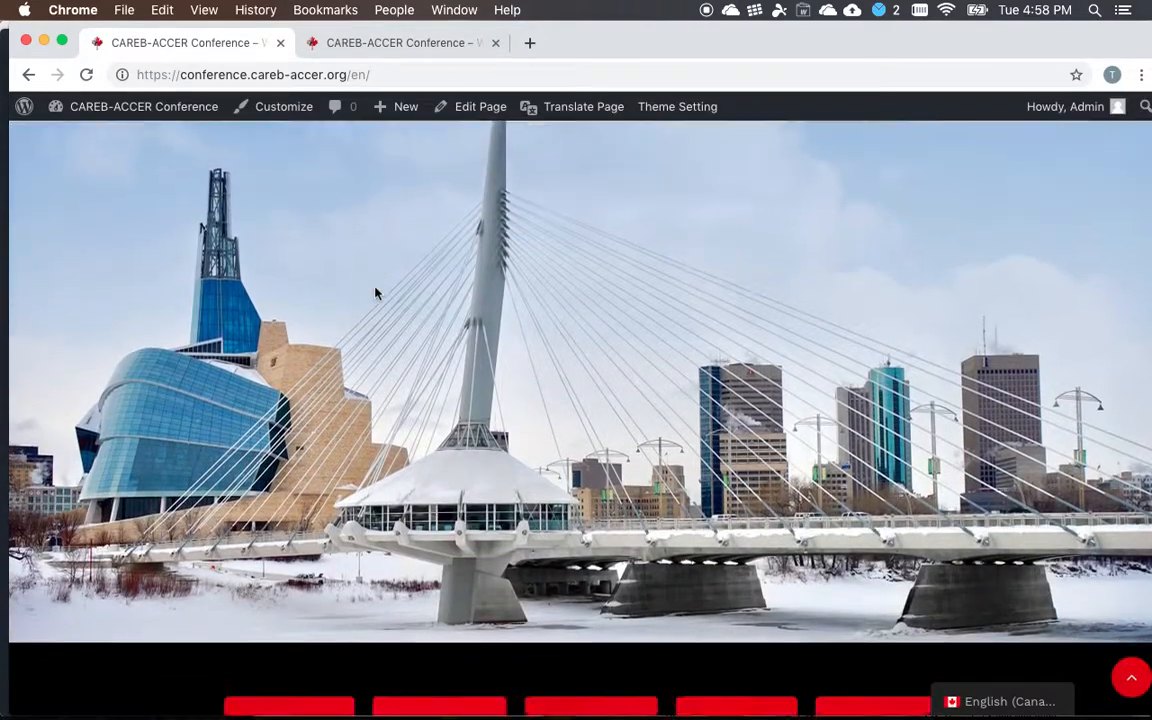
pyautogui.scroll(-3)
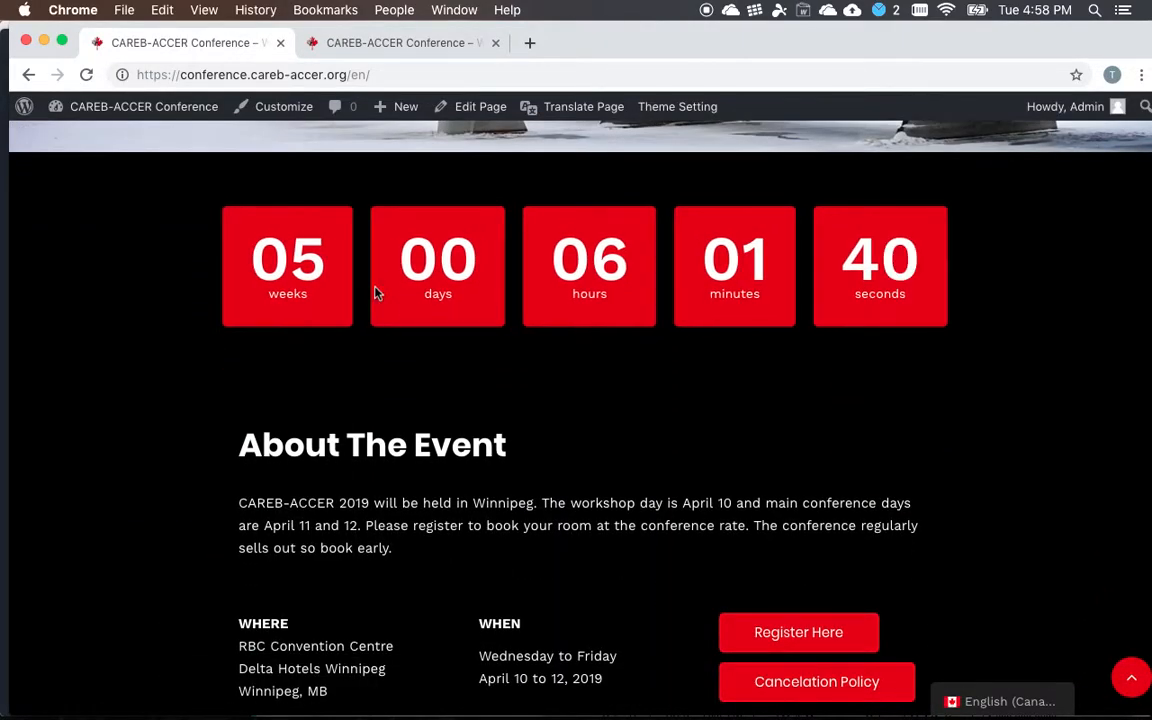
pyautogui.scroll(-3)
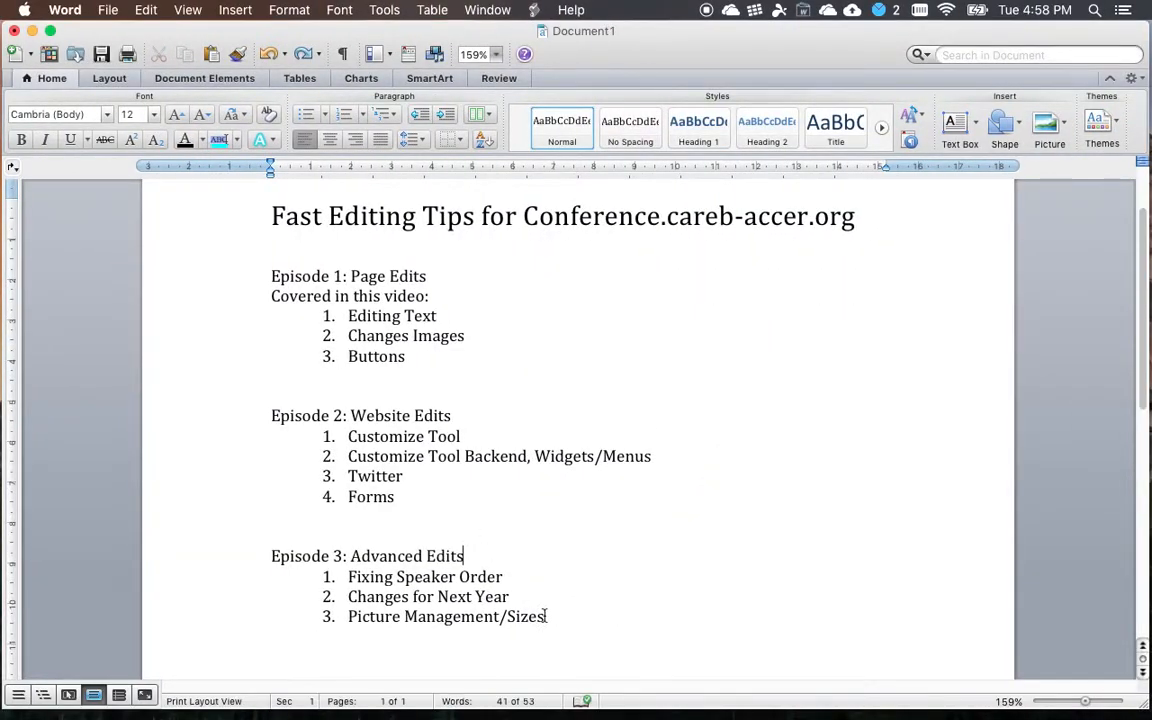
pyautogui.tripleClick(446, 616)
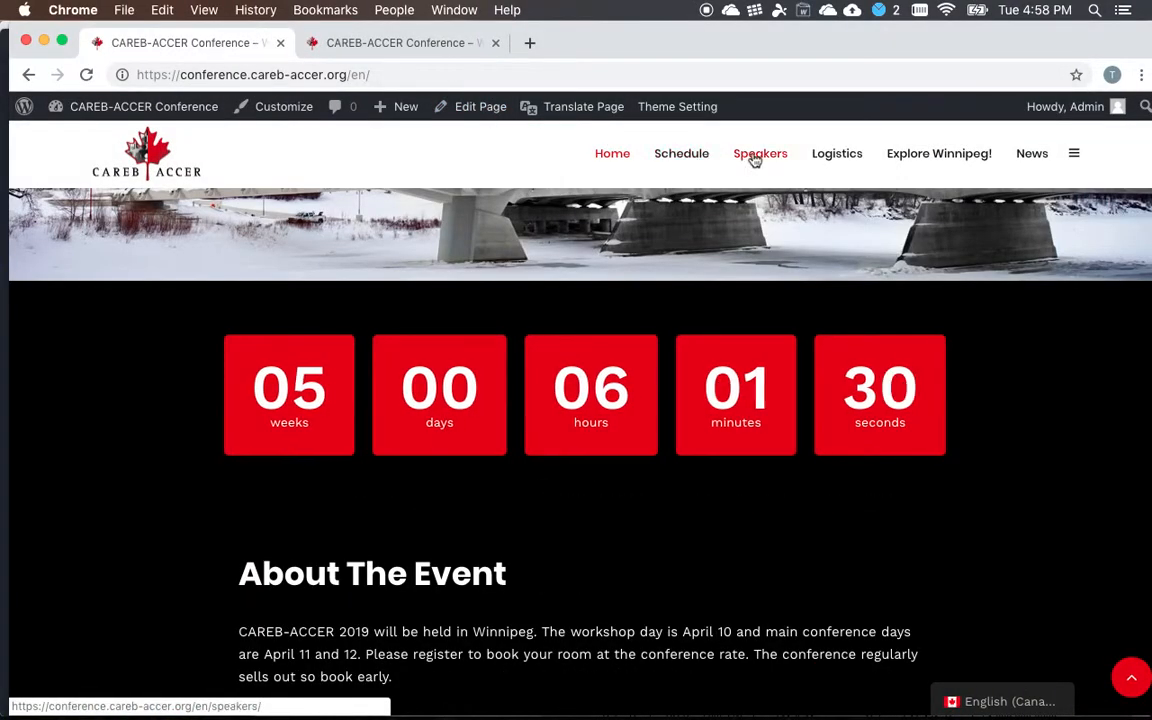
# Browse the public Speakers page down through the speaker grid, then go to the admin Dashboard
pyautogui.click(760, 152)
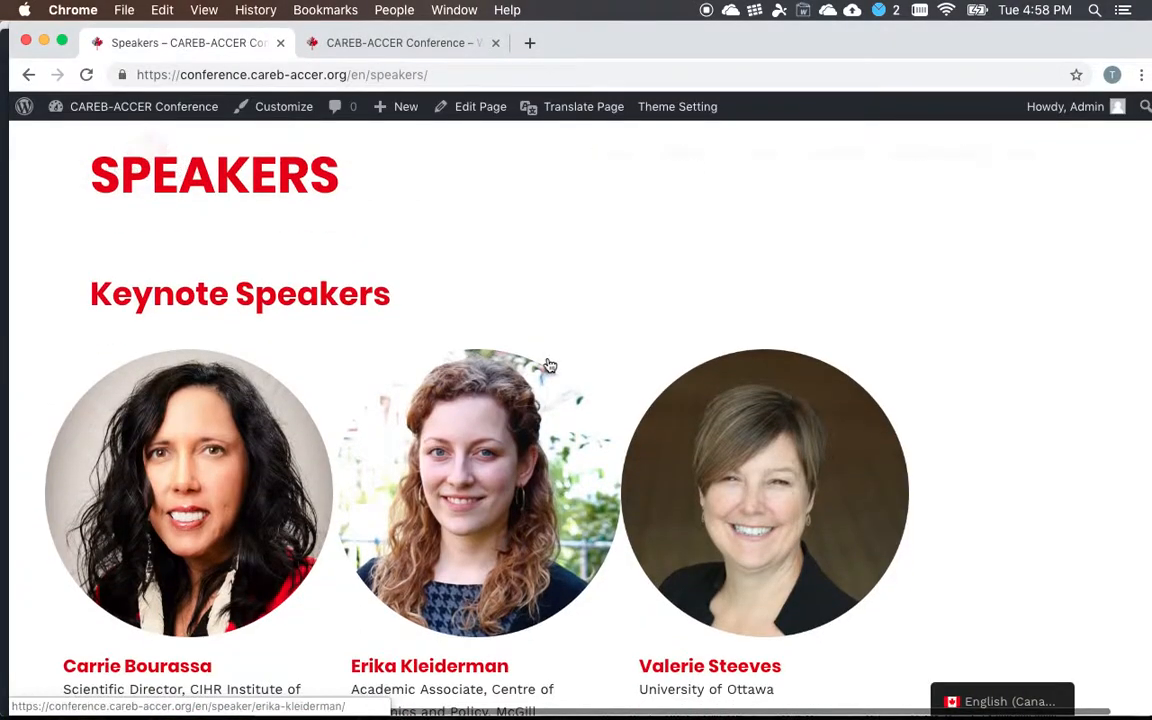
pyautogui.scroll(-3)
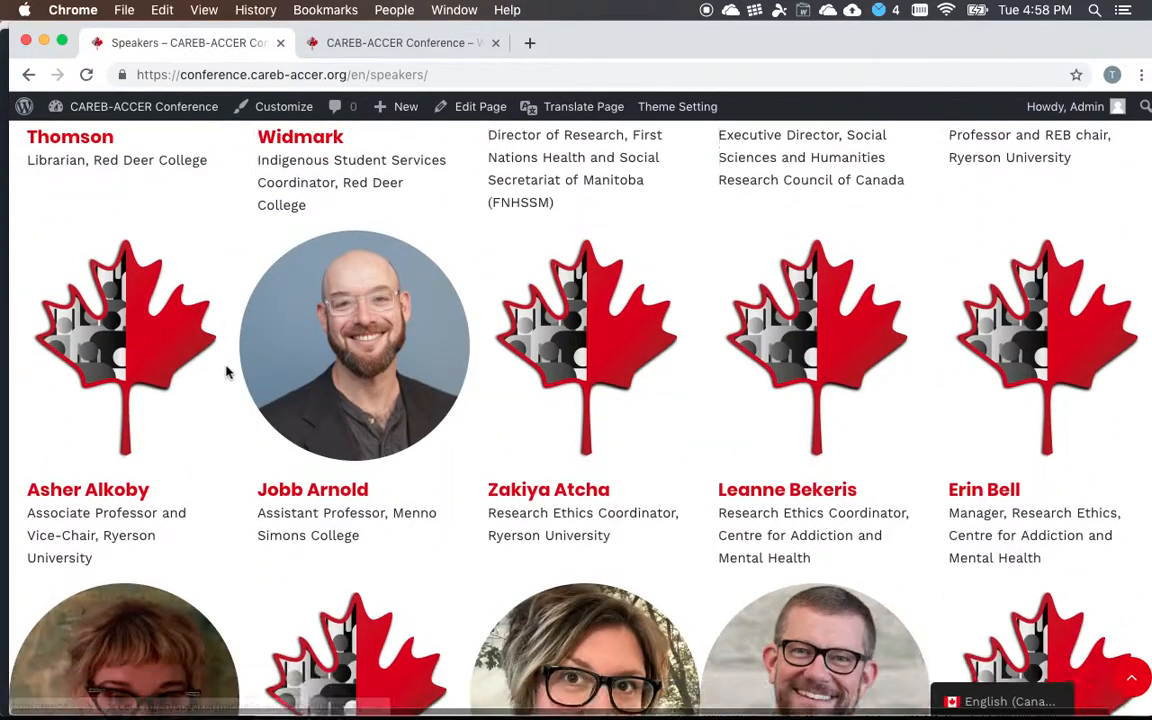
pyautogui.scroll(-3)
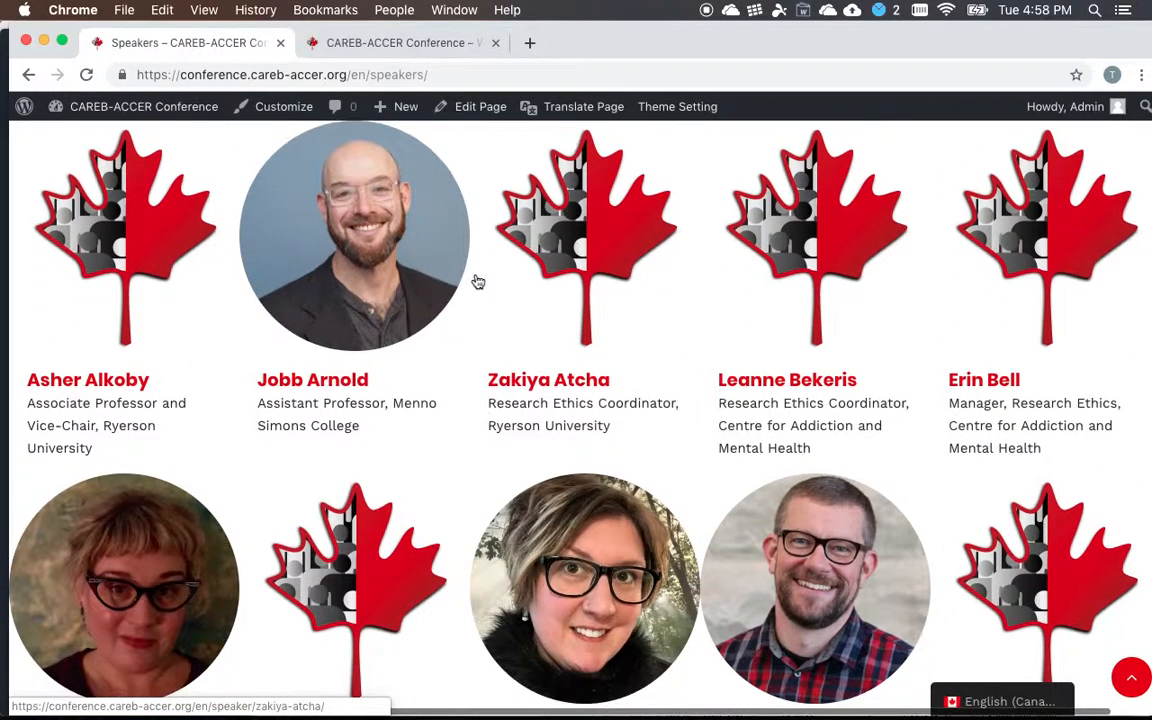
pyautogui.scroll(-3)
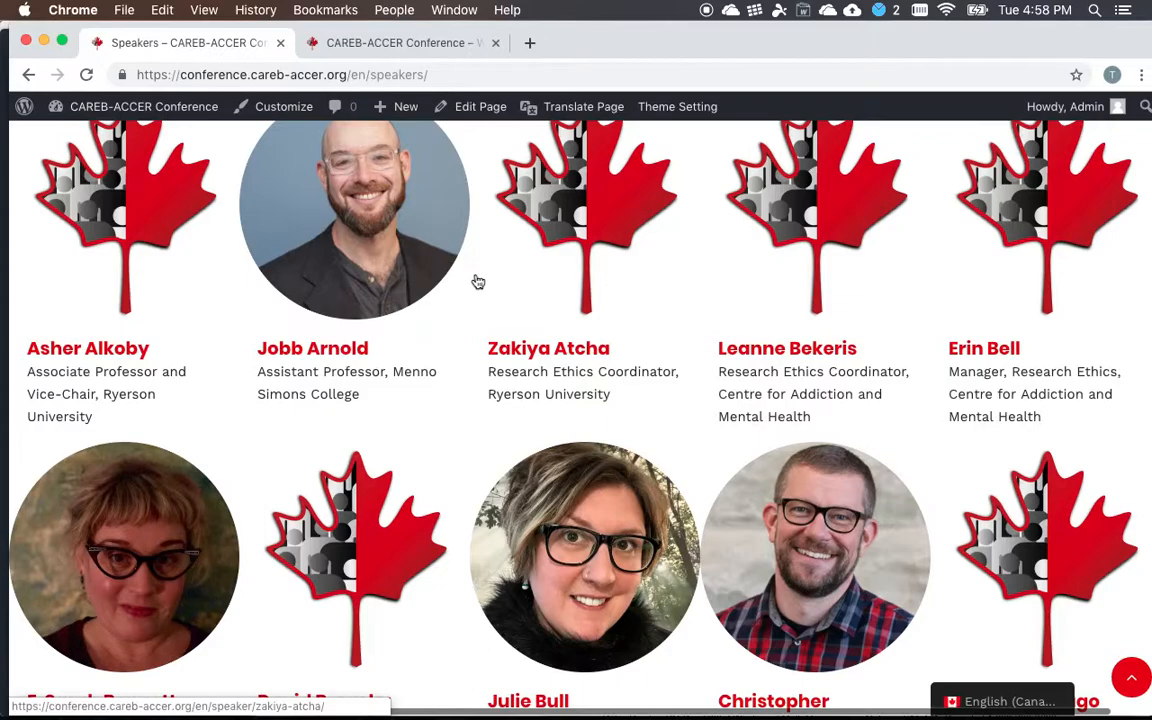
pyautogui.scroll(-3)
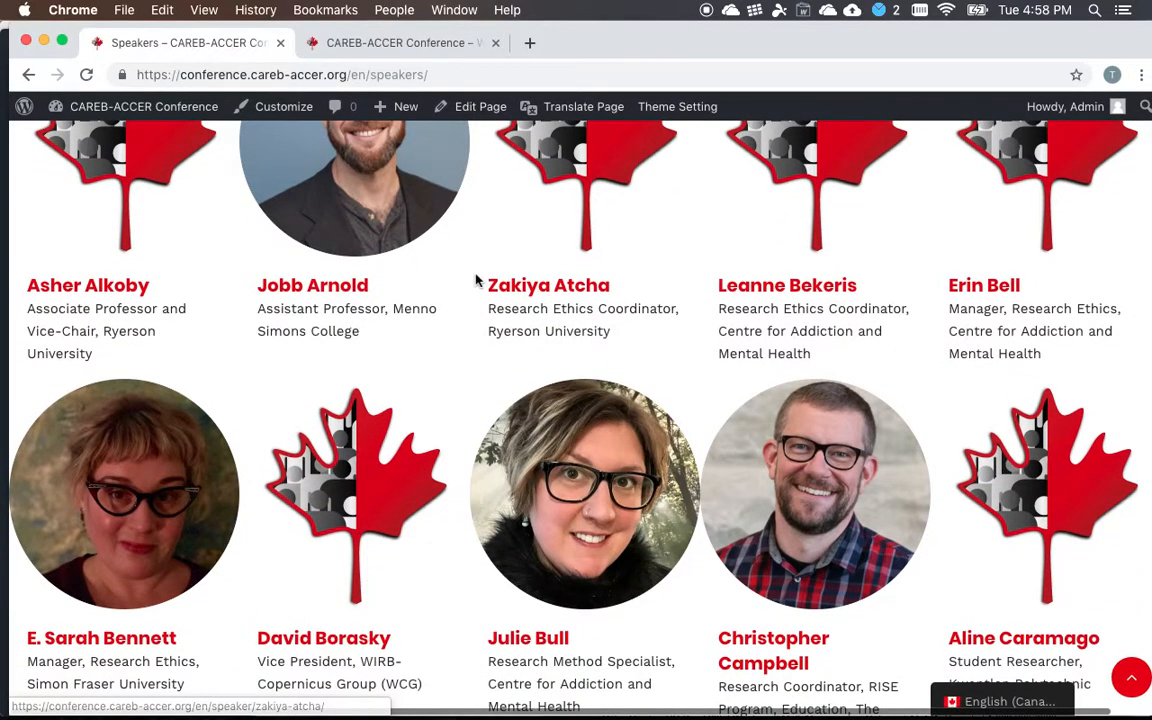
pyautogui.scroll(3)
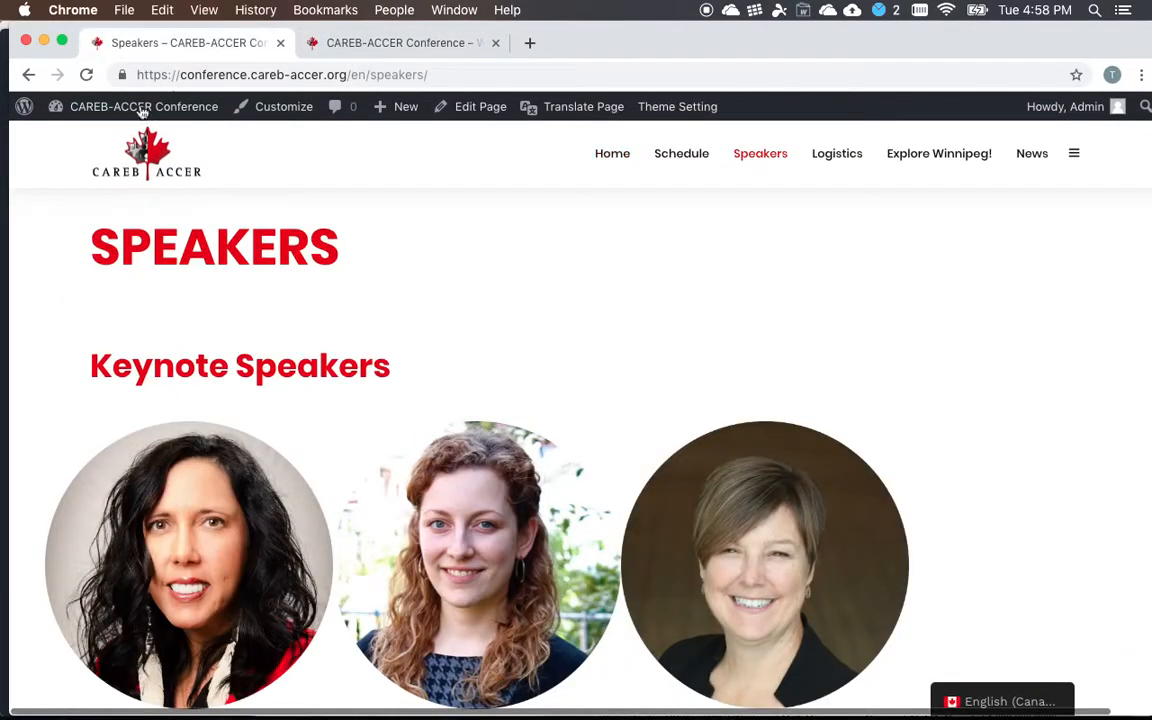
pyautogui.click(144, 106)
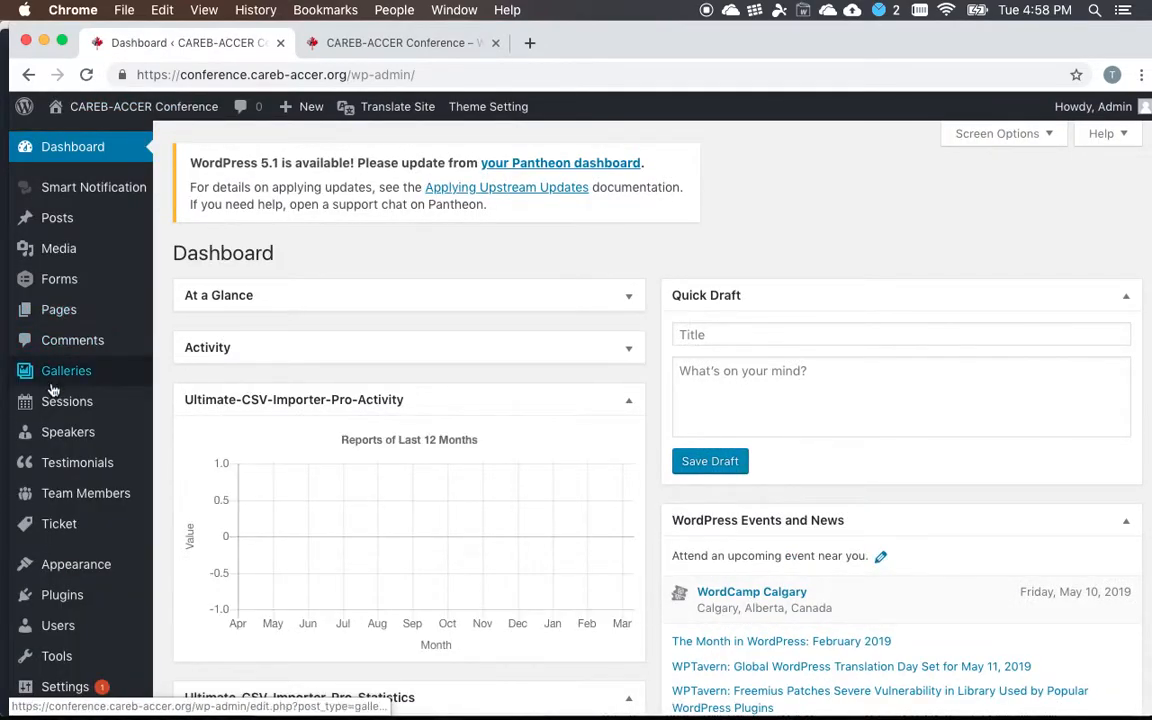
# From the admin Speakers list, open John Smith's entry ('Testing Testing') for editing
pyautogui.click(68, 432)
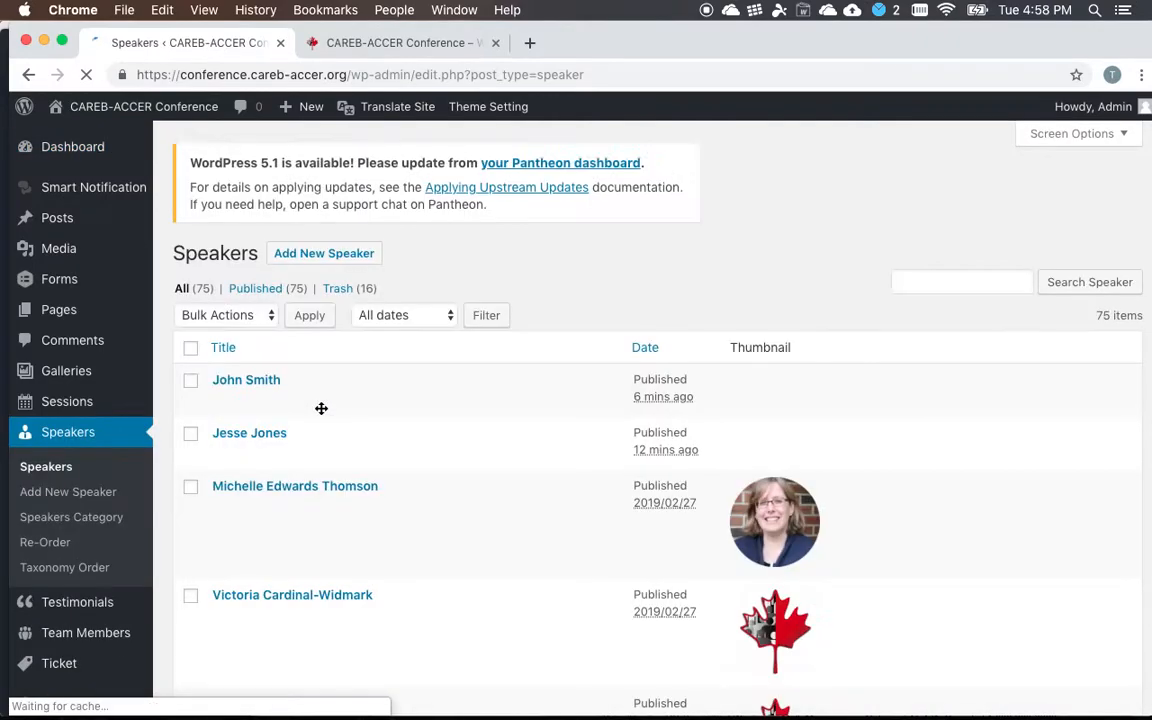
pyautogui.click(248, 432)
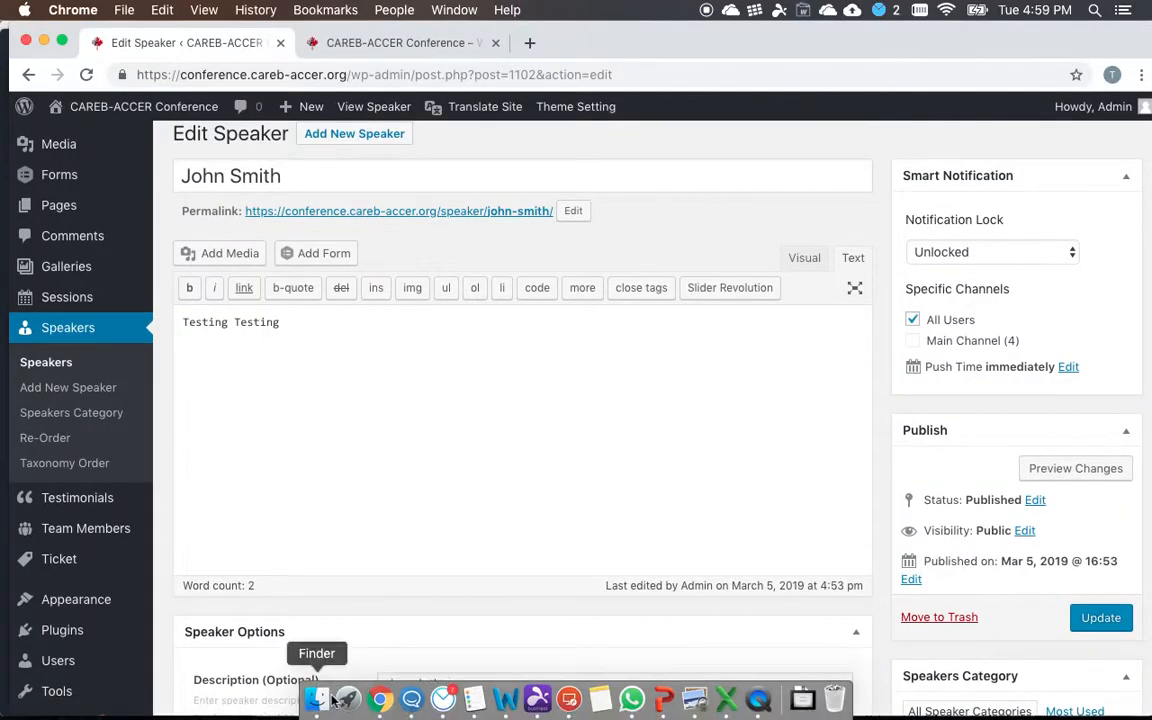
# In Finder's Team Photos folder, open DSCF5244.JPG in GIMP
pyautogui.click(316, 698)
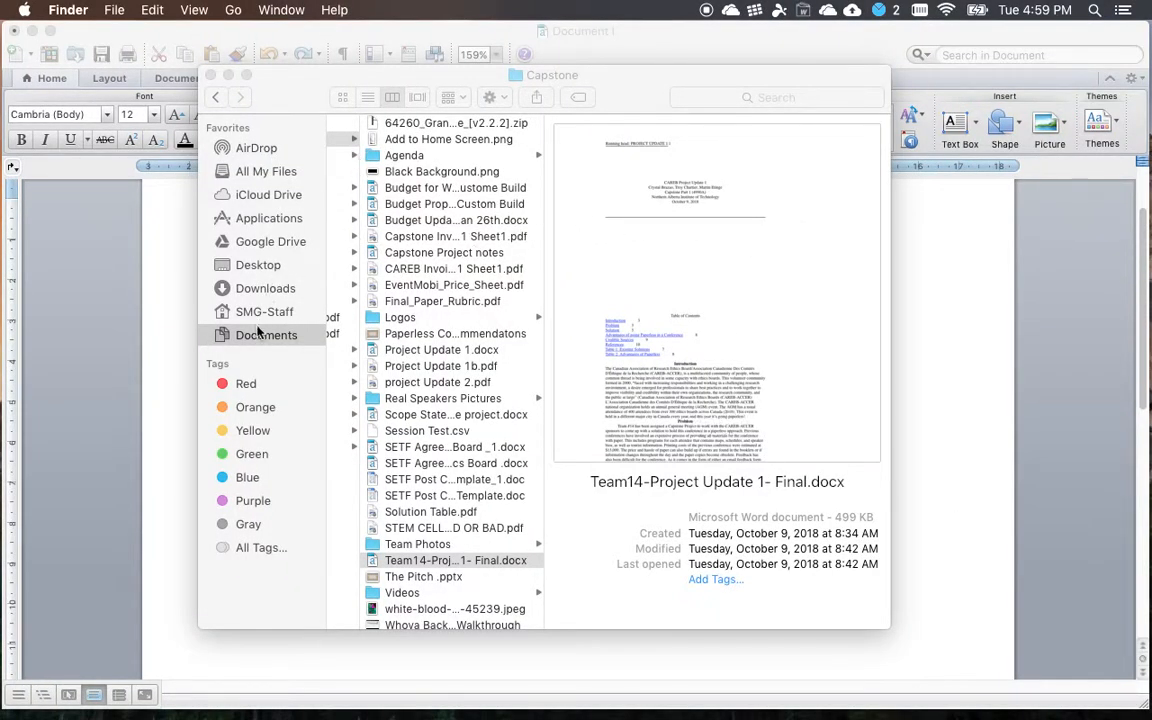
pyautogui.click(452, 528)
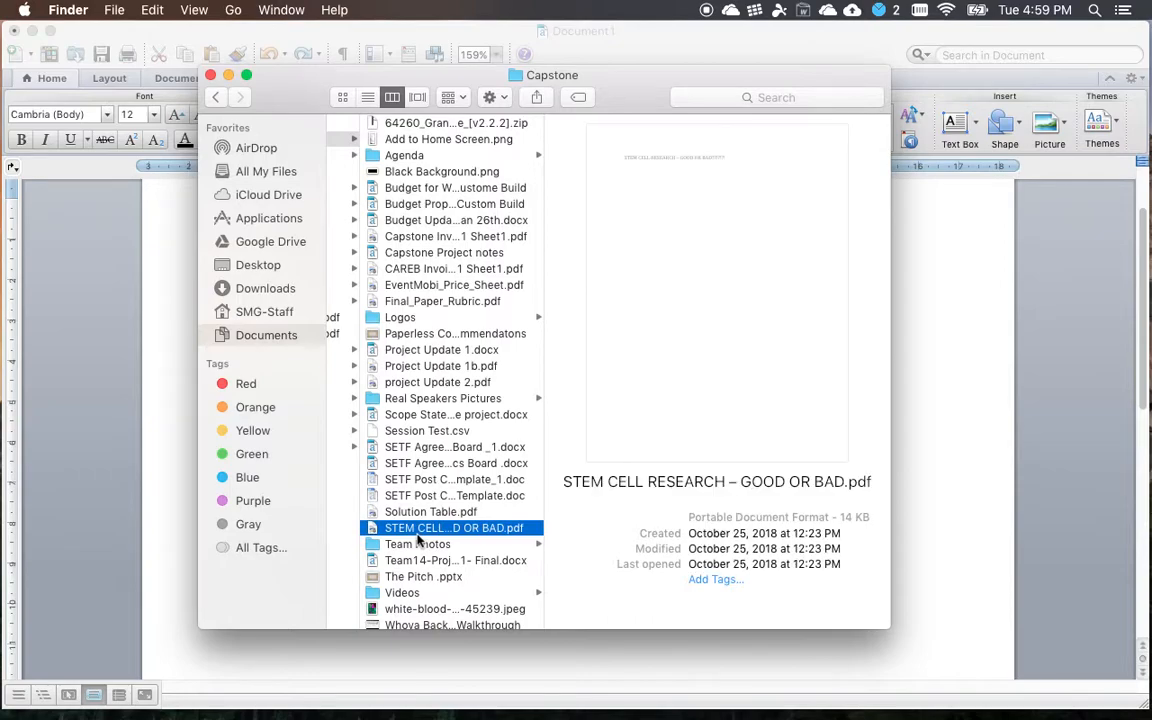
pyautogui.click(392, 544)
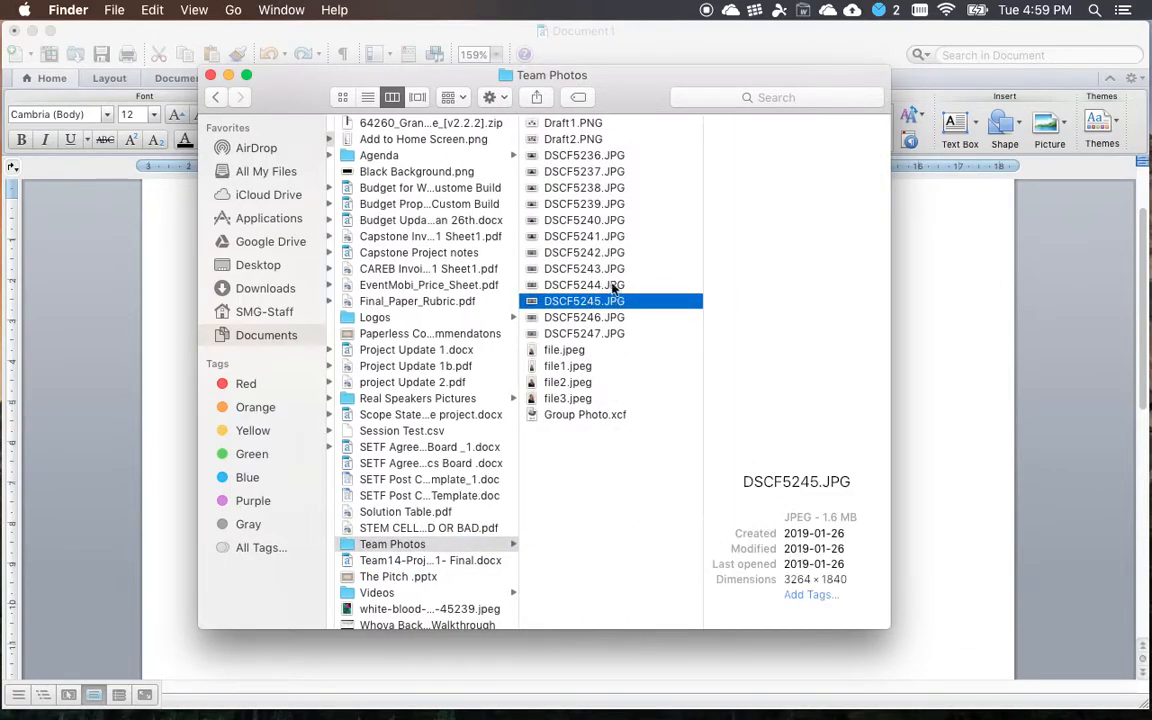
pyautogui.click(584, 284)
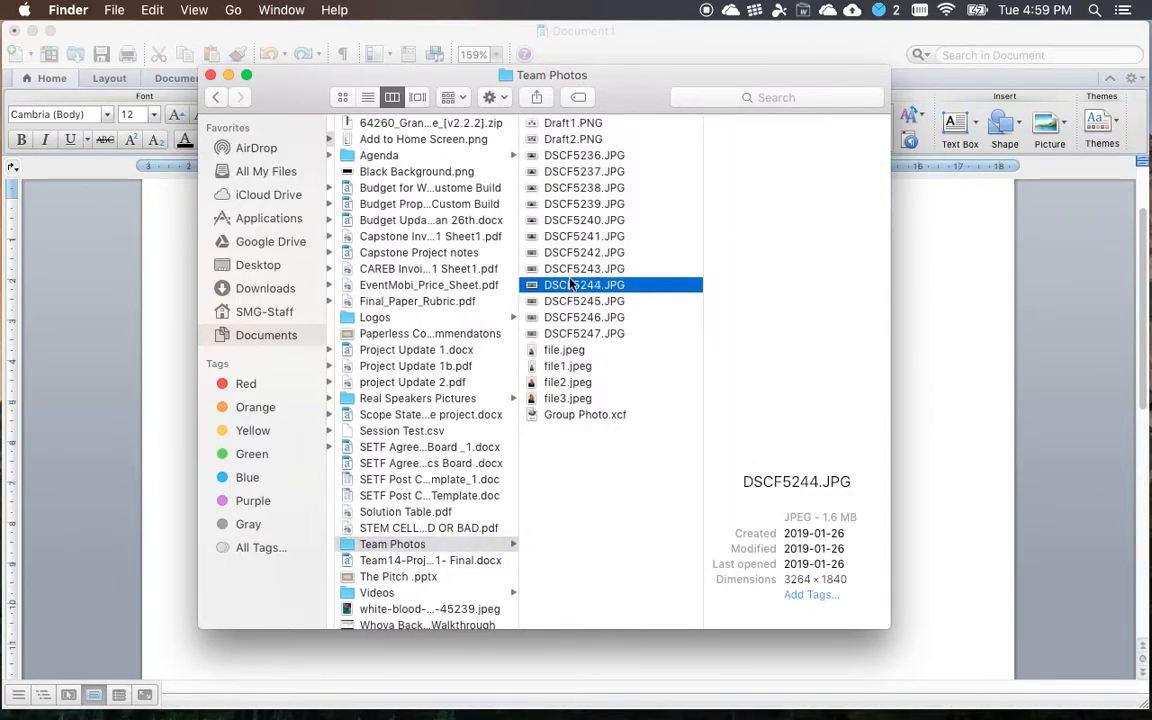
pyautogui.click(584, 284)
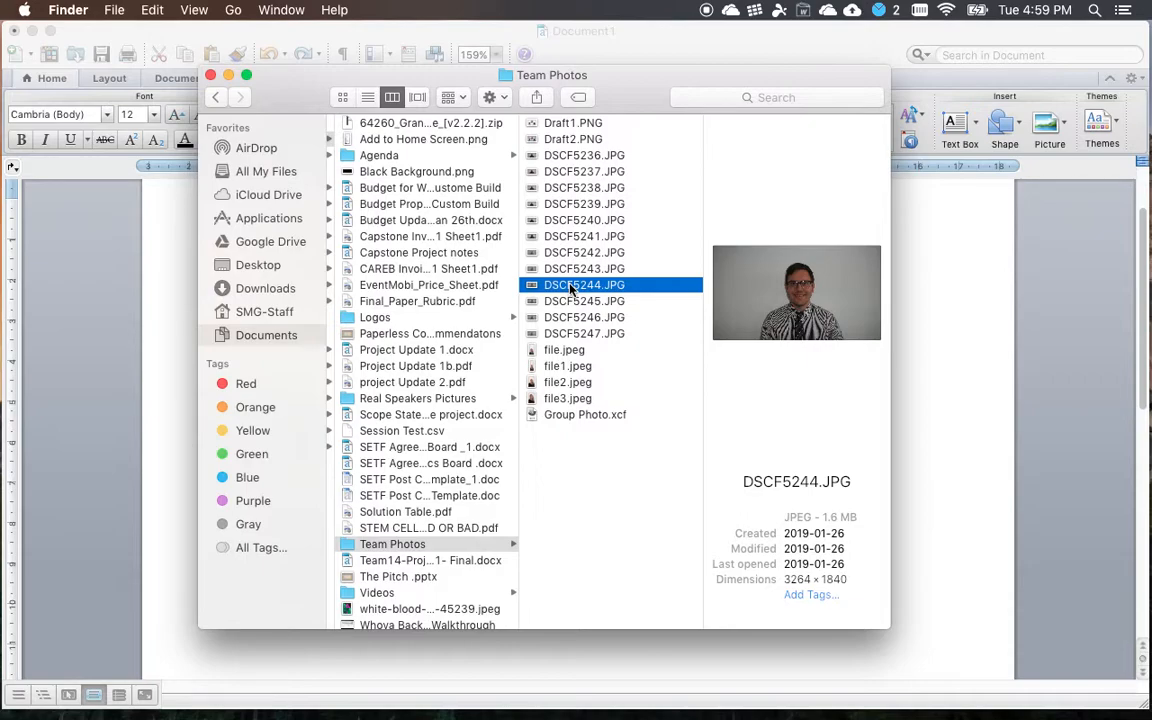
pyautogui.rightClick(584, 284)
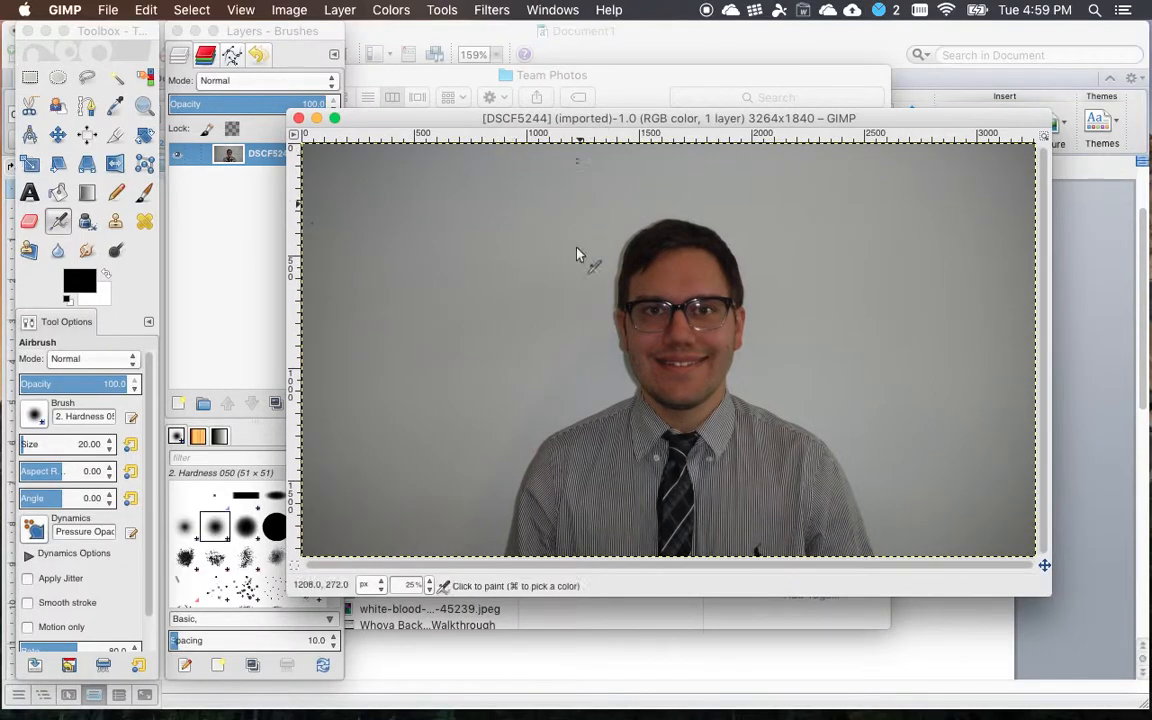
# Scale the photo down to 887×500 pixels
pyautogui.click(288, 10)
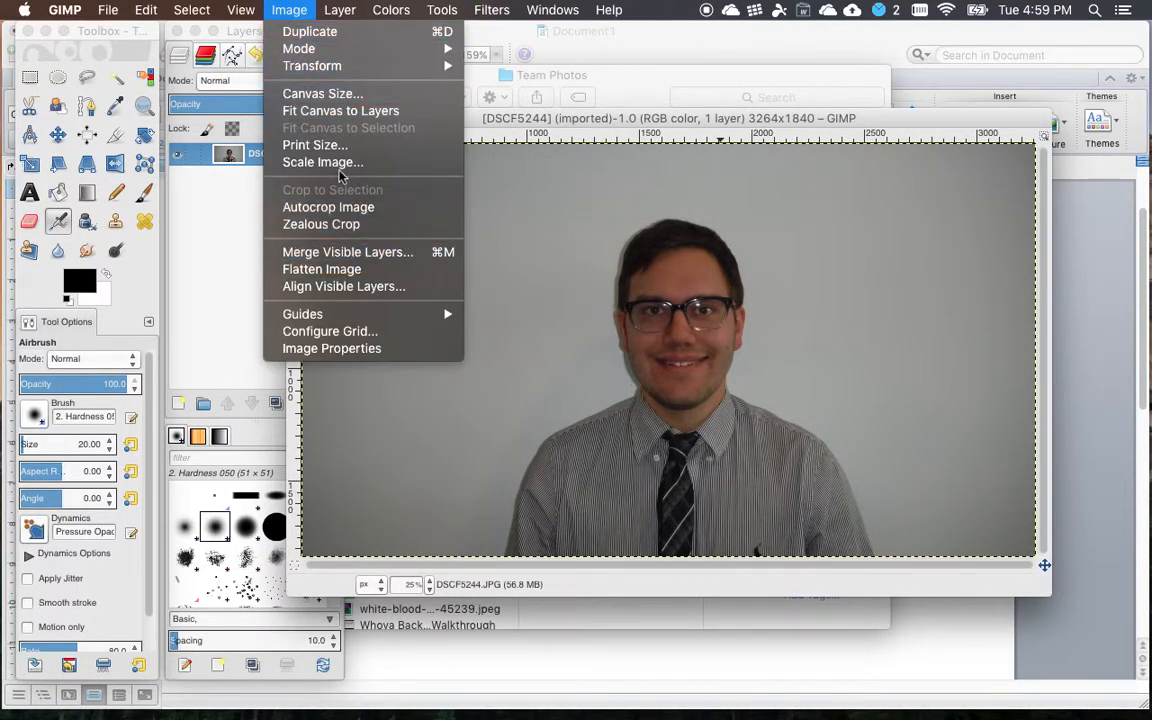
pyautogui.click(322, 162)
pyautogui.write('500')
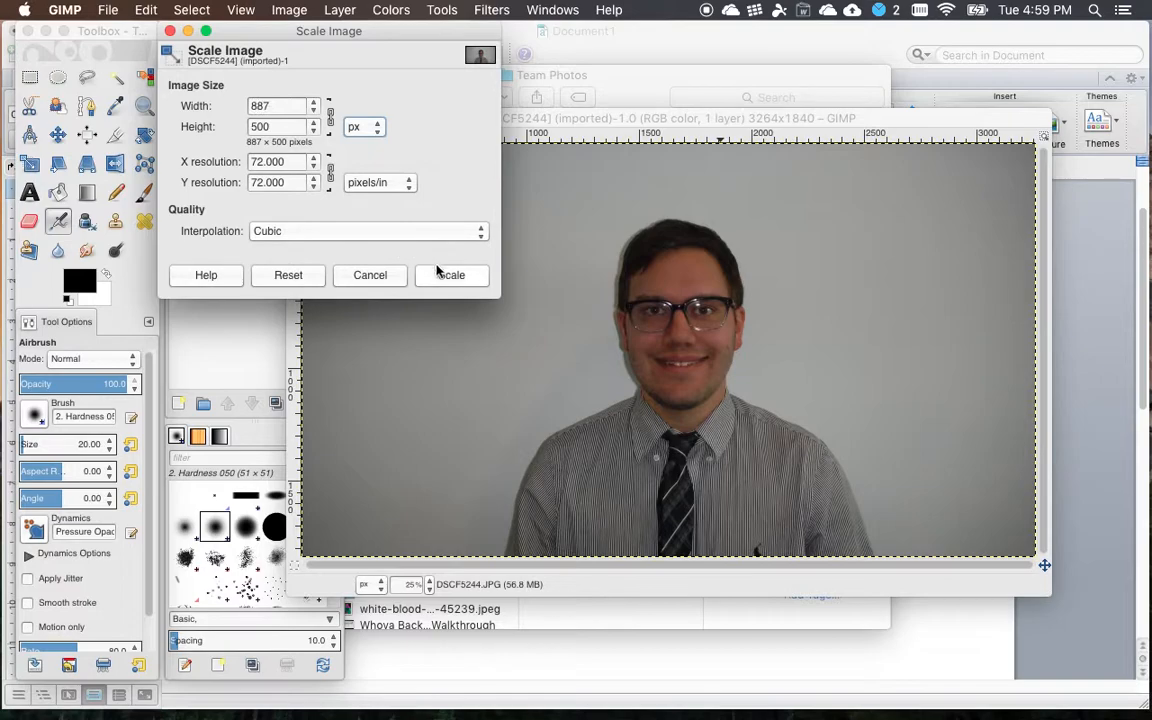
pyautogui.click(452, 276)
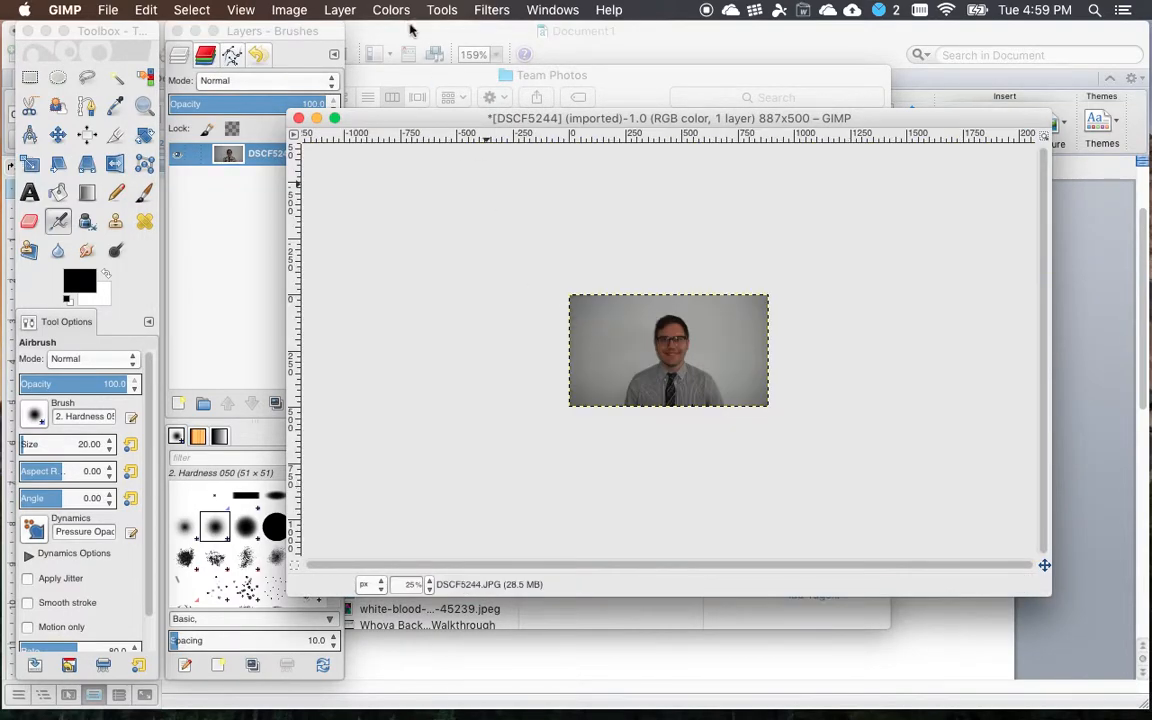
# Trim the canvas to a 500×500 square and give the layer an alpha channel
pyautogui.click(288, 10)
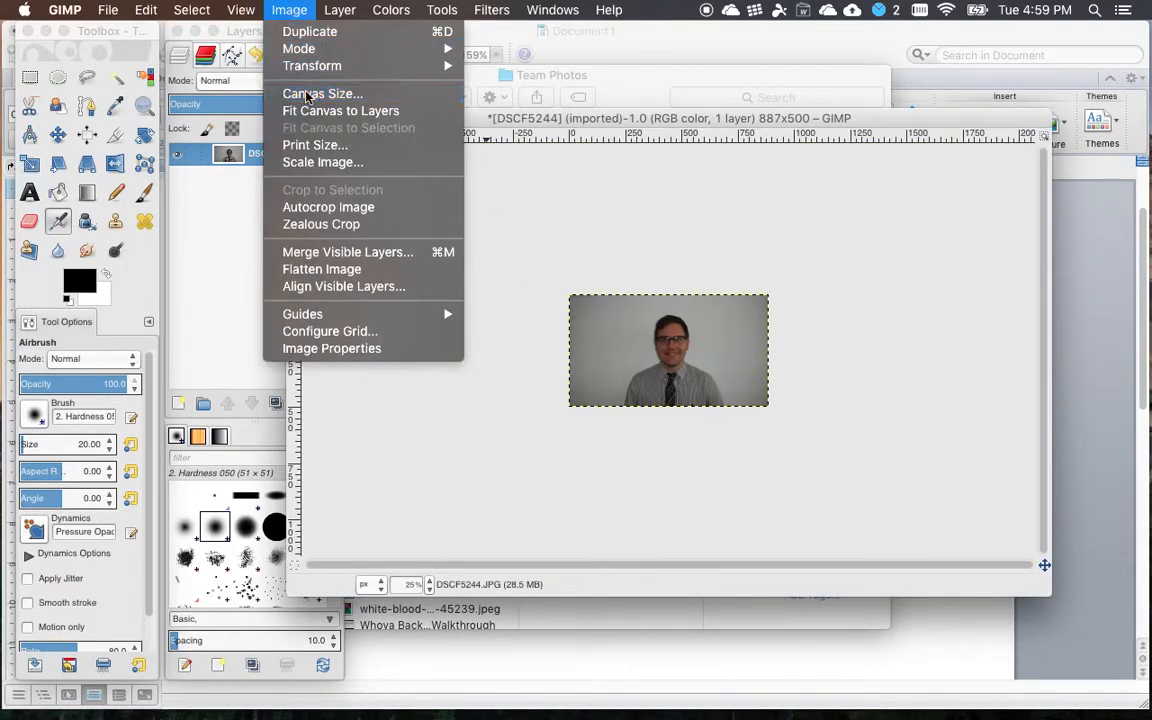
pyautogui.click(322, 94)
pyautogui.write('500')
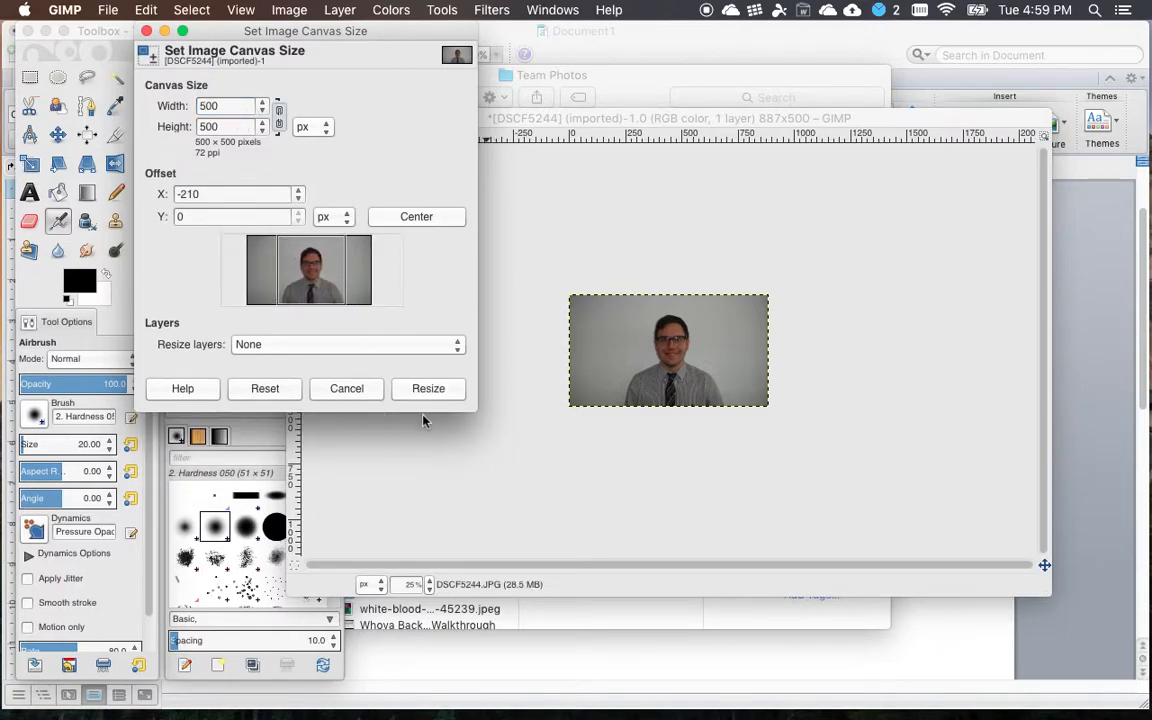
pyautogui.click(428, 388)
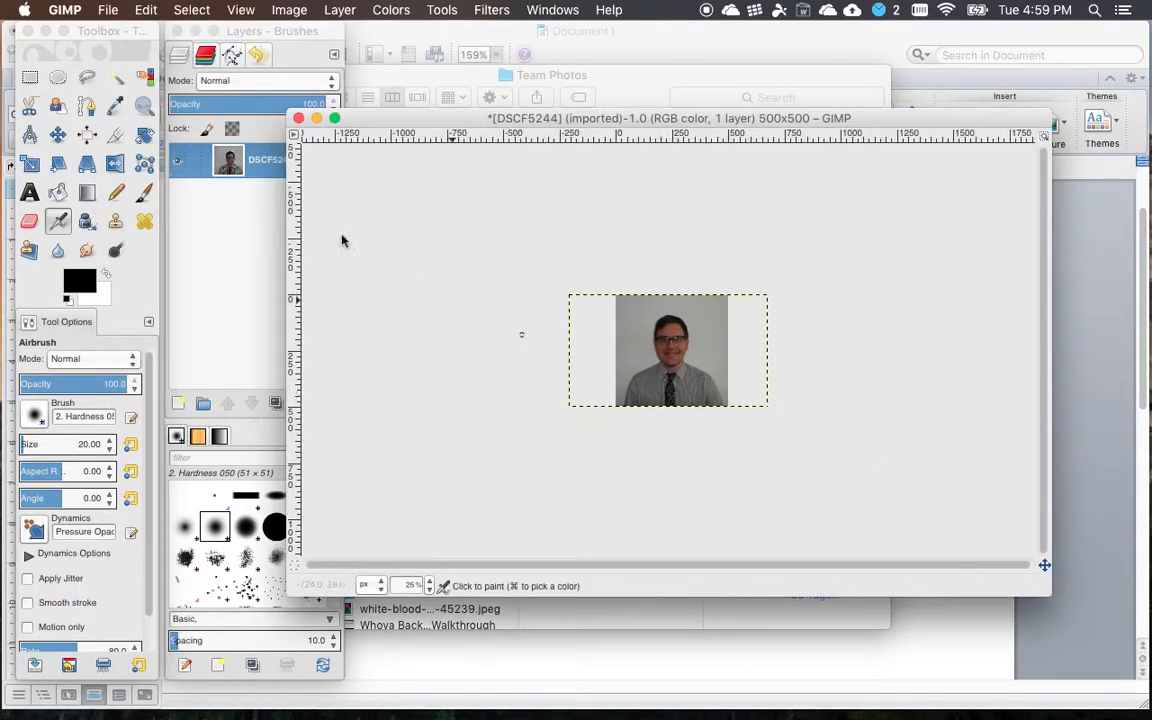
pyautogui.rightClick(228, 160)
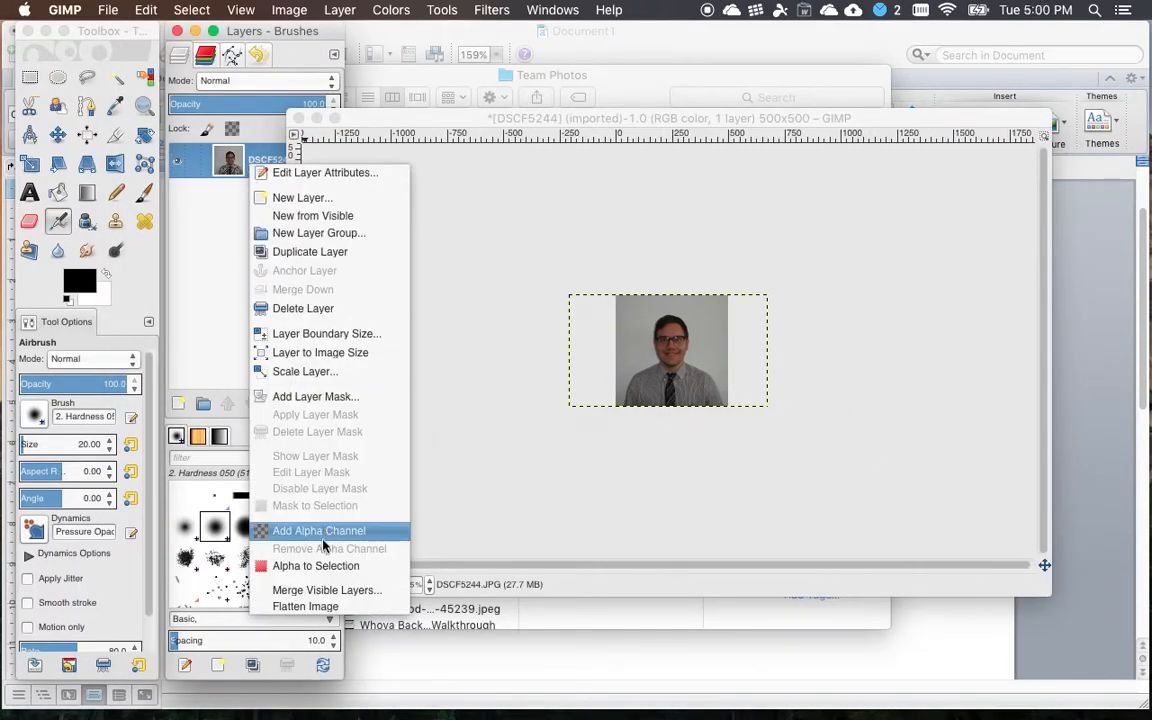
pyautogui.click(318, 530)
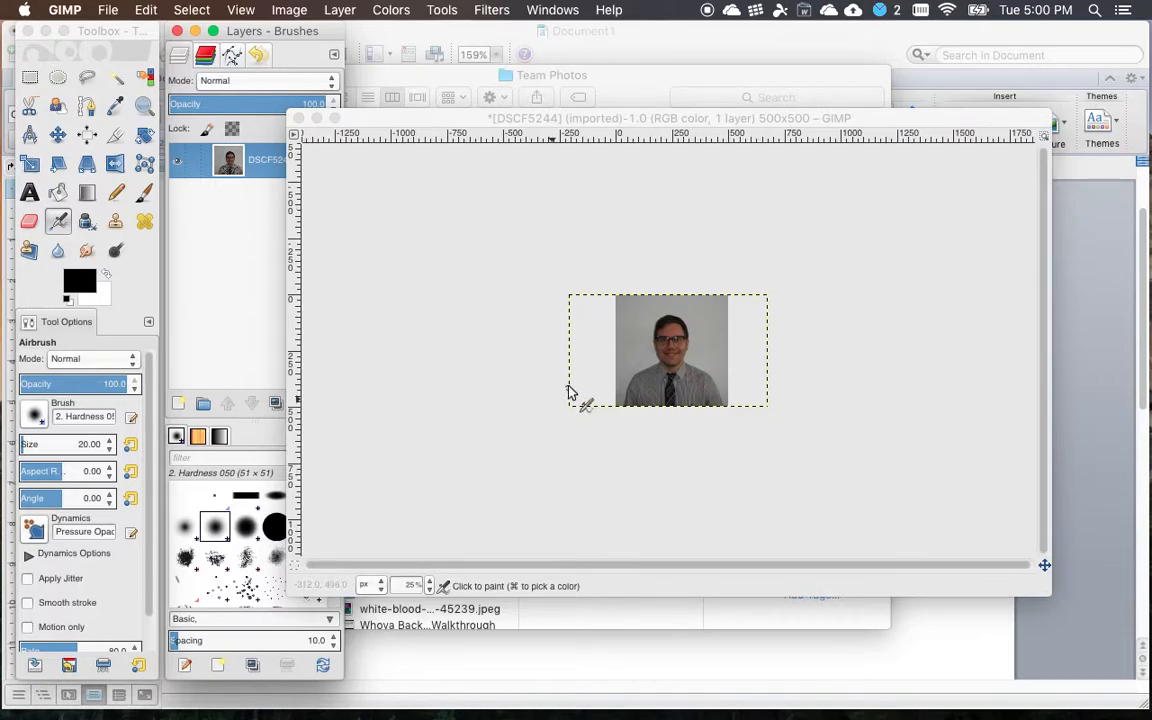
pyautogui.moveTo(370, 224)
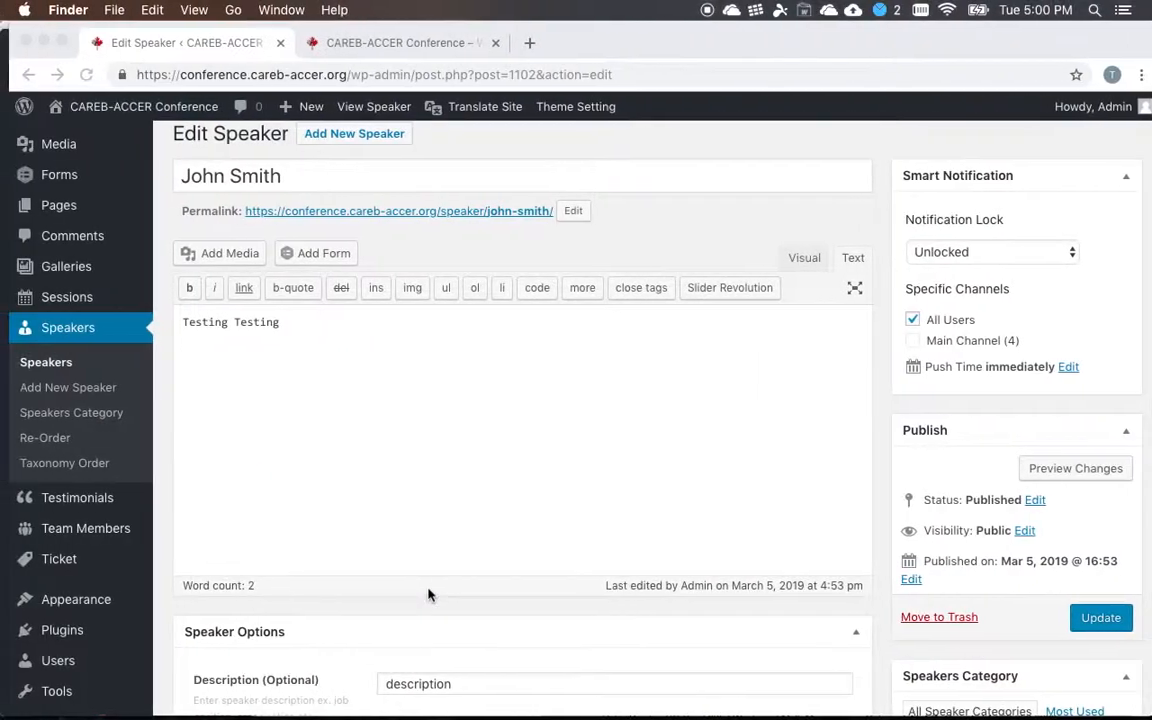
# Check the live site's Speakers page for the keynote speakers' round portraits
pyautogui.click(400, 42)
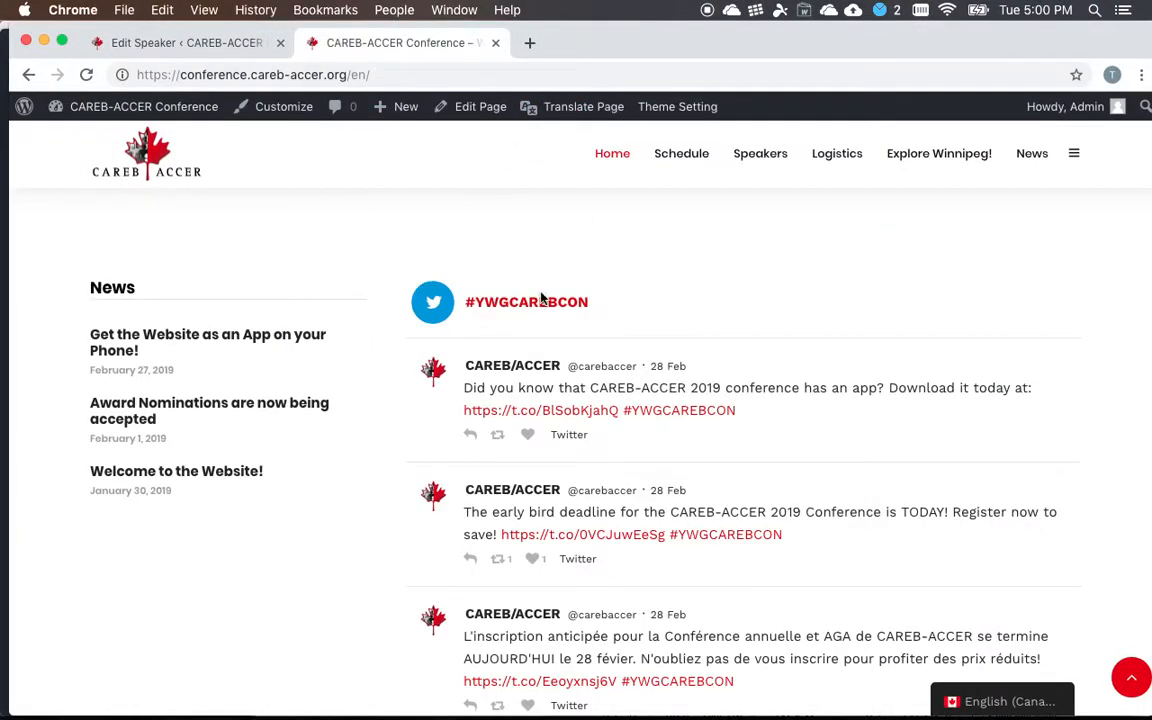
pyautogui.click(760, 152)
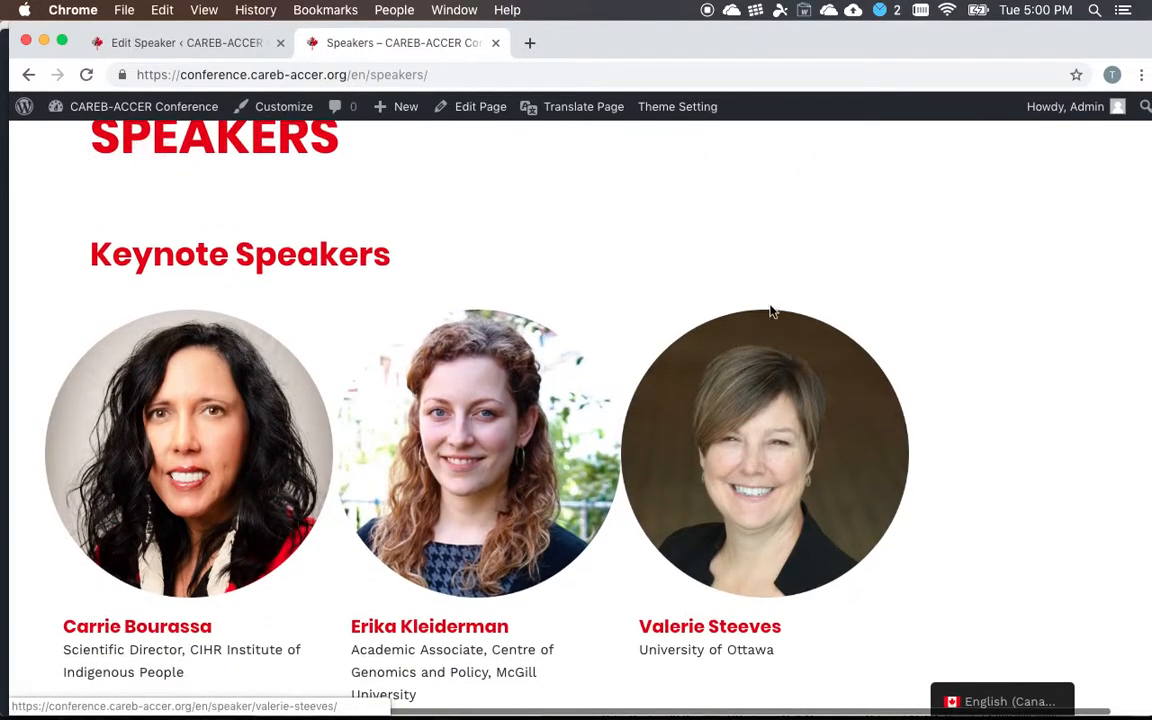
pyautogui.moveTo(660, 318)
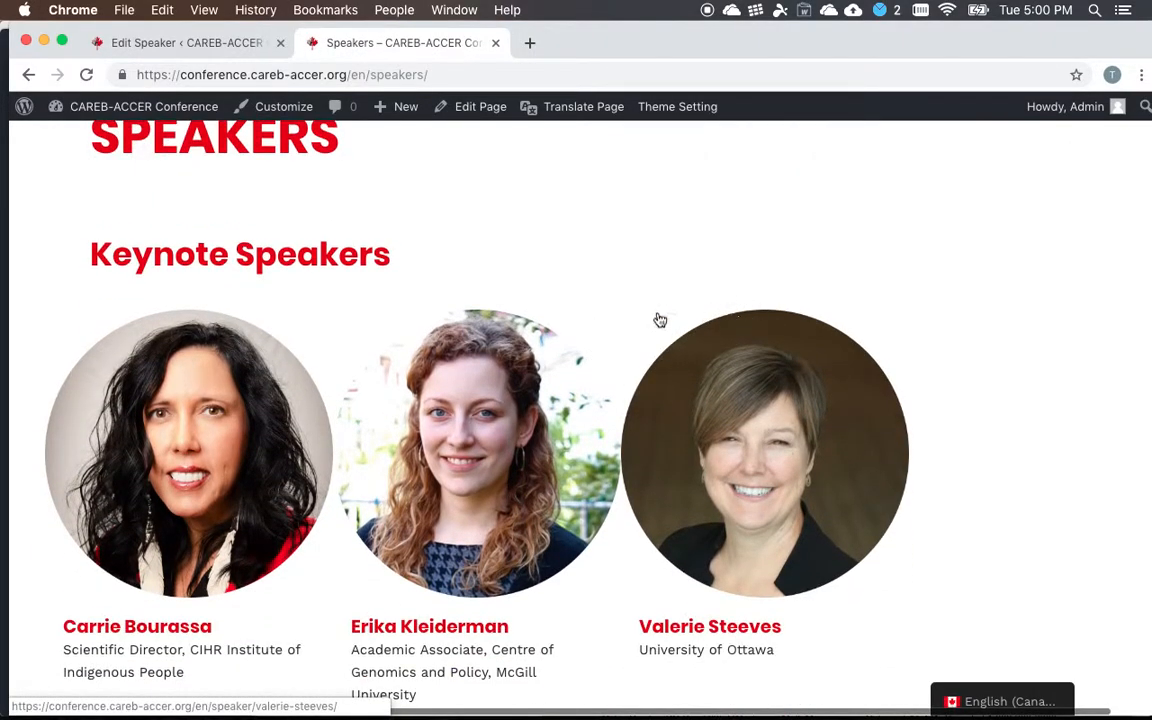
pyautogui.scroll(-3)
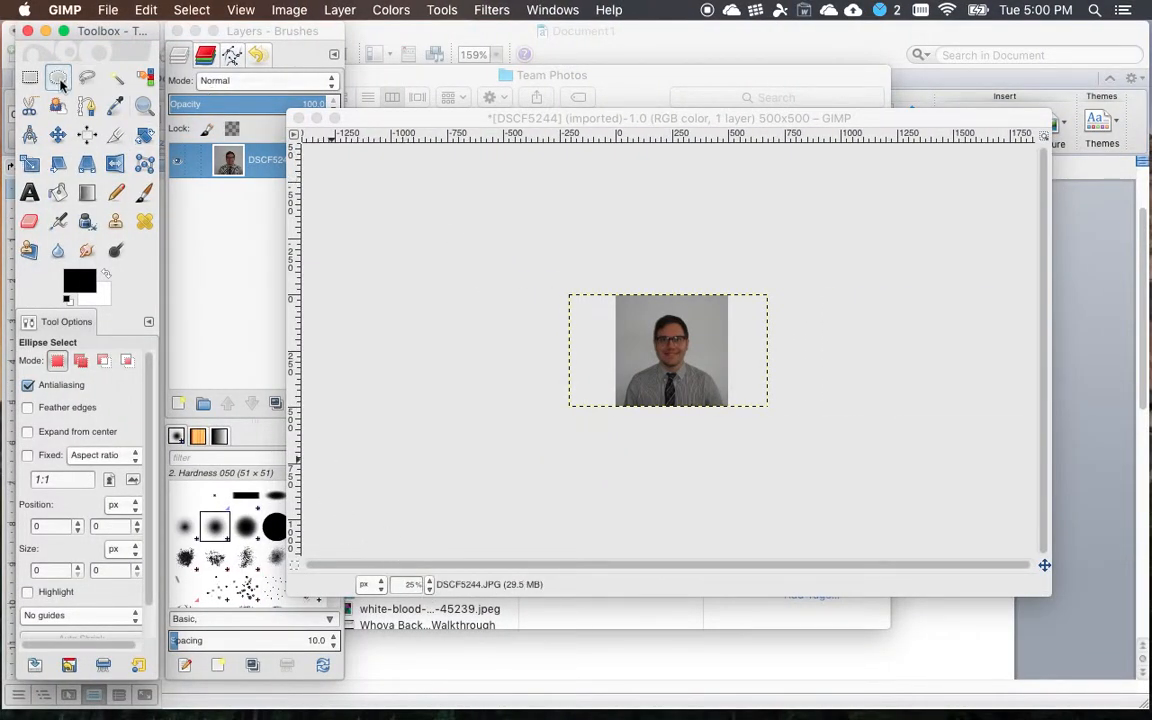
# At 400% zoom, cut the portrait to a circle with an ellipse selection across the 500×500 canvas
pyautogui.click(410, 584)
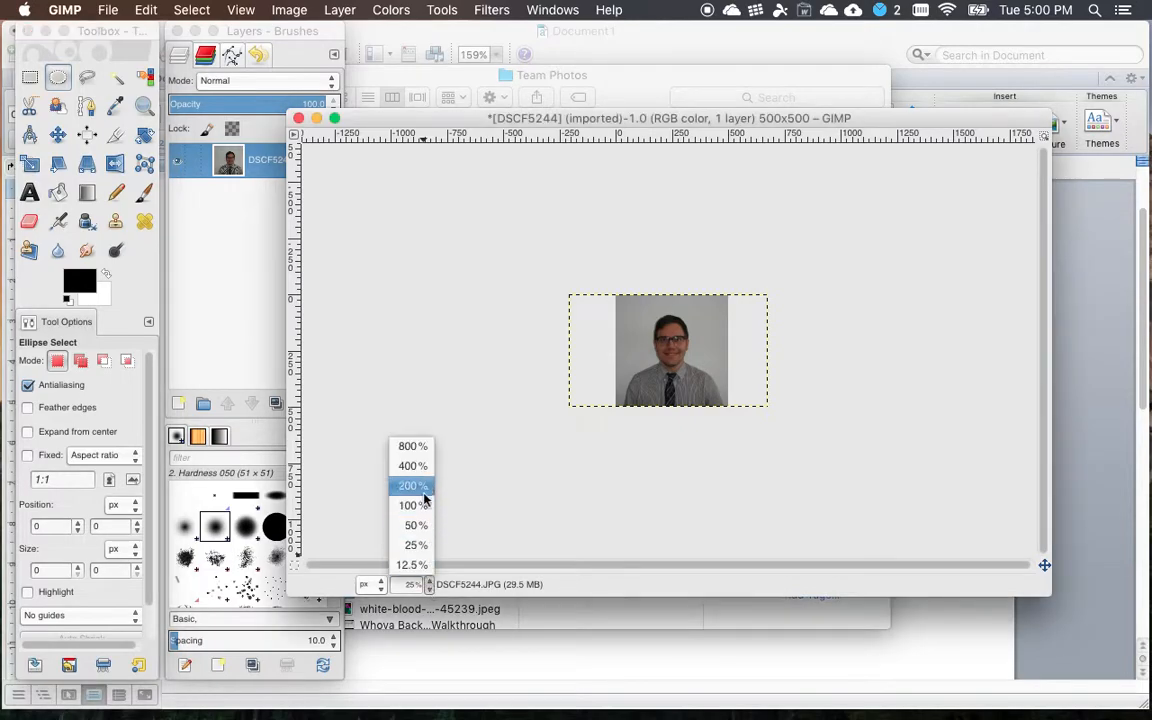
pyautogui.click(412, 464)
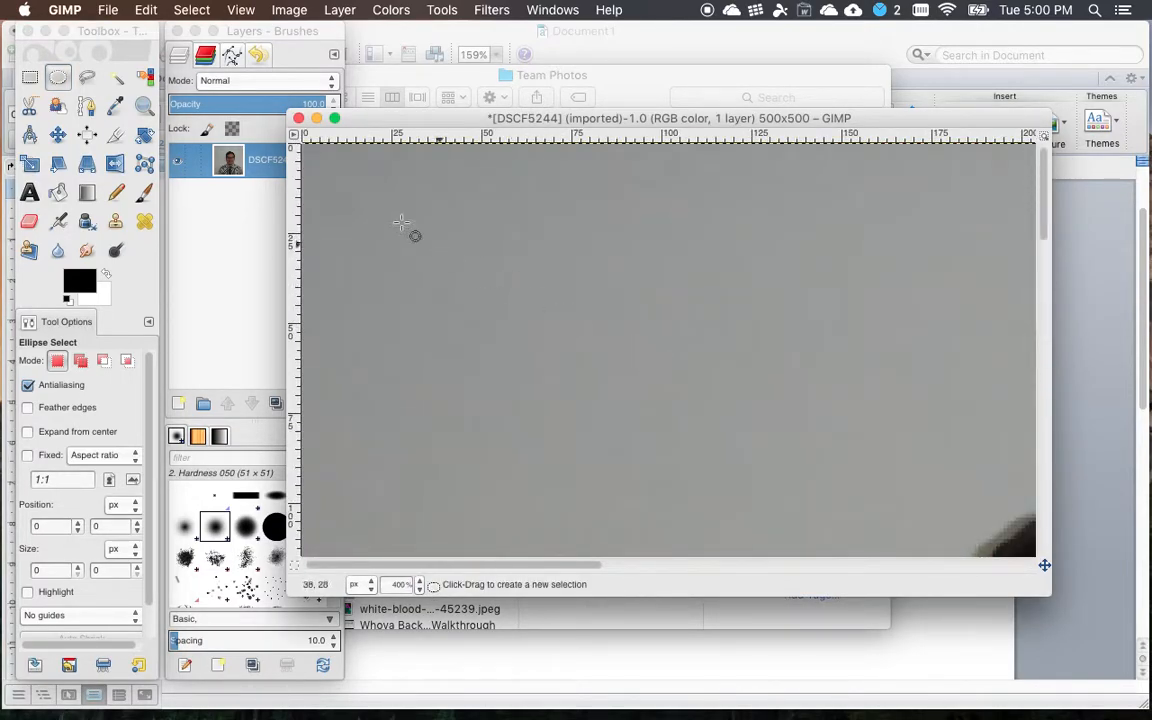
pyautogui.moveTo(316, 160)
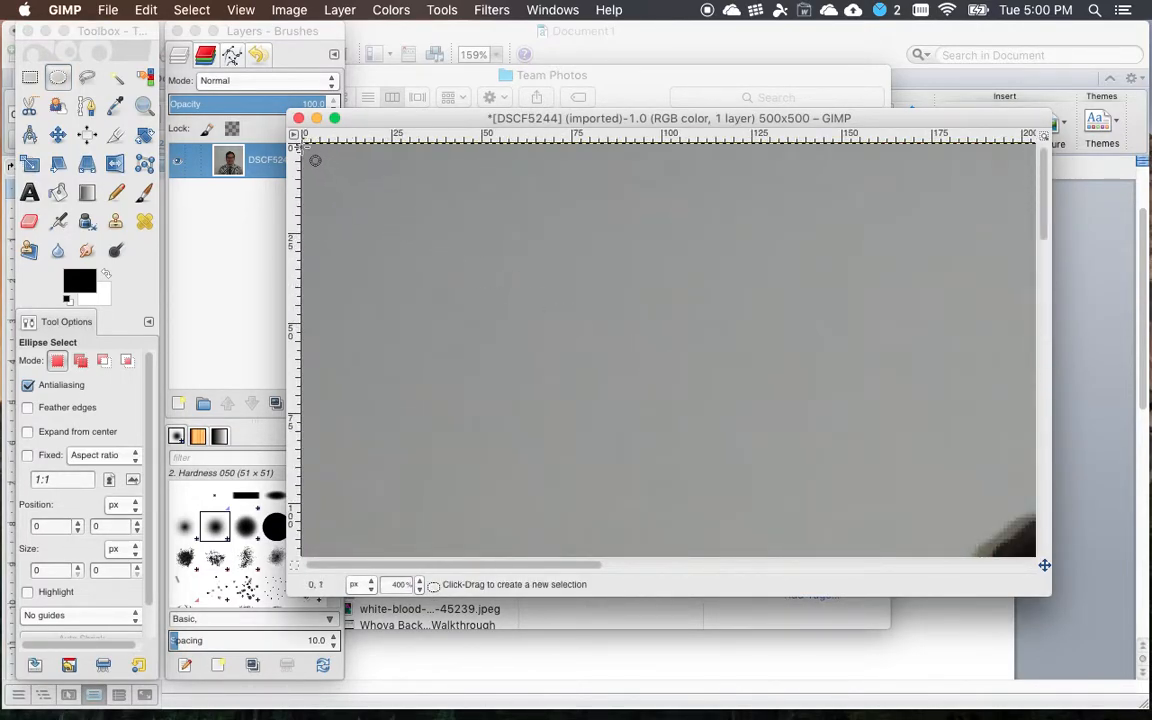
pyautogui.moveTo(312, 156); pyautogui.dragTo(380, 210)
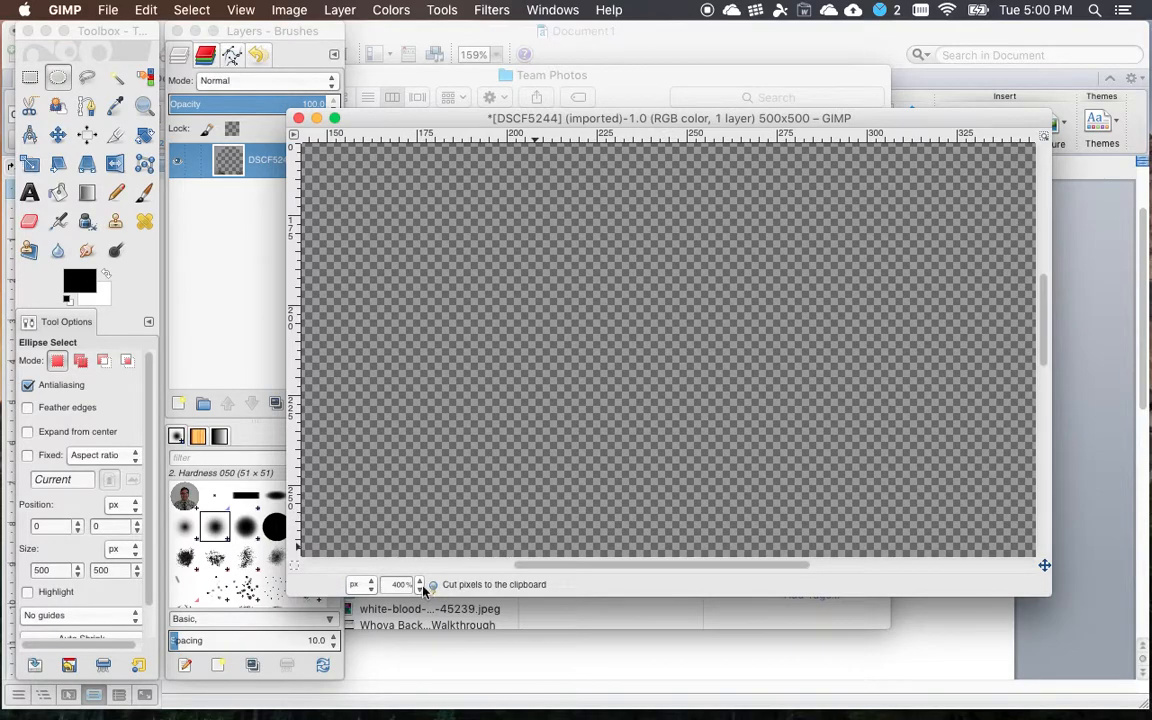
pyautogui.click(400, 584)
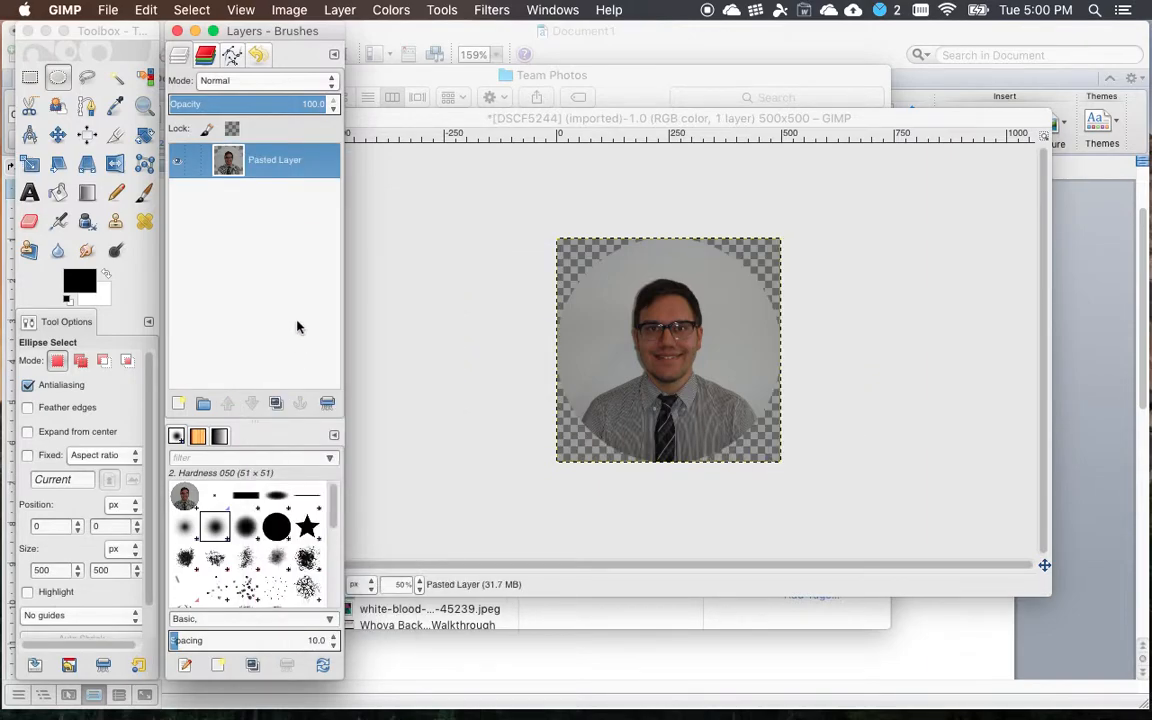
pyautogui.click(108, 10)
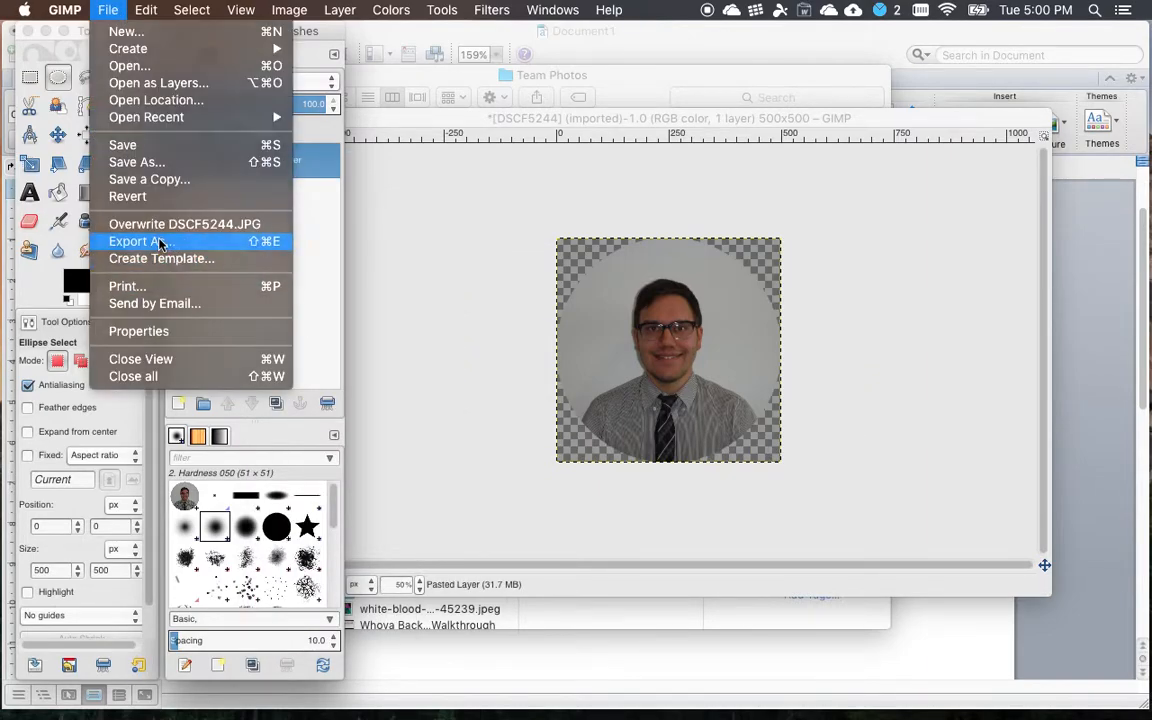
# Export the circular portrait as DSCF5244.png into Team Photos and check it in Finder
pyautogui.click(140, 240)
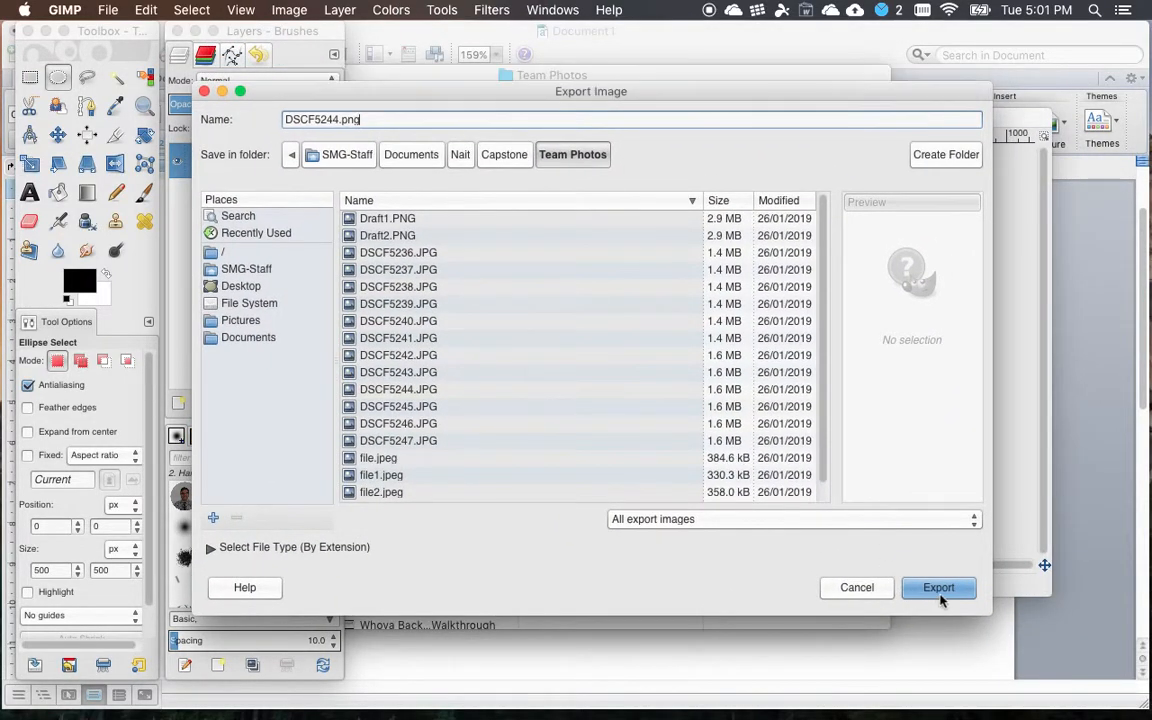
pyautogui.click(938, 588)
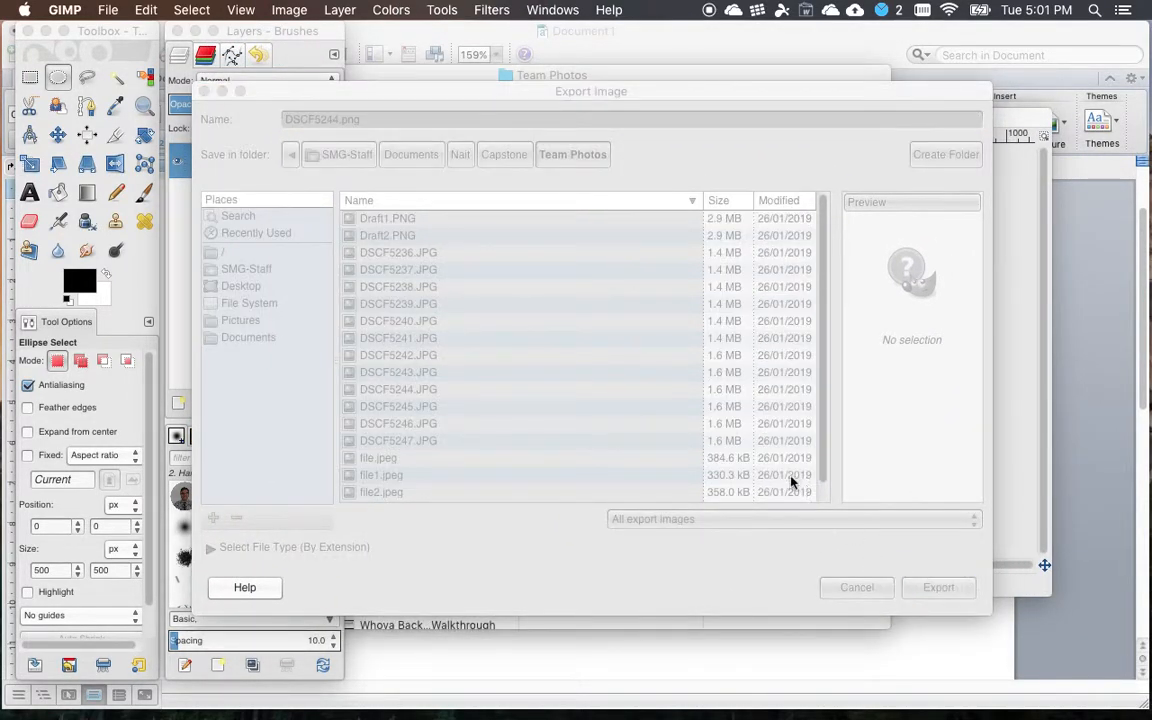
pyautogui.click(936, 588)
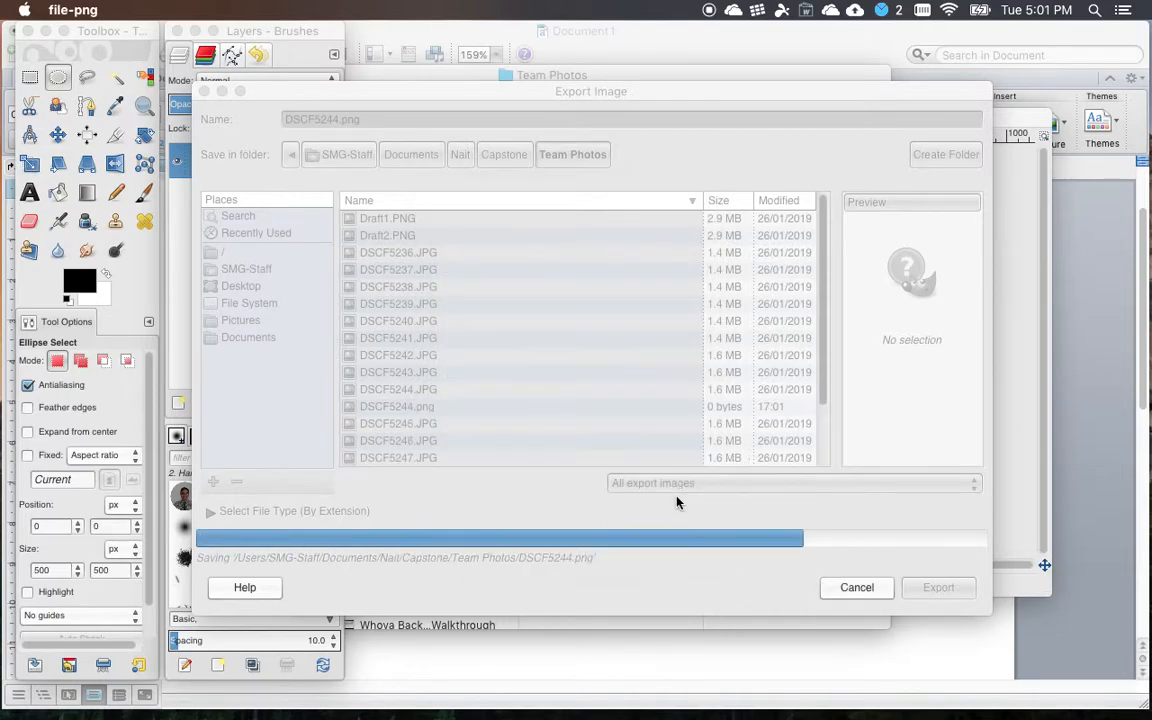
pyautogui.click(936, 588)
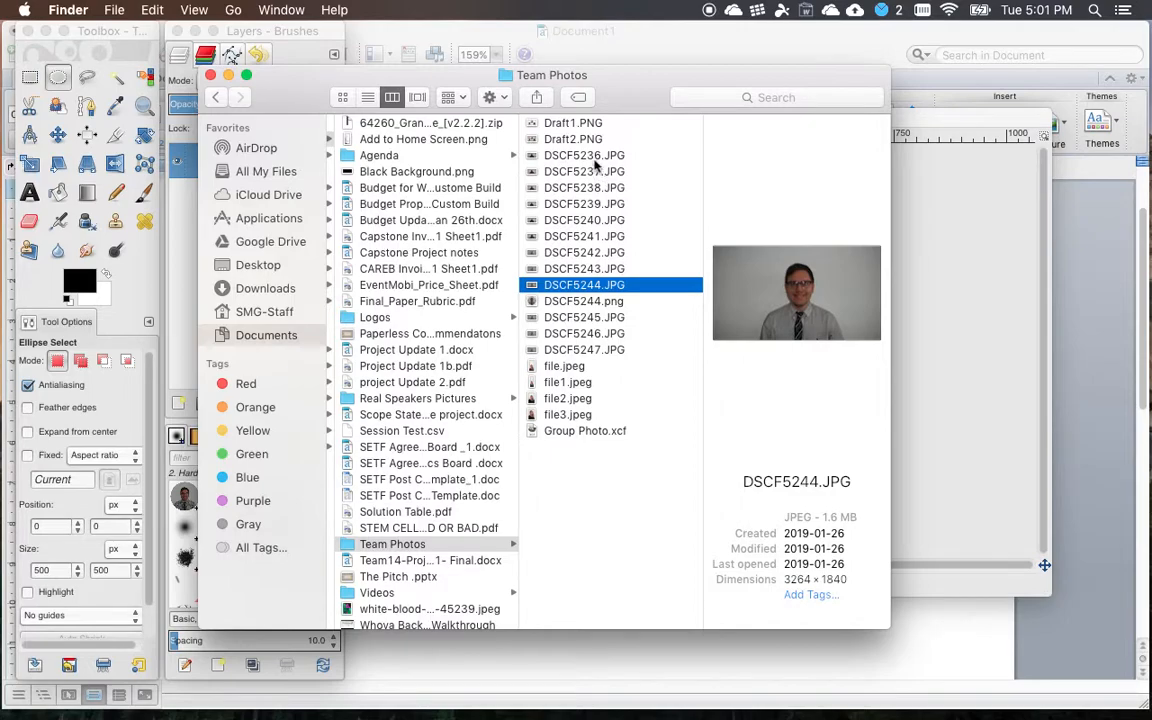
pyautogui.moveTo(608, 318)
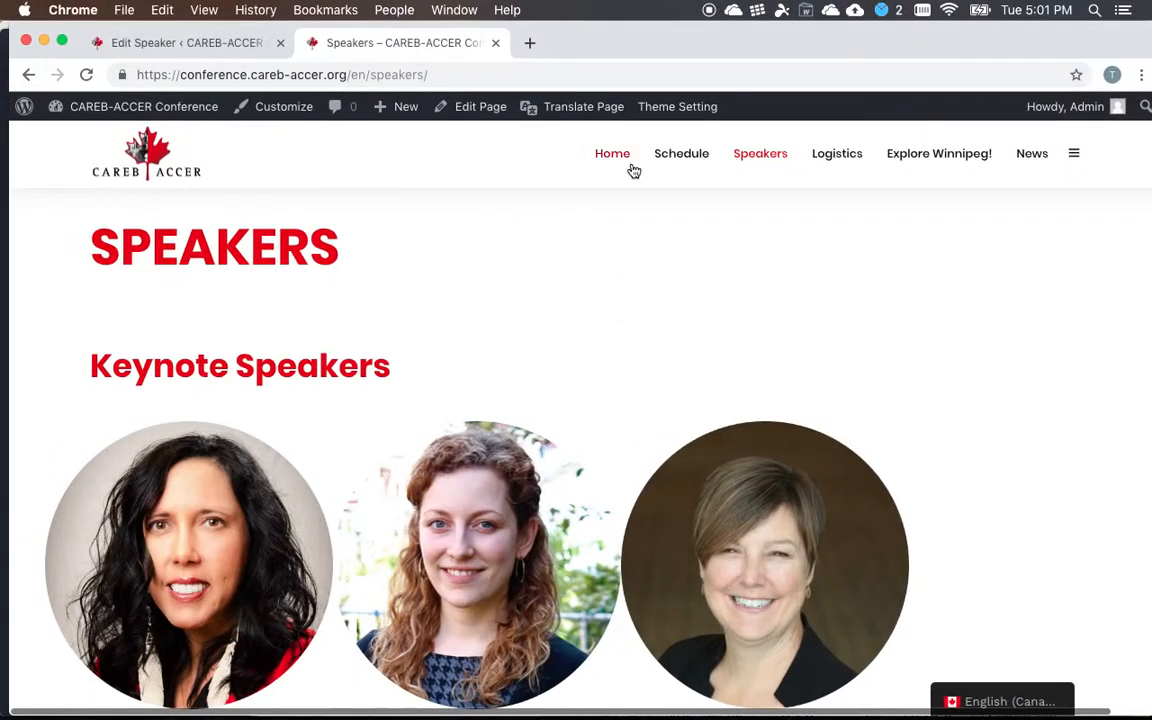
# Upload DSCF5244.png as John Smith's featured image and update his speaker entry
pyautogui.click(184, 42)
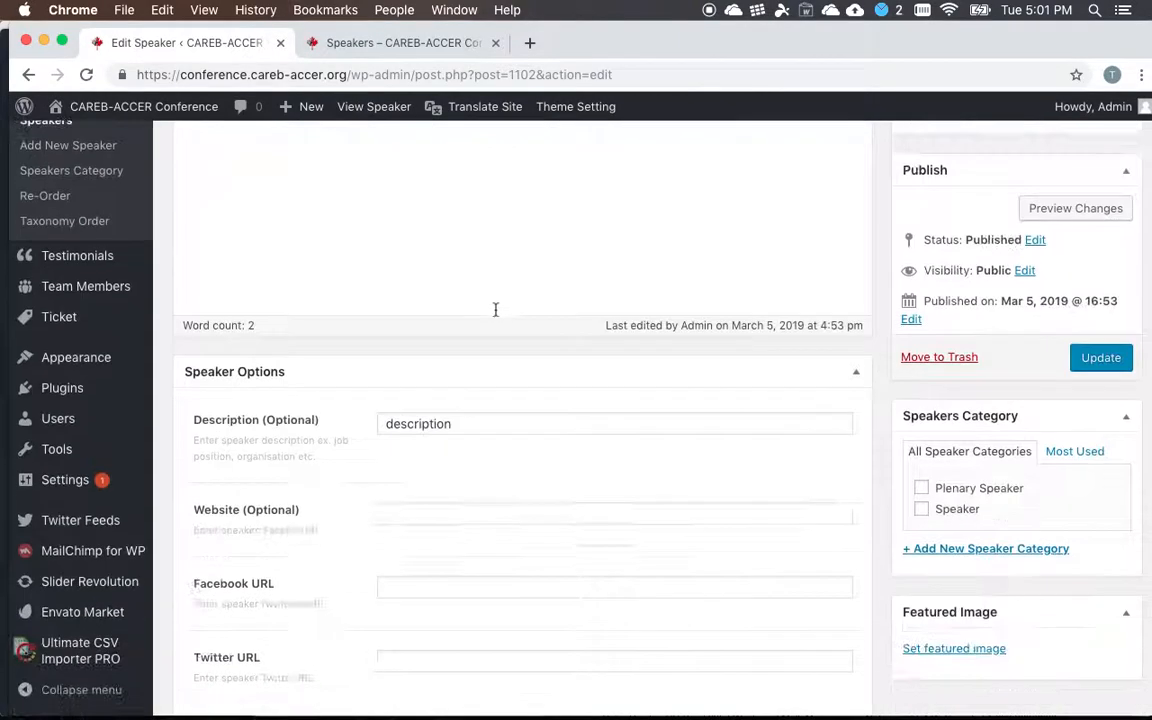
pyautogui.click(954, 648)
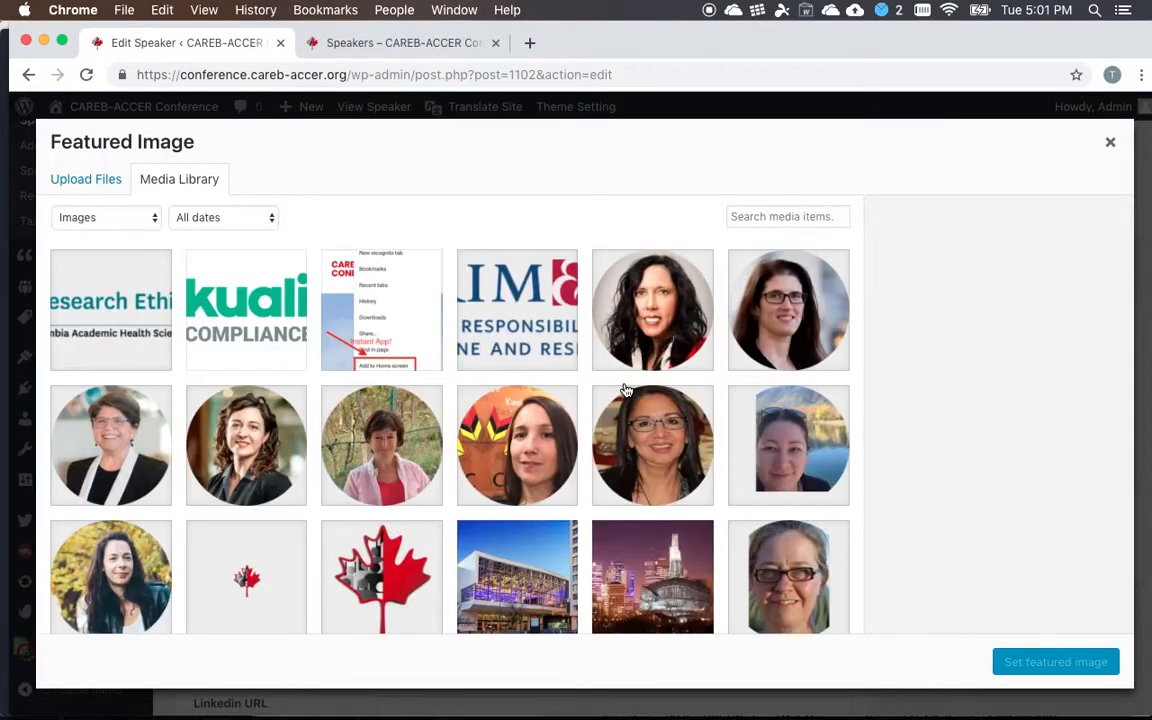
pyautogui.click(84, 180)
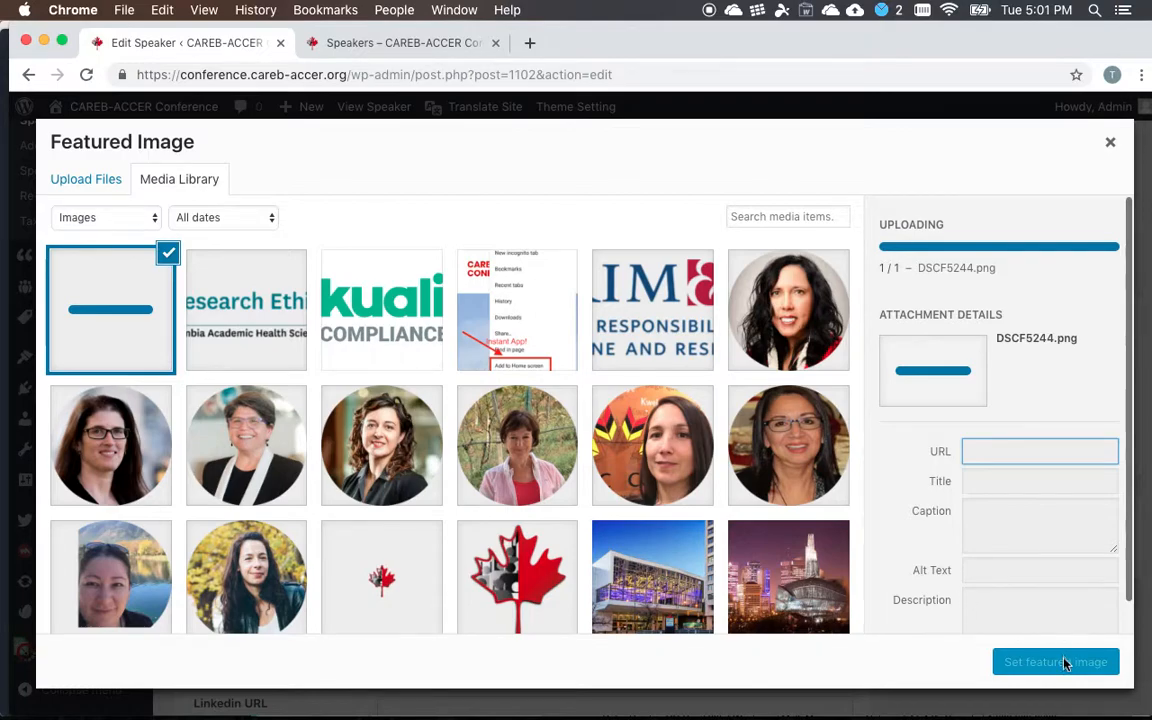
pyautogui.moveTo(1064, 668)
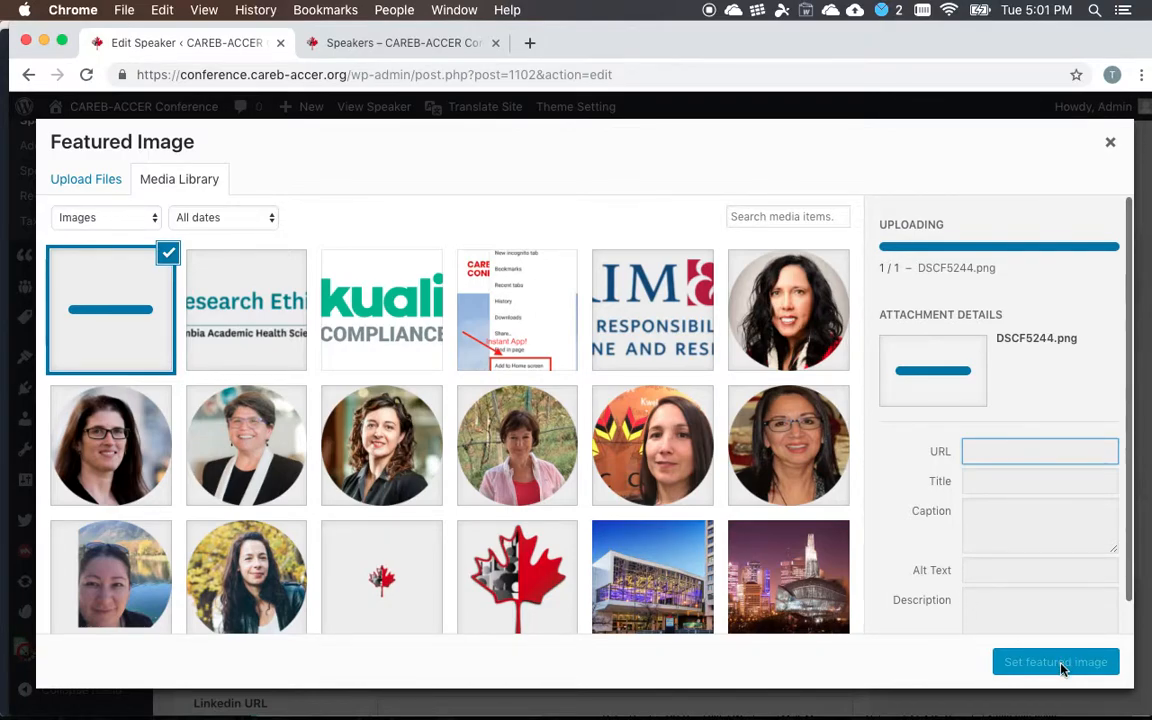
pyautogui.click(1056, 660)
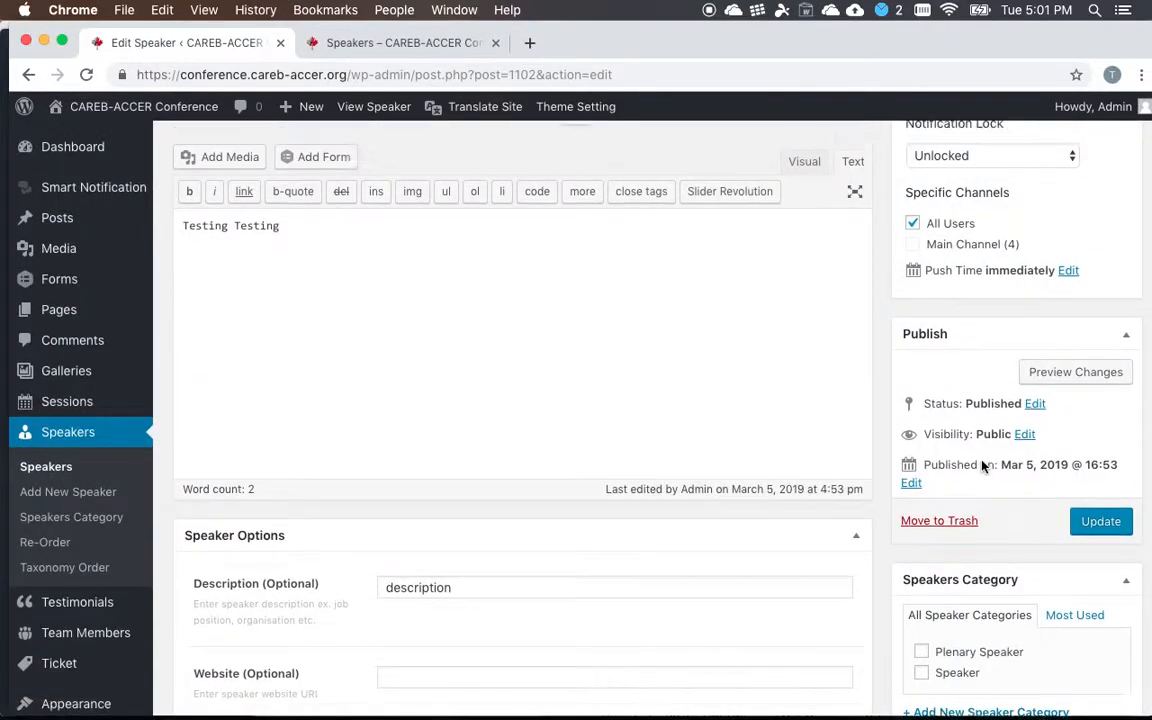
pyautogui.click(1100, 520)
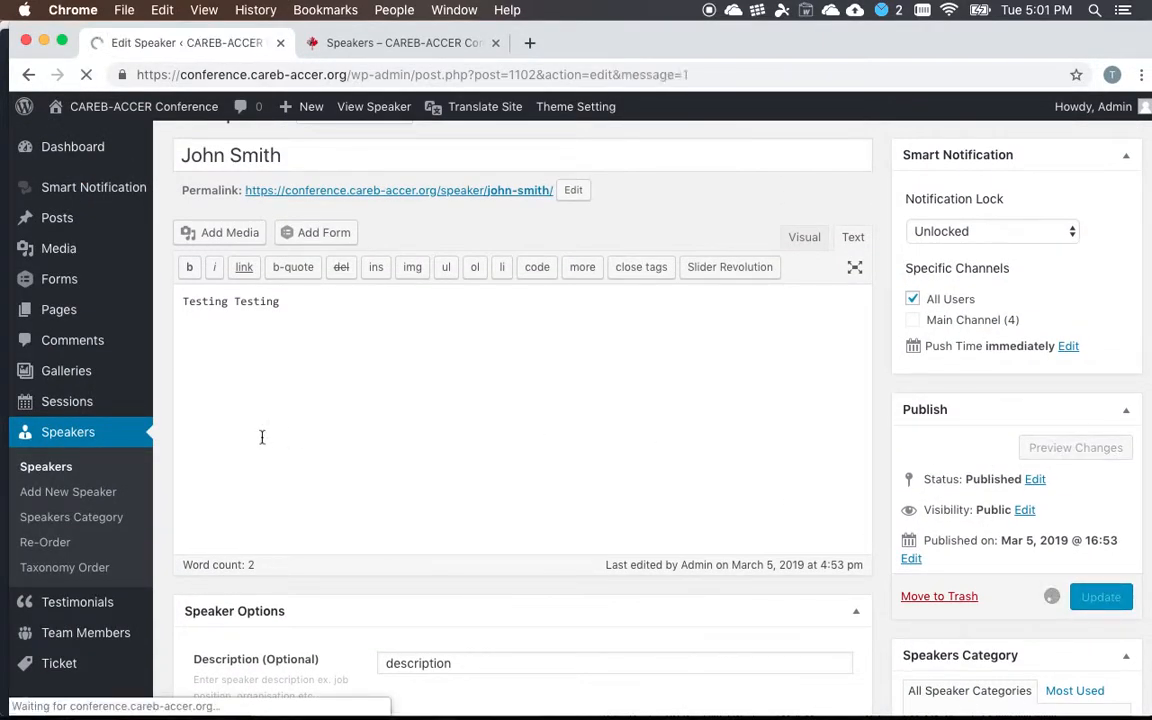
pyautogui.click(1100, 596)
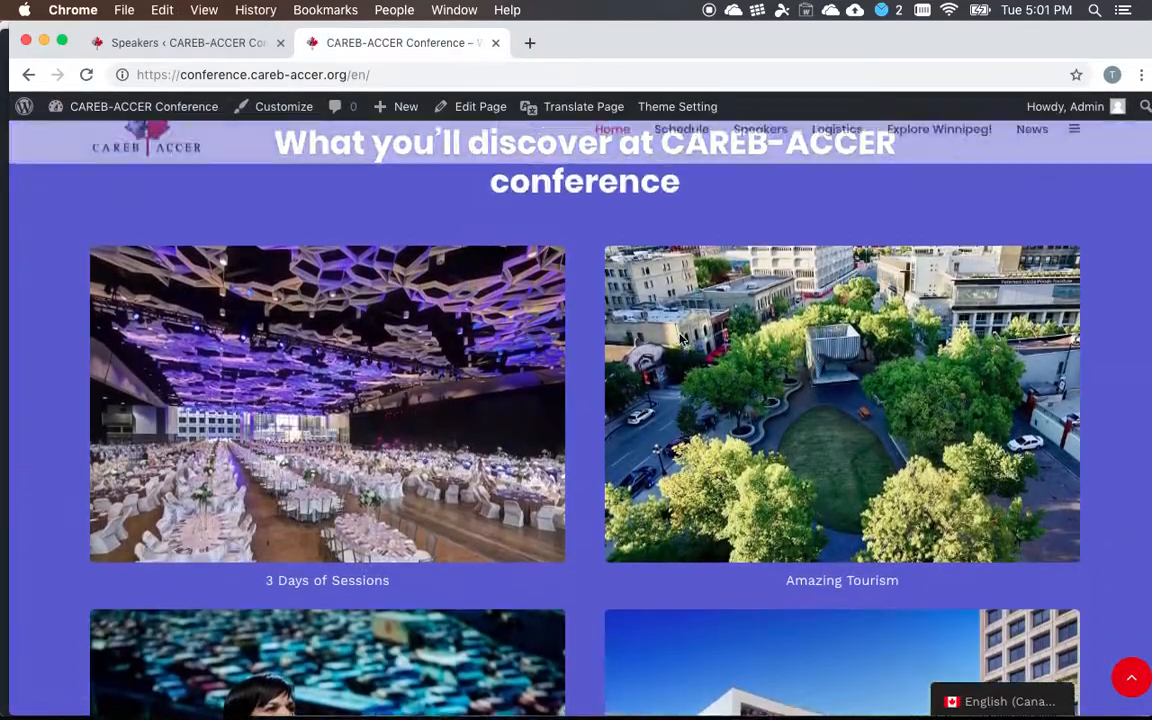
pyautogui.scroll(-3)
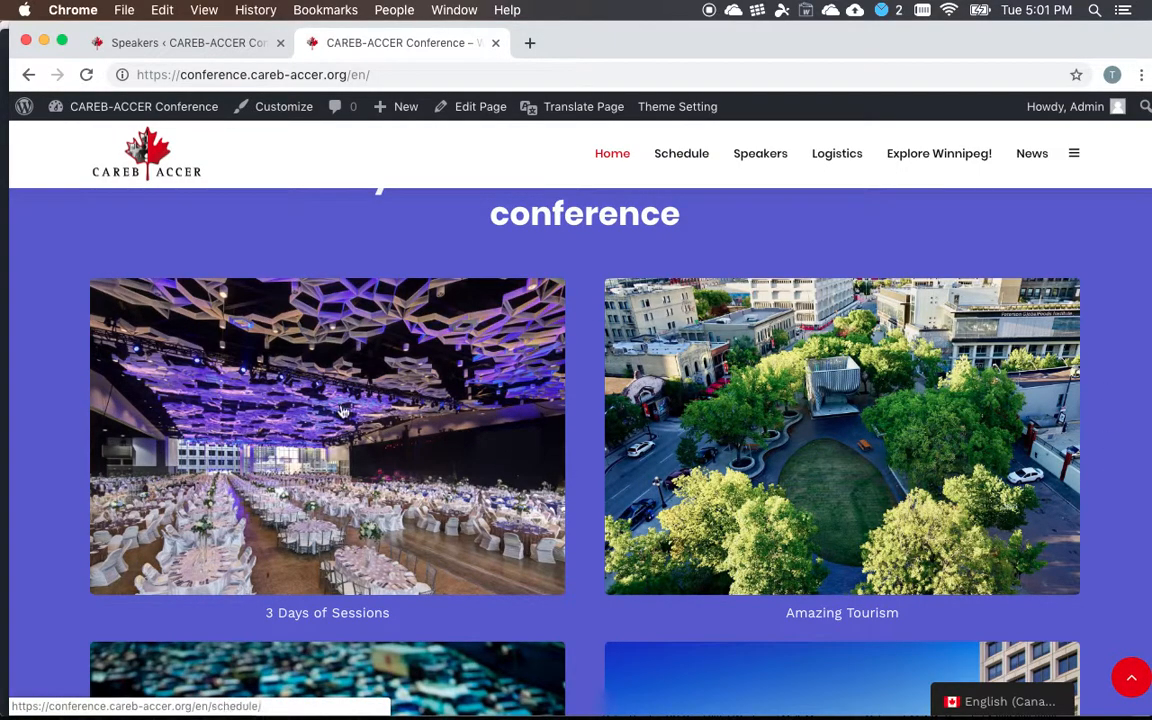
pyautogui.scroll(-3)
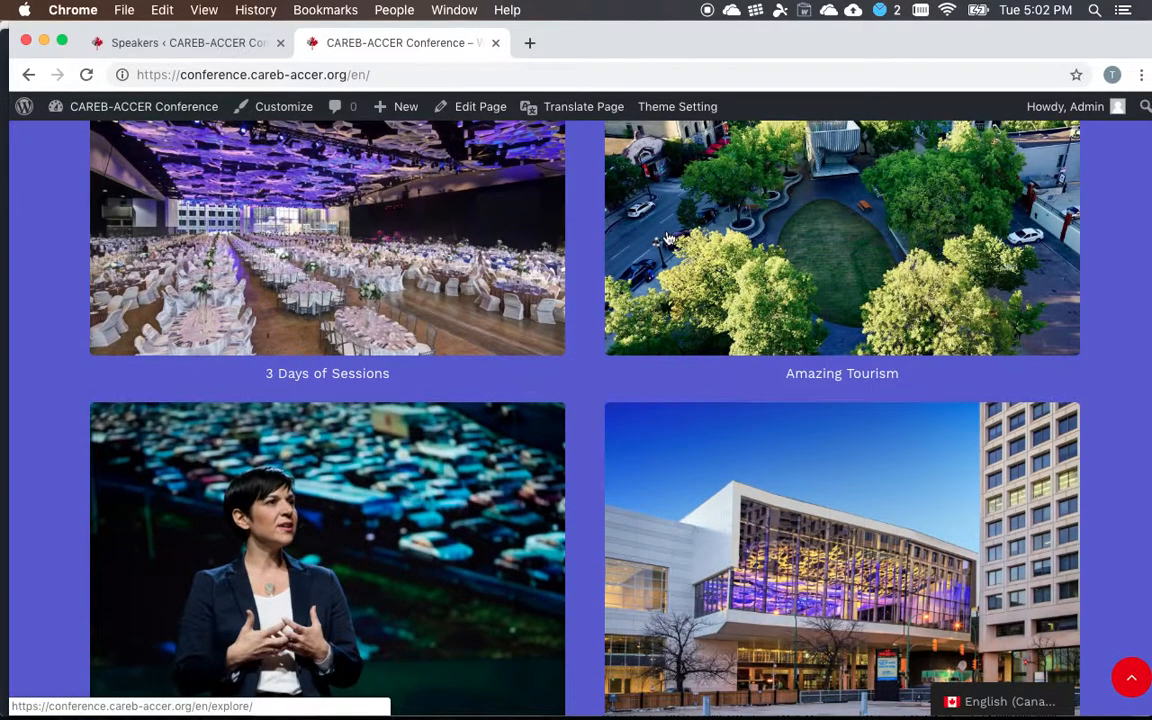
pyautogui.scroll(-3)
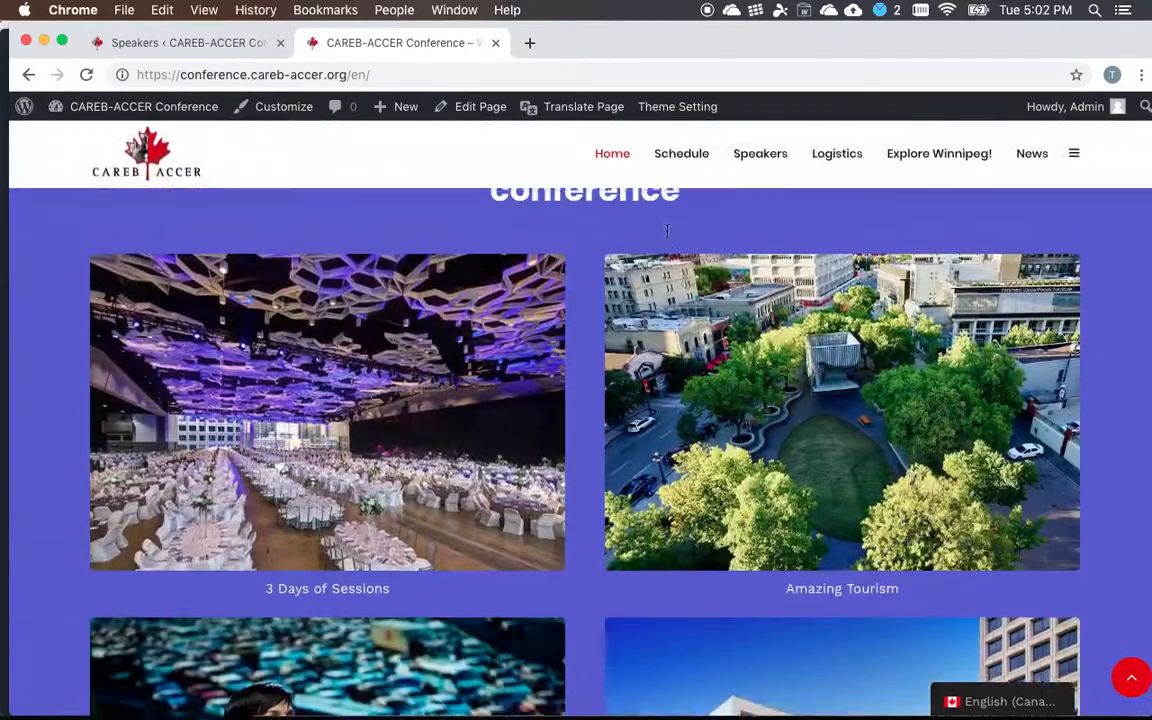
pyautogui.scroll(-3)
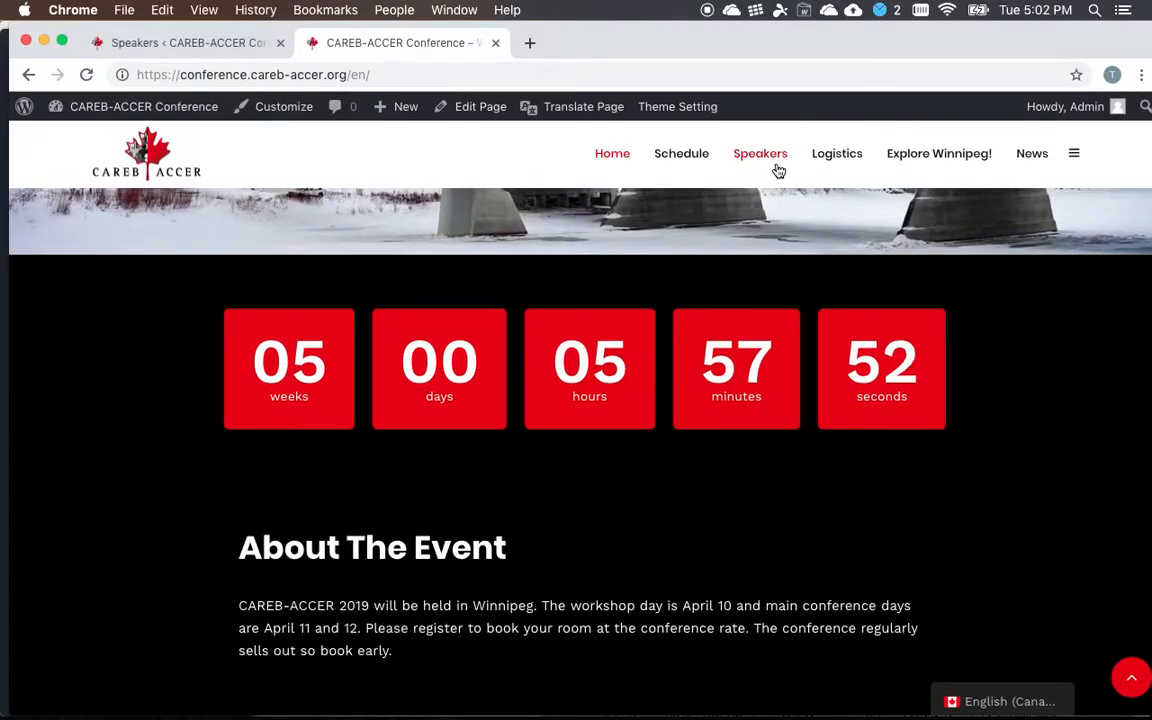
pyautogui.scroll(-3)
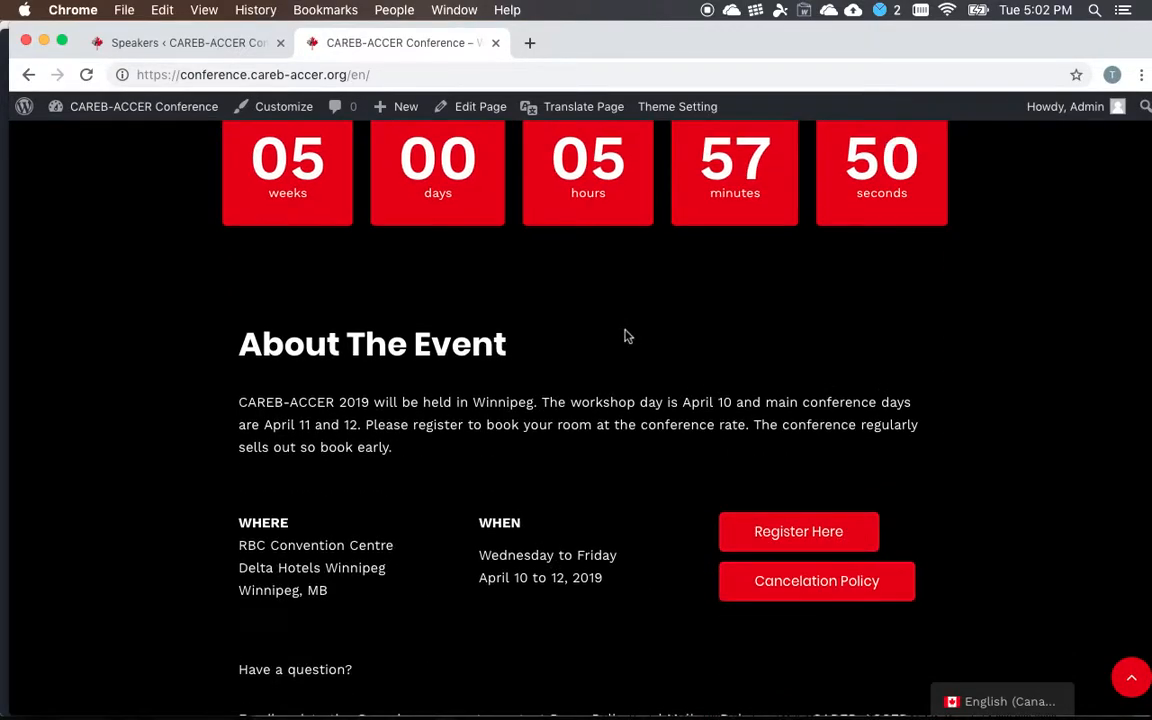